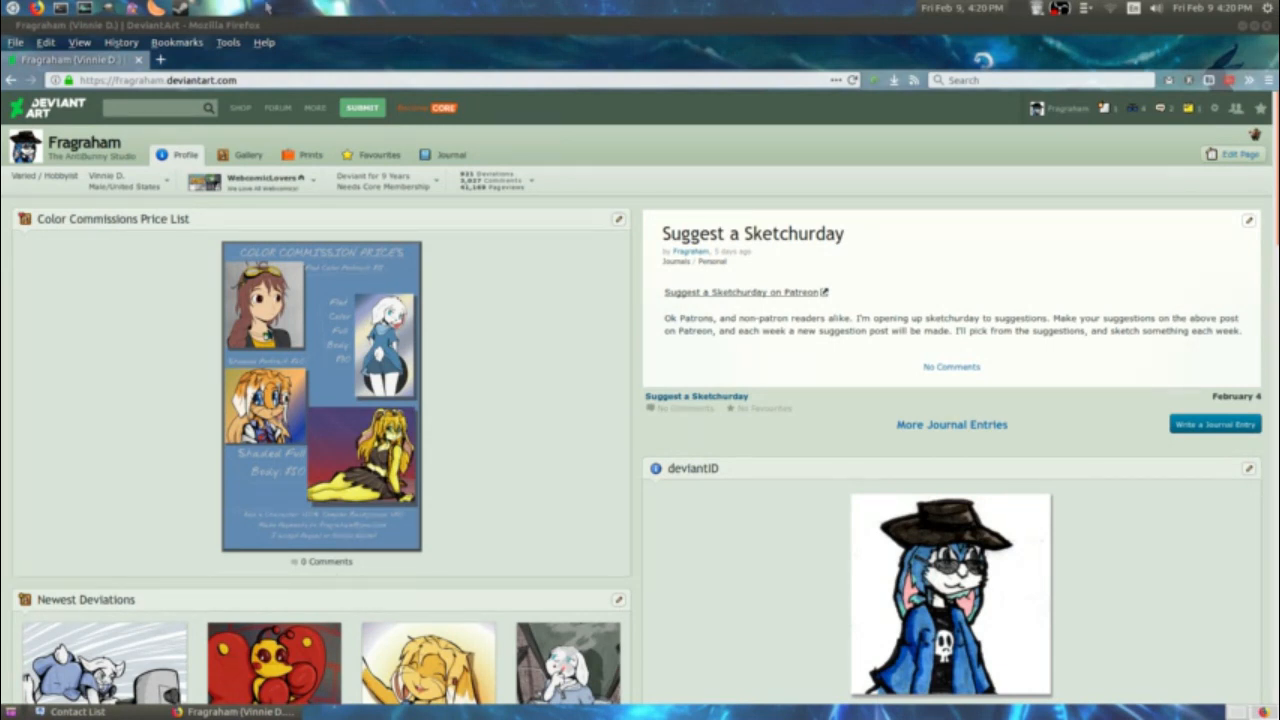
mouse_move(420, 12)
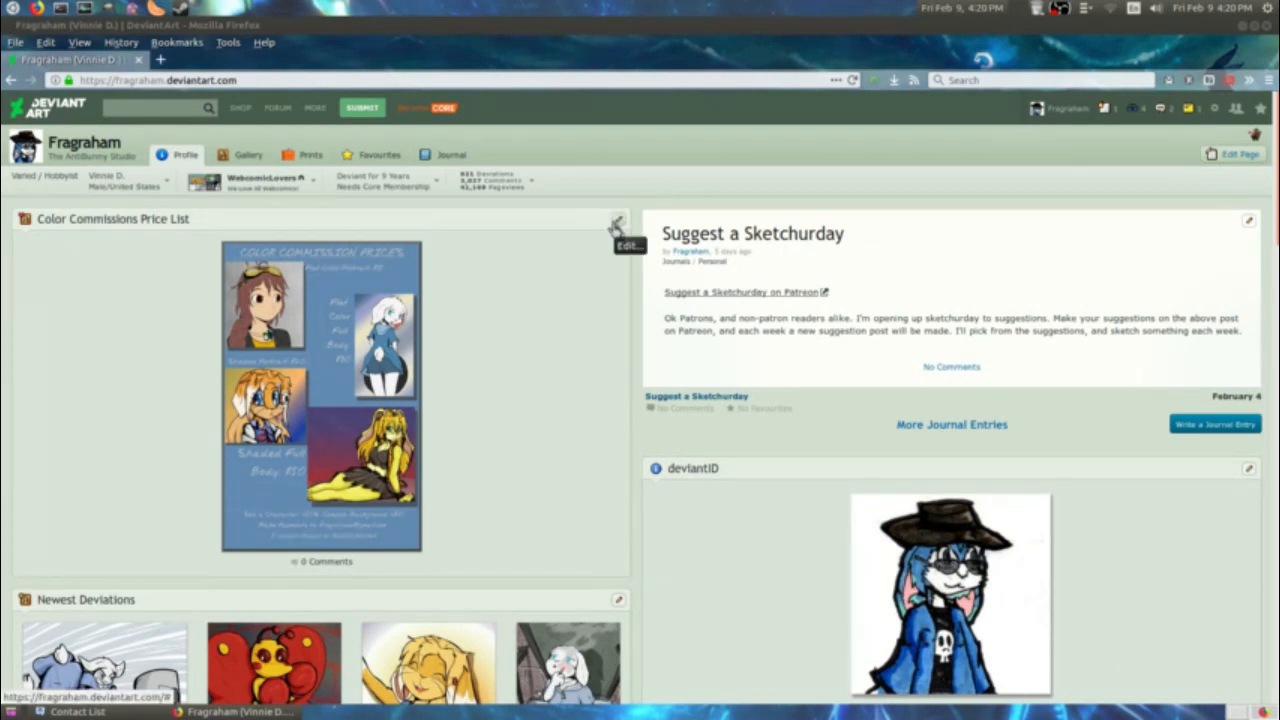
mouse_move(610, 265)
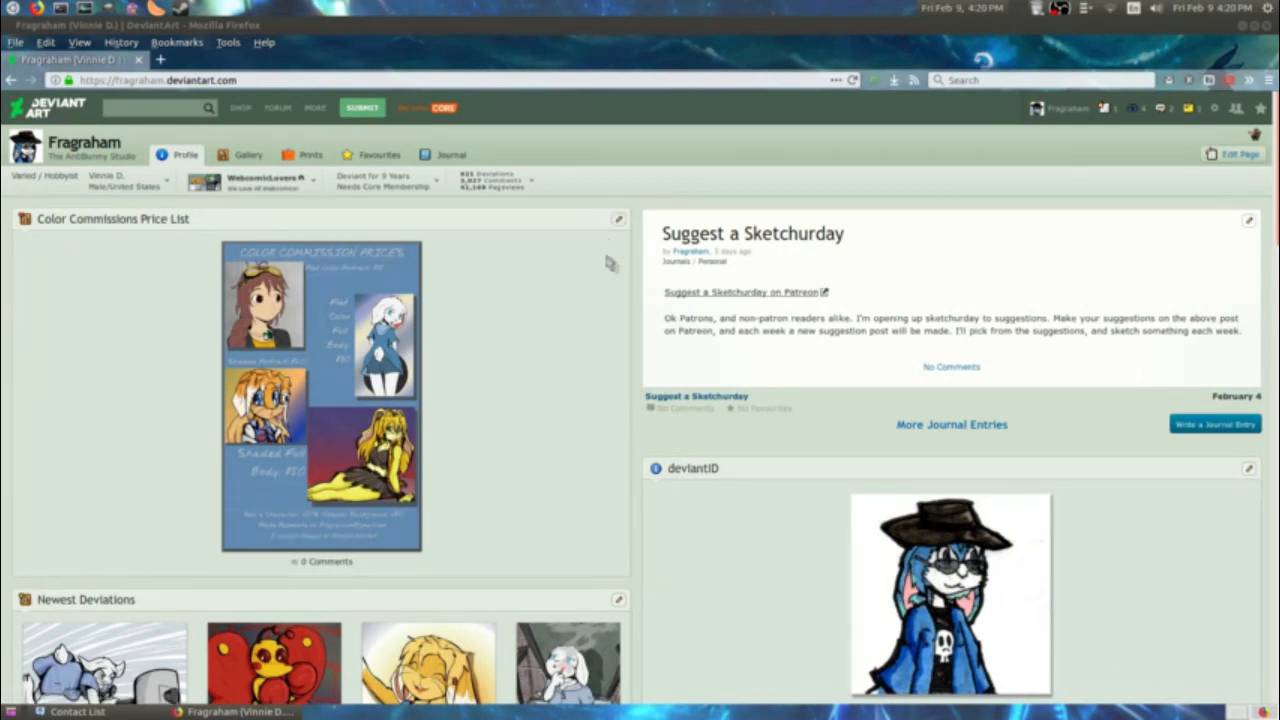
mouse_move(595, 270)
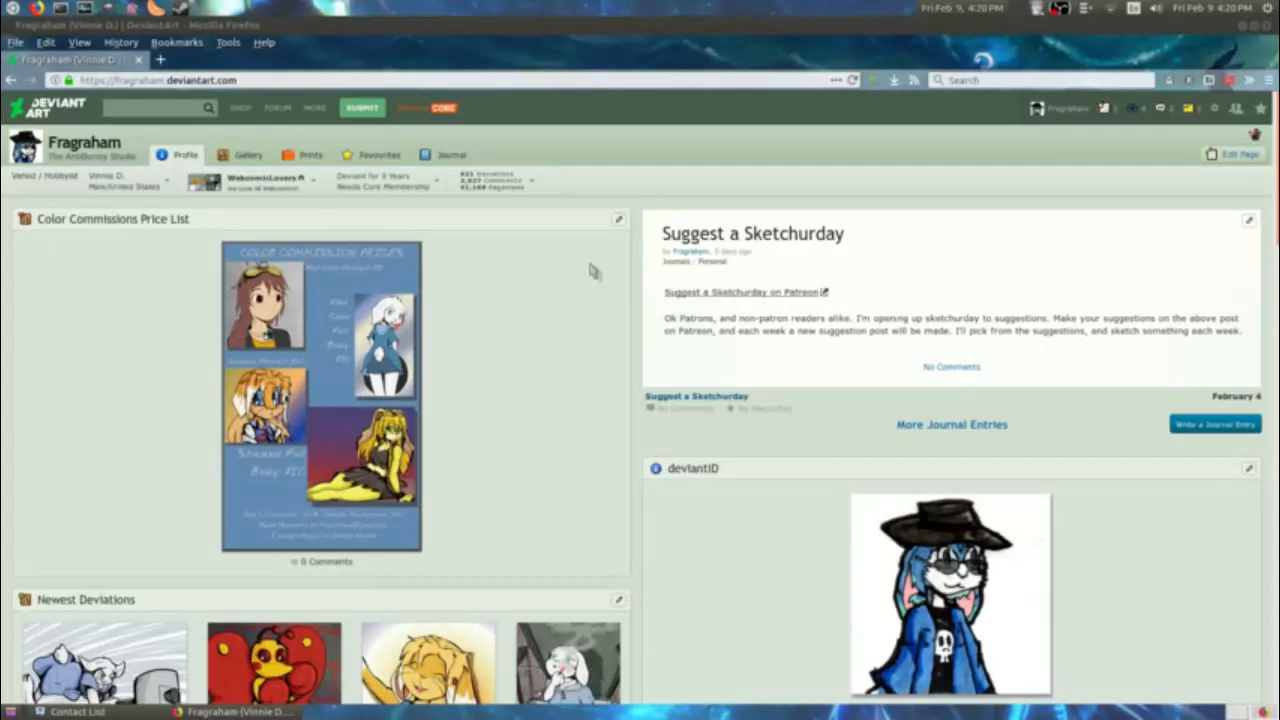
mouse_move(583, 268)
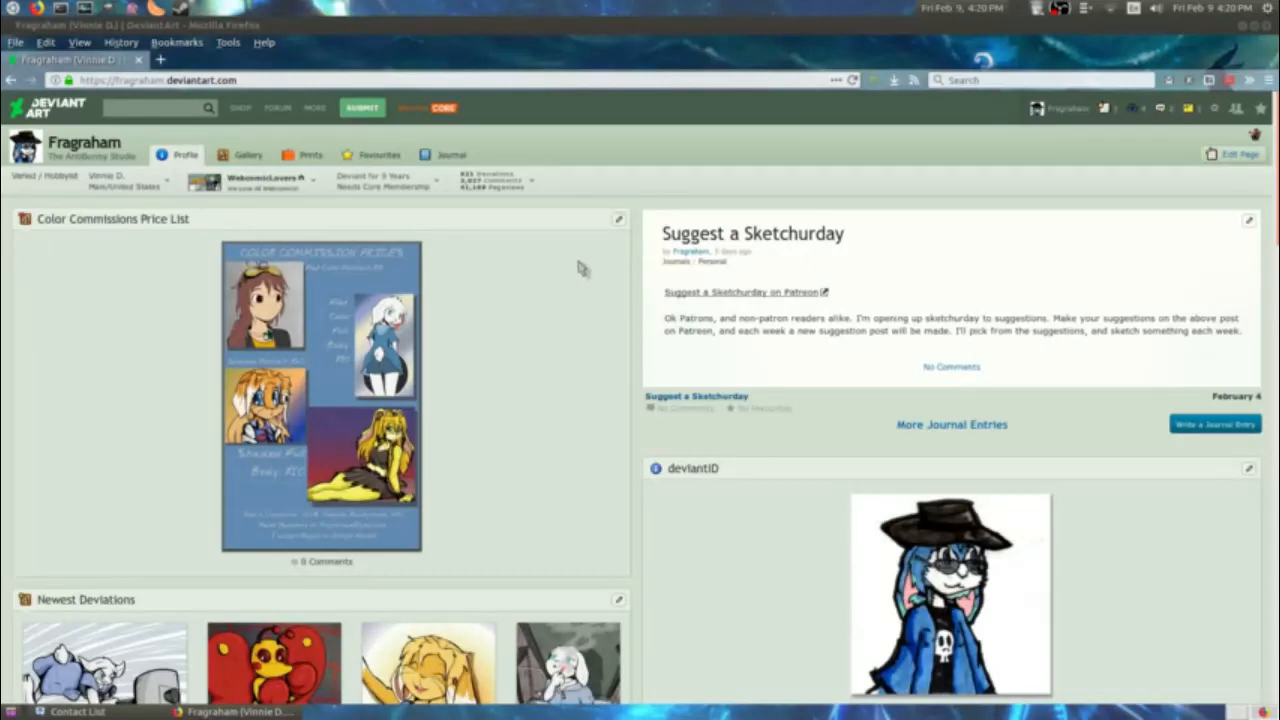
Browse the Groups directory and open the Make a Group For Free page.
scroll("down", 3)
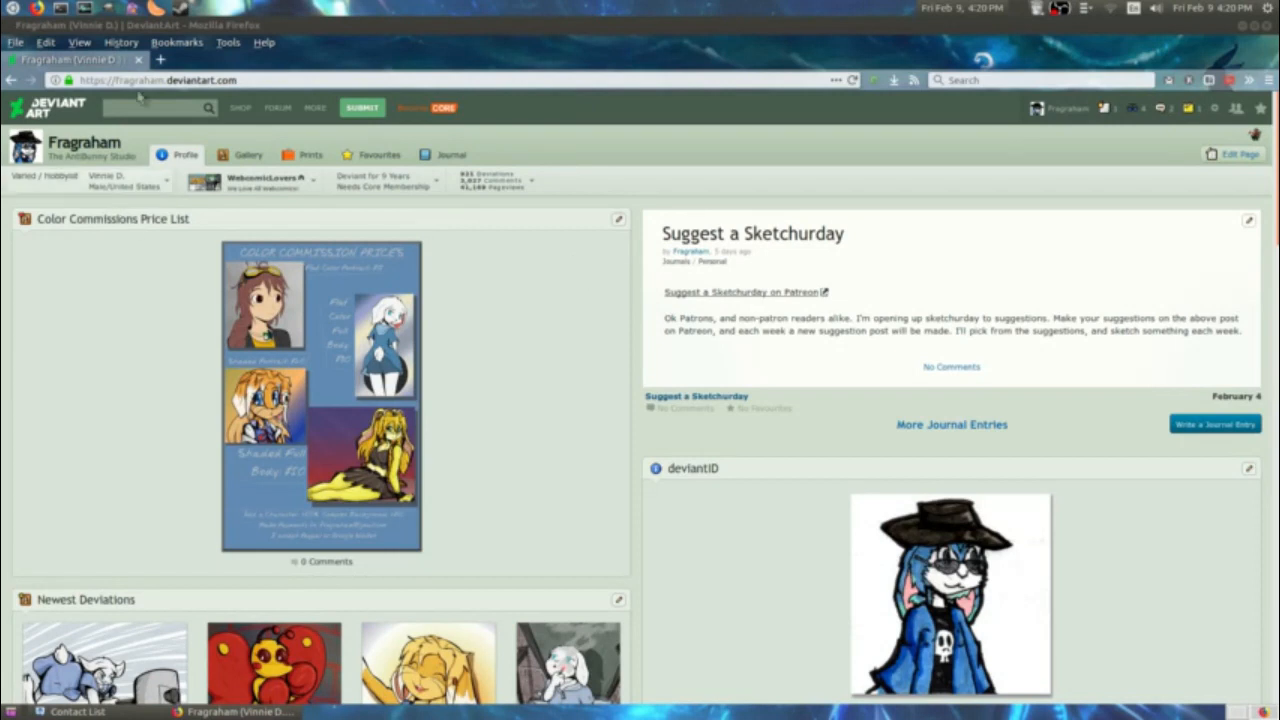
left_click(315, 108)
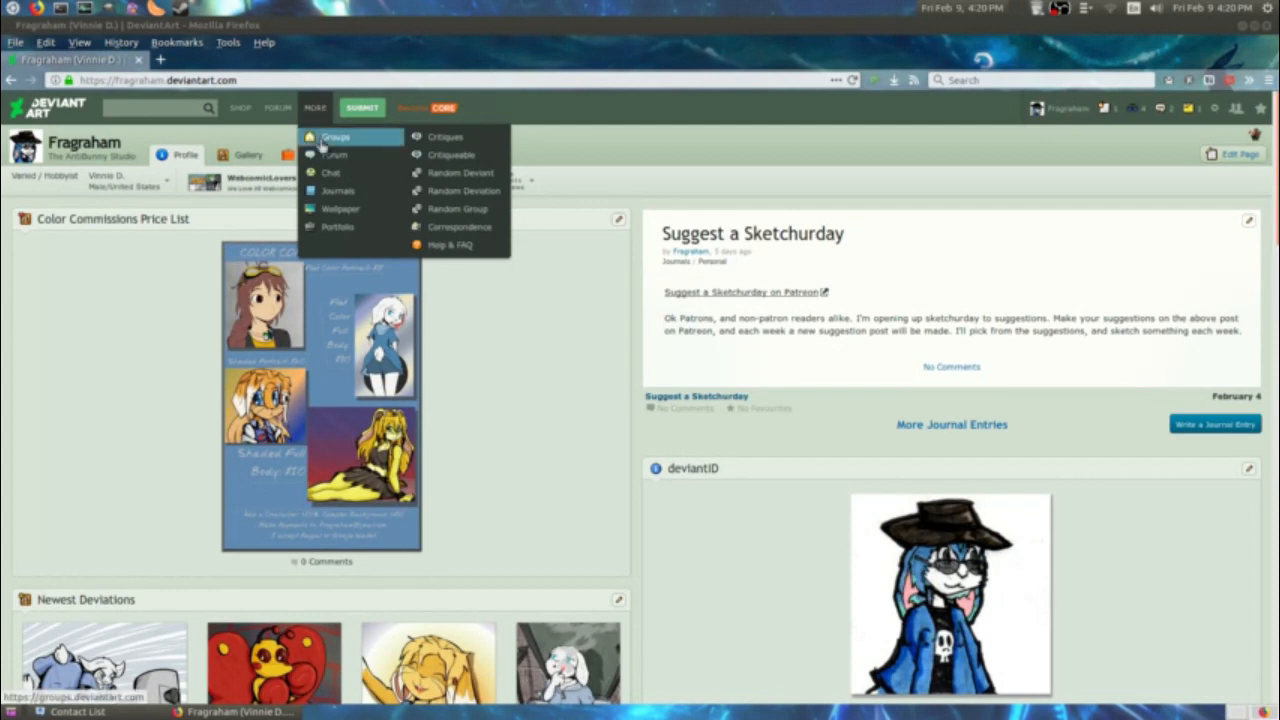
left_click(336, 137)
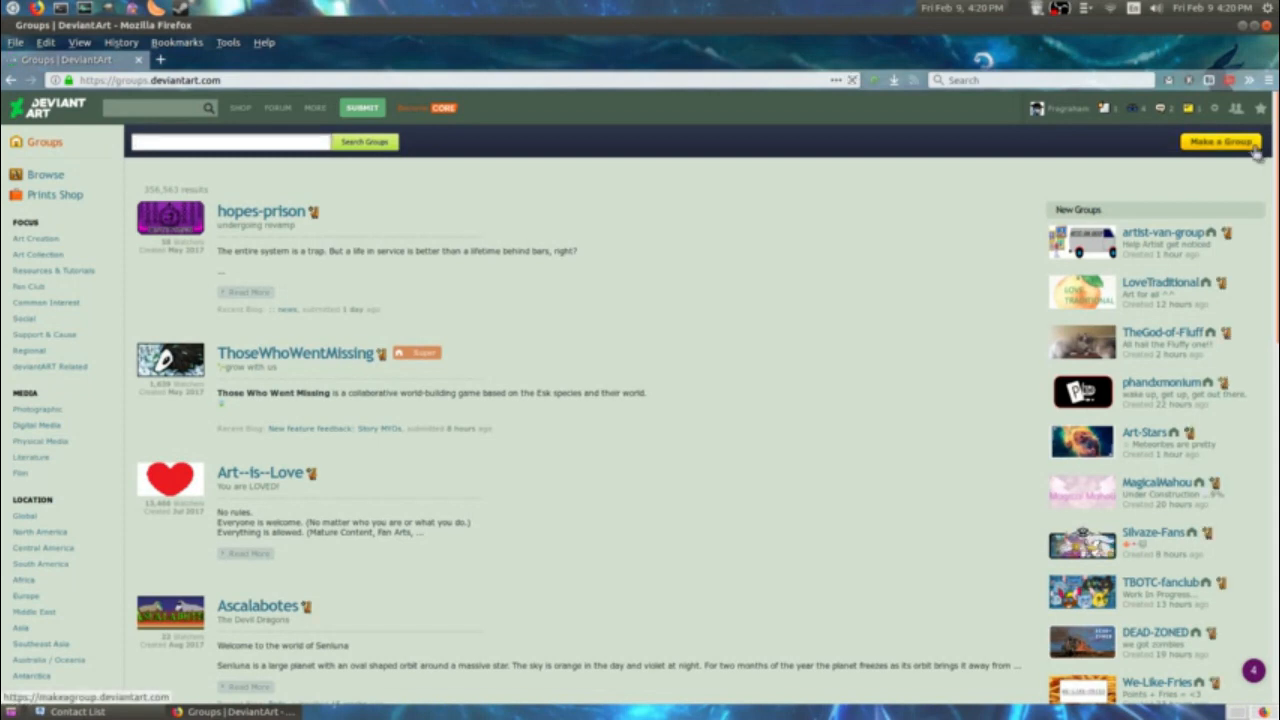
left_click(1221, 141)
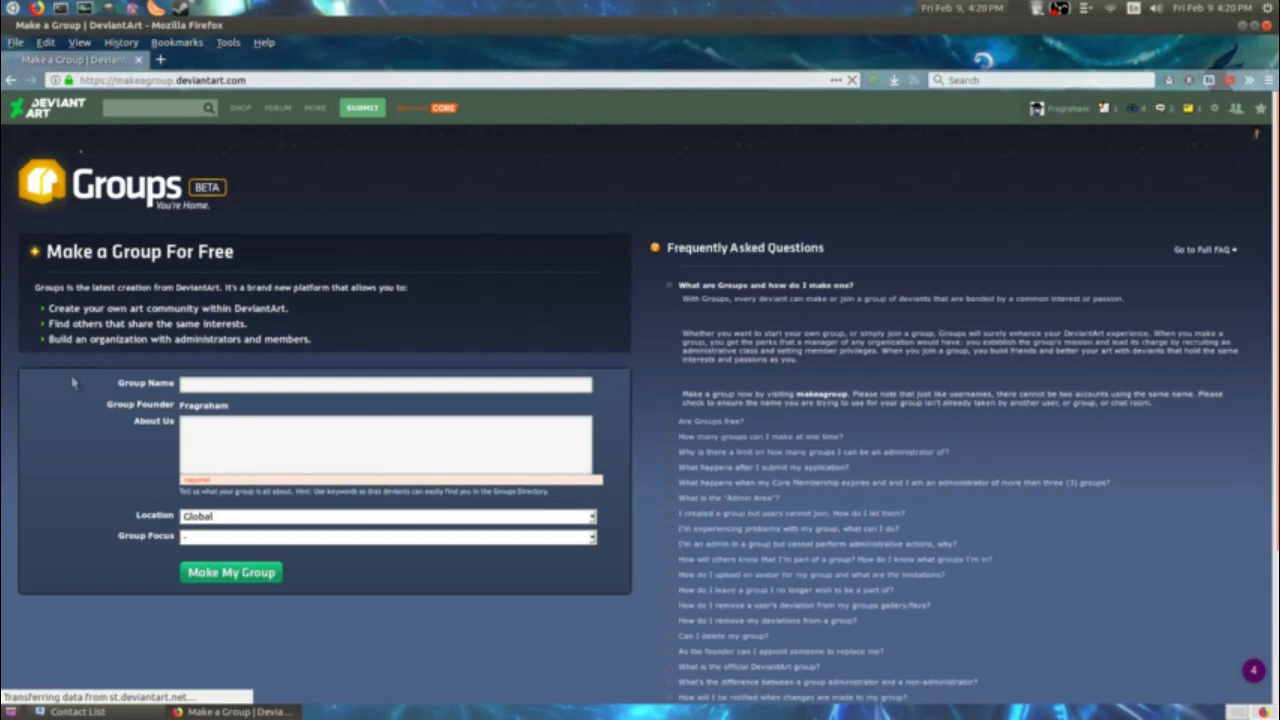
left_click(370, 384)
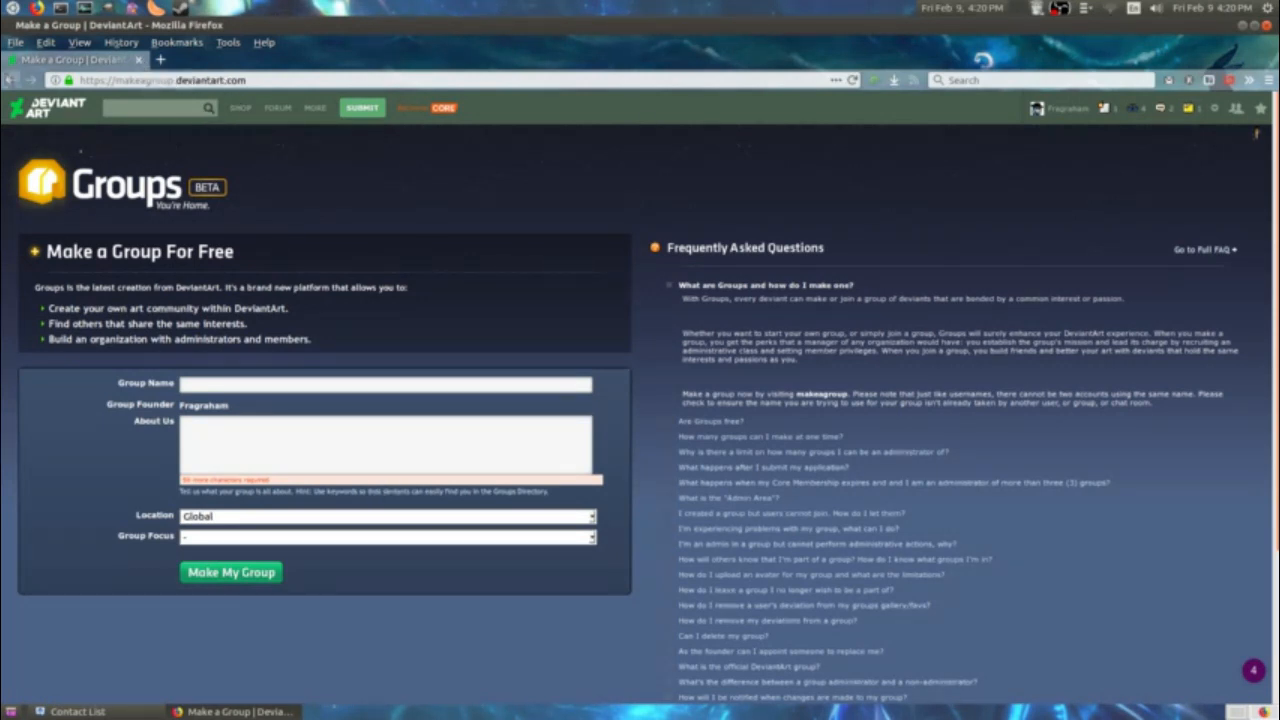
left_click(1062, 108)
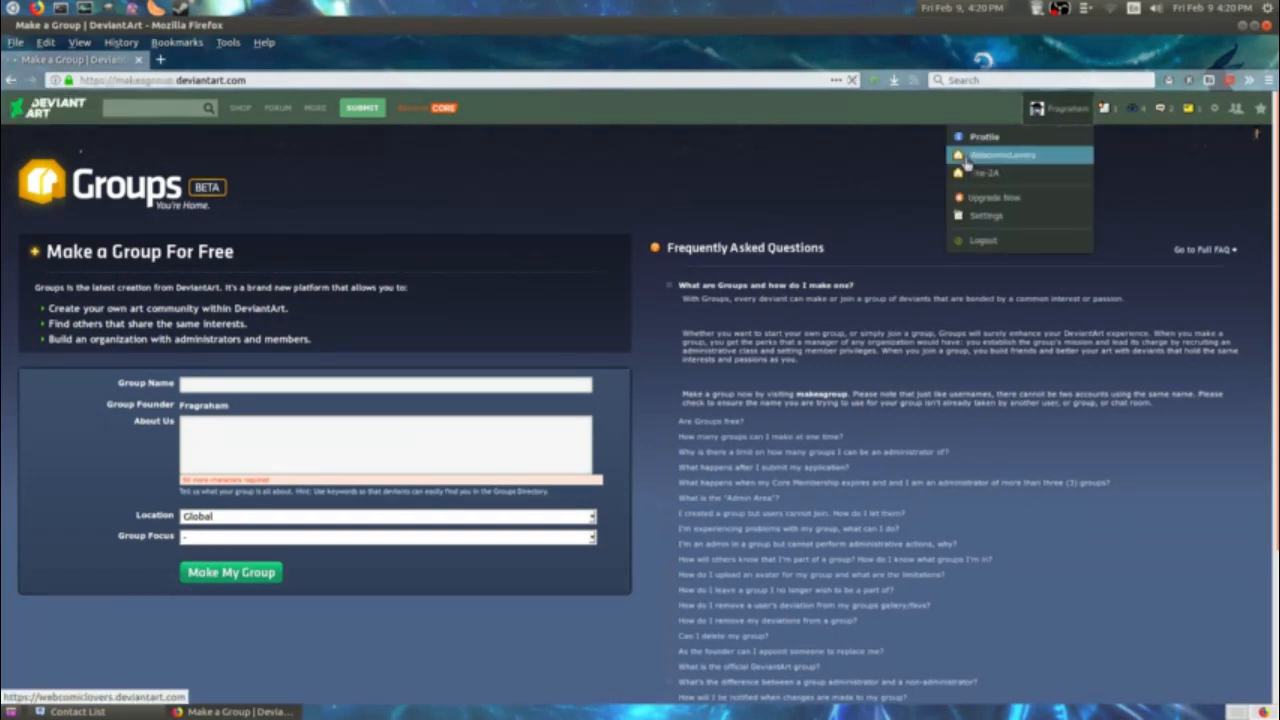
Go to the WebcomicLovers group page and scroll through its featured art and journal.
left_click(1001, 154)
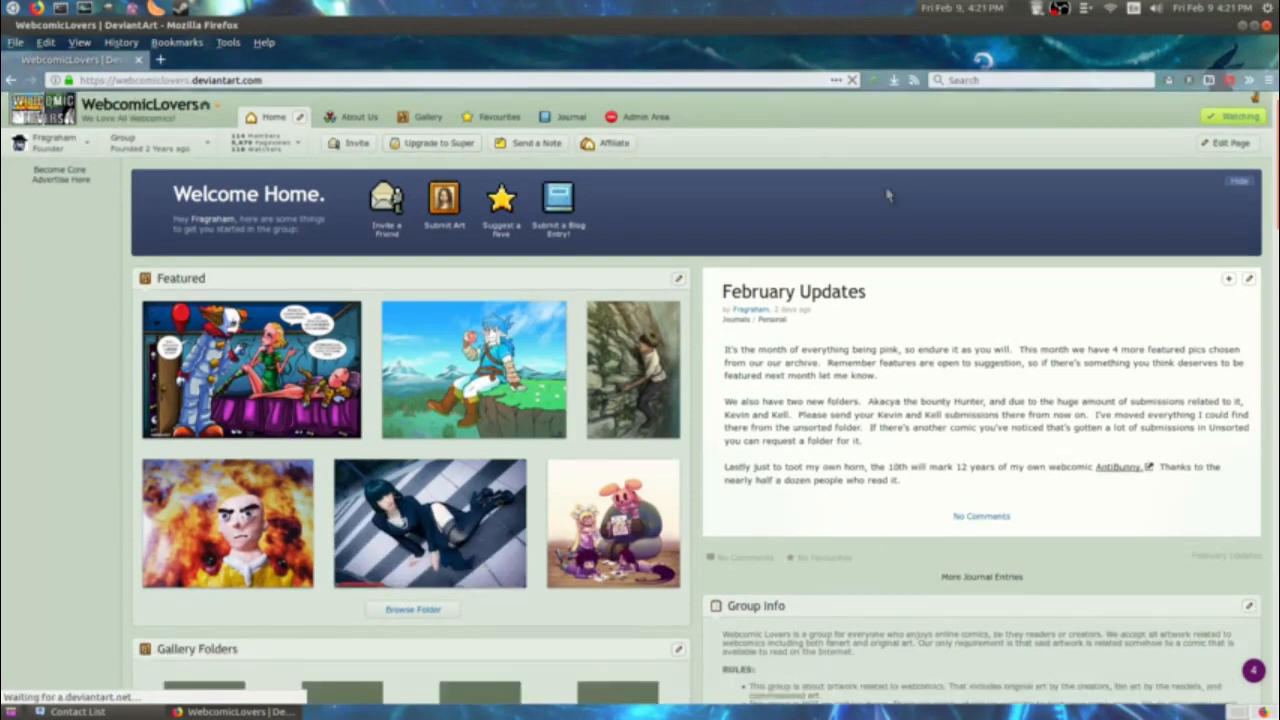
scroll("down", 3)
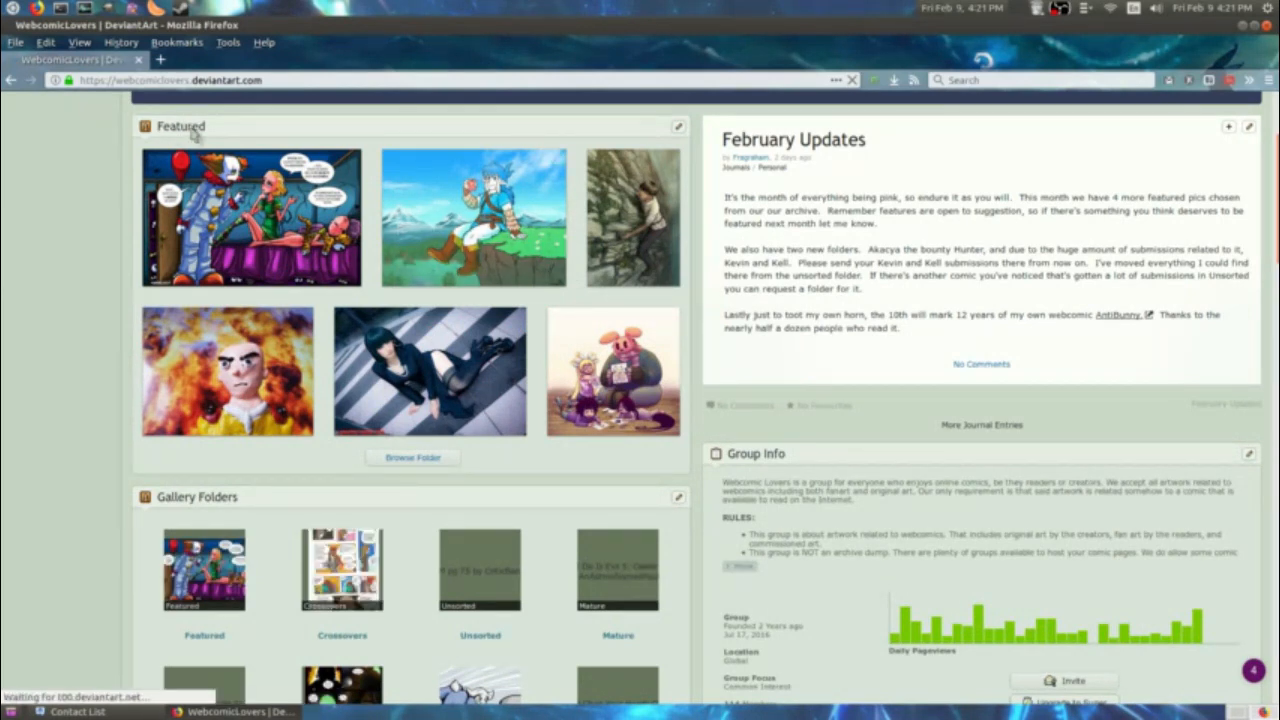
scroll("down", 3)
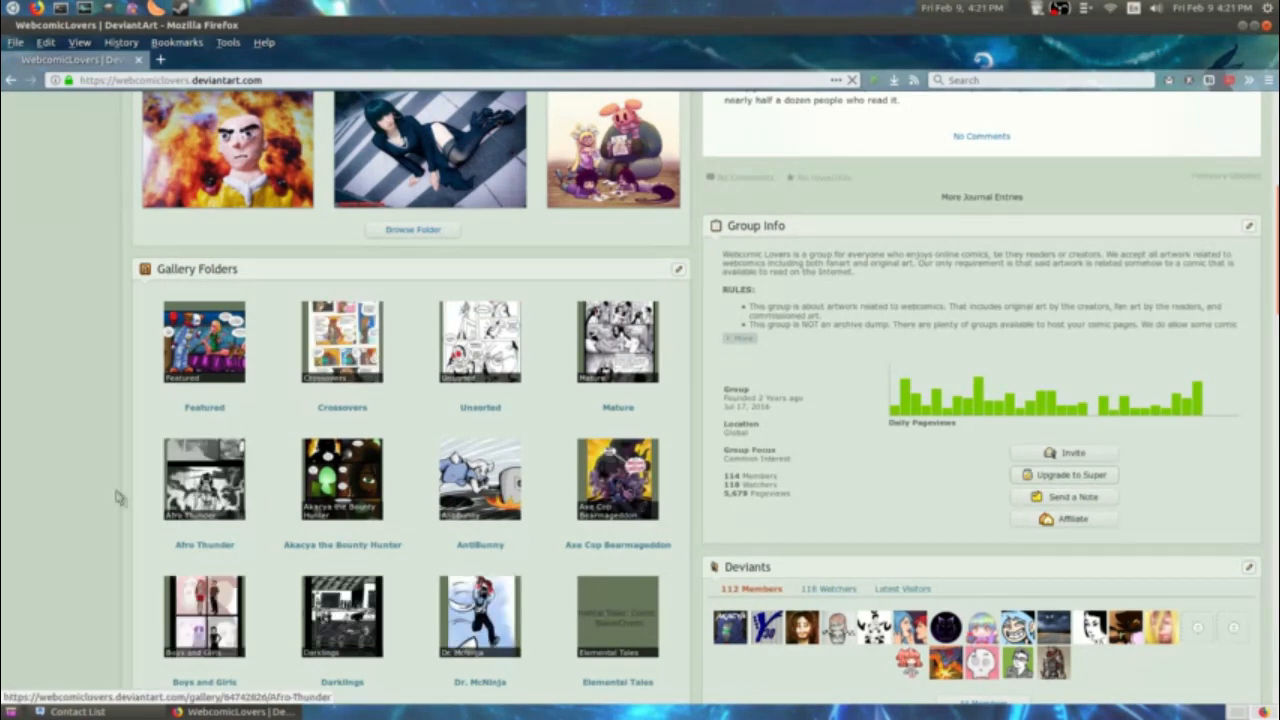
scroll("down", 3)
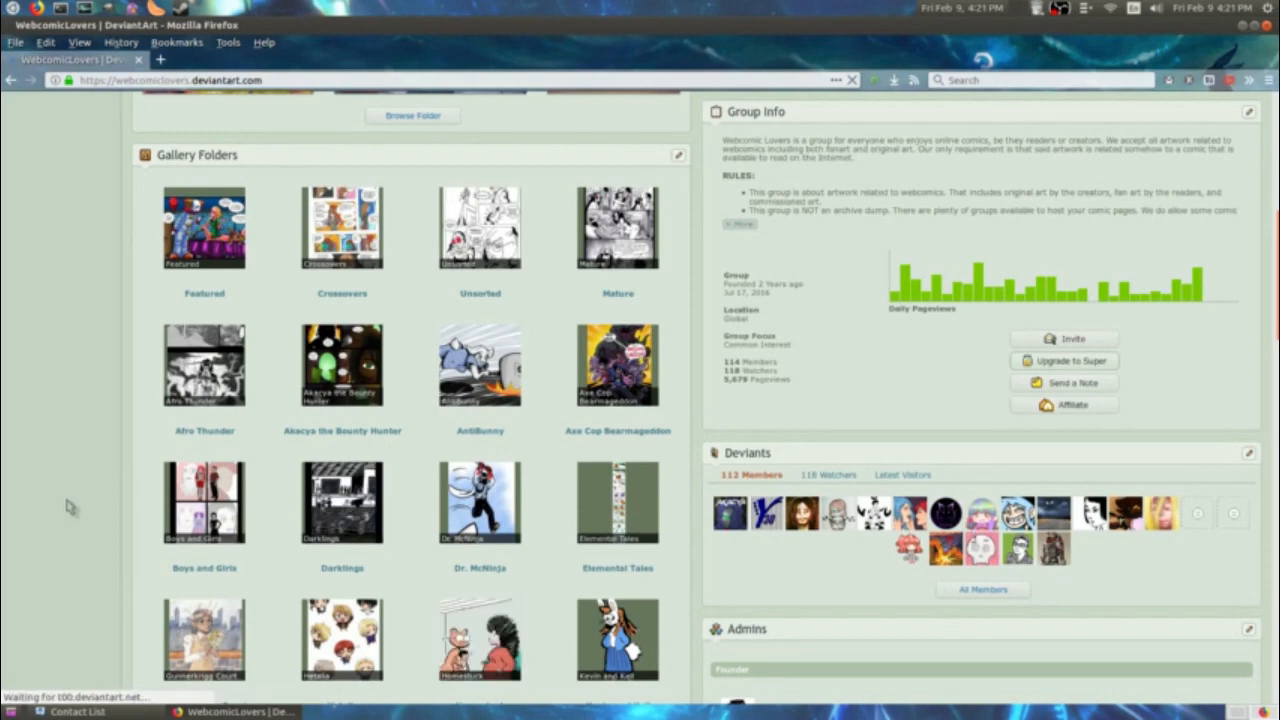
scroll("down", 3)
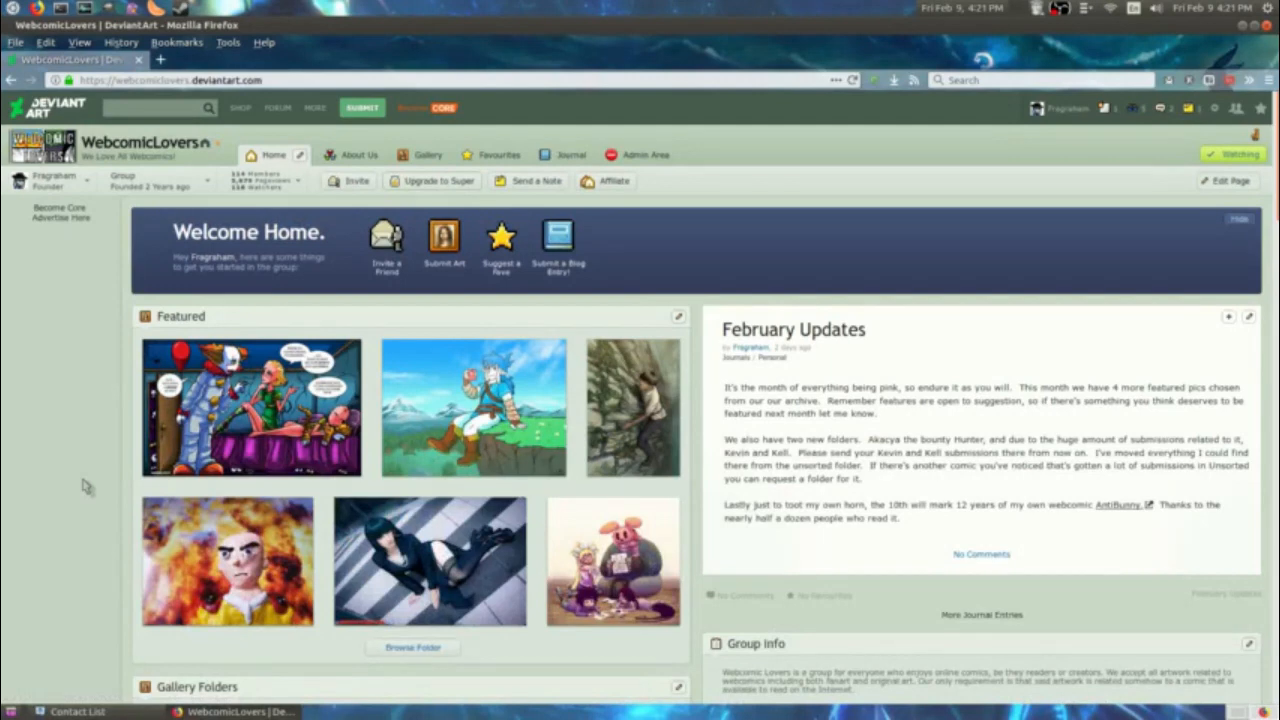
mouse_move(97, 472)
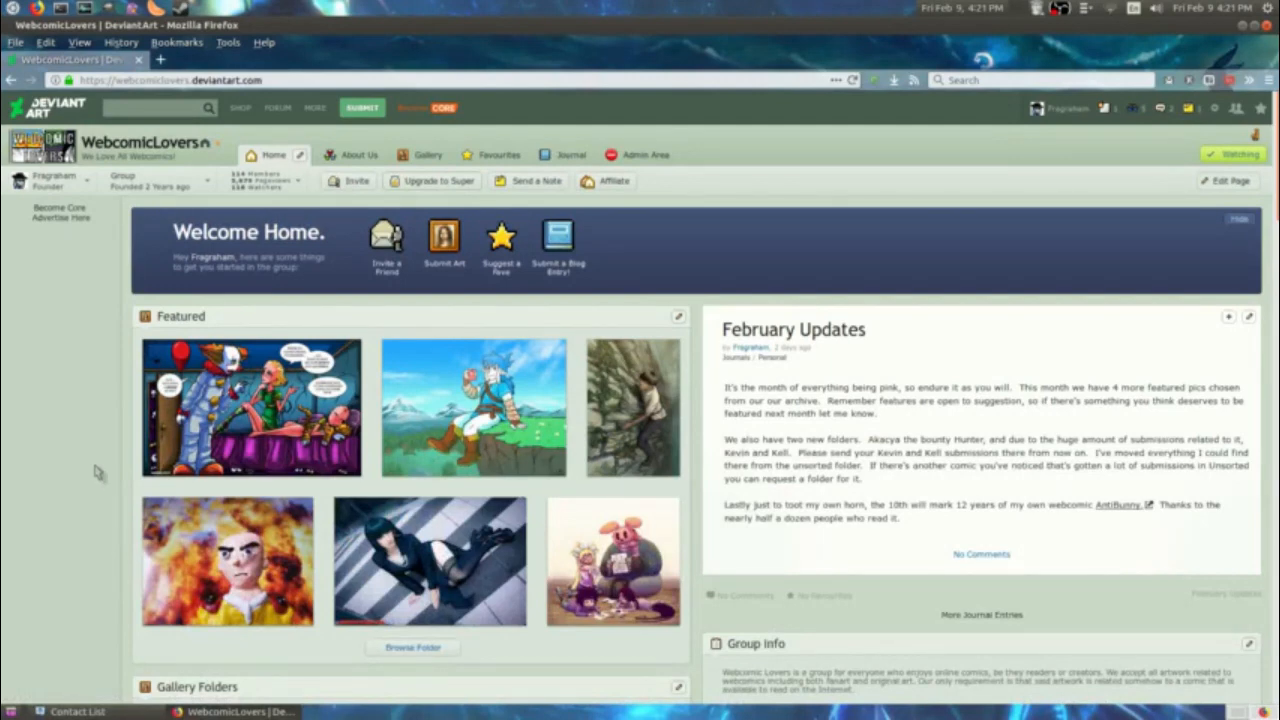
mouse_move(424, 154)
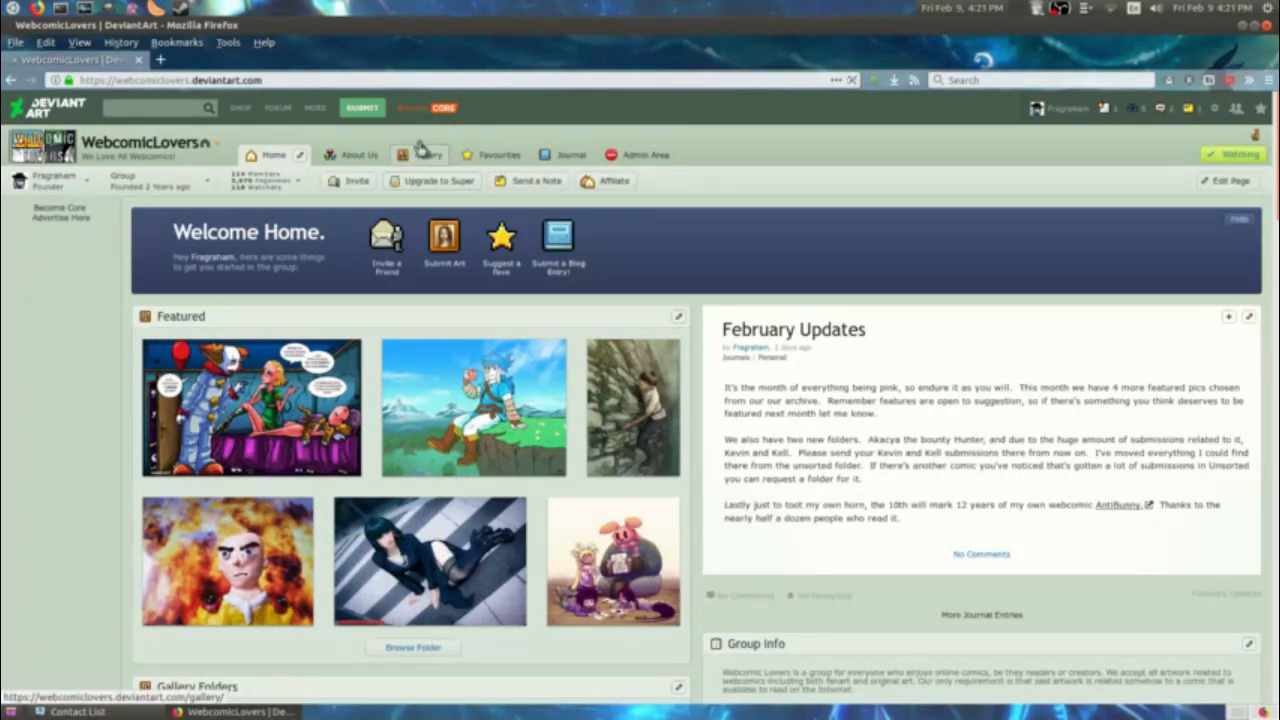
Open the group's Gallery and the empty Devious Folder with its editing options.
left_click(426, 154)
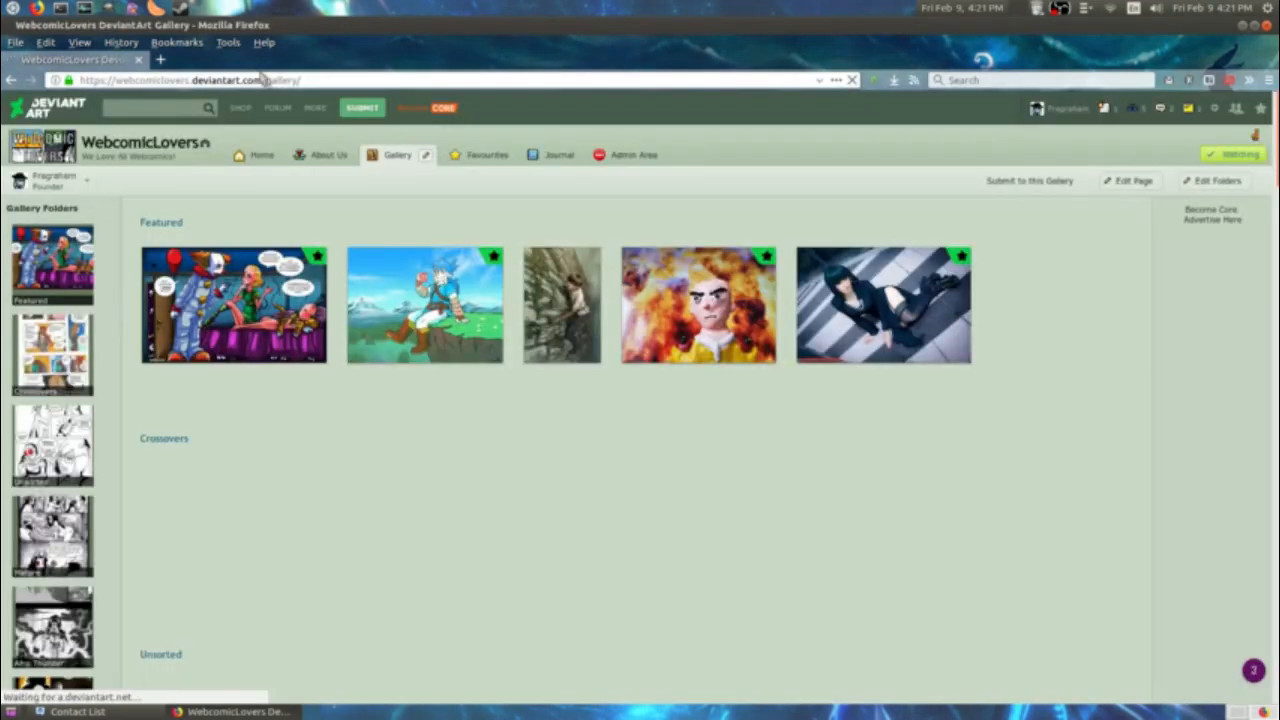
scroll("down", 3)
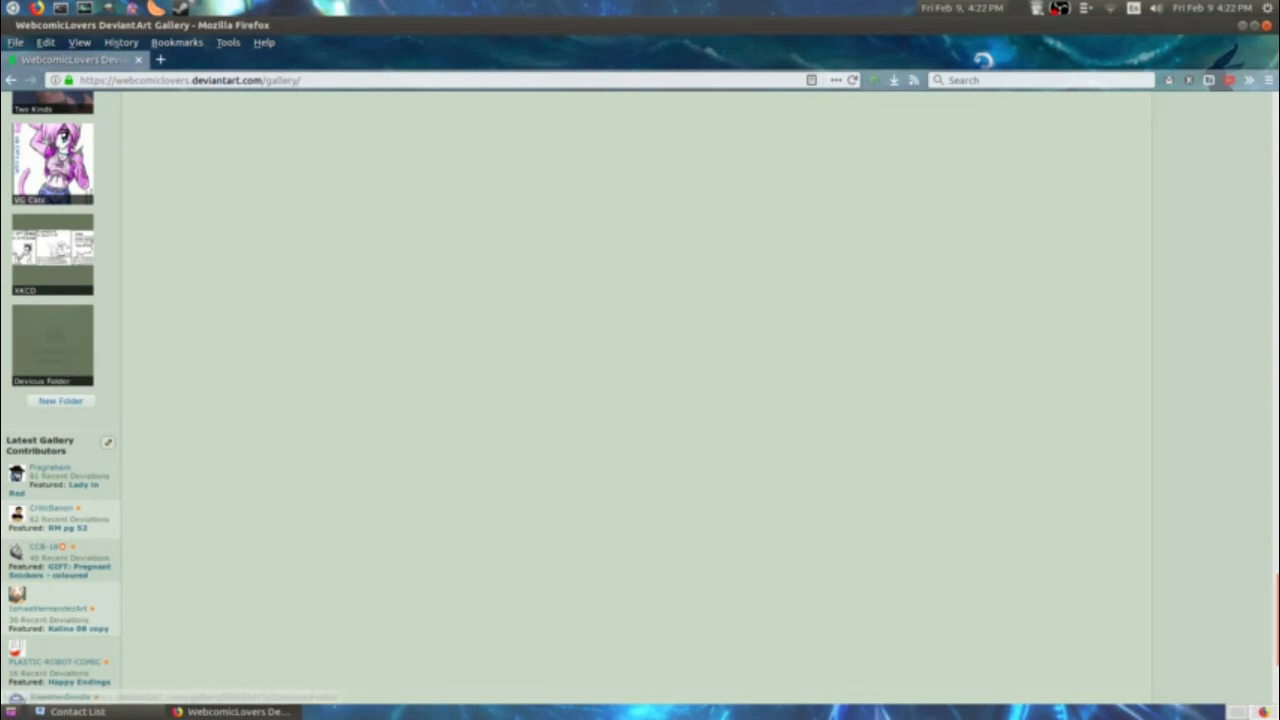
mouse_move(127, 373)
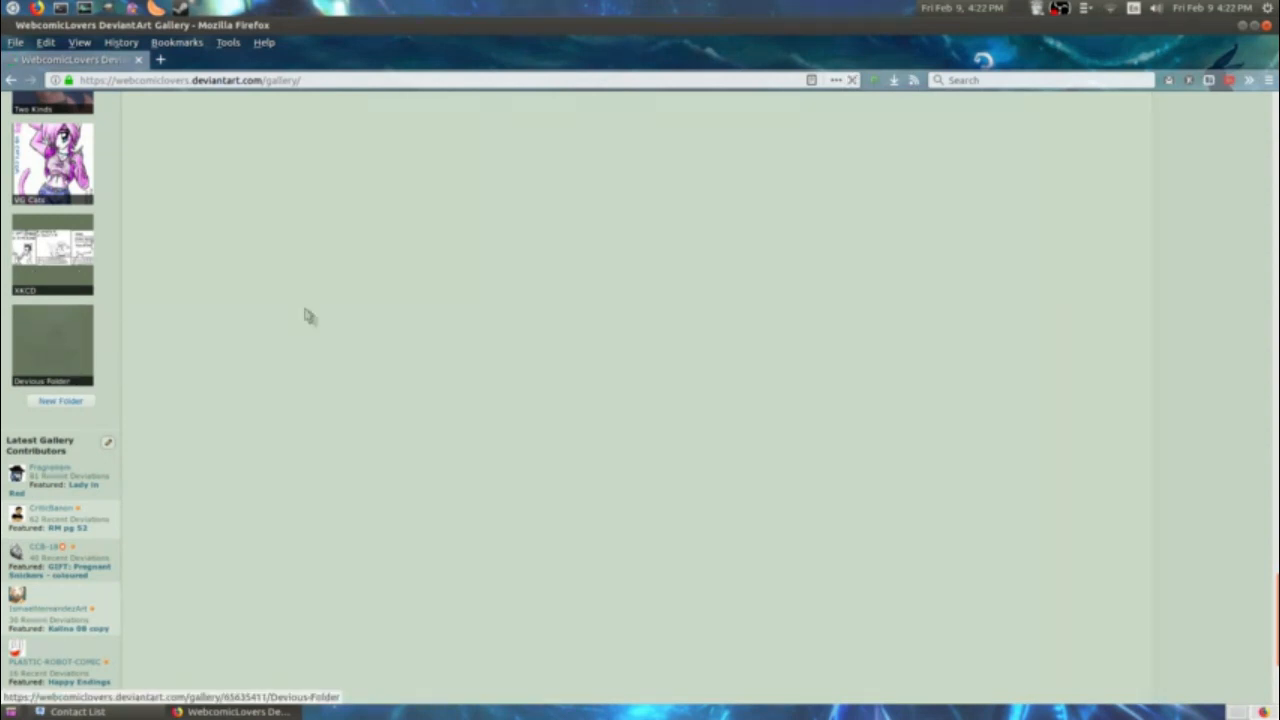
left_click(52, 345)
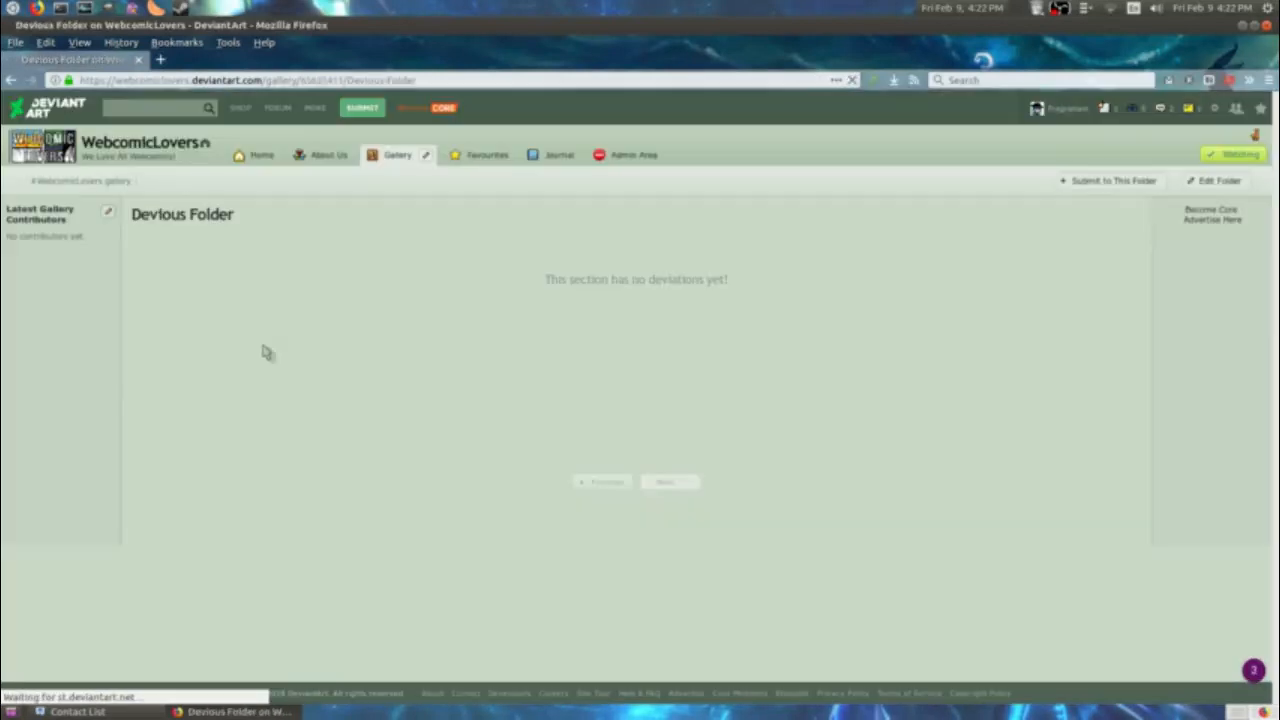
left_click(1216, 181)
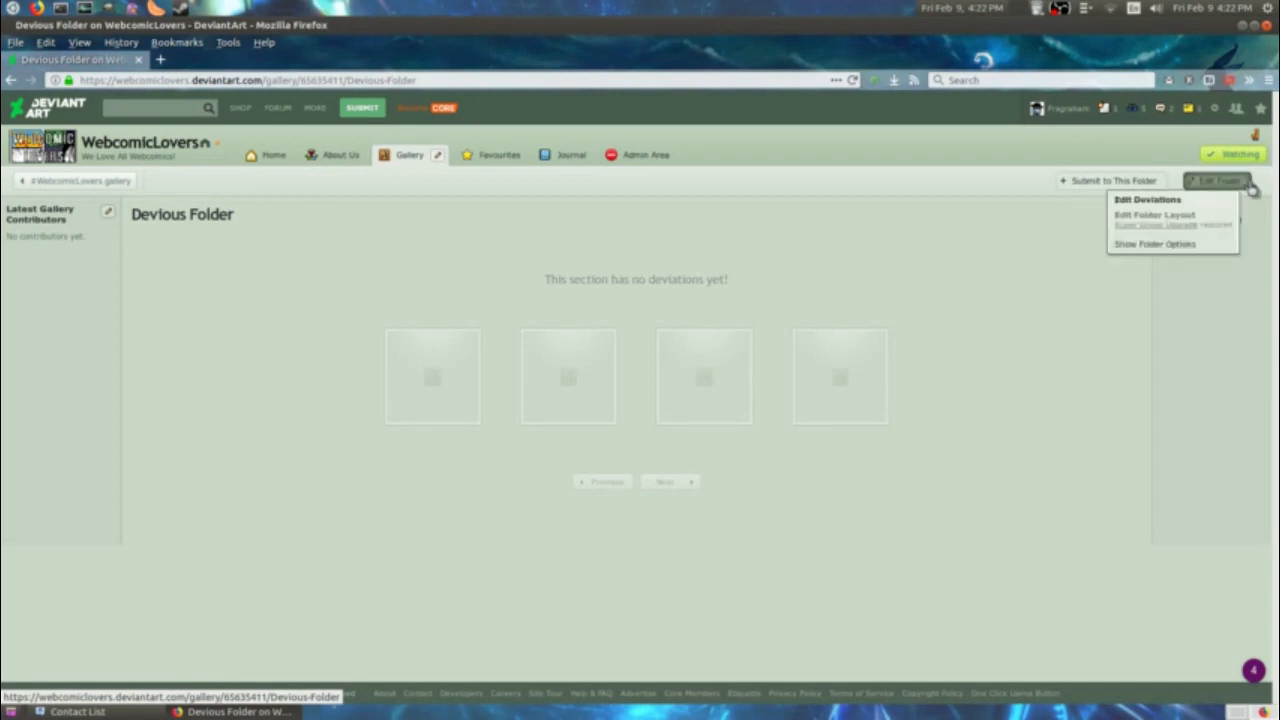
mouse_move(1155, 244)
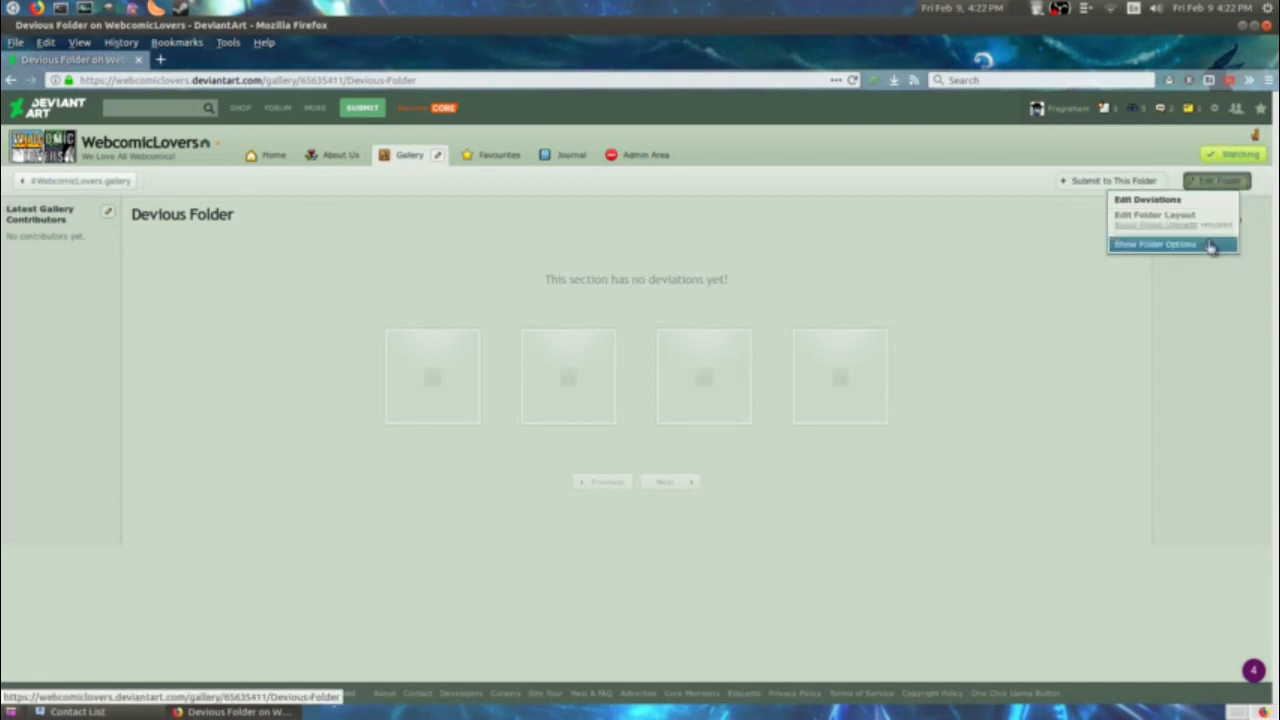
View the Devious Folder's name and description options, then cancel without changes.
left_click(1154, 244)
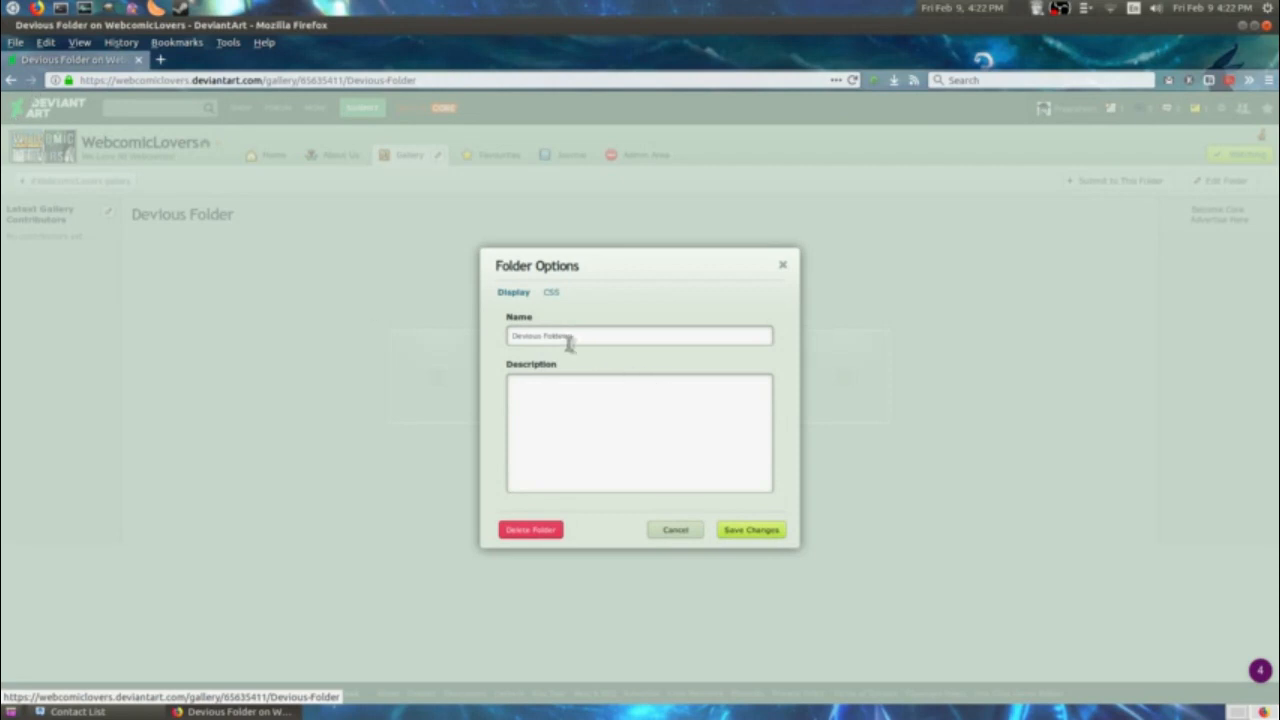
mouse_move(551, 443)
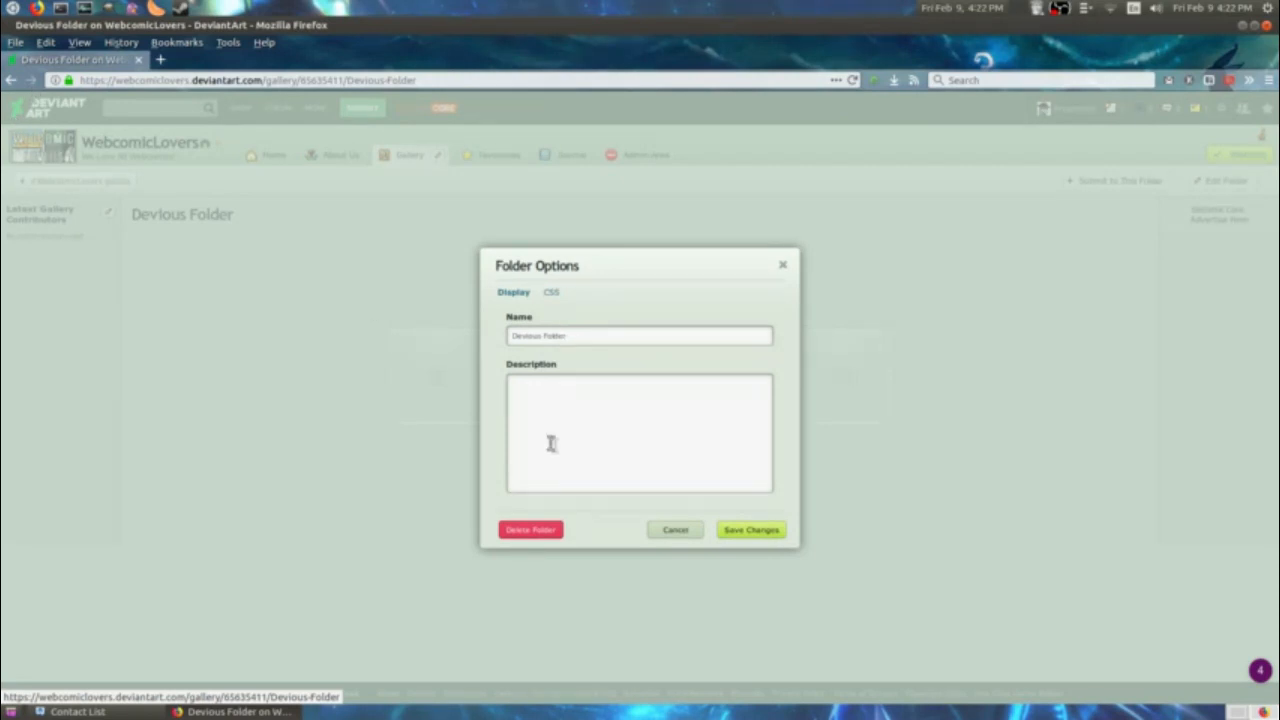
mouse_move(556, 443)
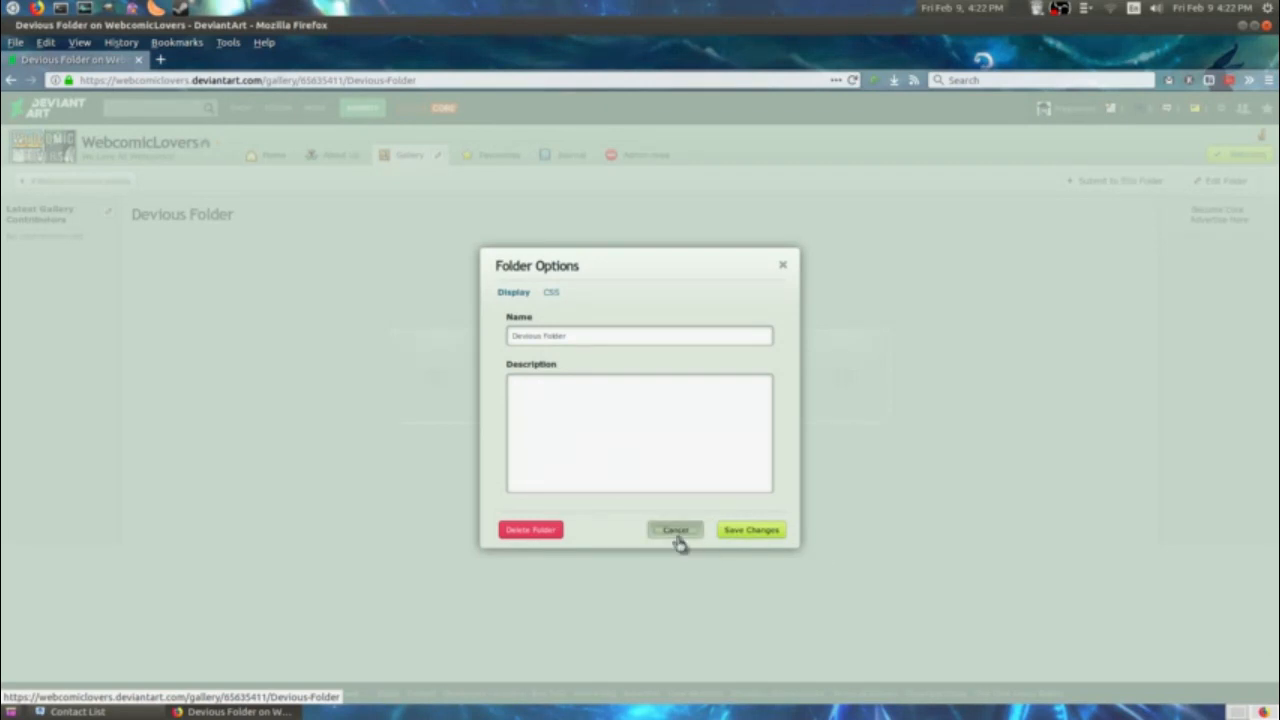
left_click(675, 529)
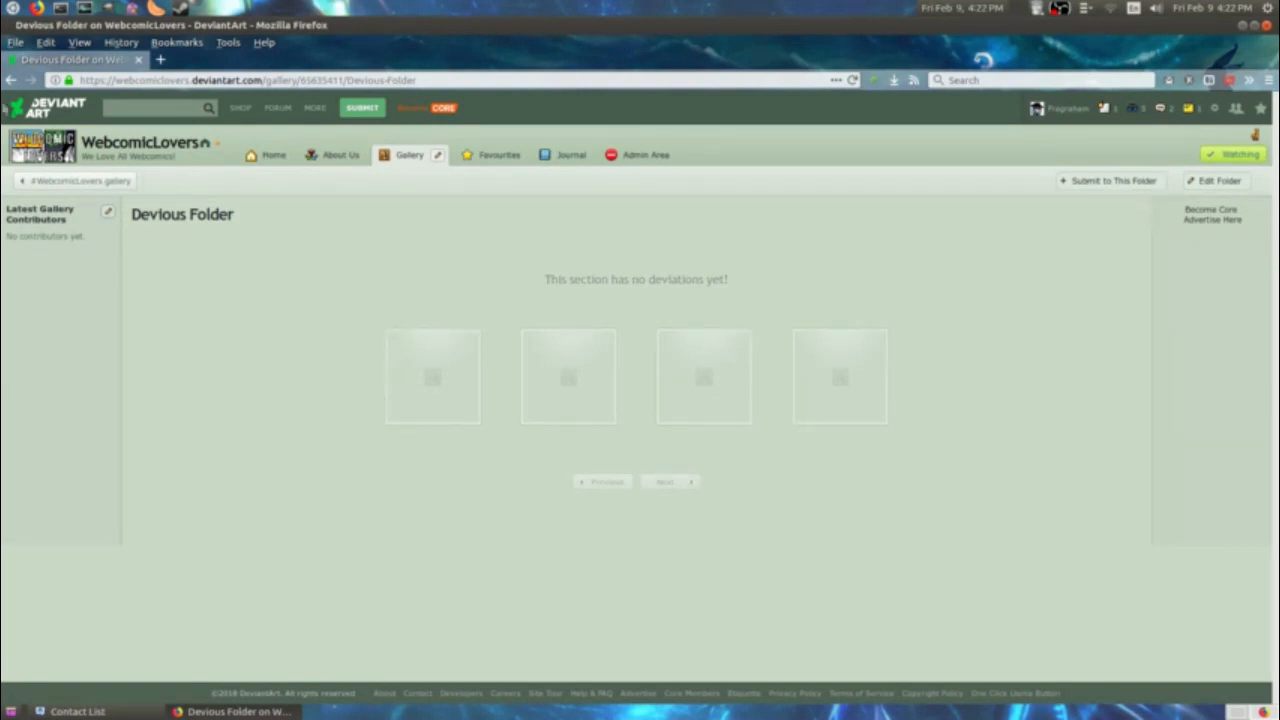
mouse_move(188, 244)
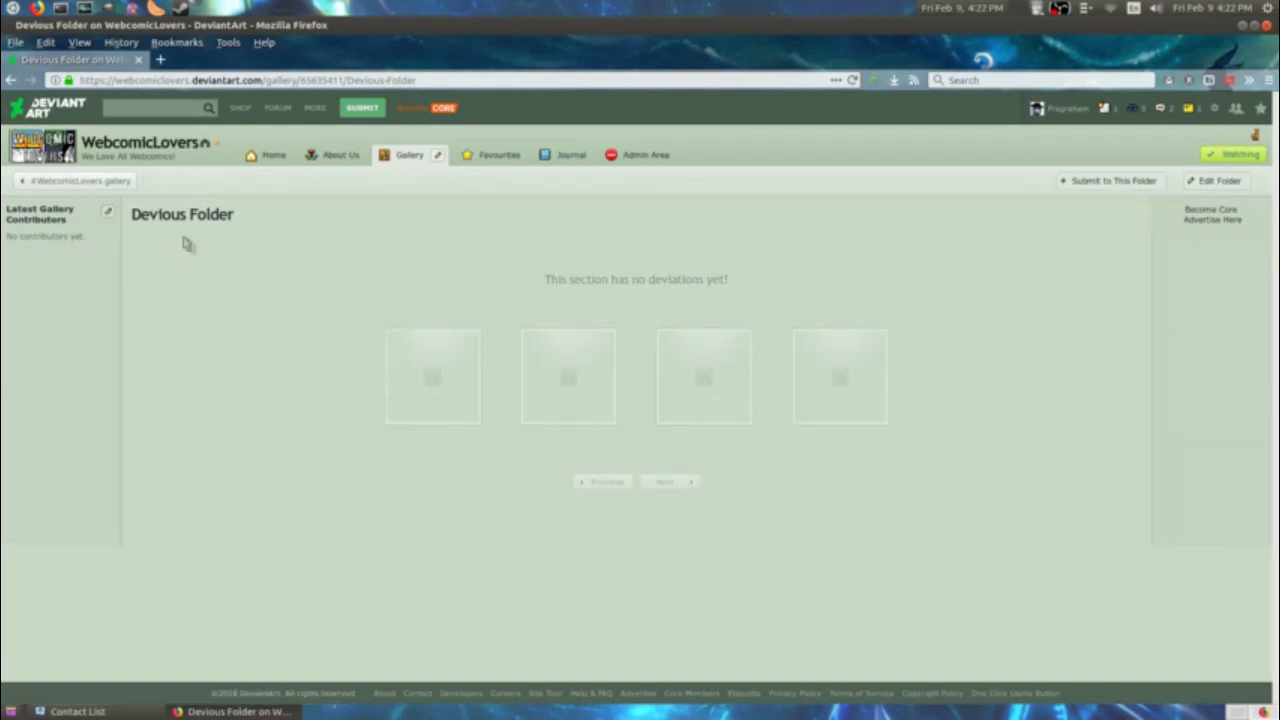
mouse_move(610, 185)
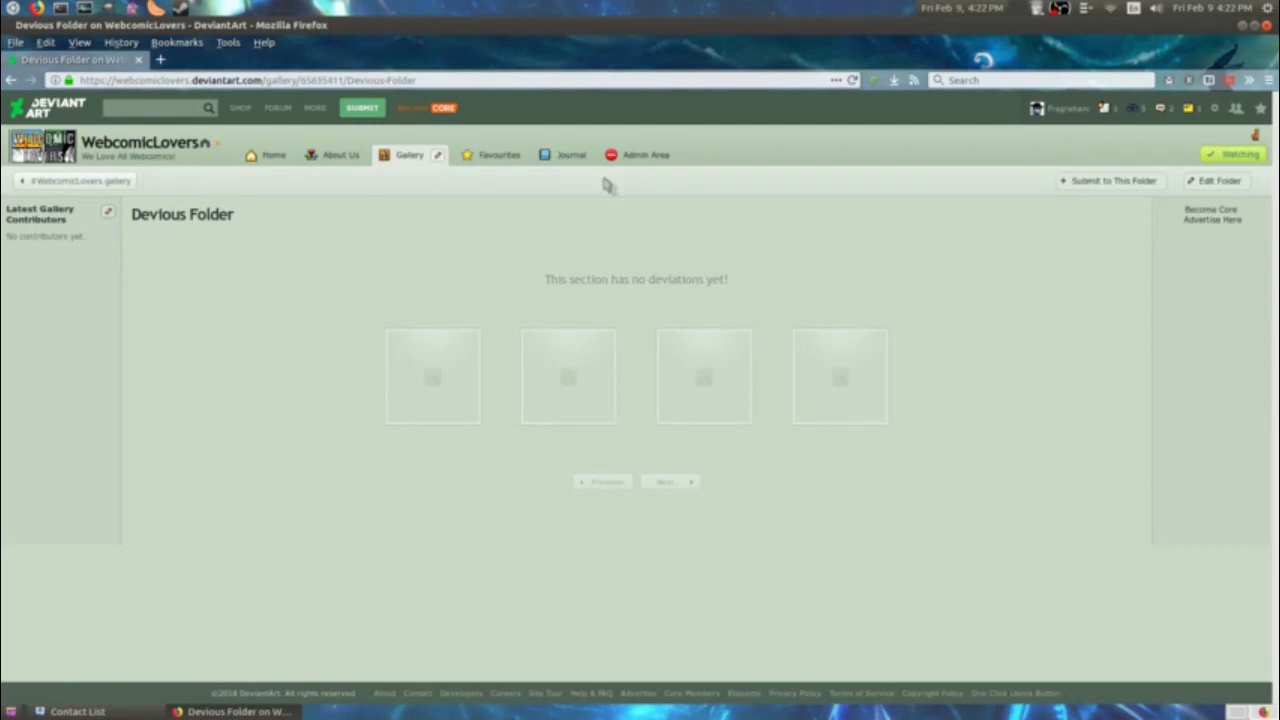
mouse_move(646, 155)
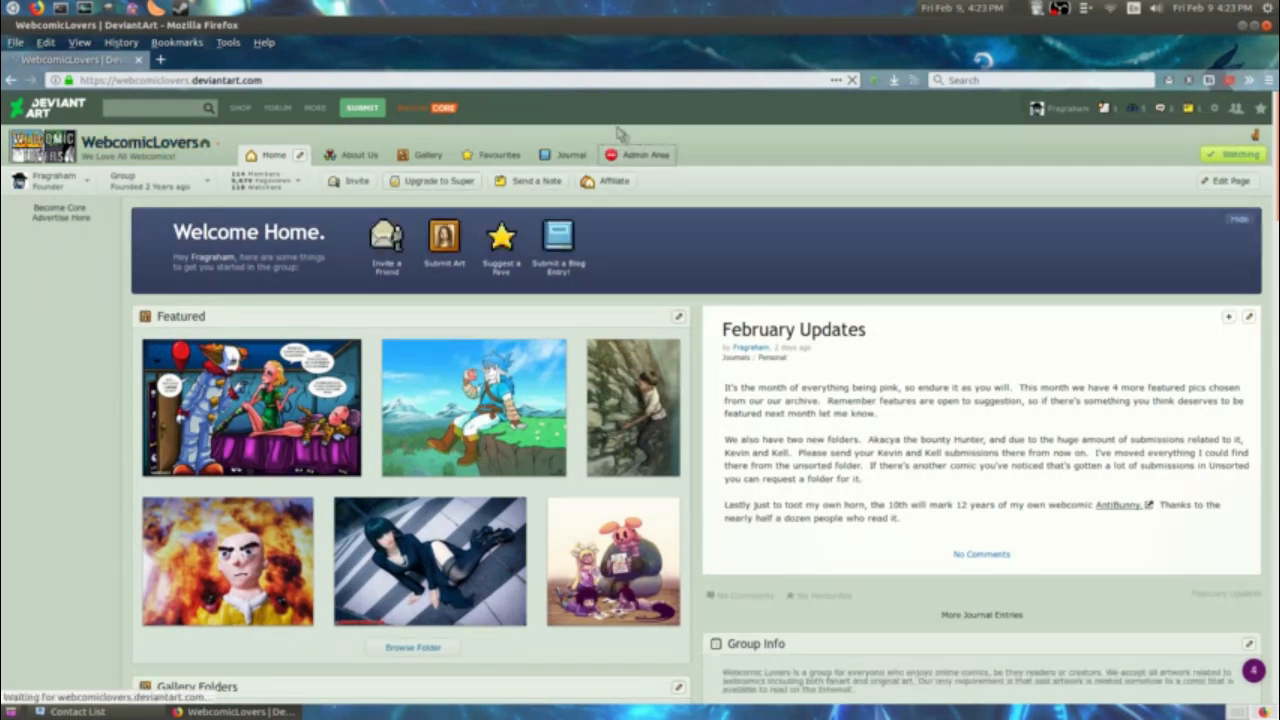
Open the WebcomicLovers Admin Area showing announcements, recent notes and weekly stats.
left_click(646, 154)
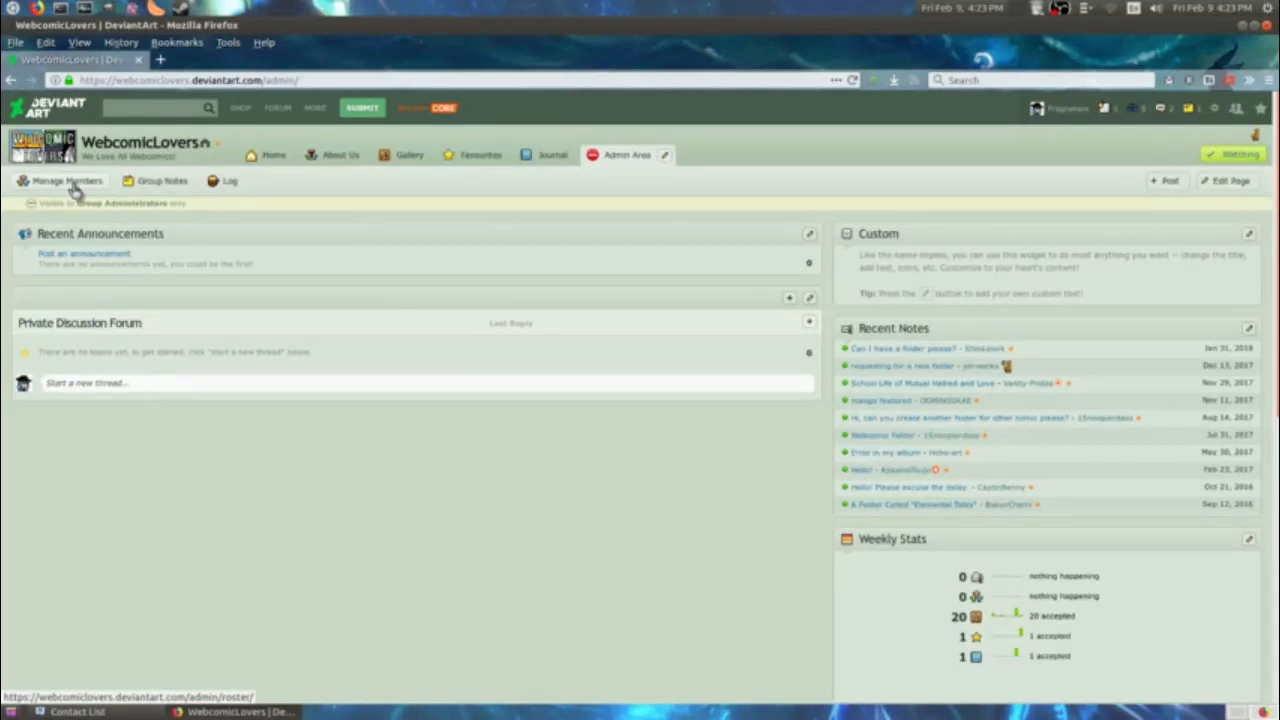
mouse_move(75, 190)
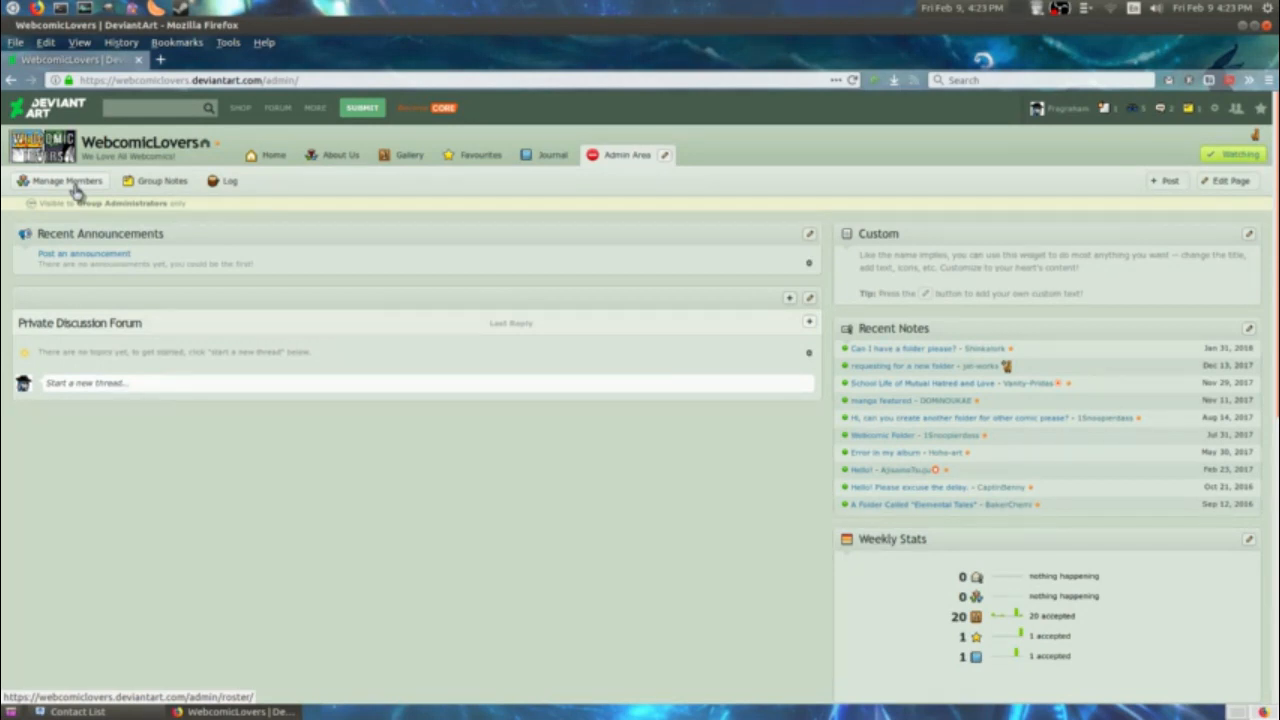
left_click(66, 181)
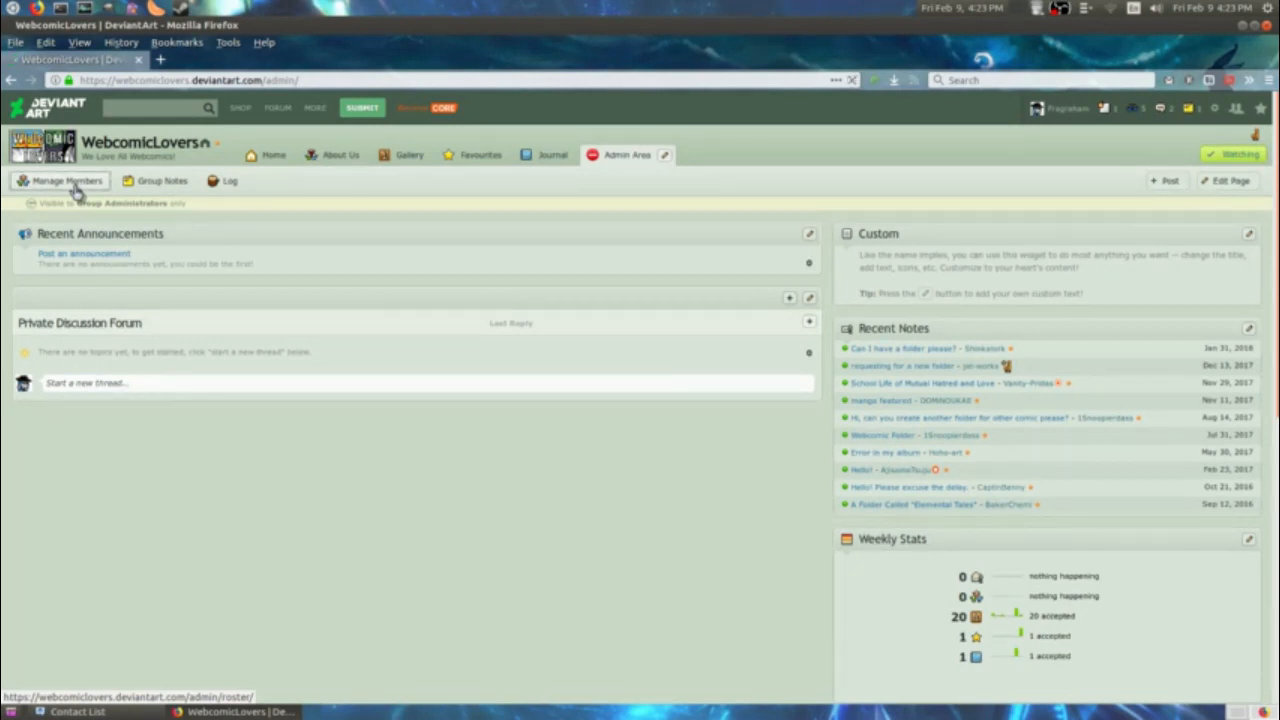
View the Contributors role, its member TheOwlTribe and its home and admin permissions.
left_click(67, 181)
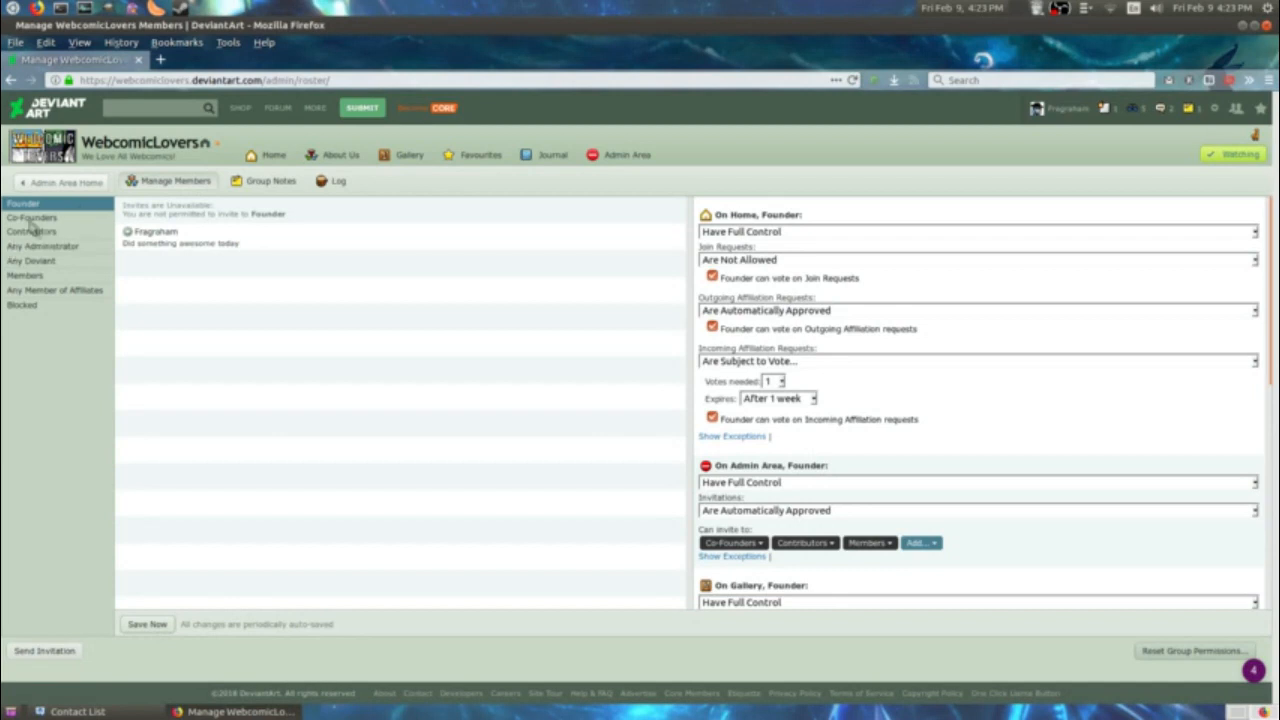
mouse_move(85, 253)
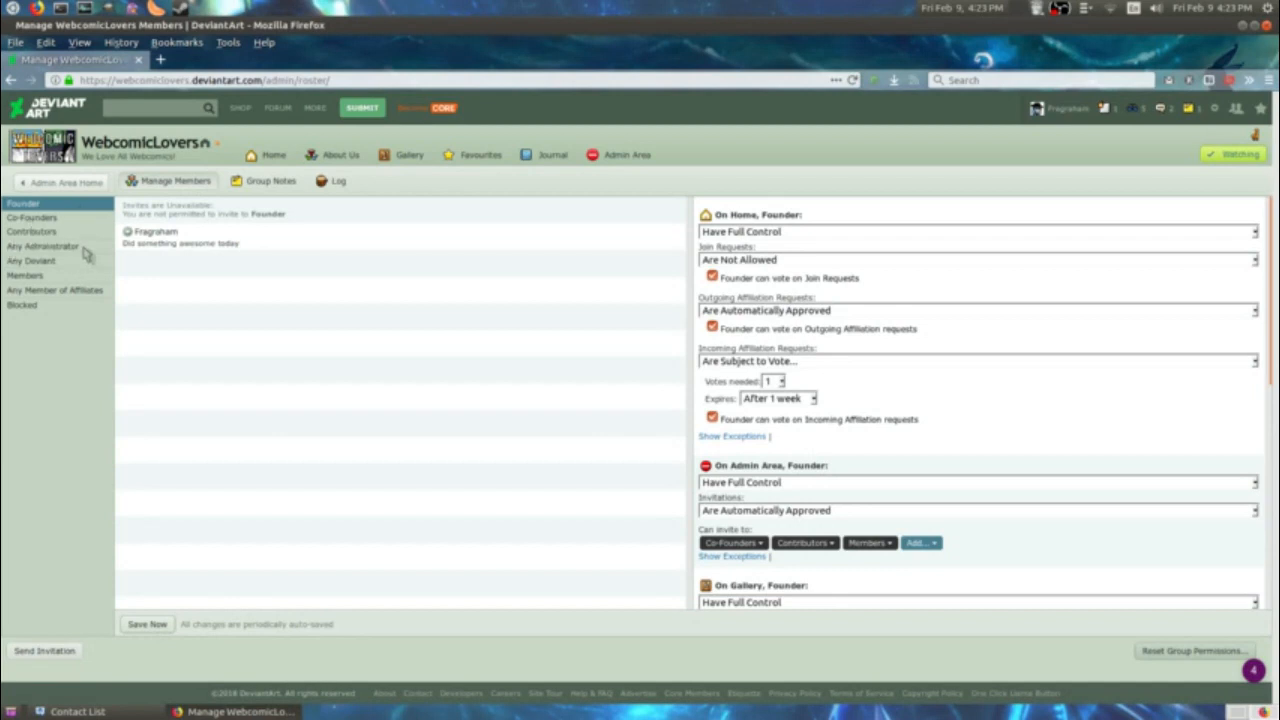
mouse_move(93, 288)
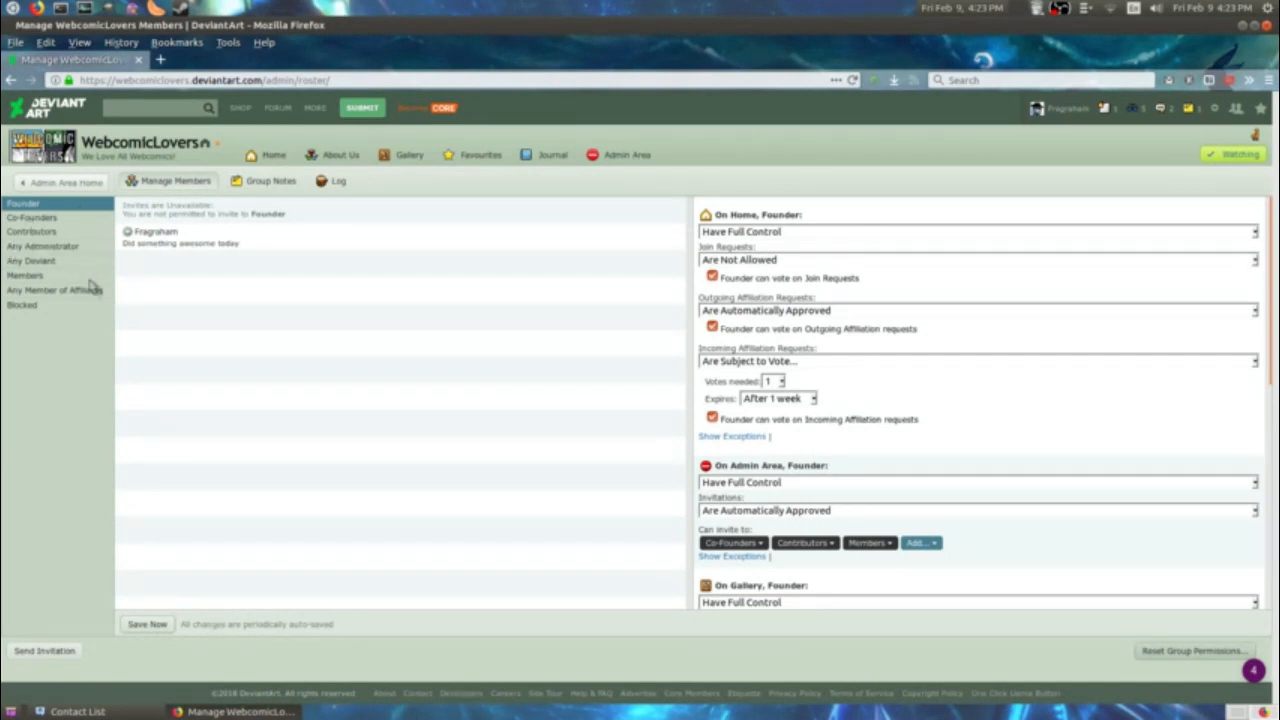
mouse_move(85, 235)
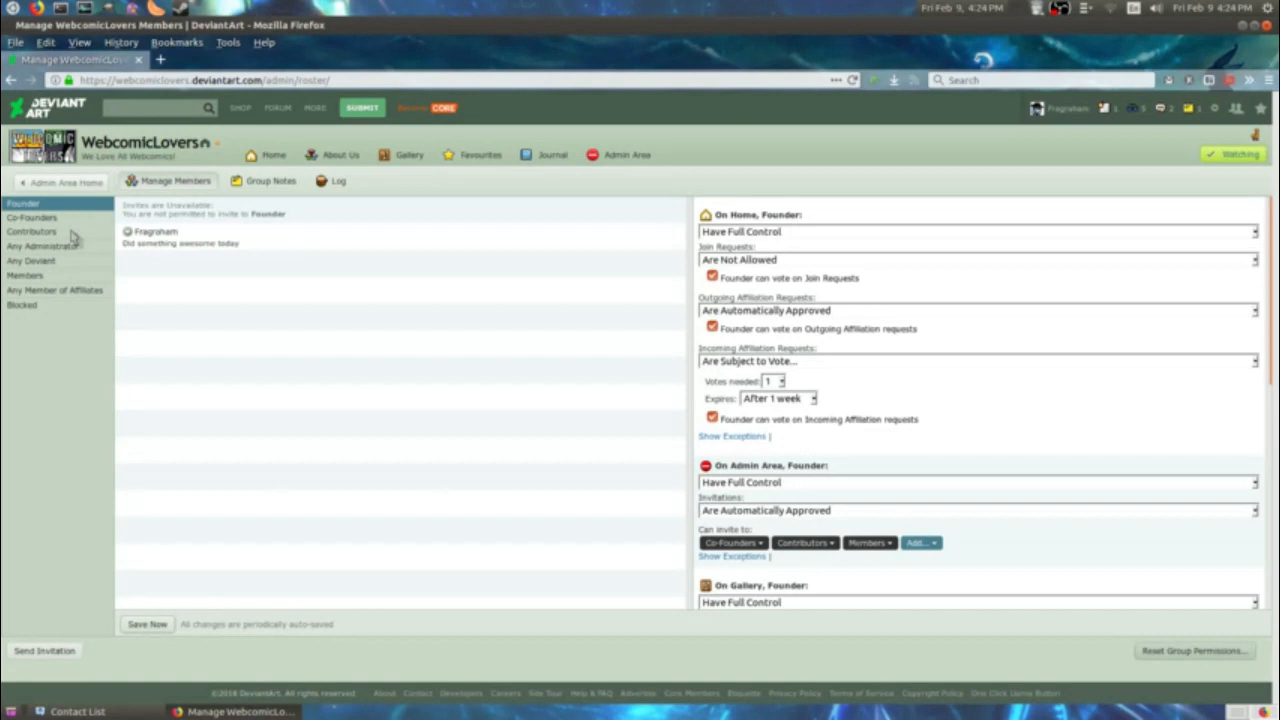
left_click(31, 231)
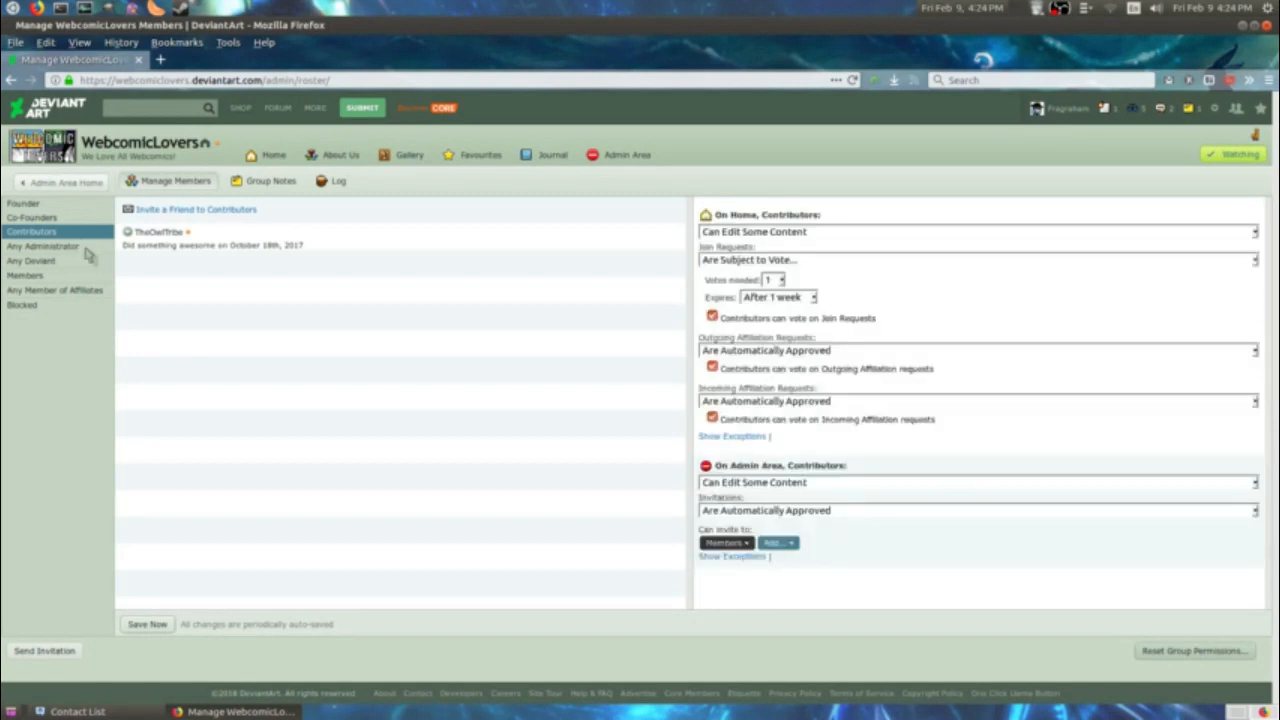
scroll("down", 3)
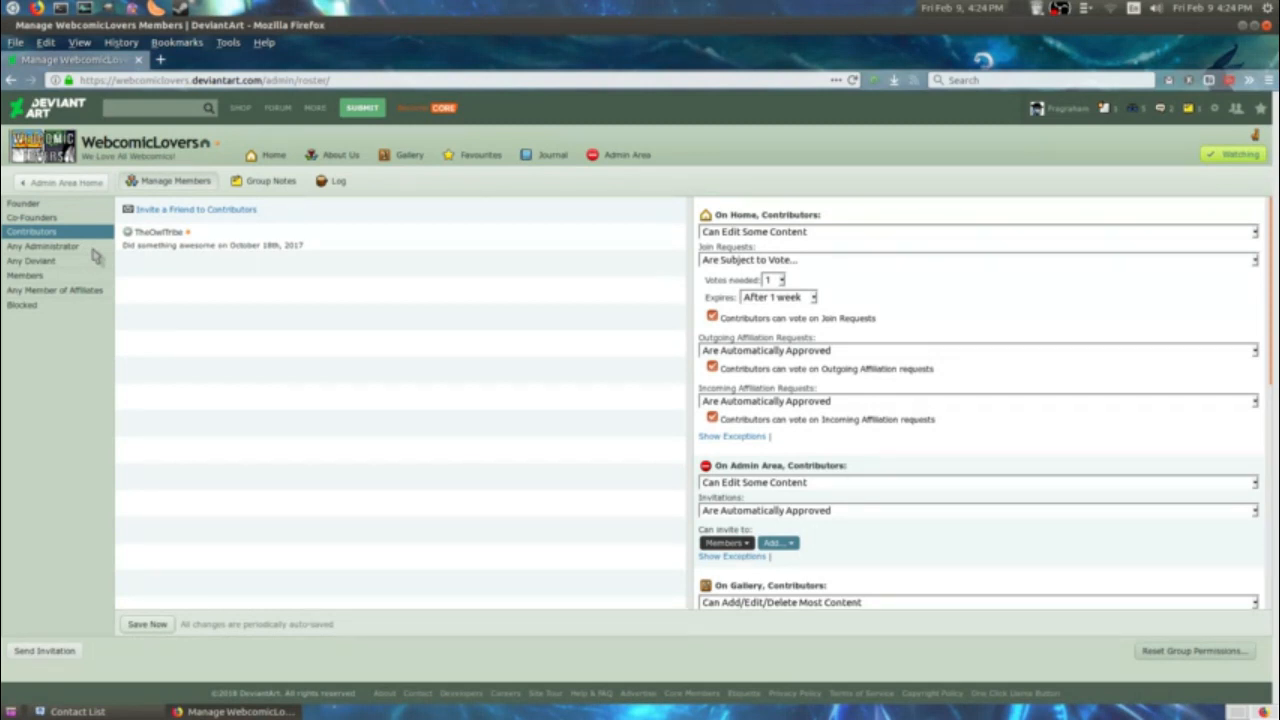
mouse_move(95, 210)
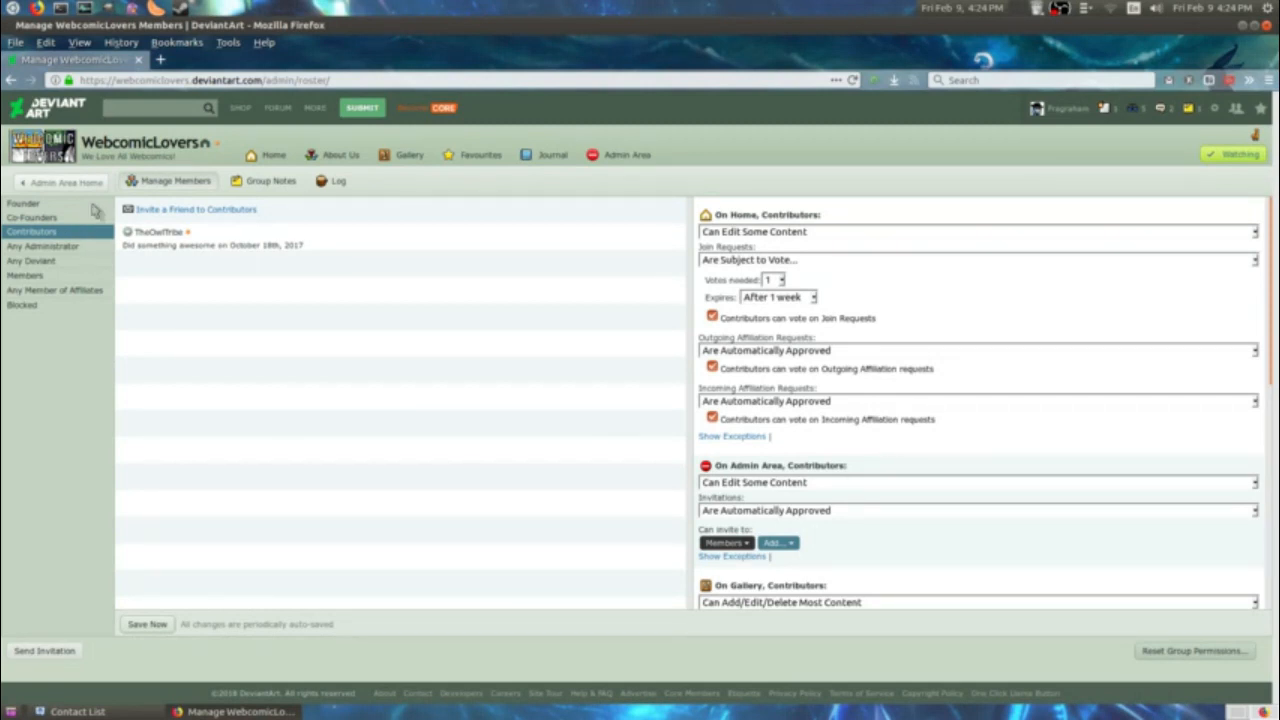
scroll("down", 3)
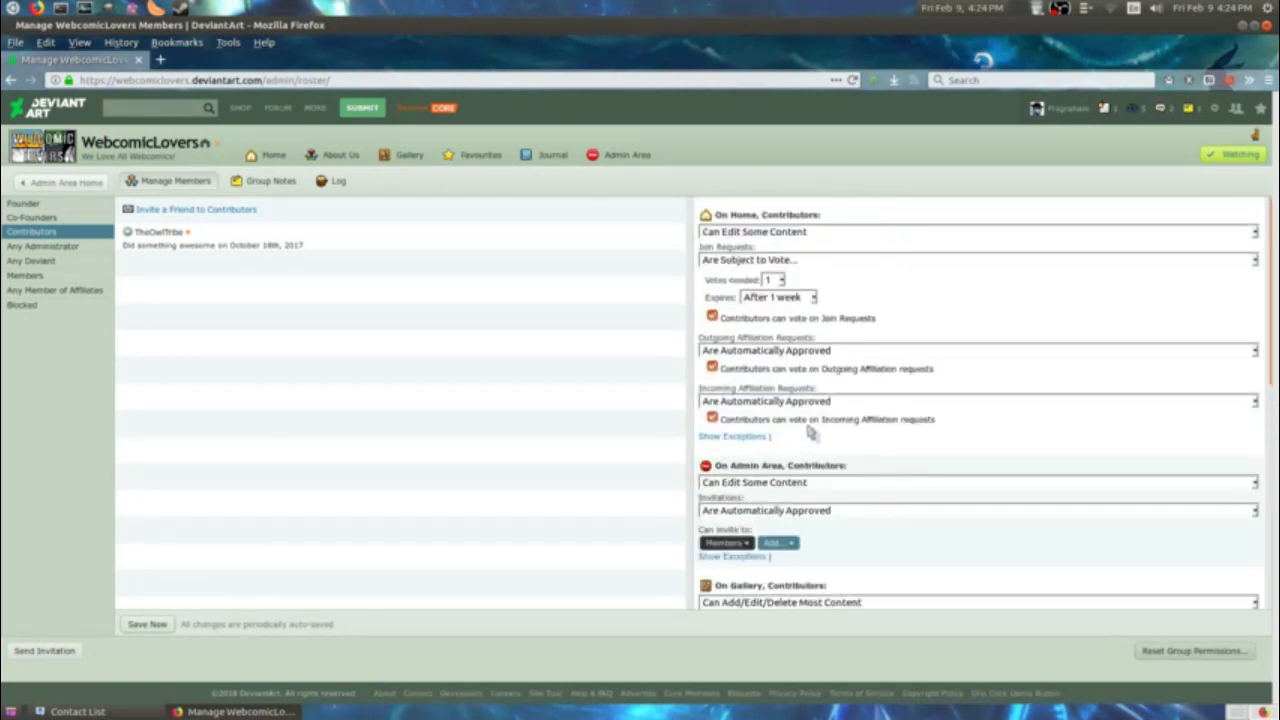
mouse_move(127, 292)
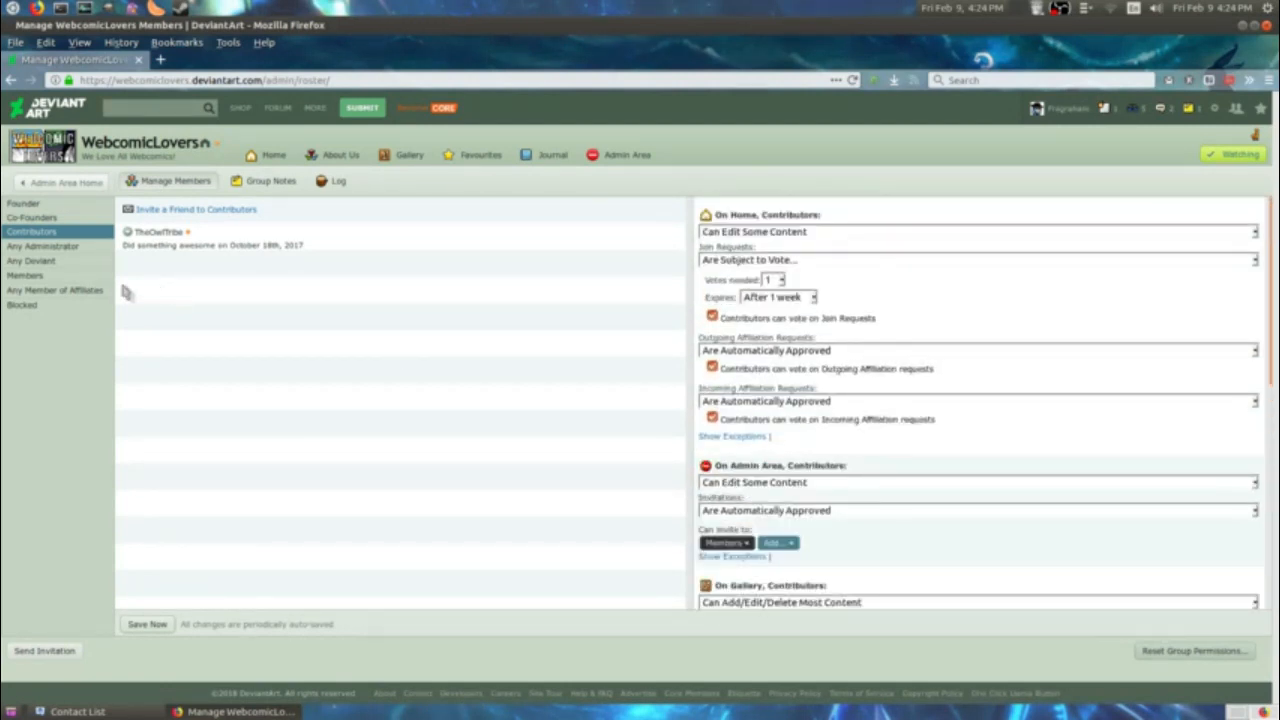
Review the Any Administrator, Any Deviant and Members role permissions in turn.
left_click(42, 246)
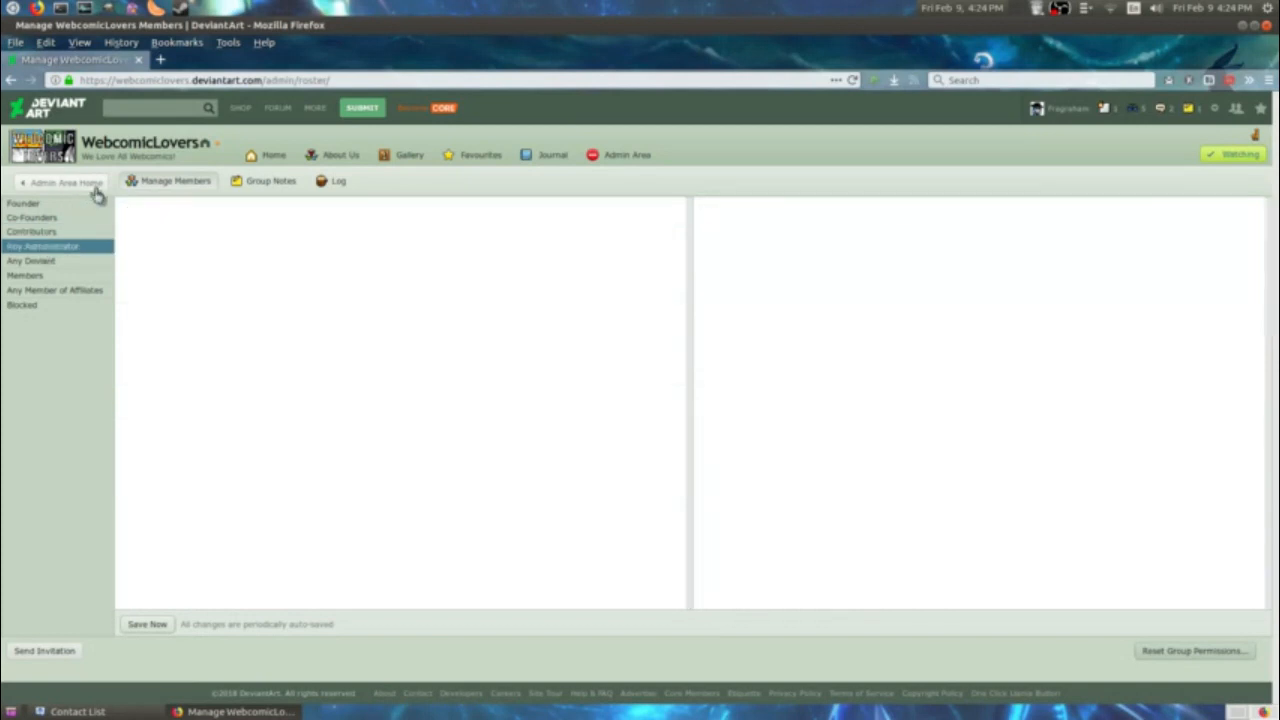
left_click(42, 246)
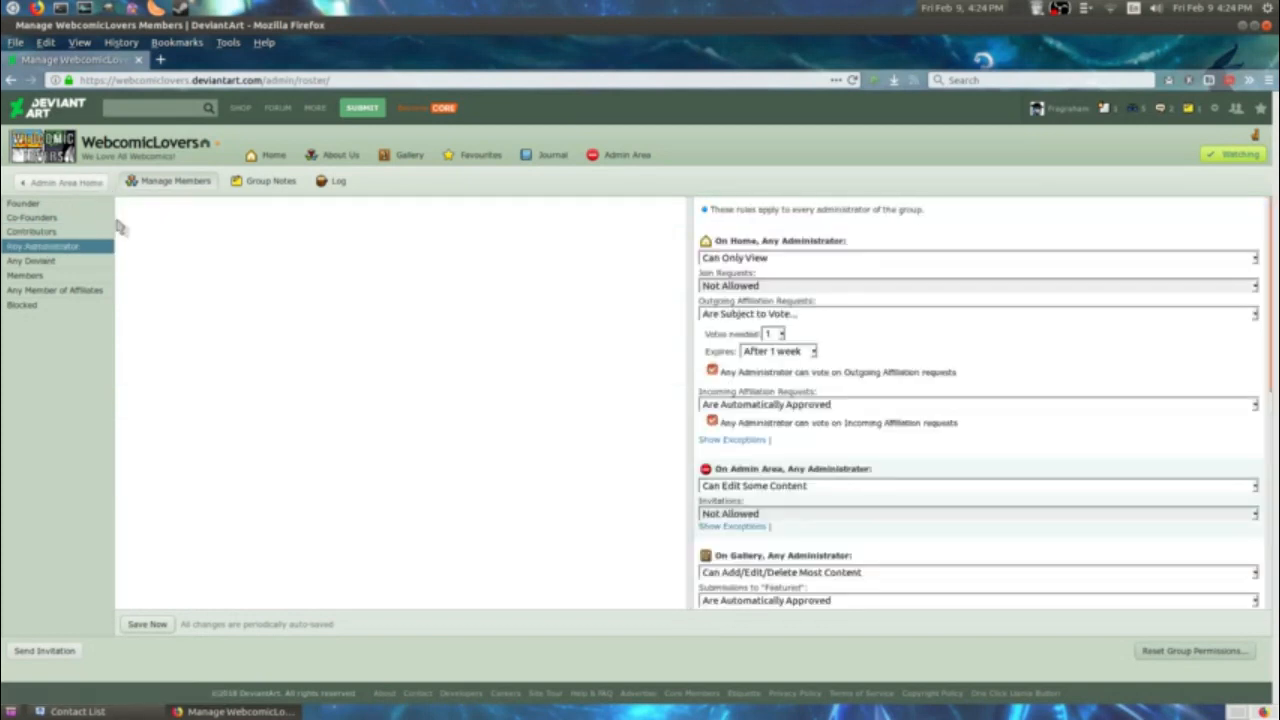
mouse_move(62, 297)
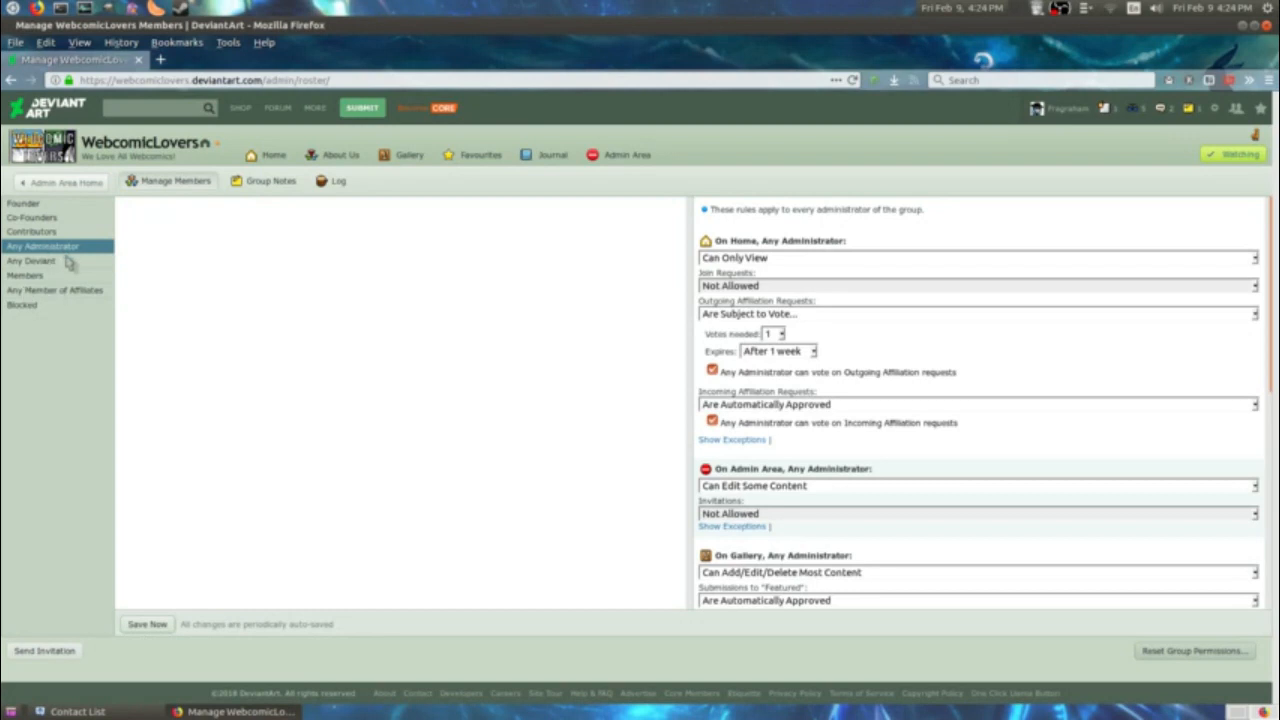
left_click(31, 261)
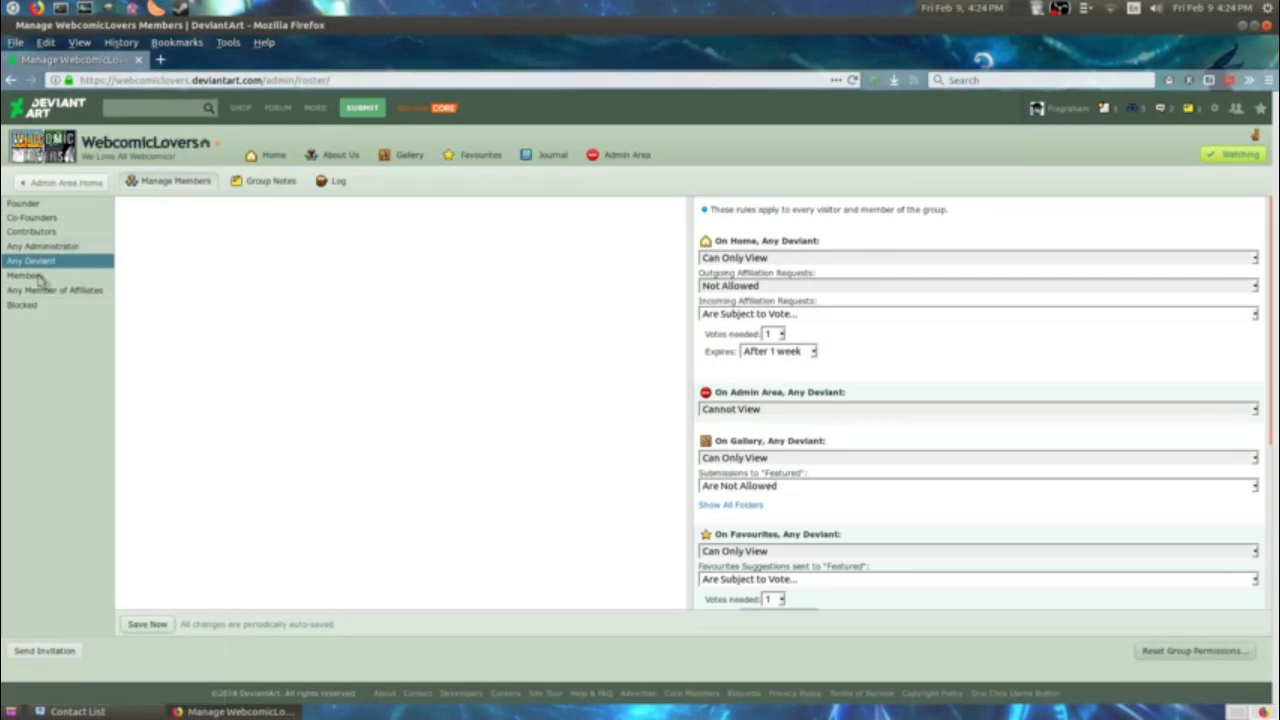
left_click(25, 275)
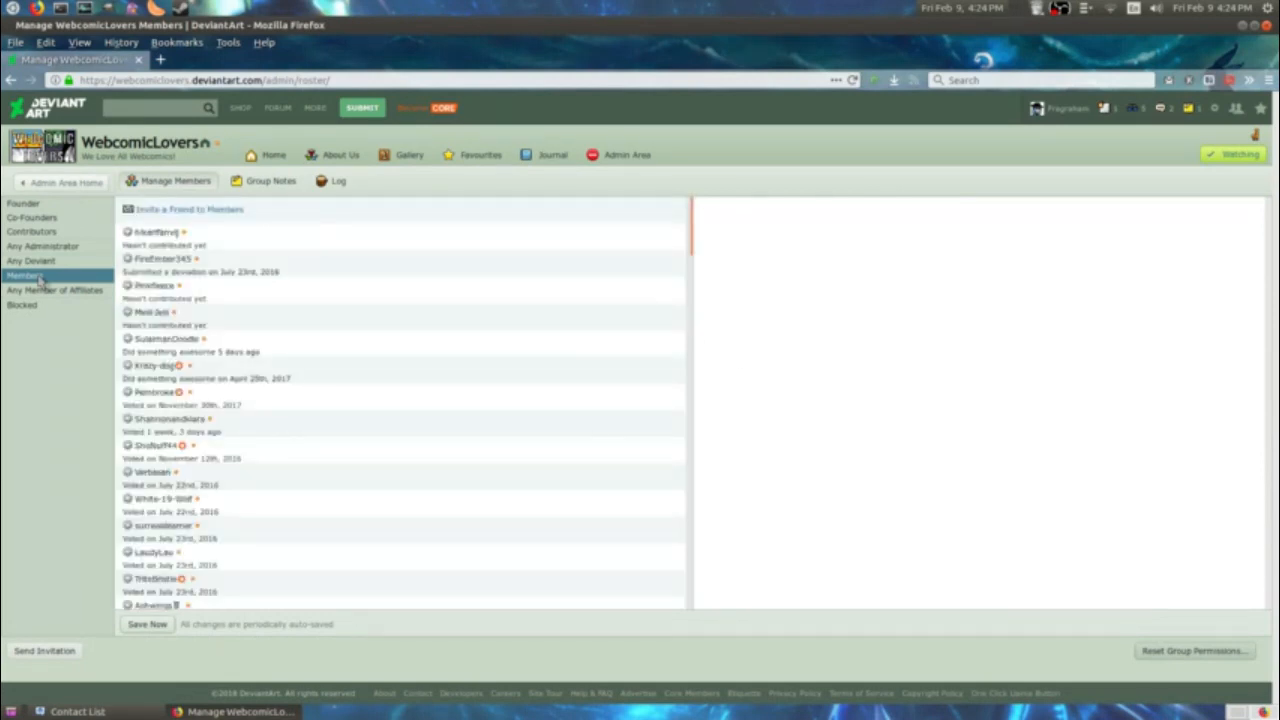
left_click(24, 275)
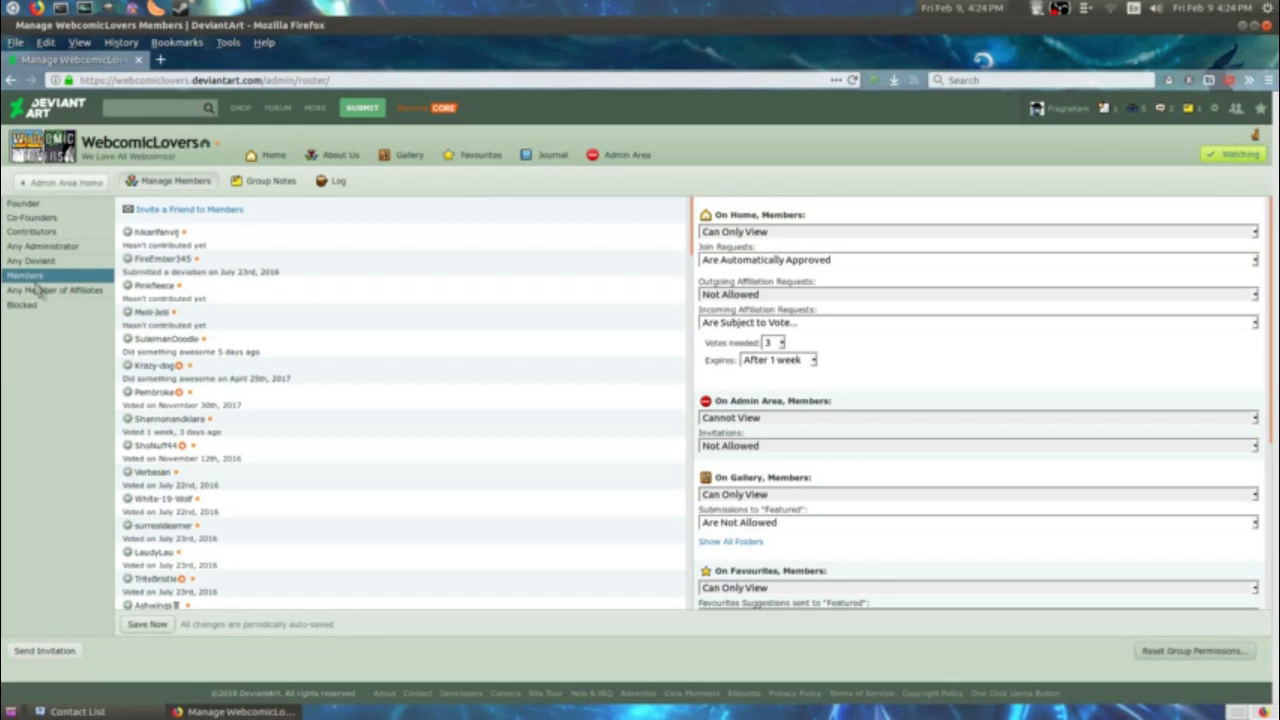
mouse_move(835, 218)
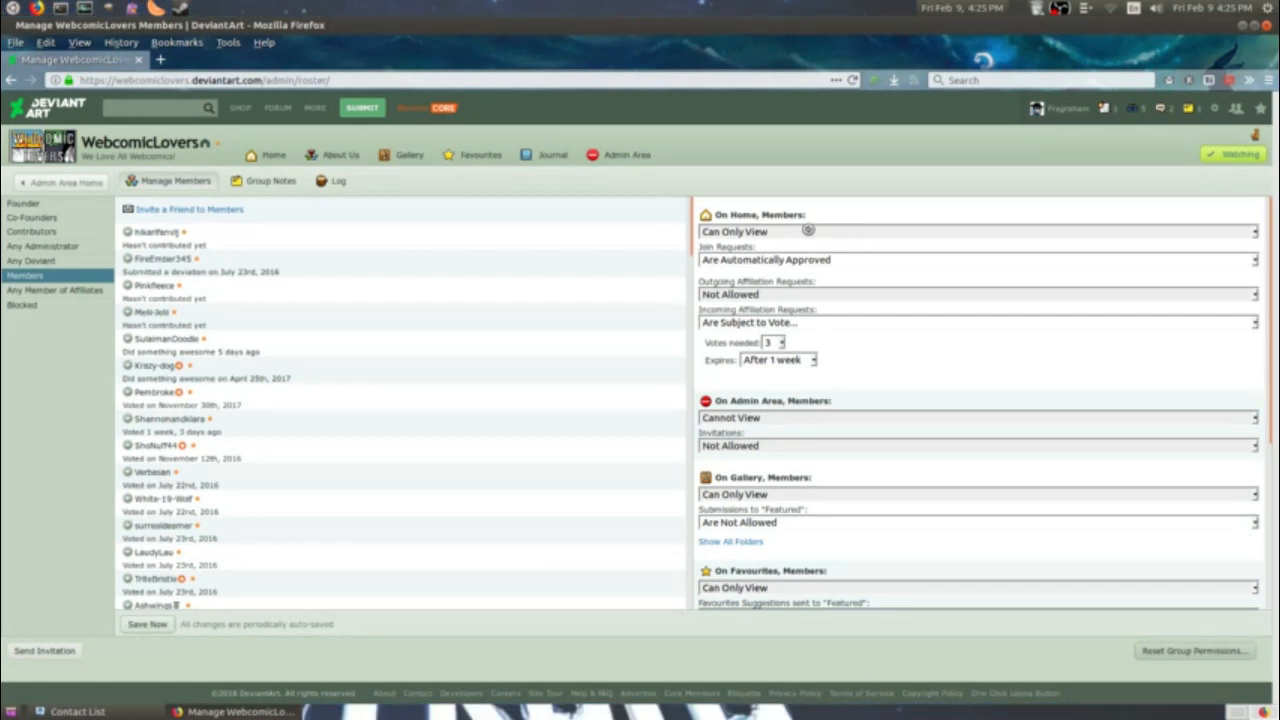
mouse_move(815, 265)
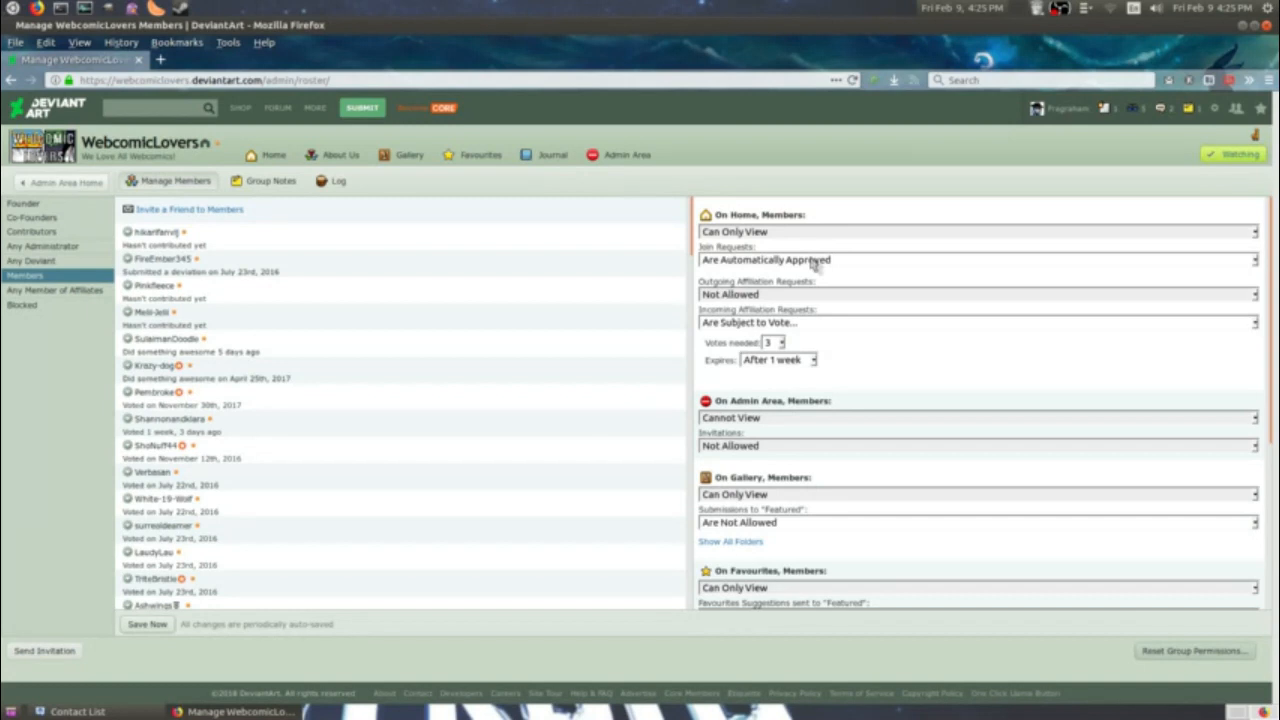
mouse_move(812, 265)
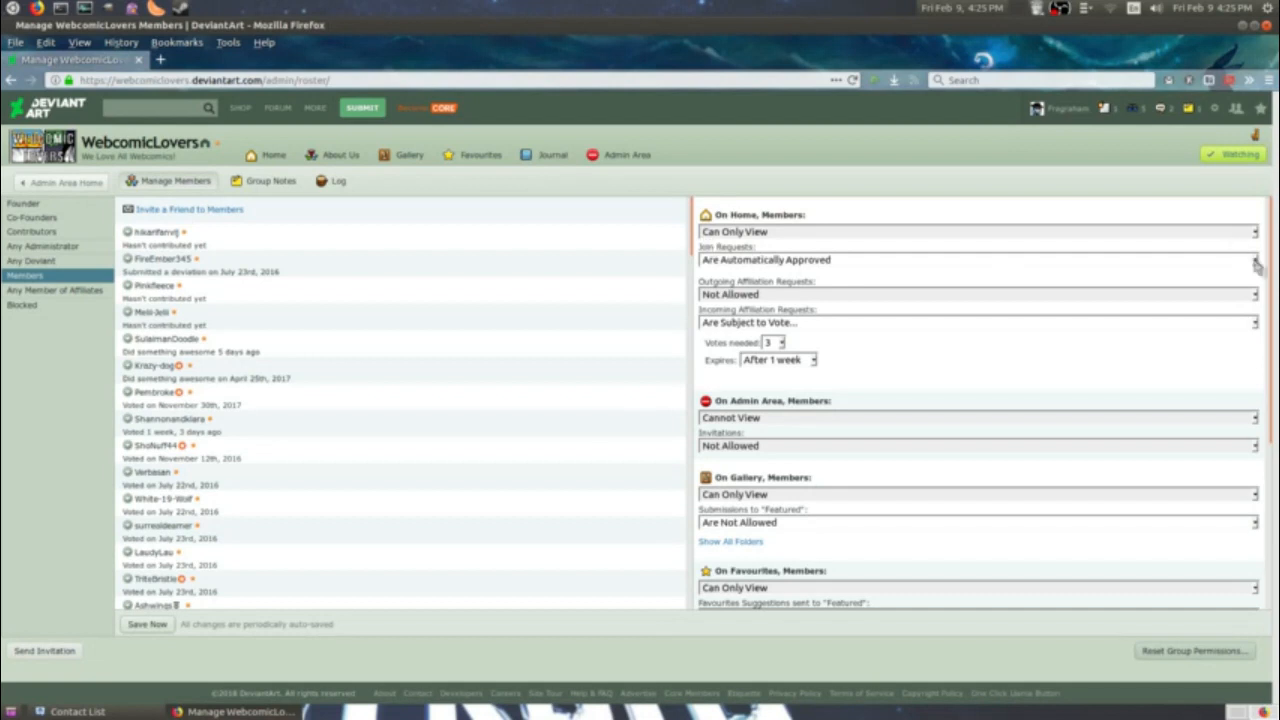
left_click(975, 260)
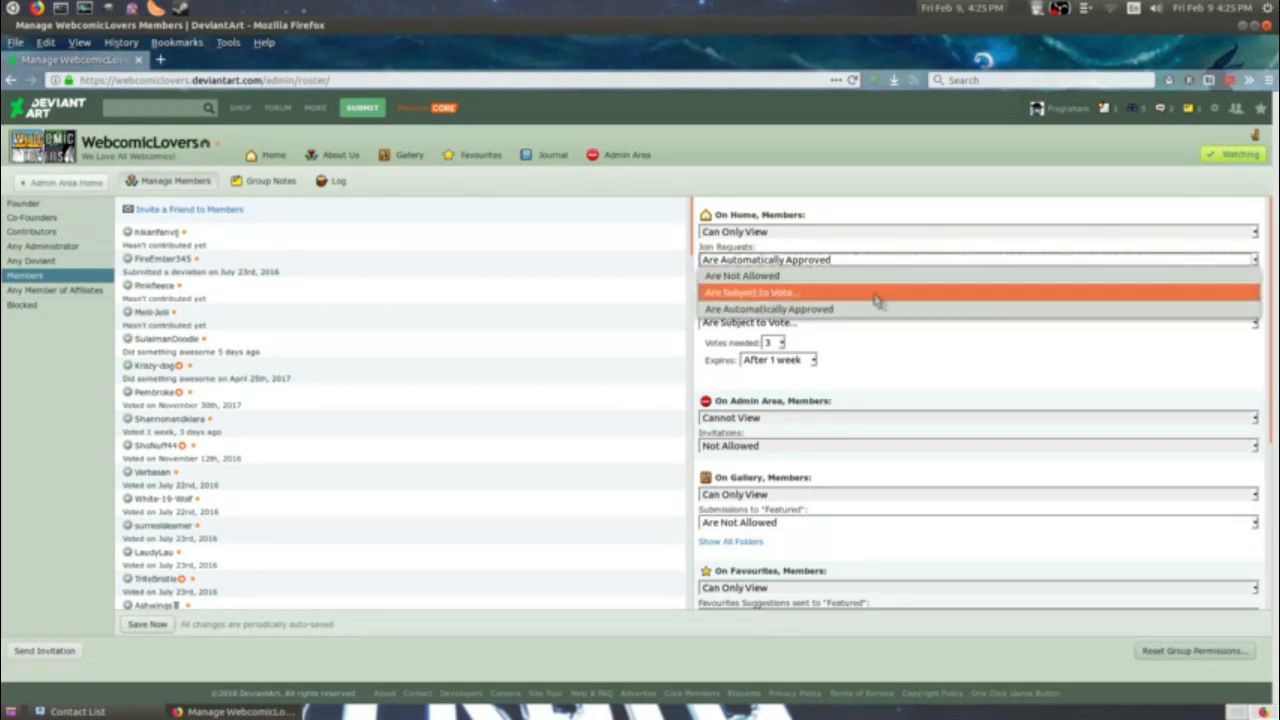
mouse_move(780, 275)
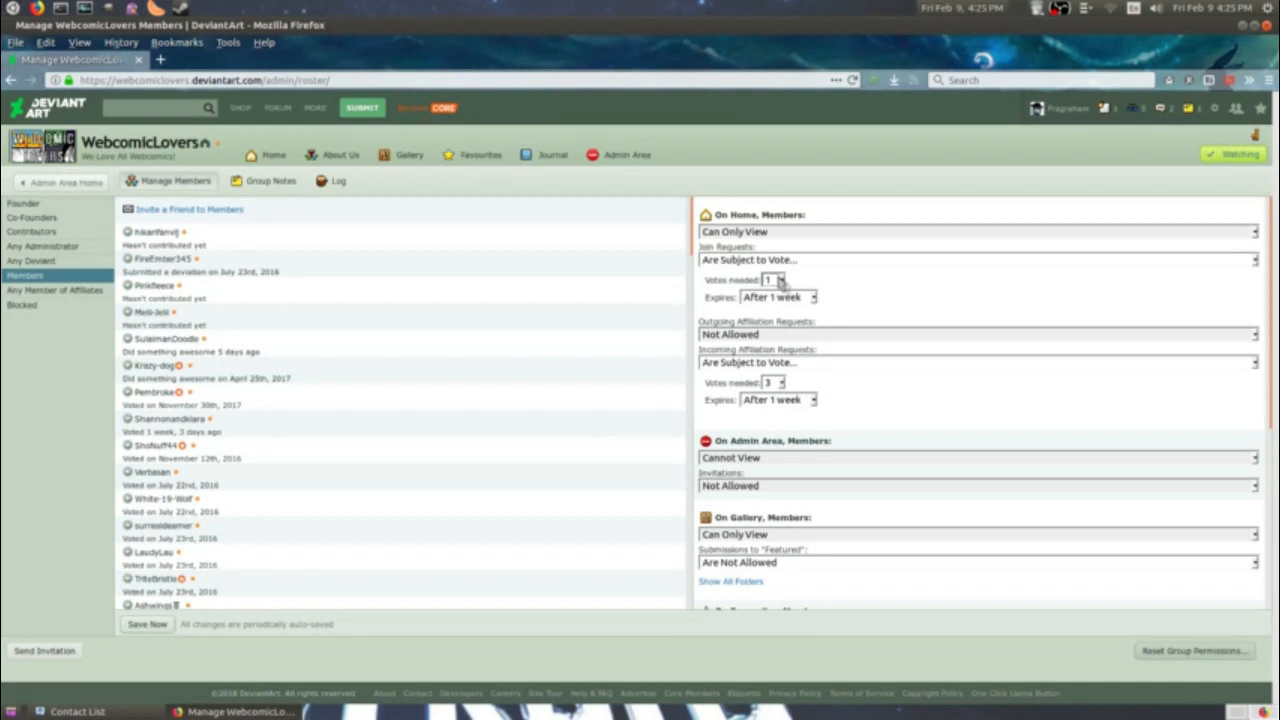
left_click(978, 259)
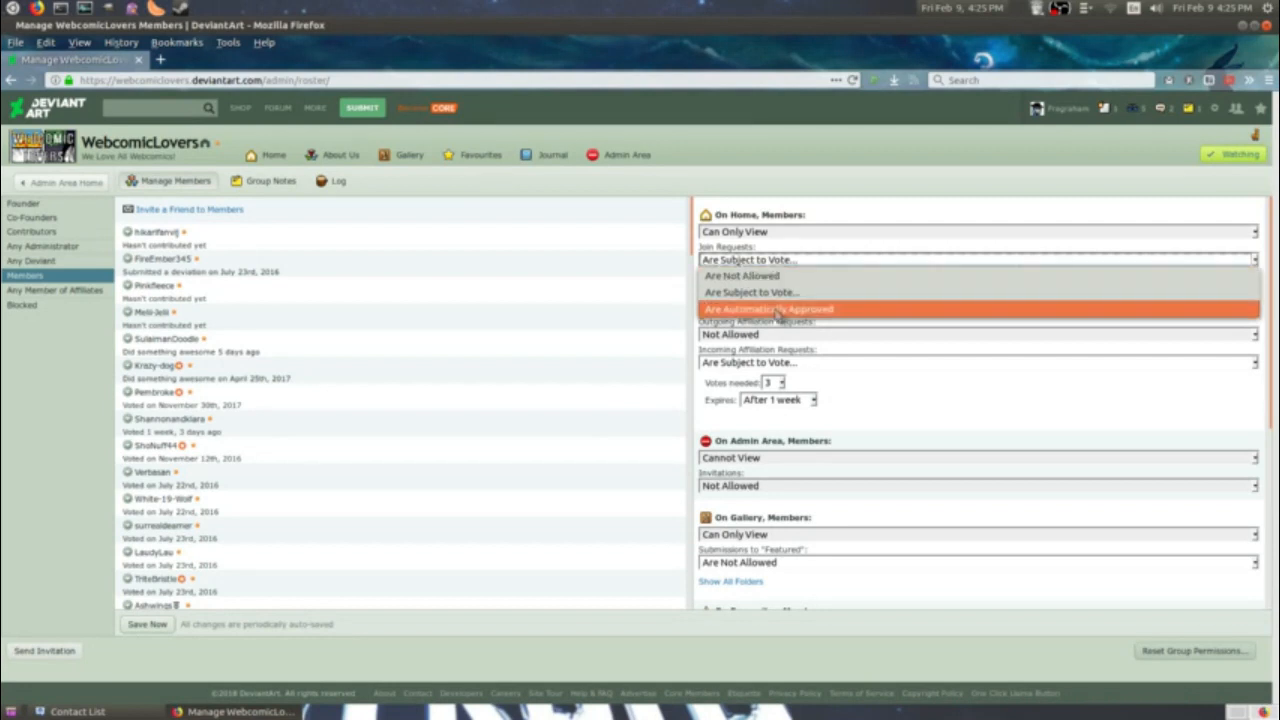
left_click(768, 308)
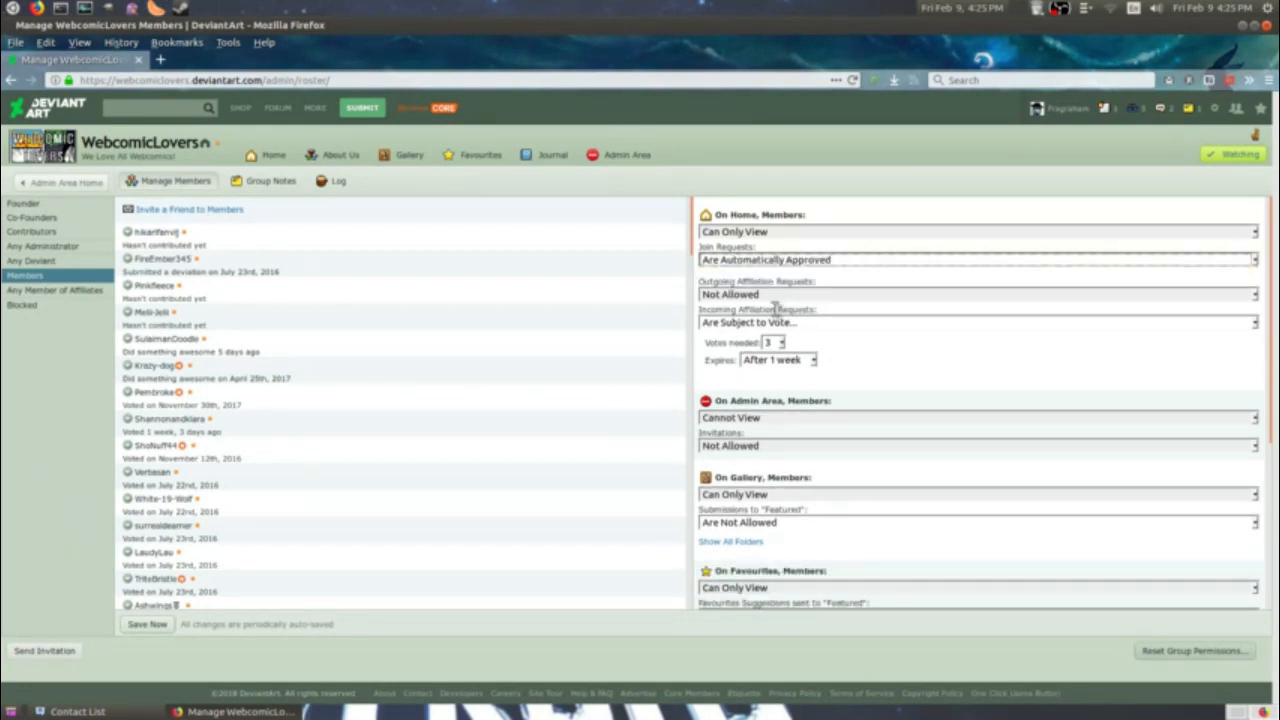
mouse_move(680, 325)
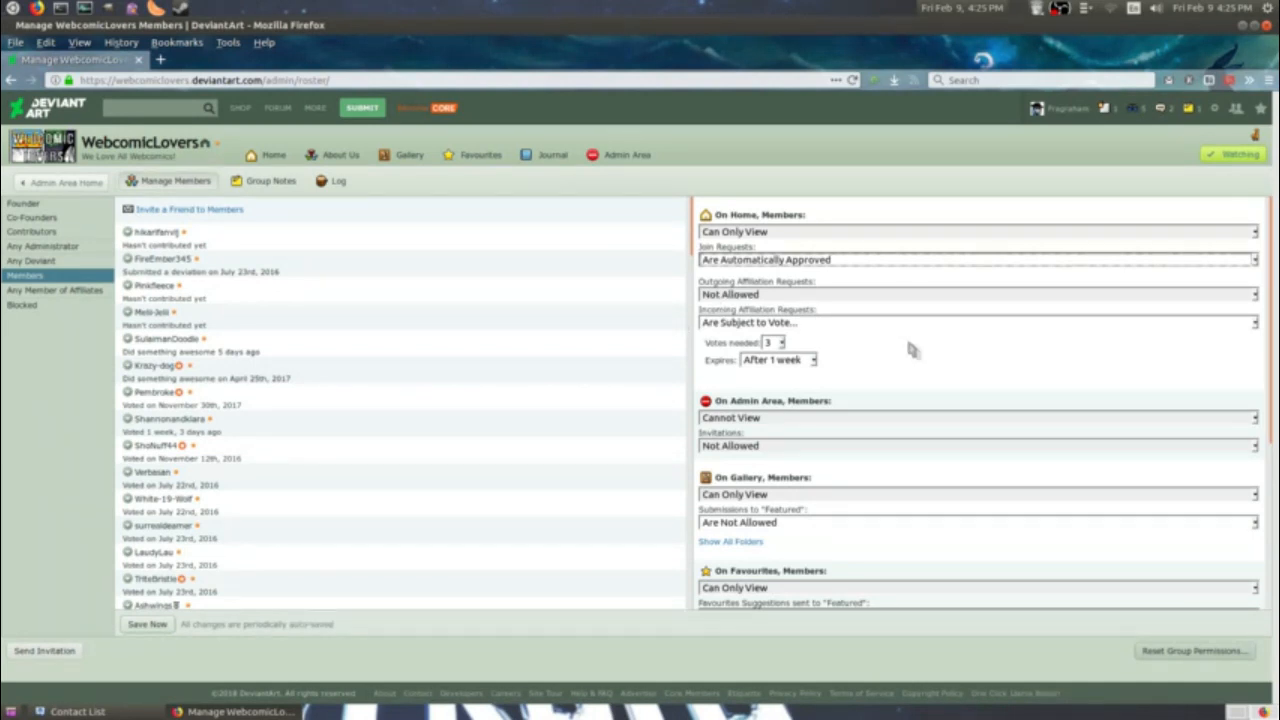
mouse_move(785, 245)
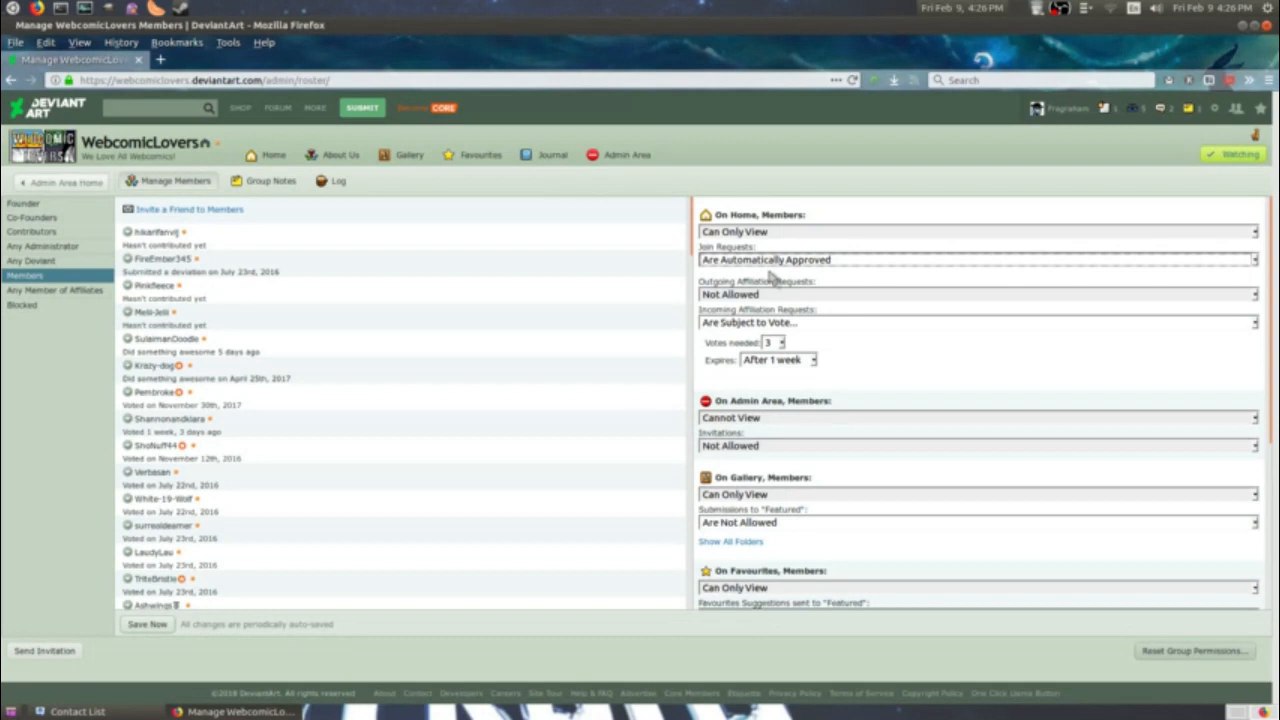
mouse_move(838, 330)
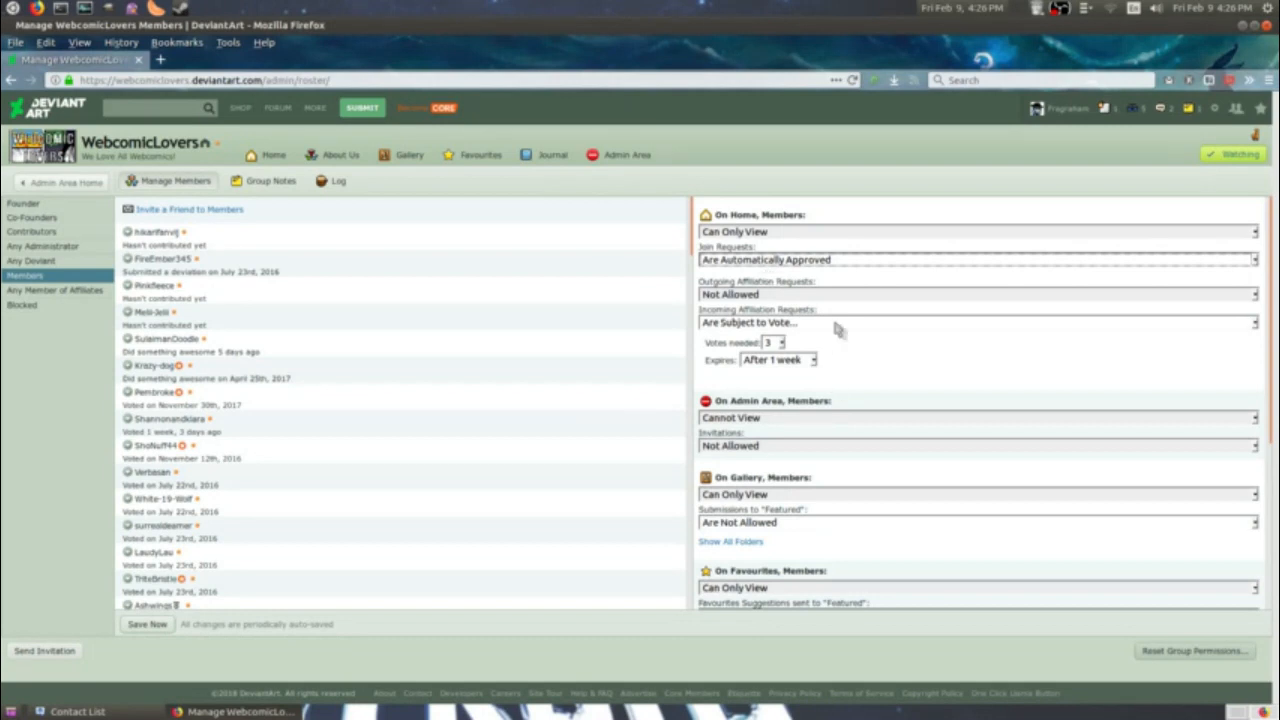
left_click(975, 322)
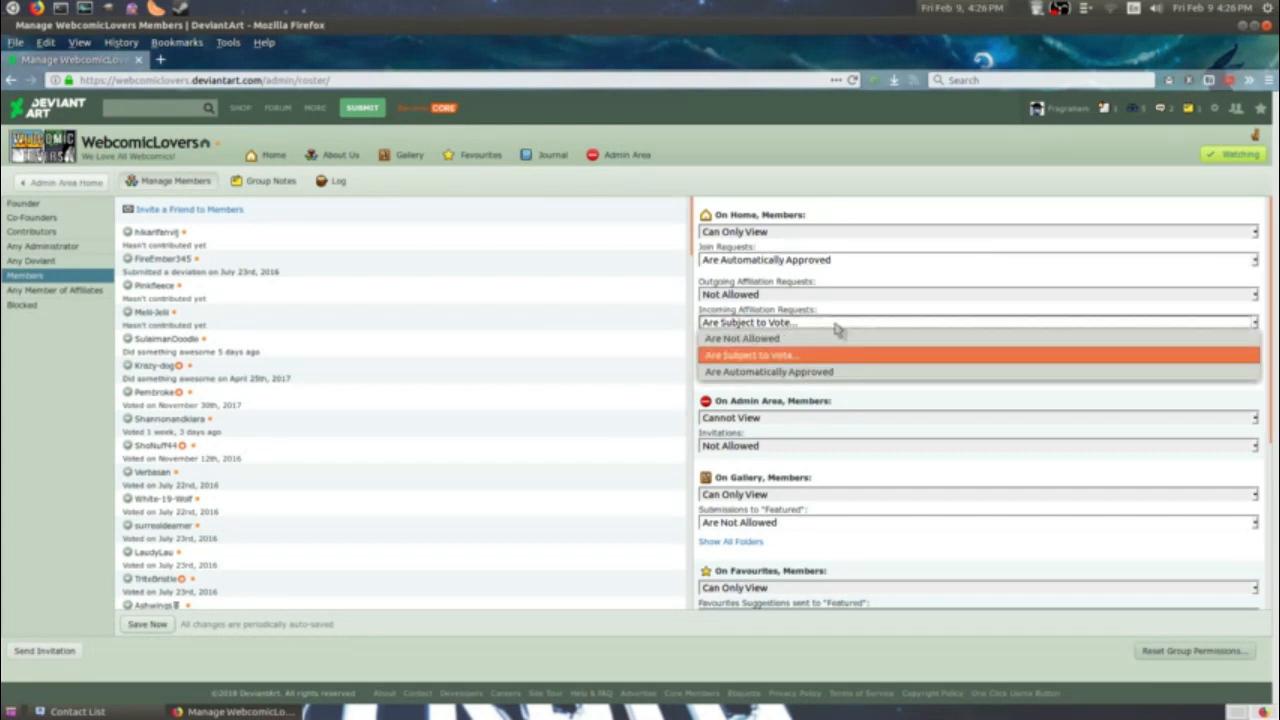
left_click(750, 355)
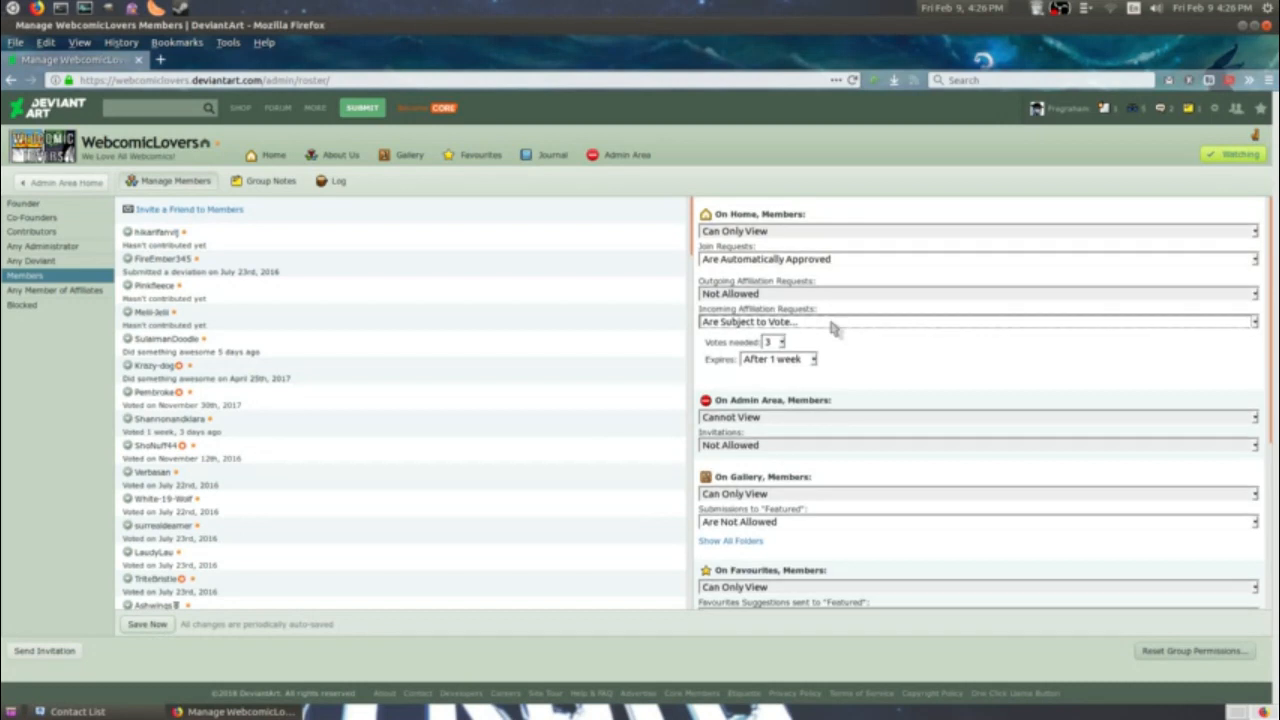
Scroll to Members' gallery permissions and check the Featured submissions options.
scroll("down", 3)
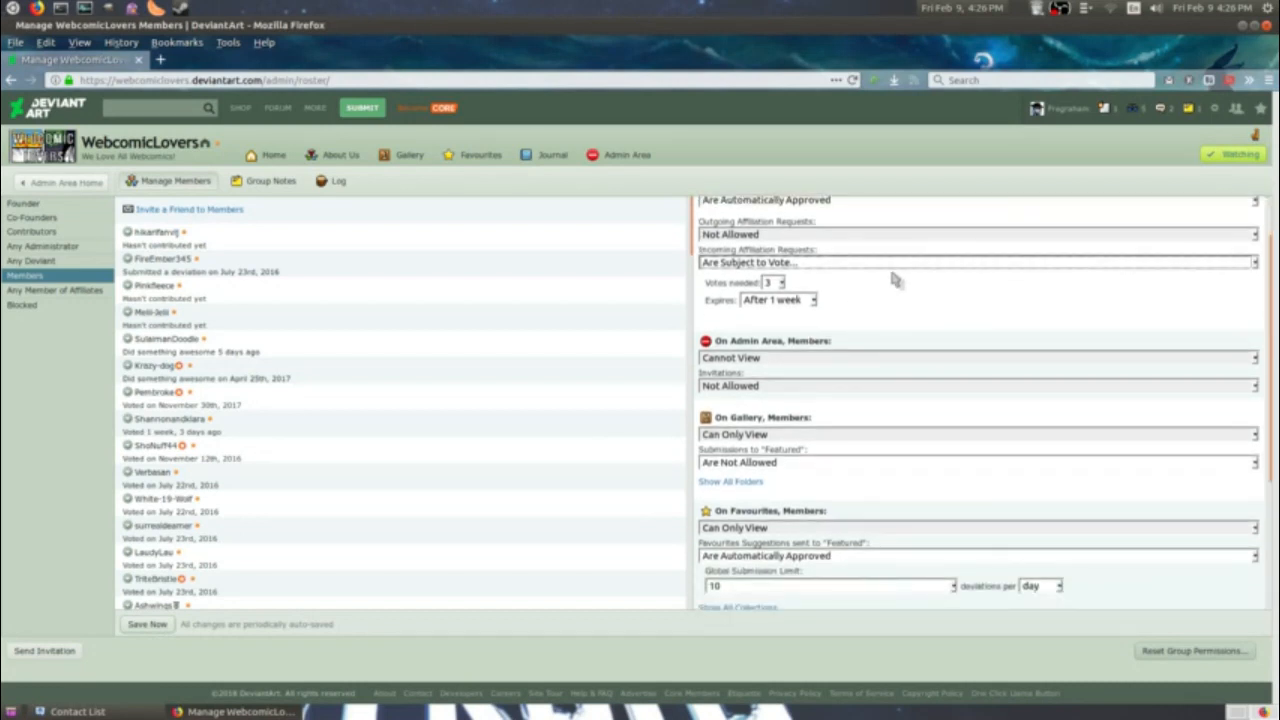
scroll("down", 3)
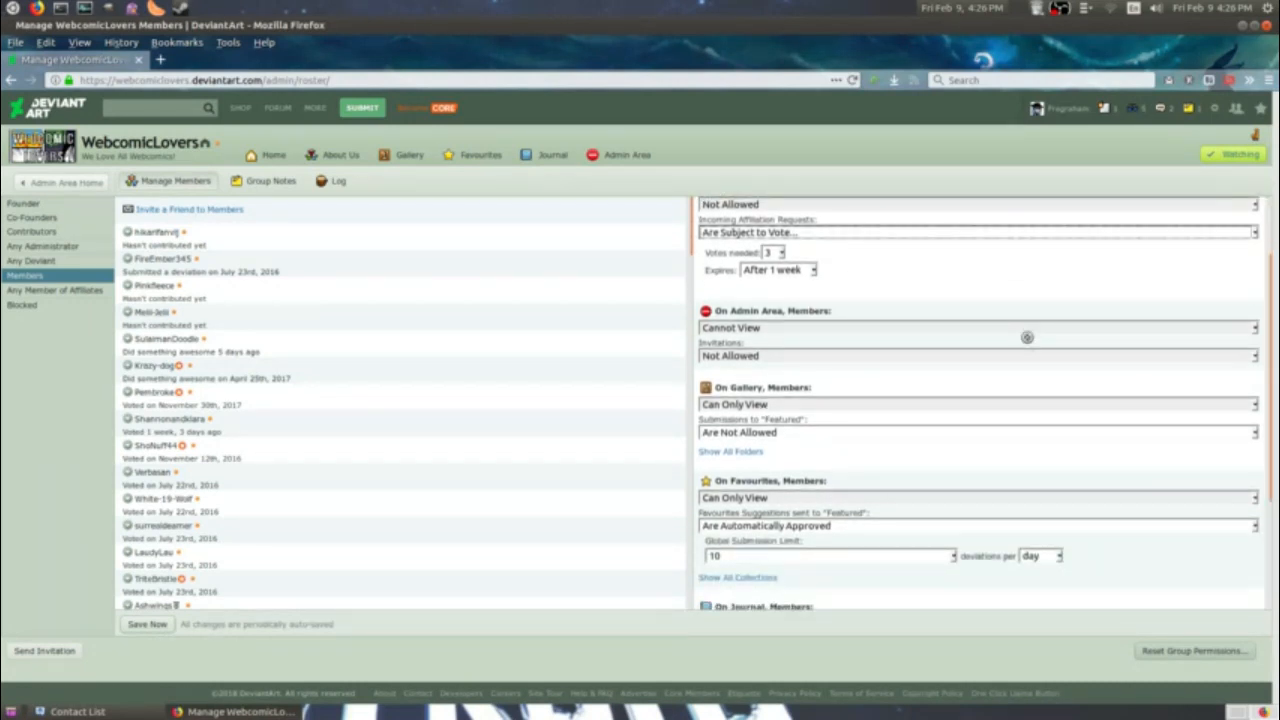
mouse_move(1022, 357)
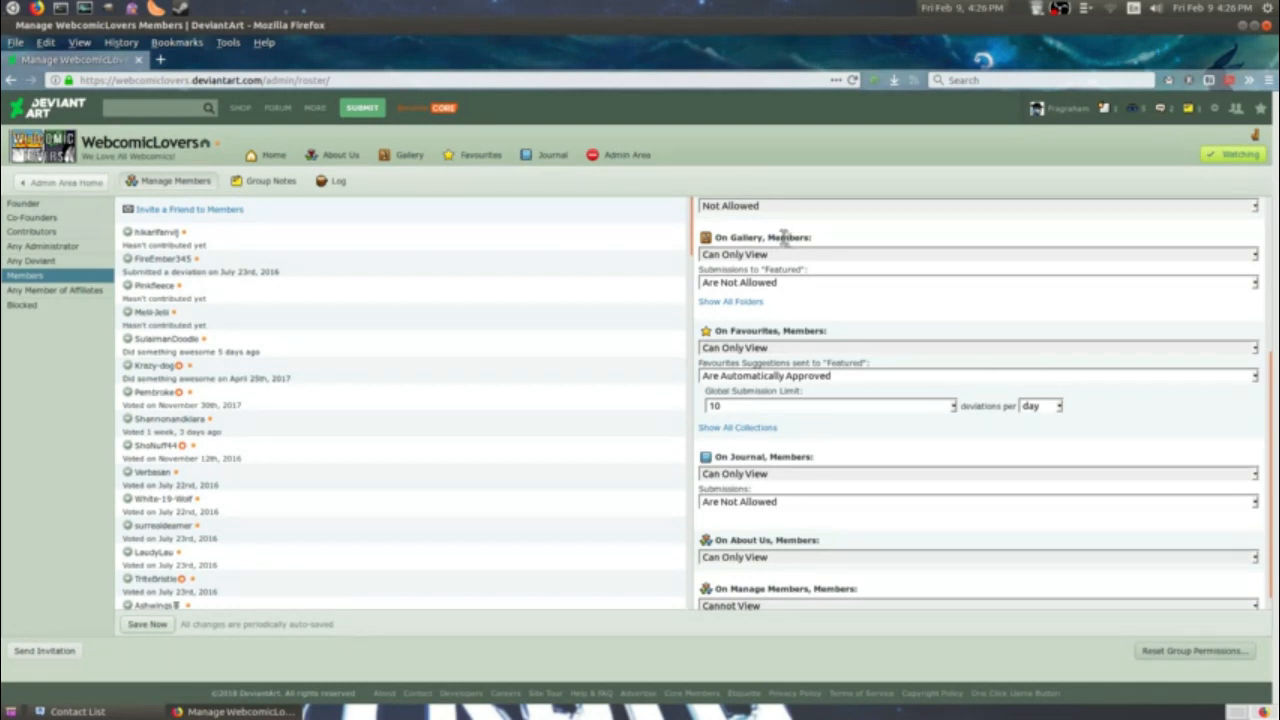
mouse_move(1215, 250)
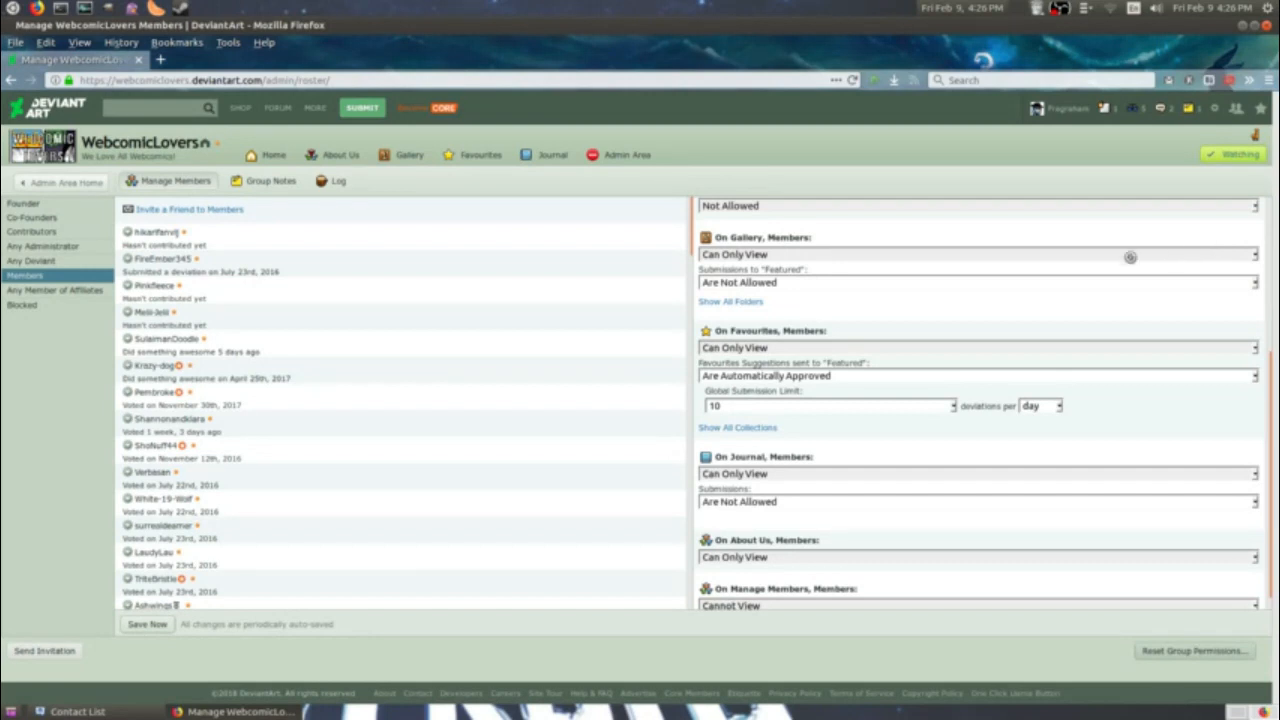
mouse_move(837, 287)
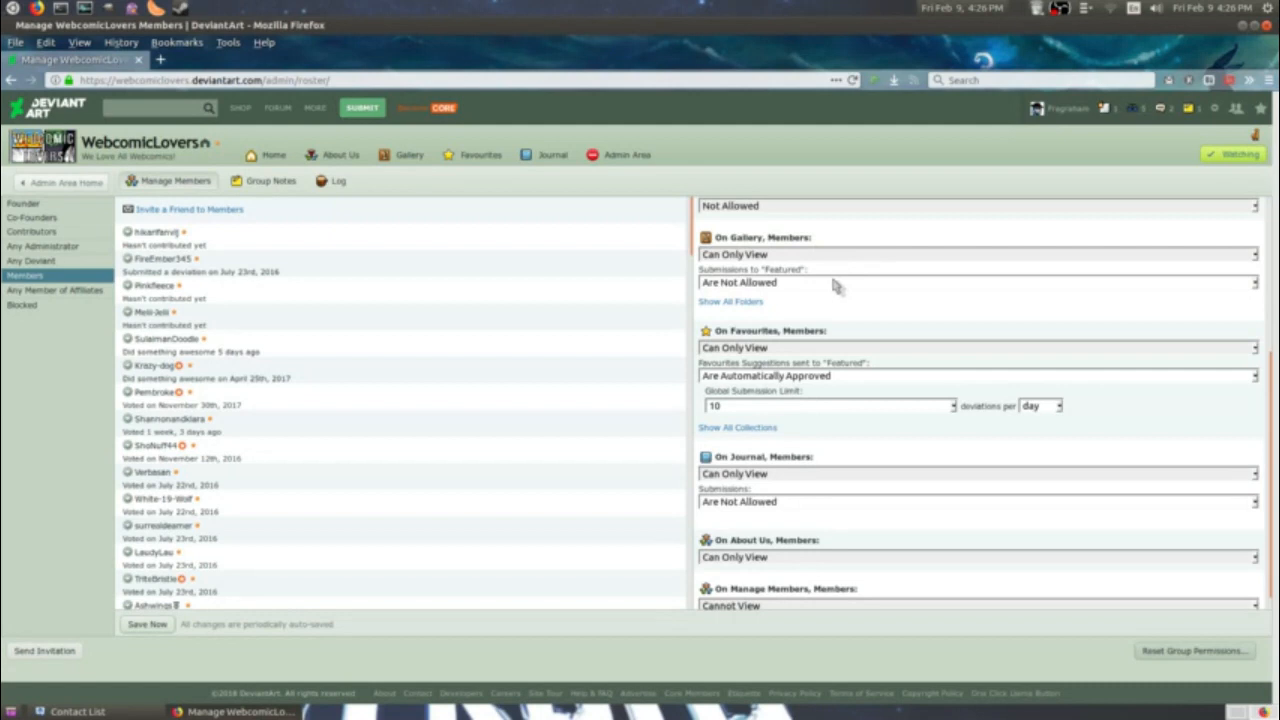
left_click(978, 282)
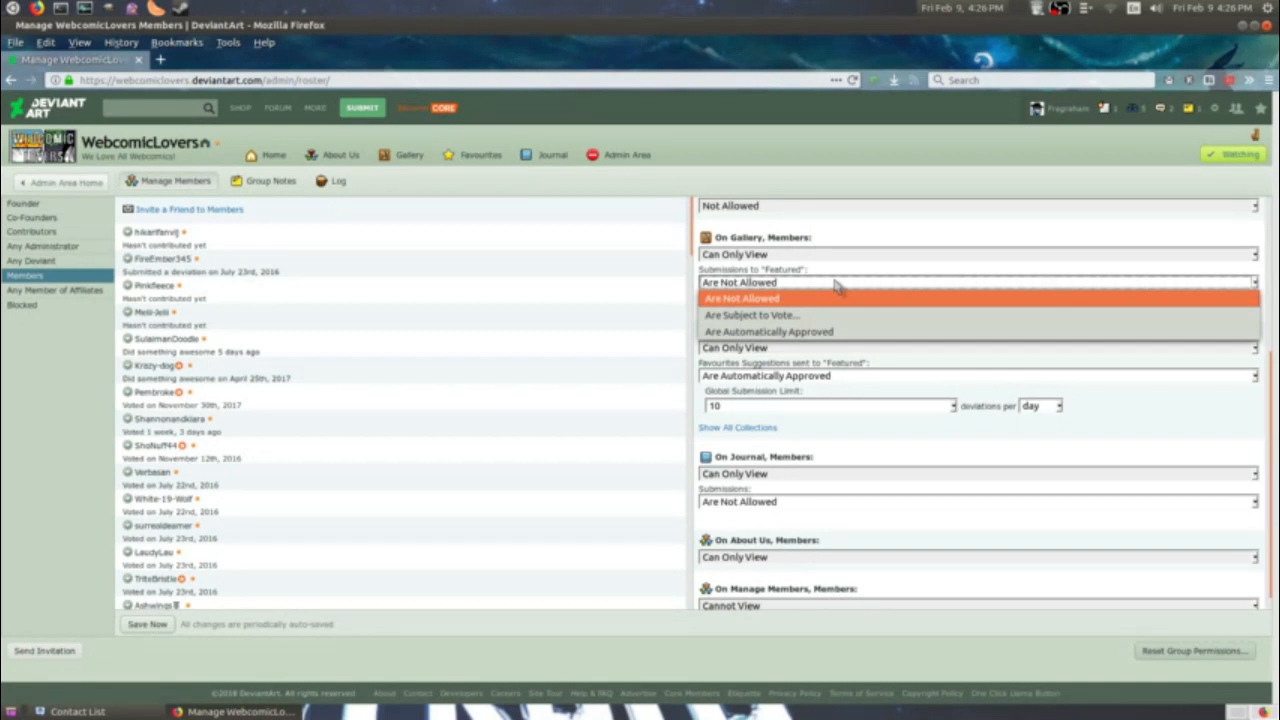
mouse_move(800, 315)
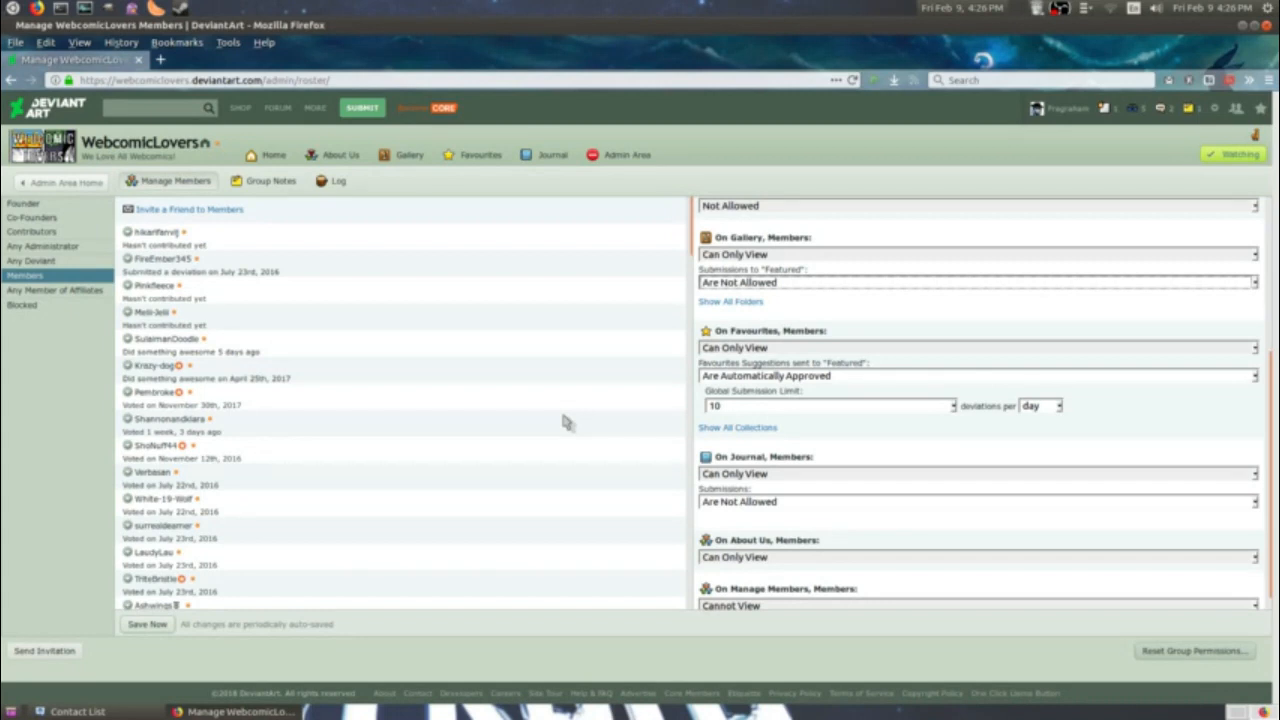
mouse_move(650, 402)
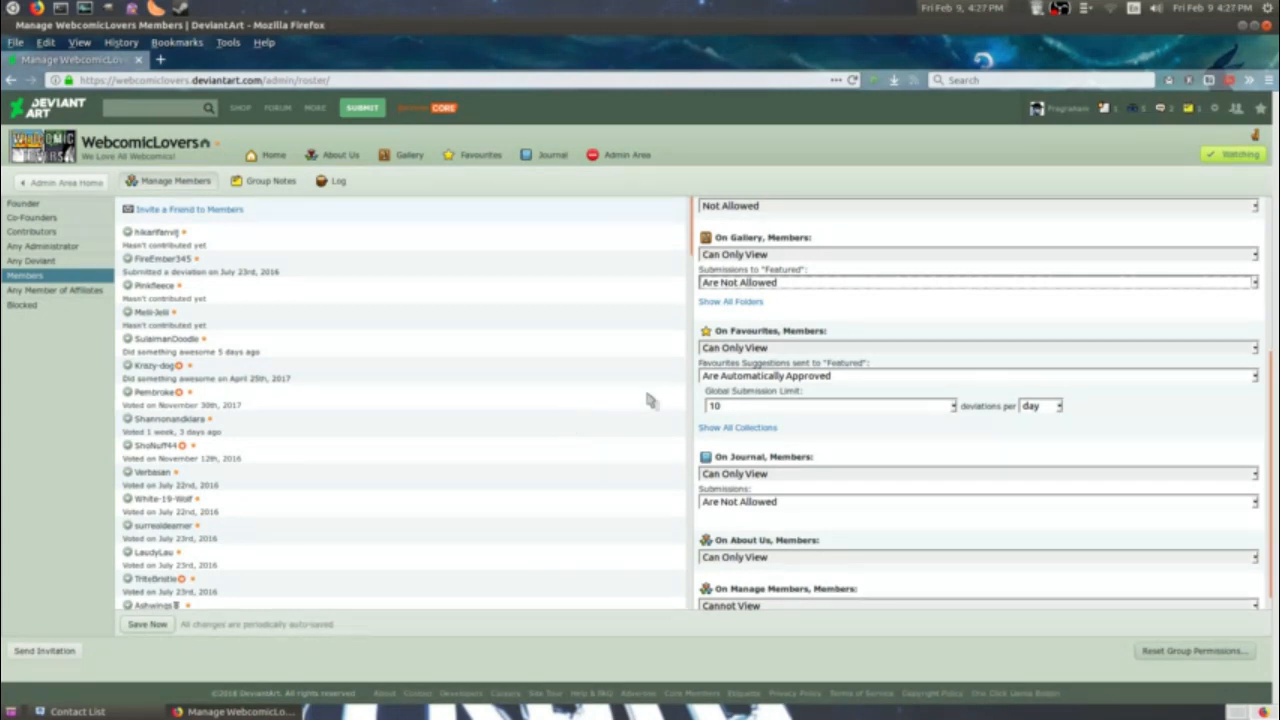
mouse_move(748, 303)
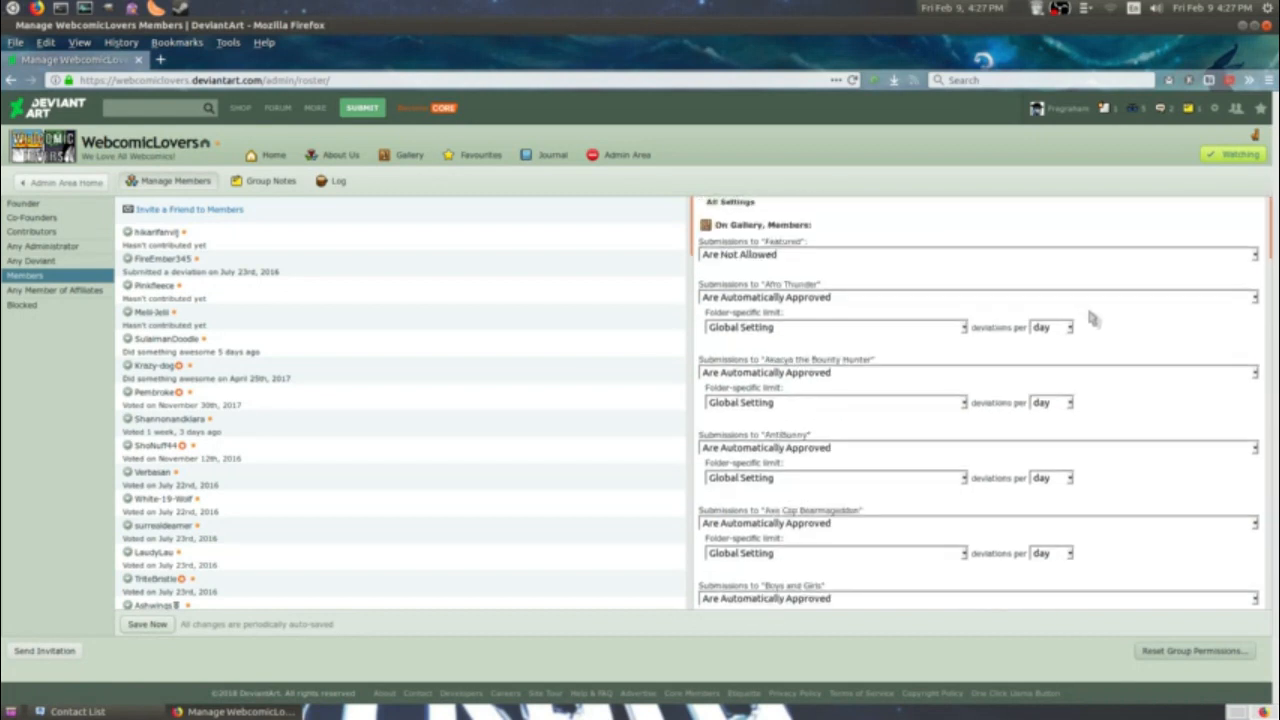
scroll("down", 3)
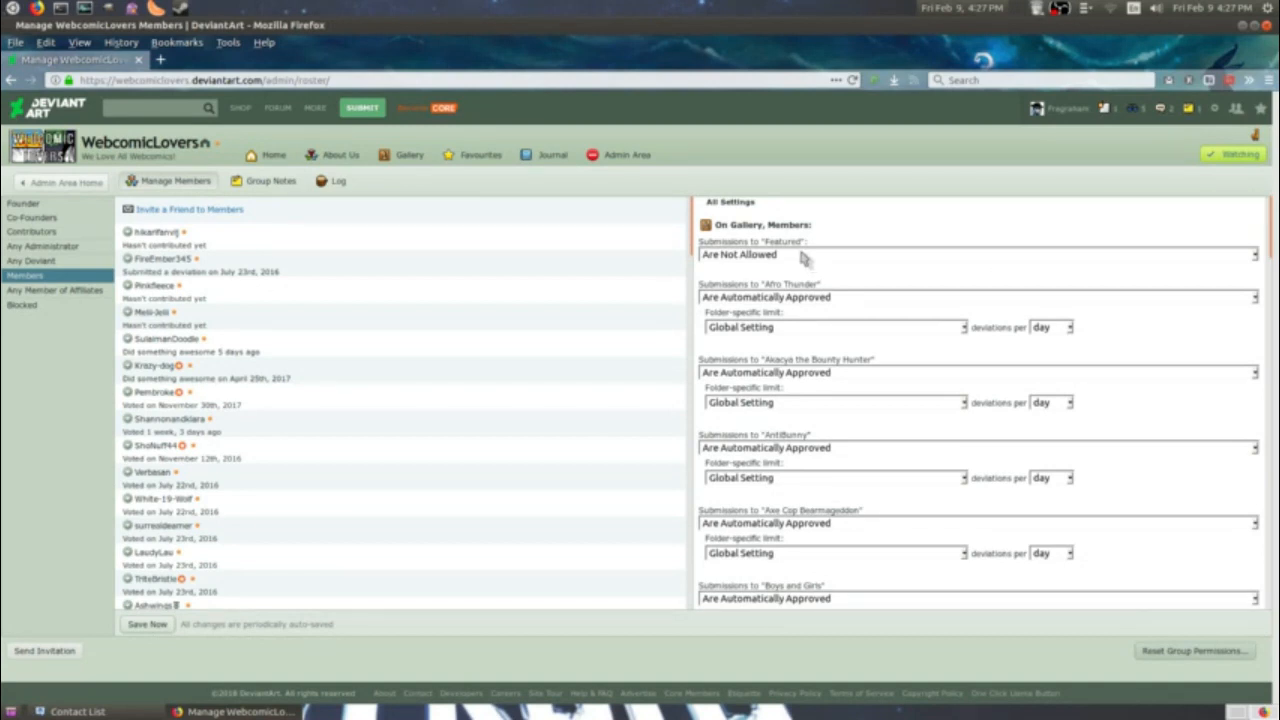
mouse_move(835, 275)
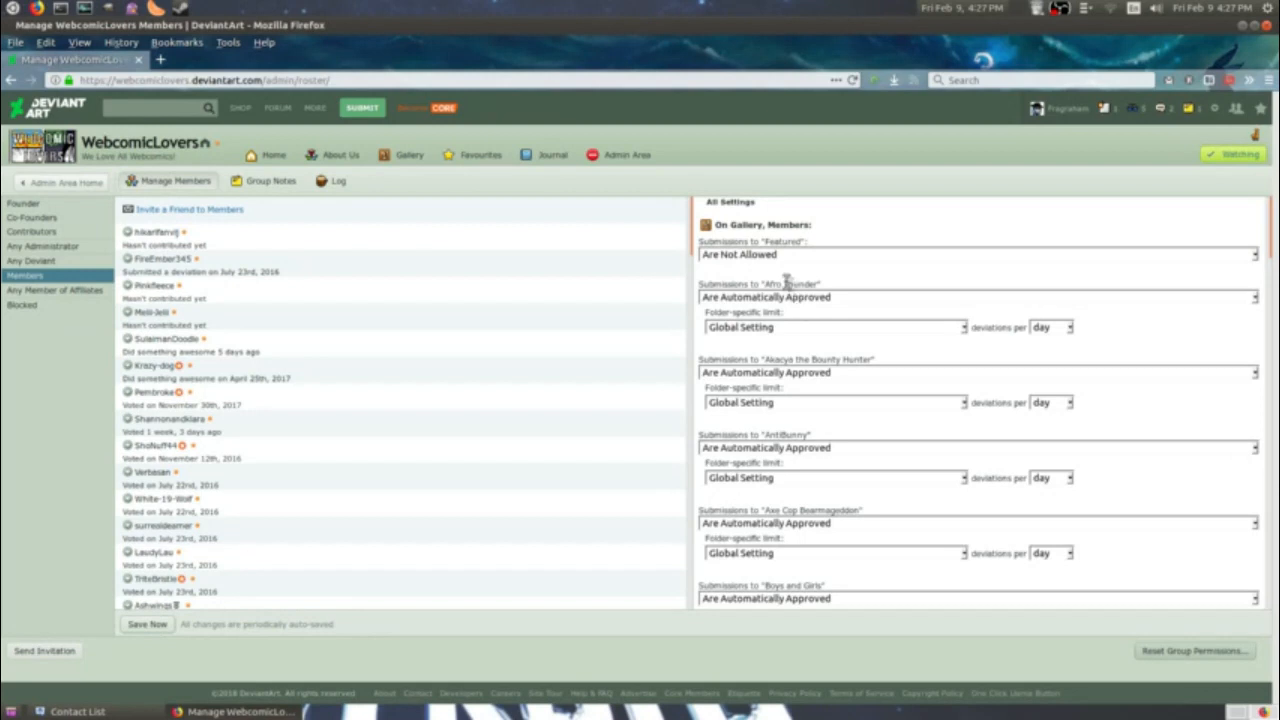
scroll("down", 3)
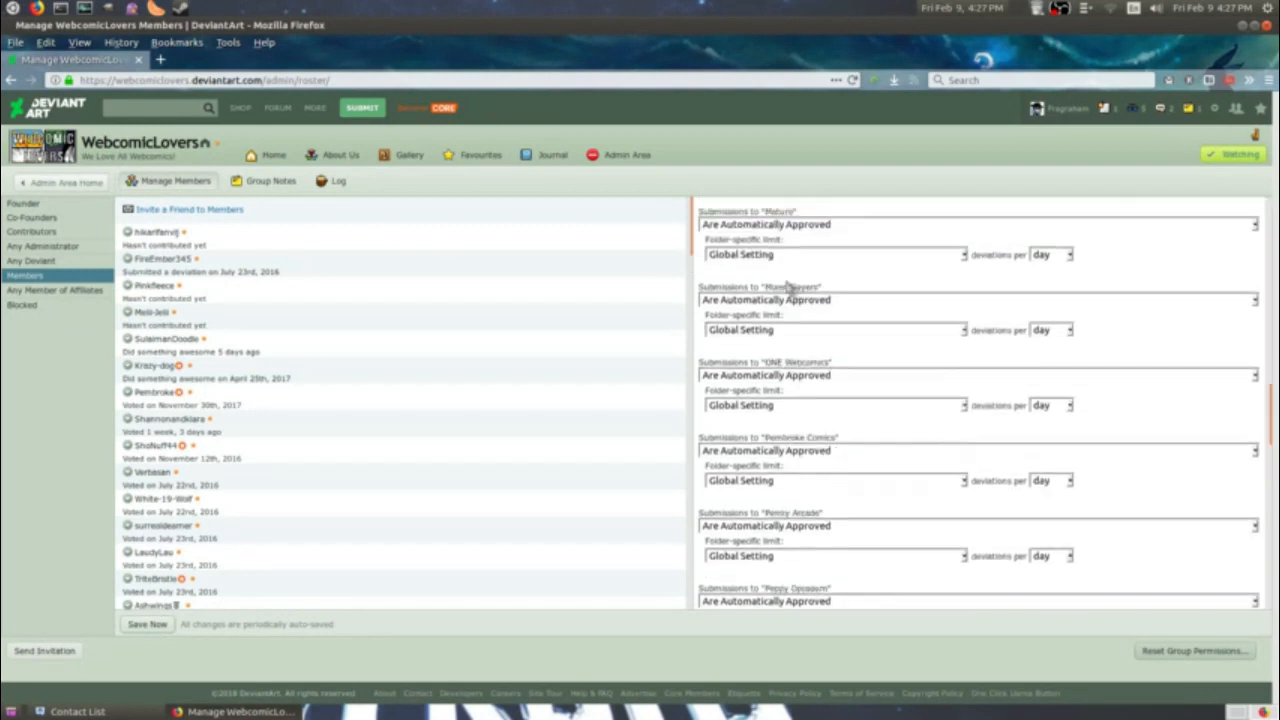
scroll("down", 3)
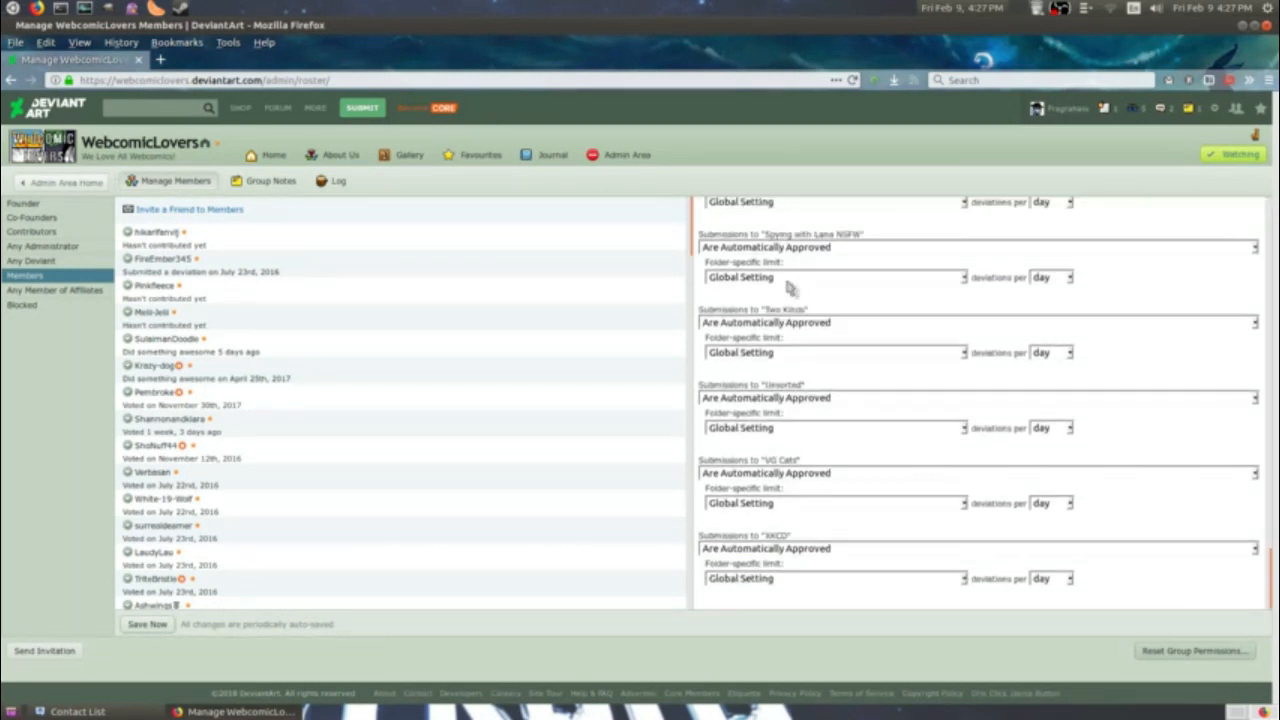
mouse_move(890, 398)
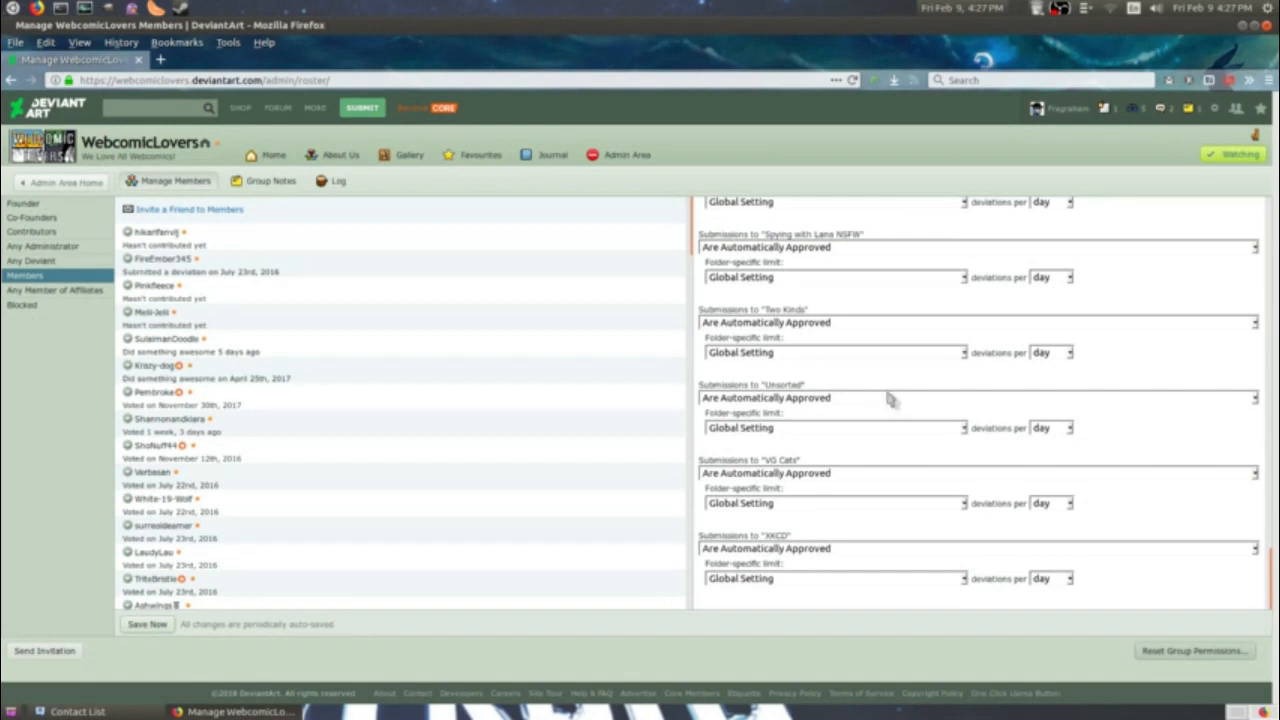
mouse_move(780, 350)
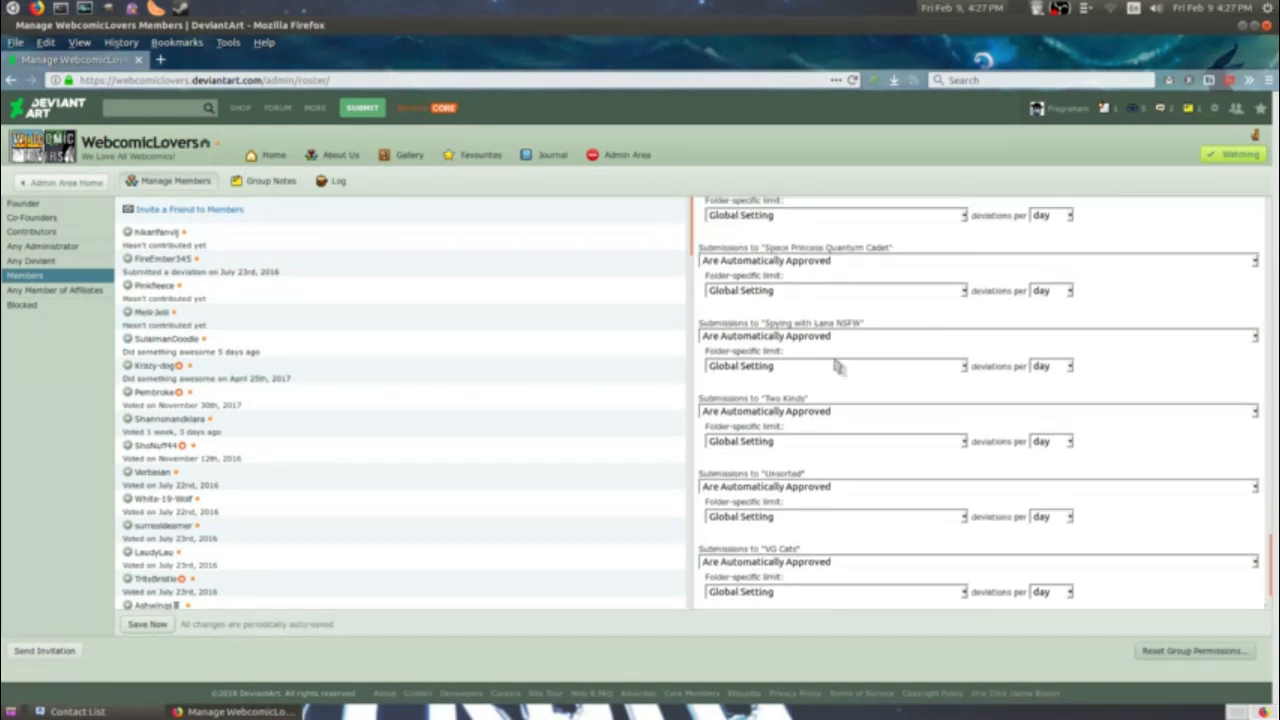
scroll("up", 3)
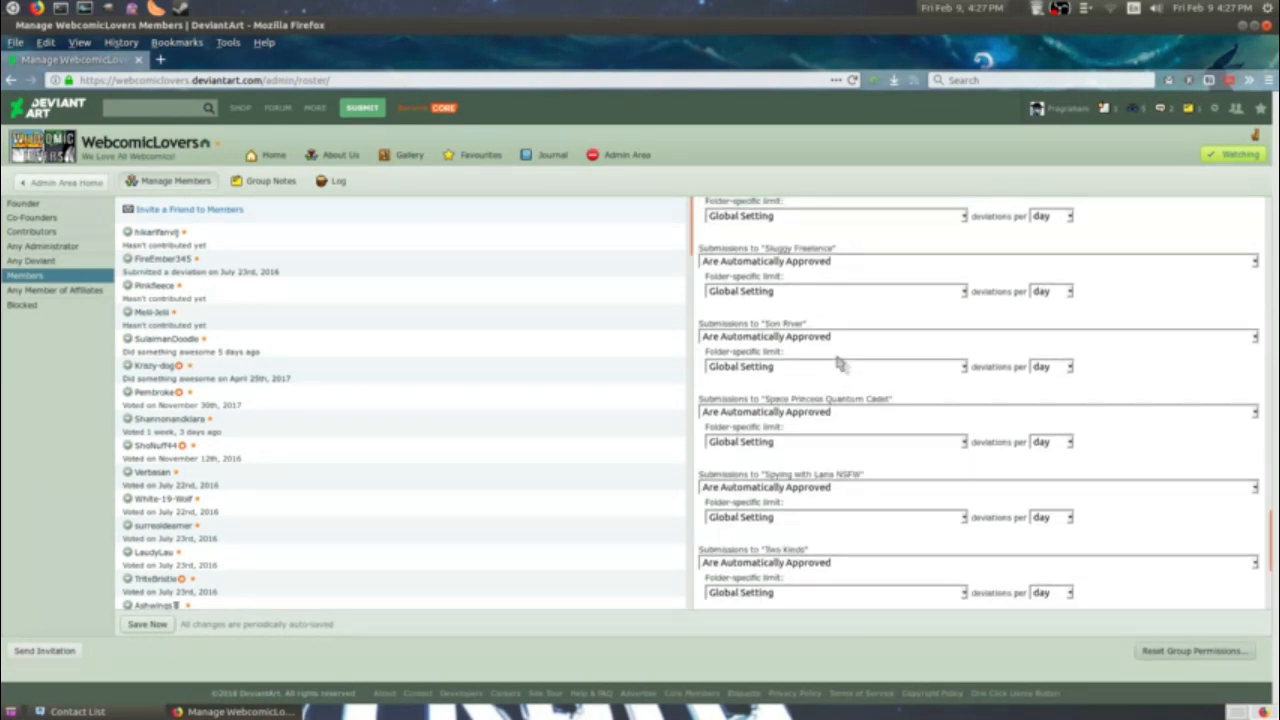
scroll("down", 3)
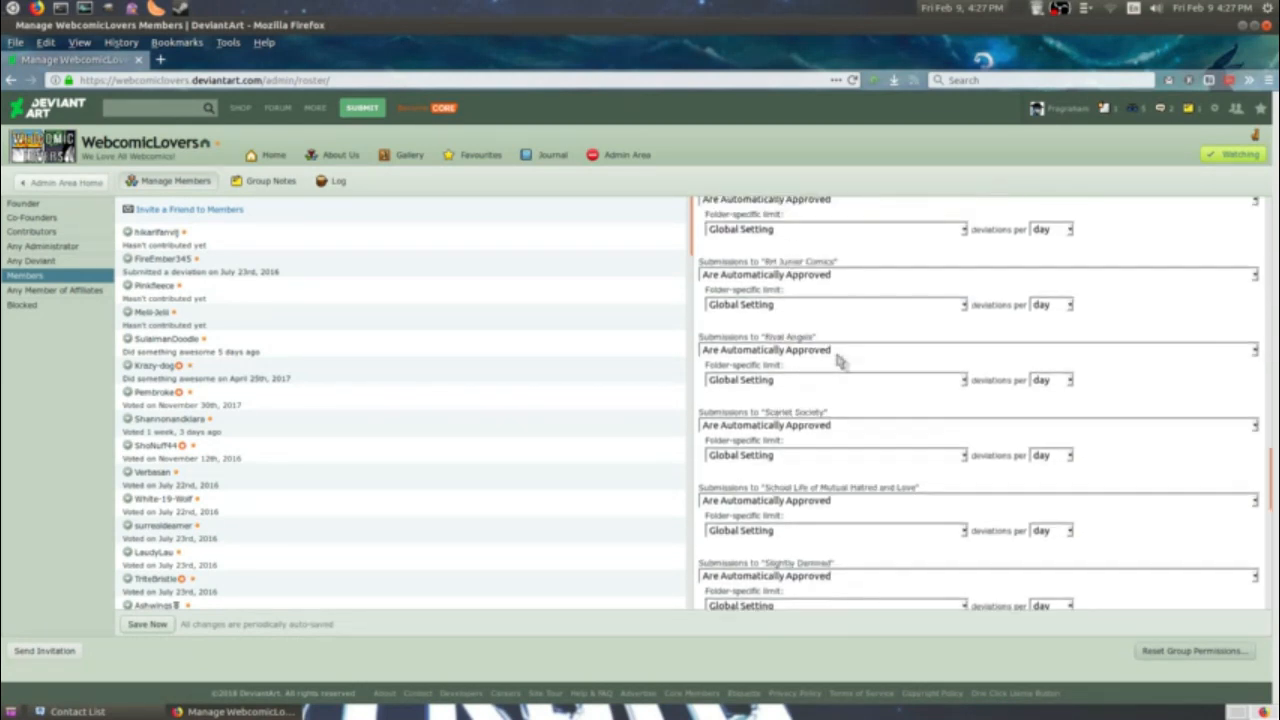
scroll("down", 3)
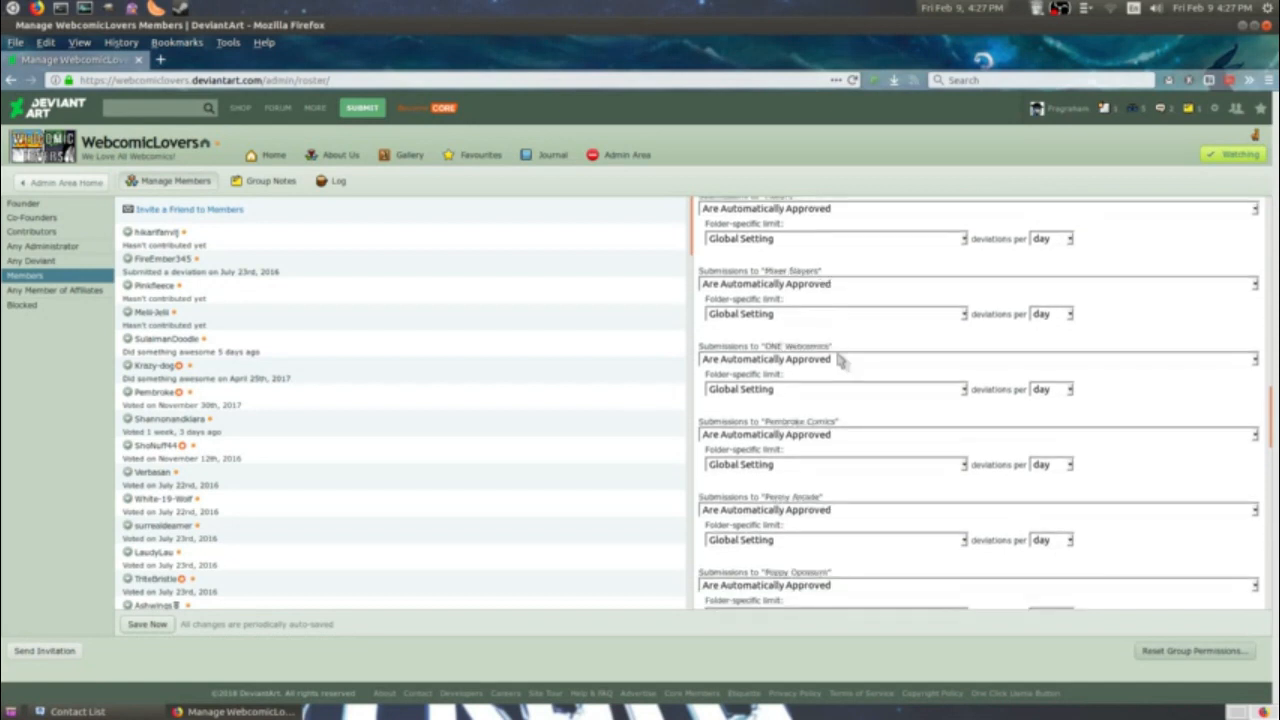
scroll("down", 3)
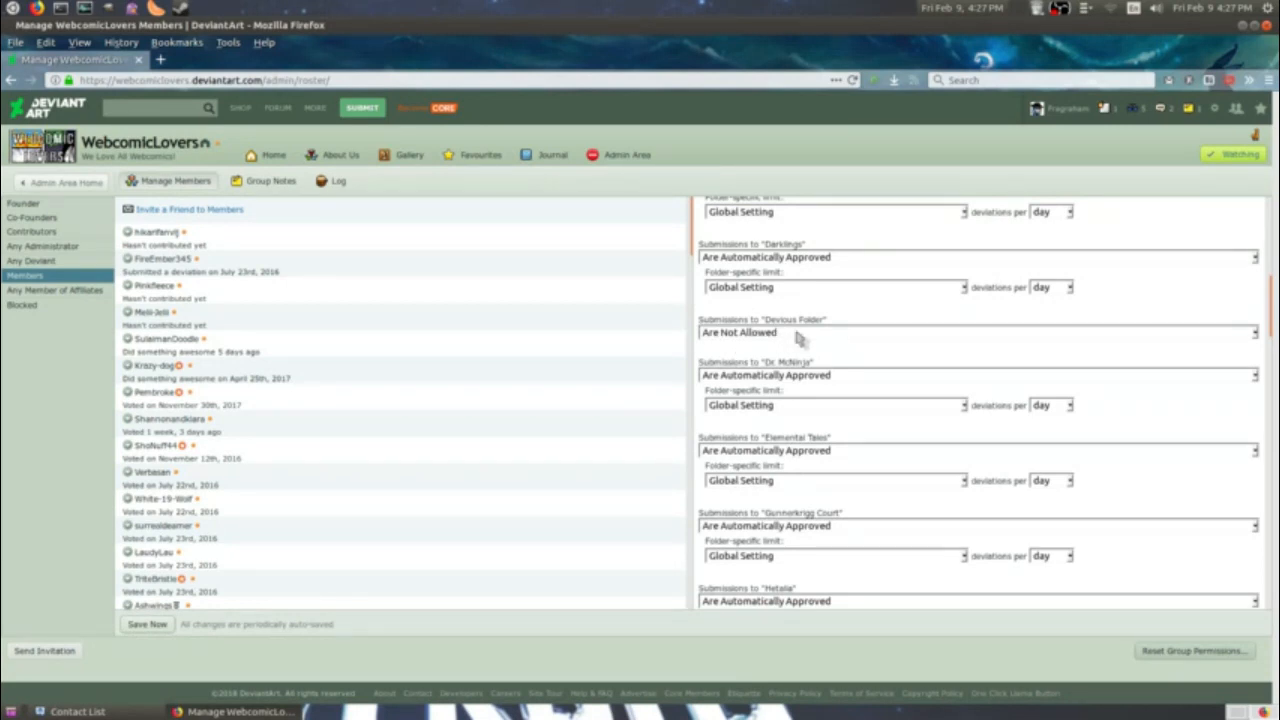
mouse_move(1143, 363)
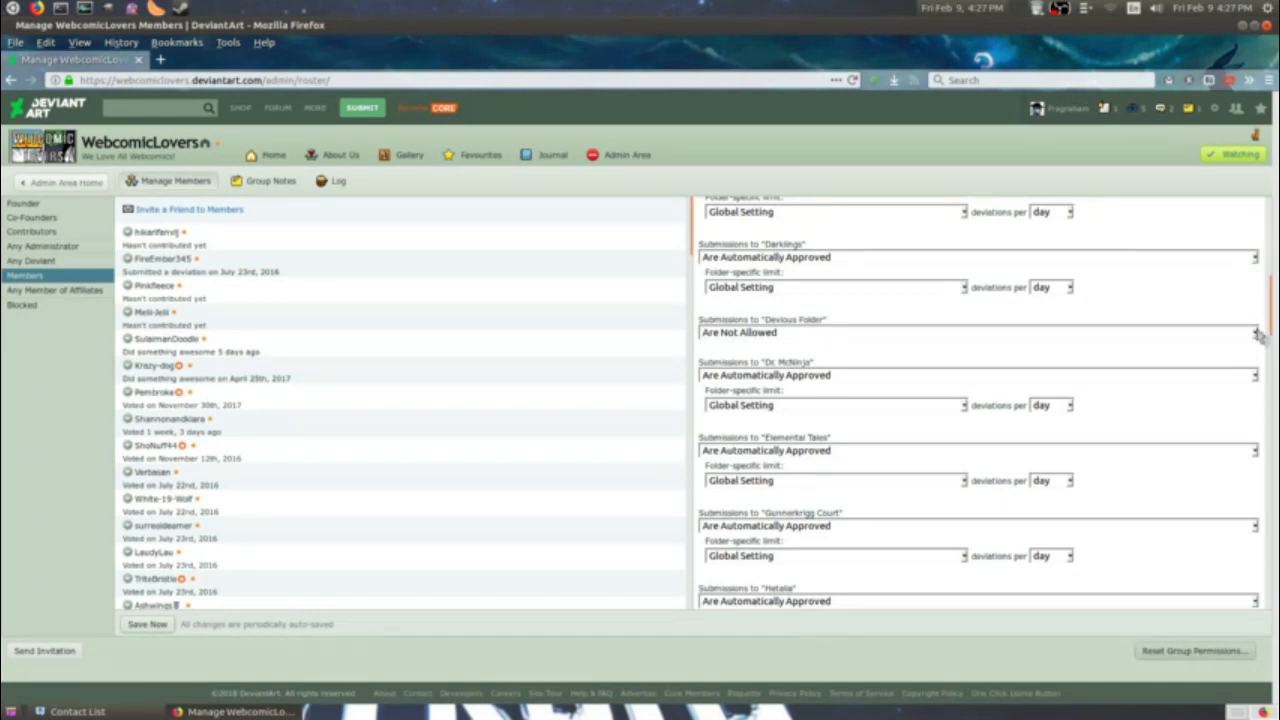
mouse_move(1260, 338)
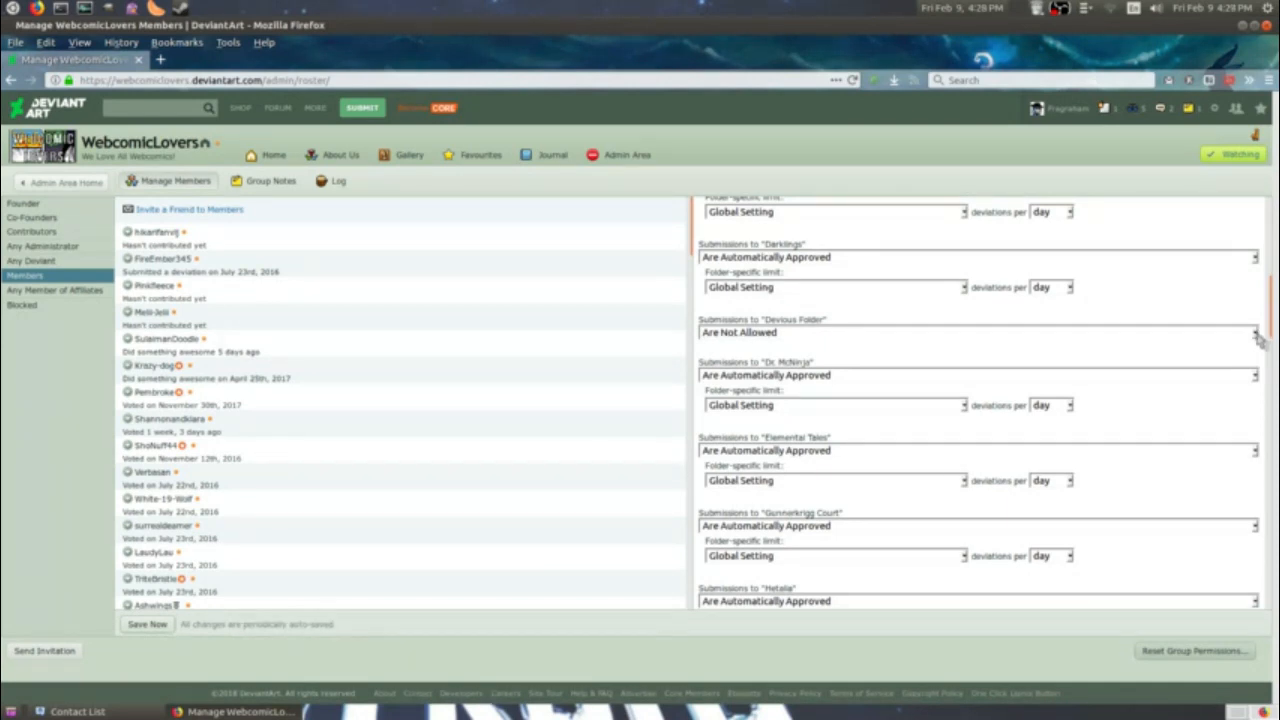
Set Members' Devious Folder submissions to Are Automatically Approved.
left_click(978, 332)
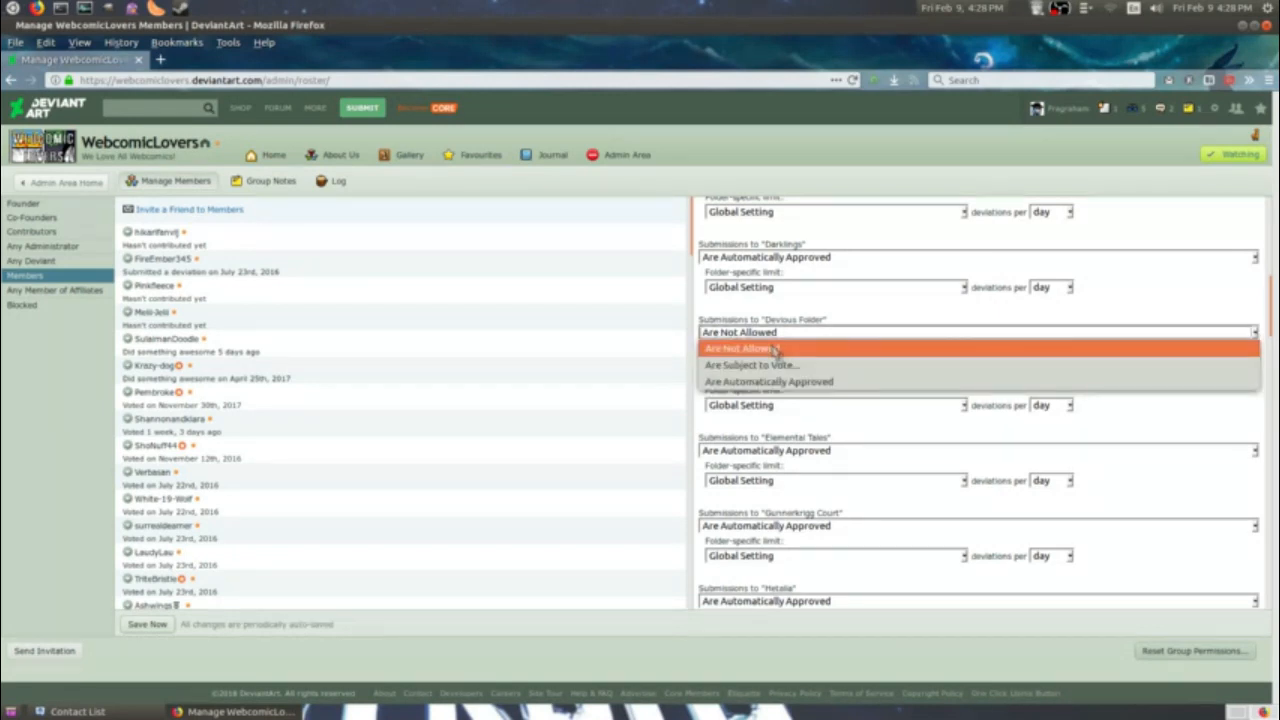
mouse_move(775, 365)
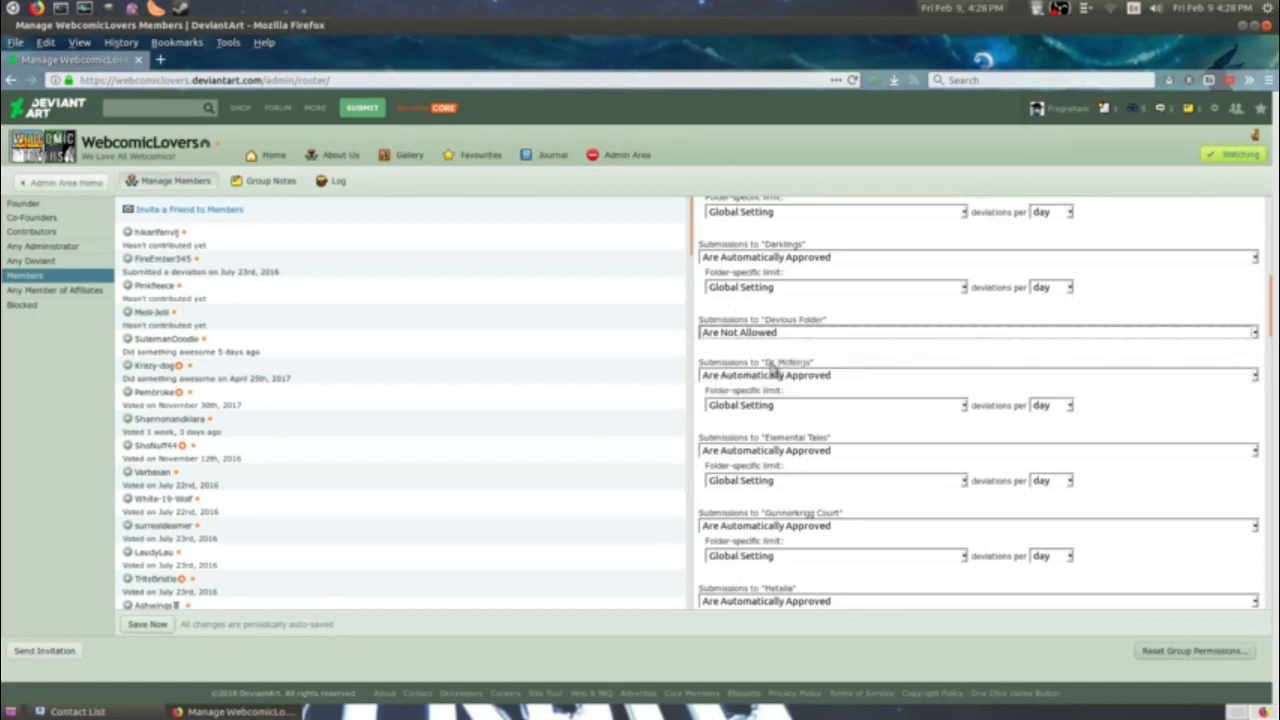
left_click(975, 332)
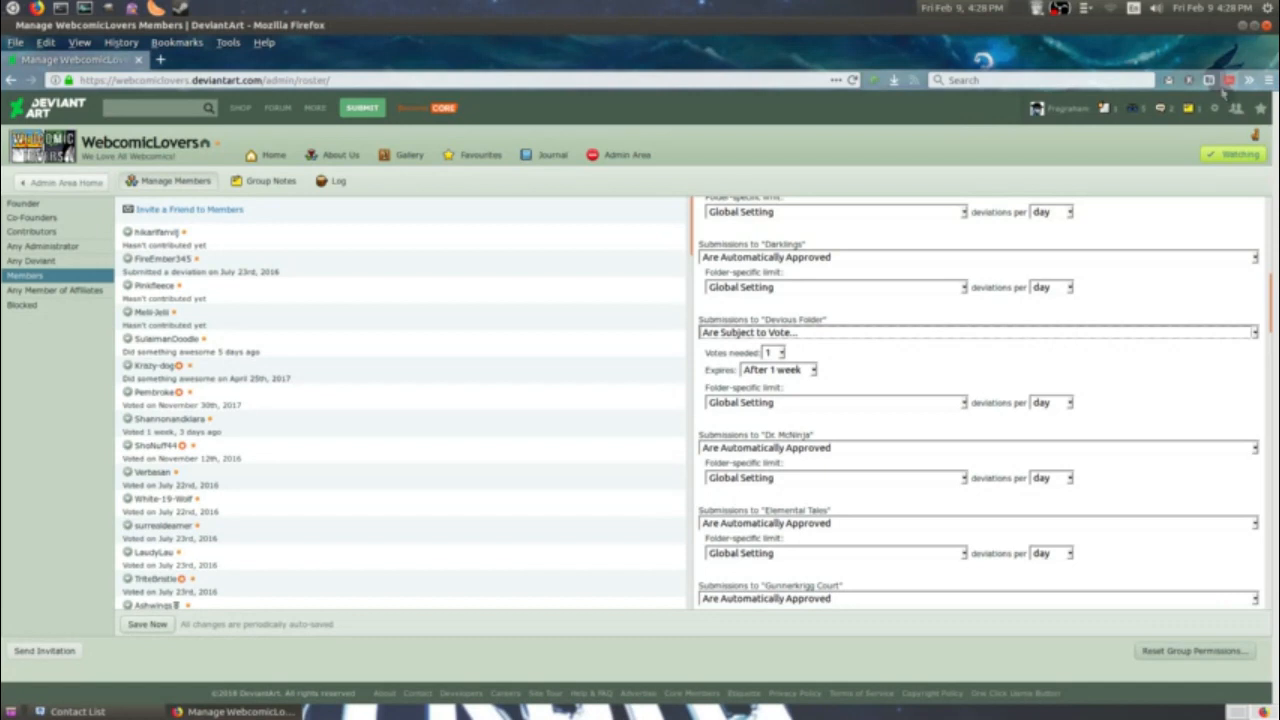
mouse_move(321, 249)
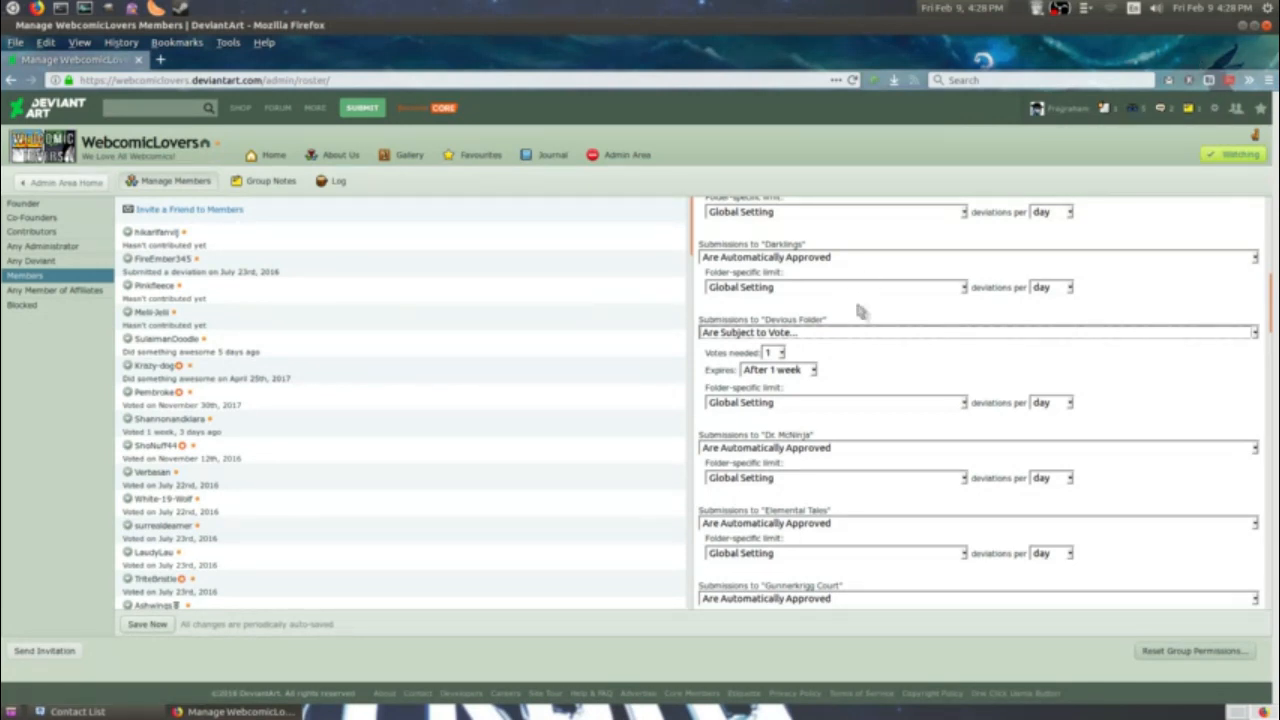
left_click(975, 332)
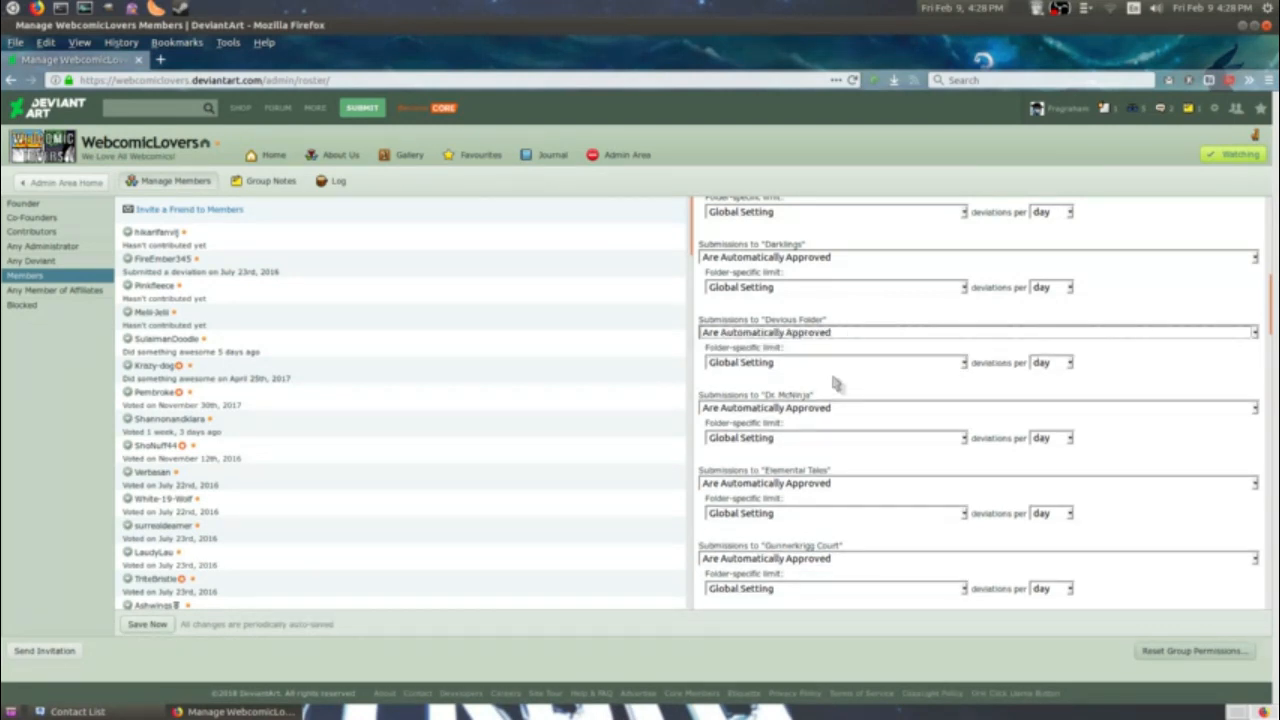
mouse_move(835, 385)
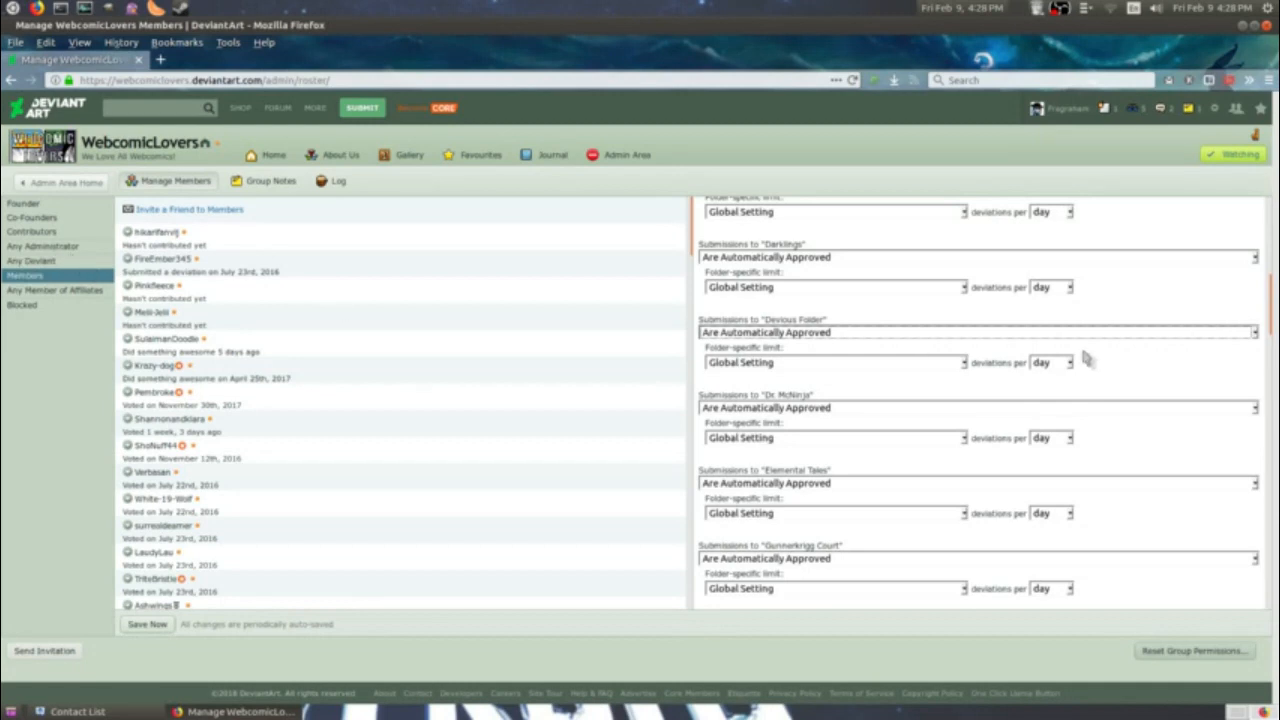
left_click(975, 332)
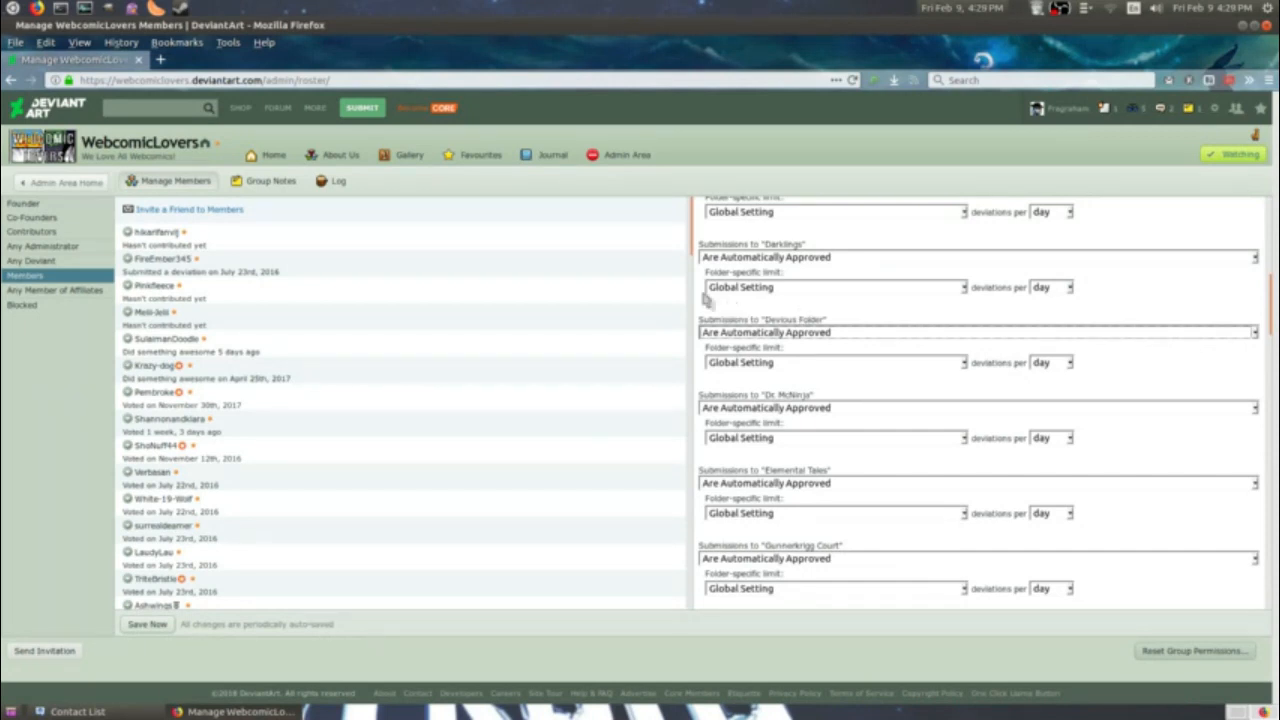
mouse_move(940, 265)
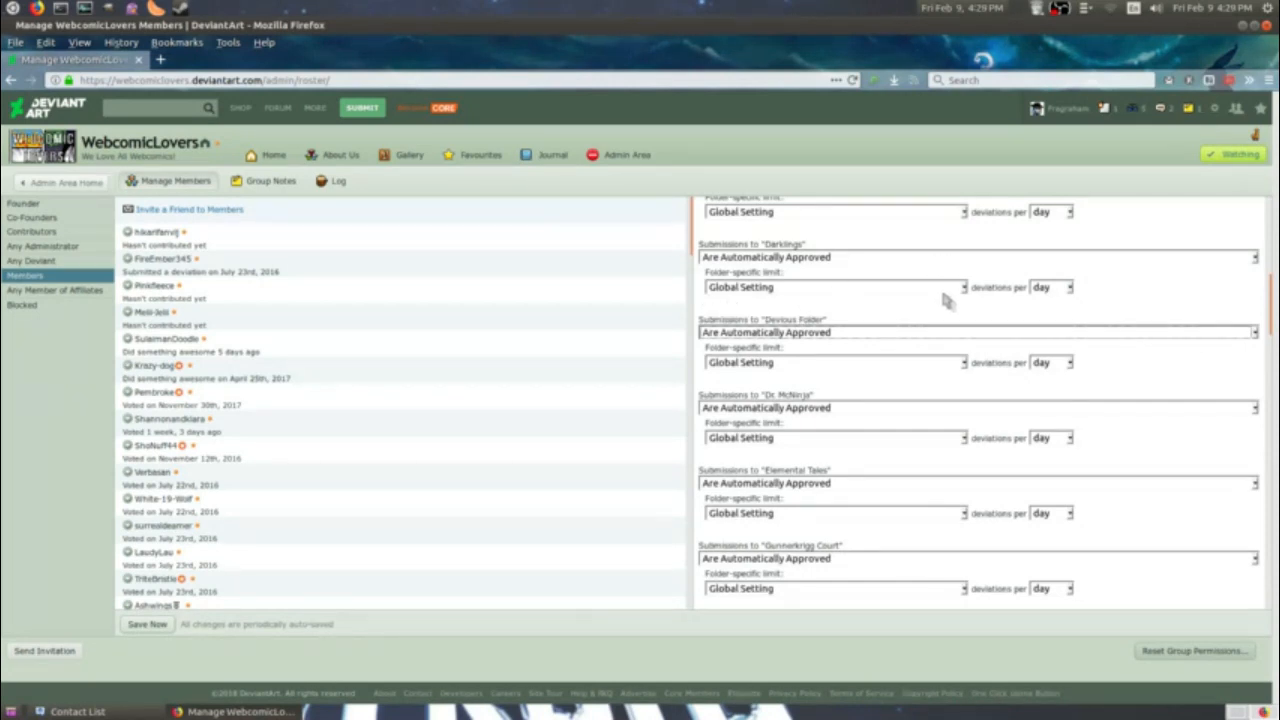
mouse_move(838, 390)
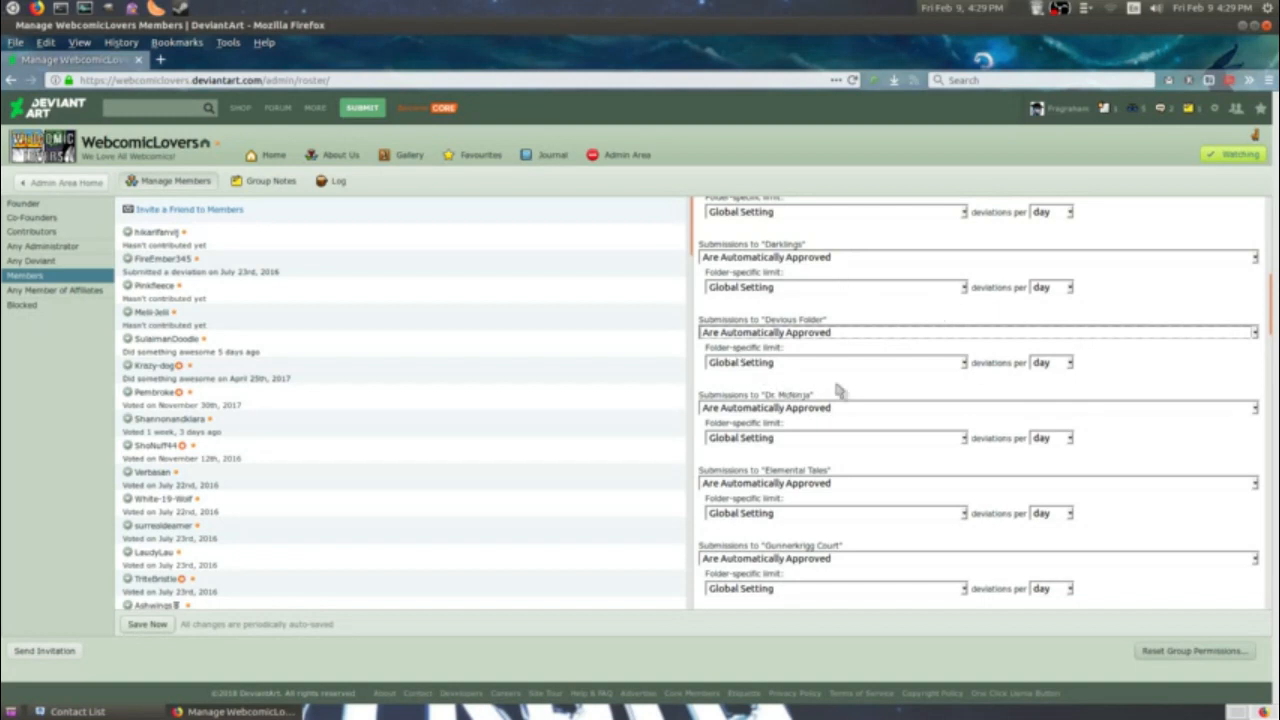
mouse_move(970, 375)
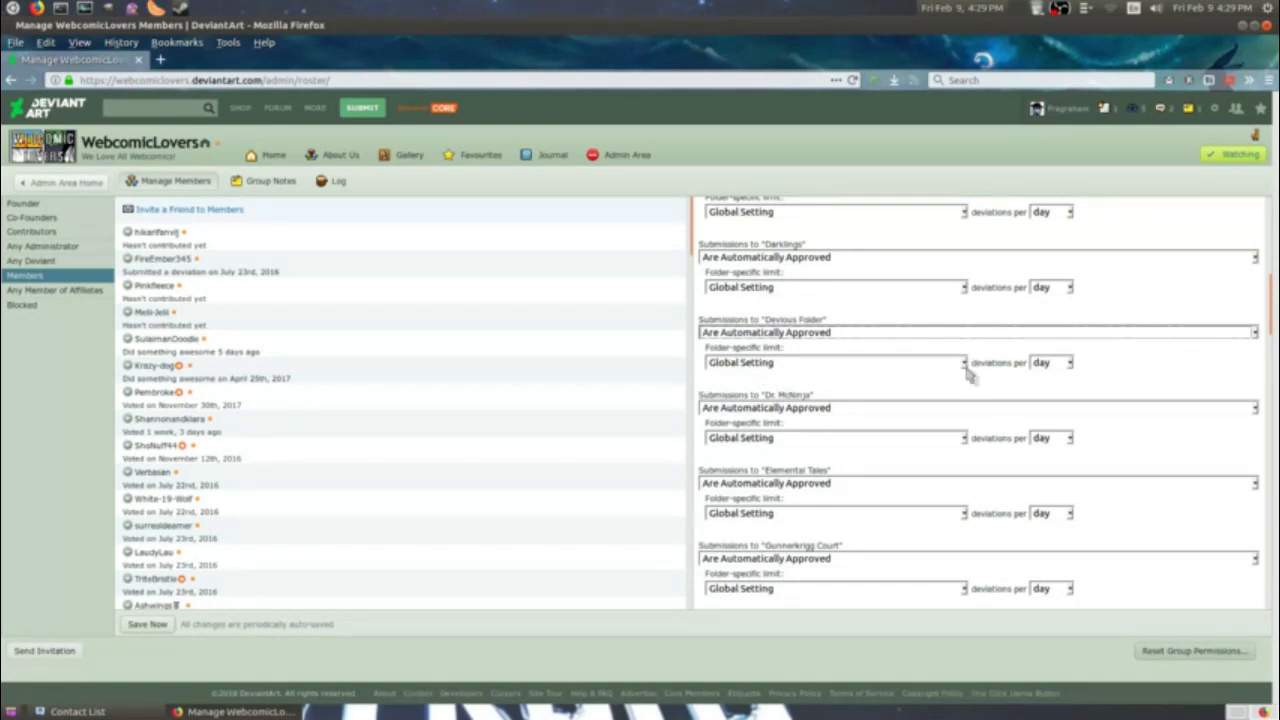
Set the Devious Folder submission limit back to the Global Setting.
left_click(835, 362)
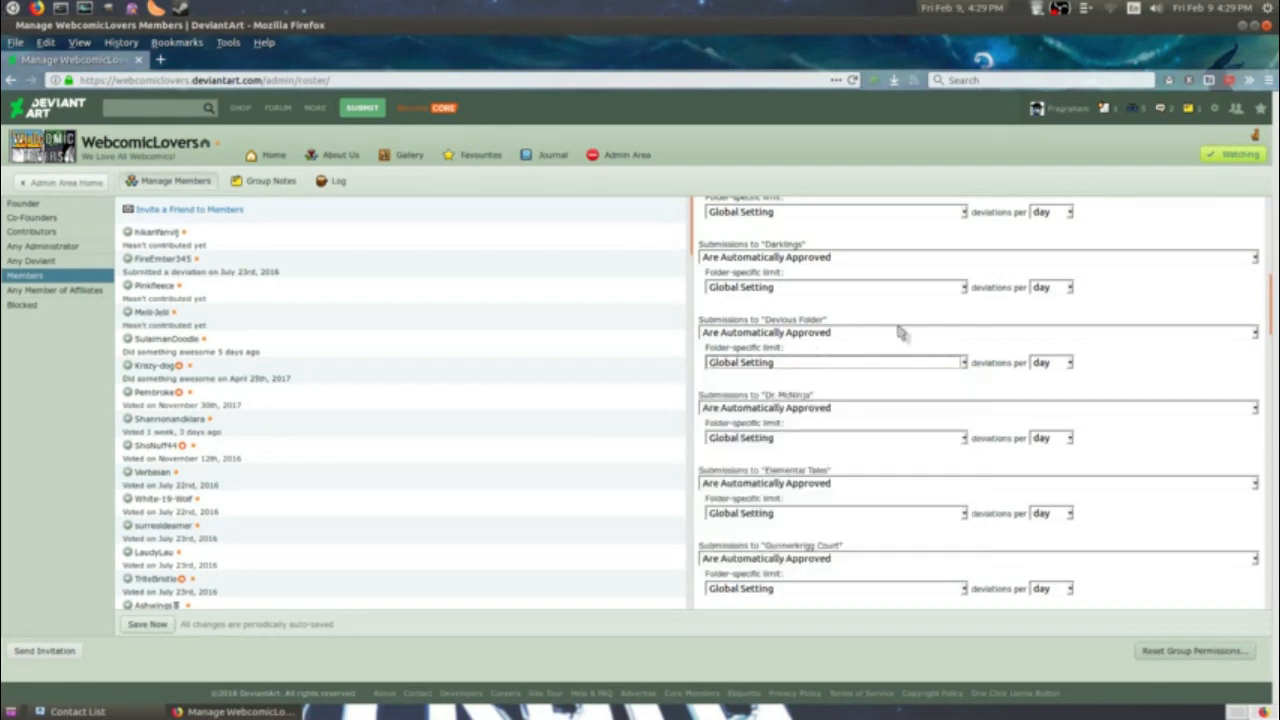
left_click(1051, 362)
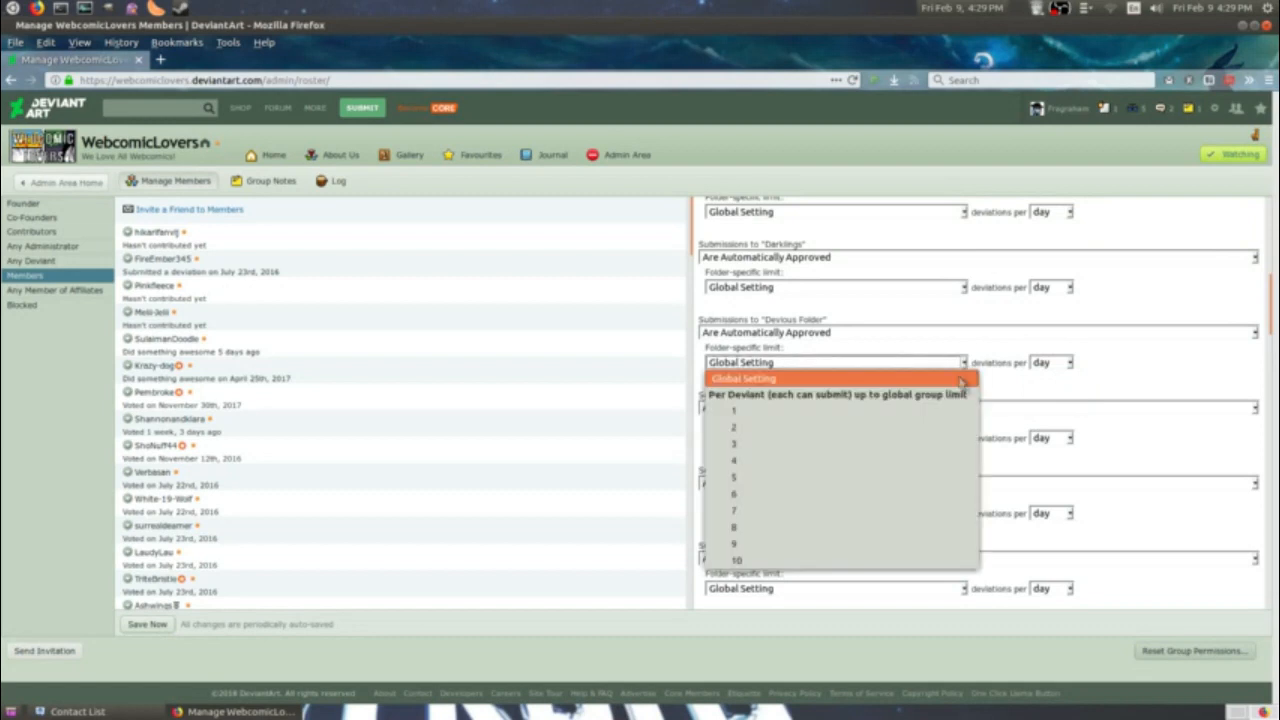
left_click(733, 410)
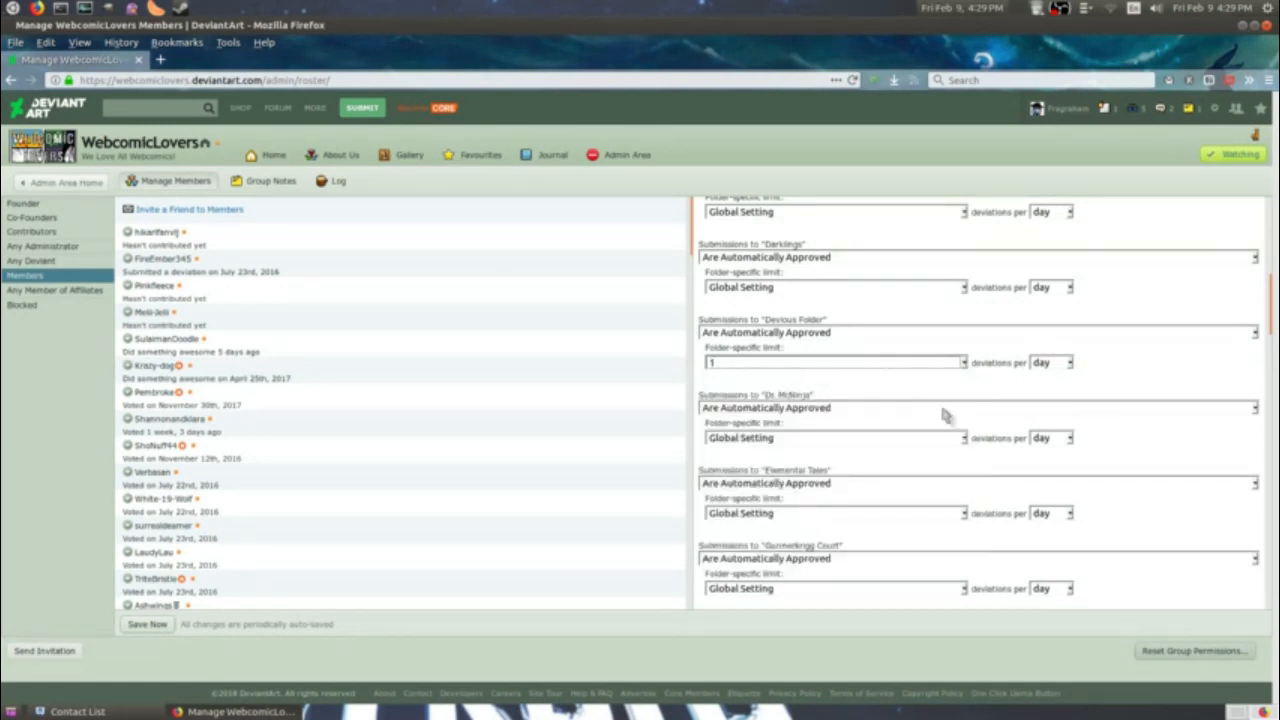
left_click(1052, 362)
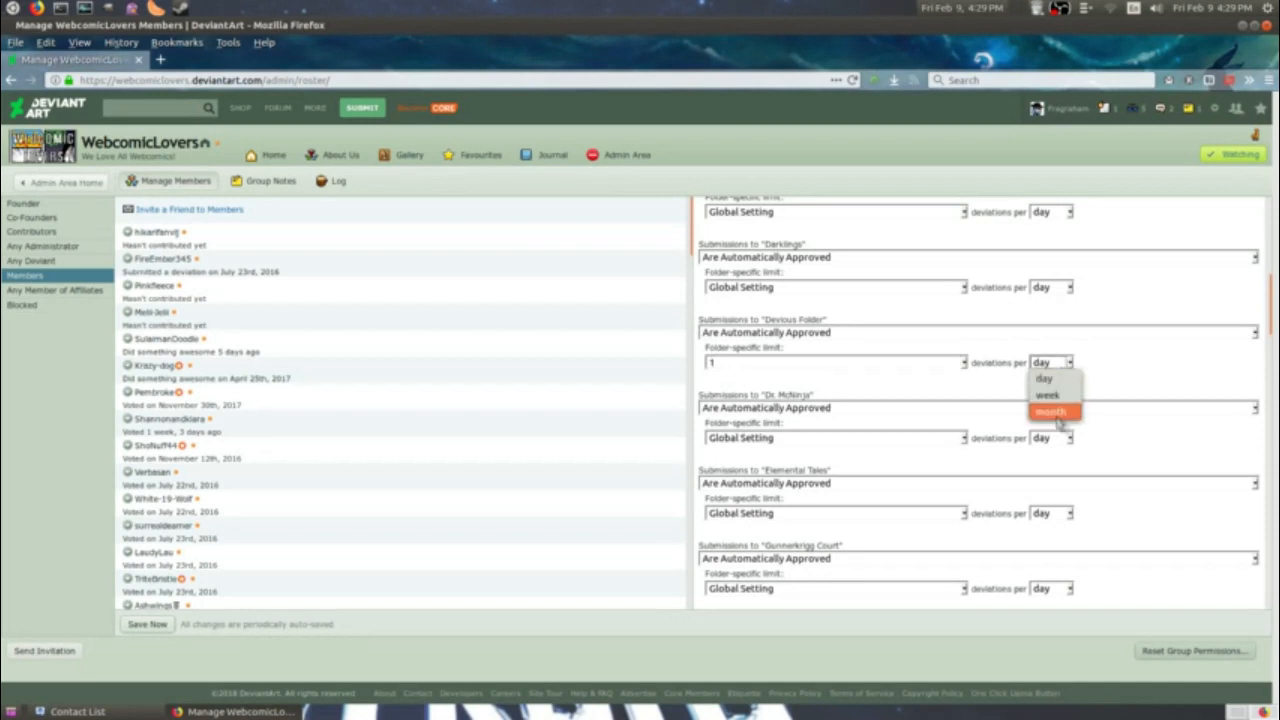
left_click(1051, 412)
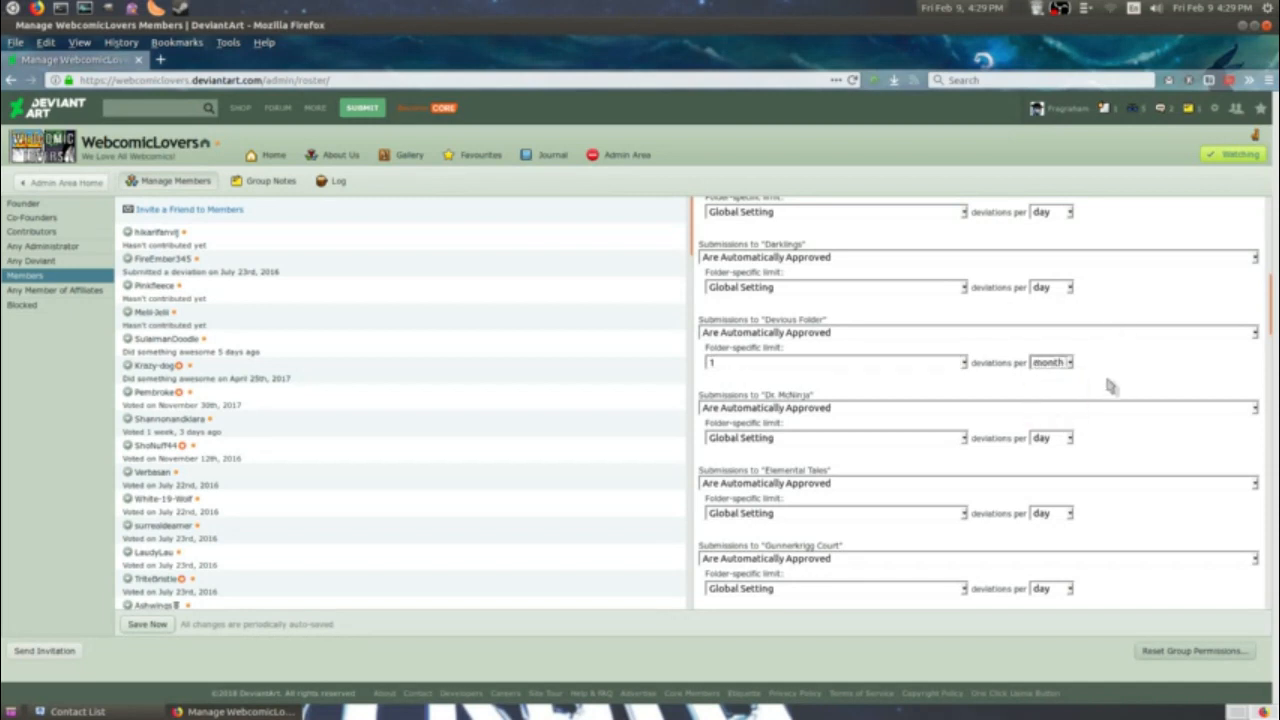
mouse_move(930, 390)
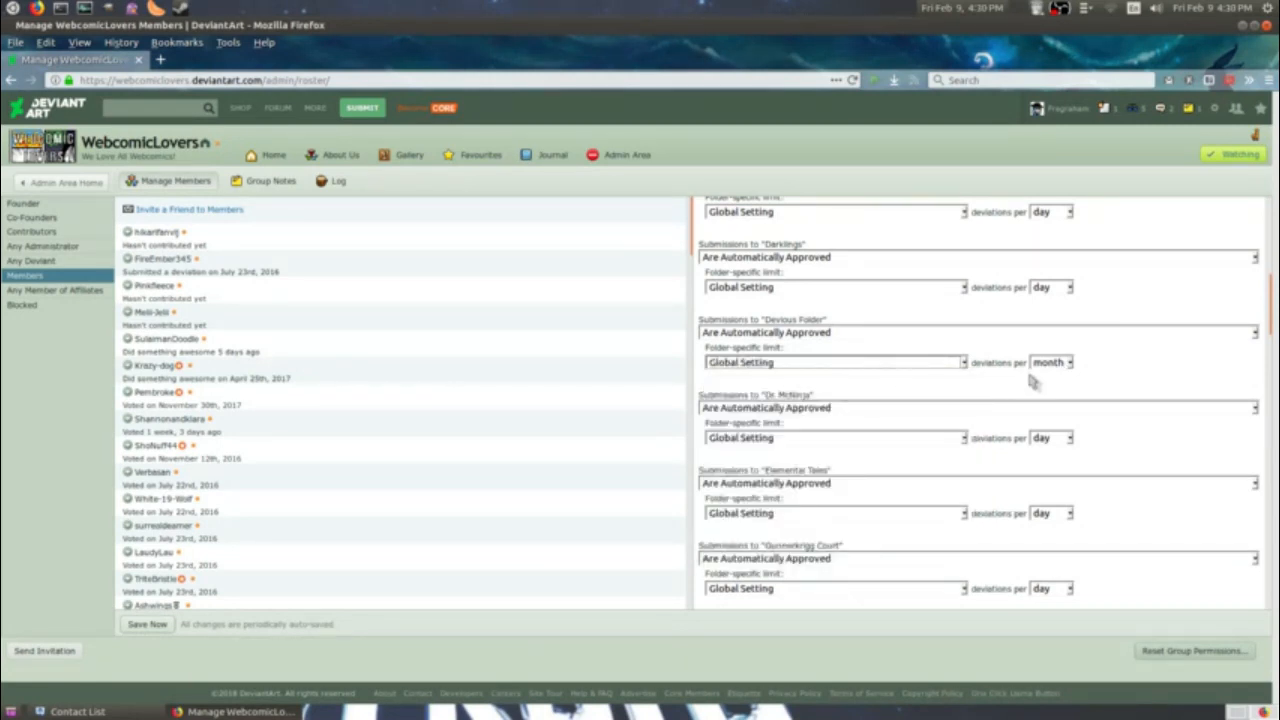
Make the Devious Folder limit apply per day and save the Members permissions.
left_click(1050, 362)
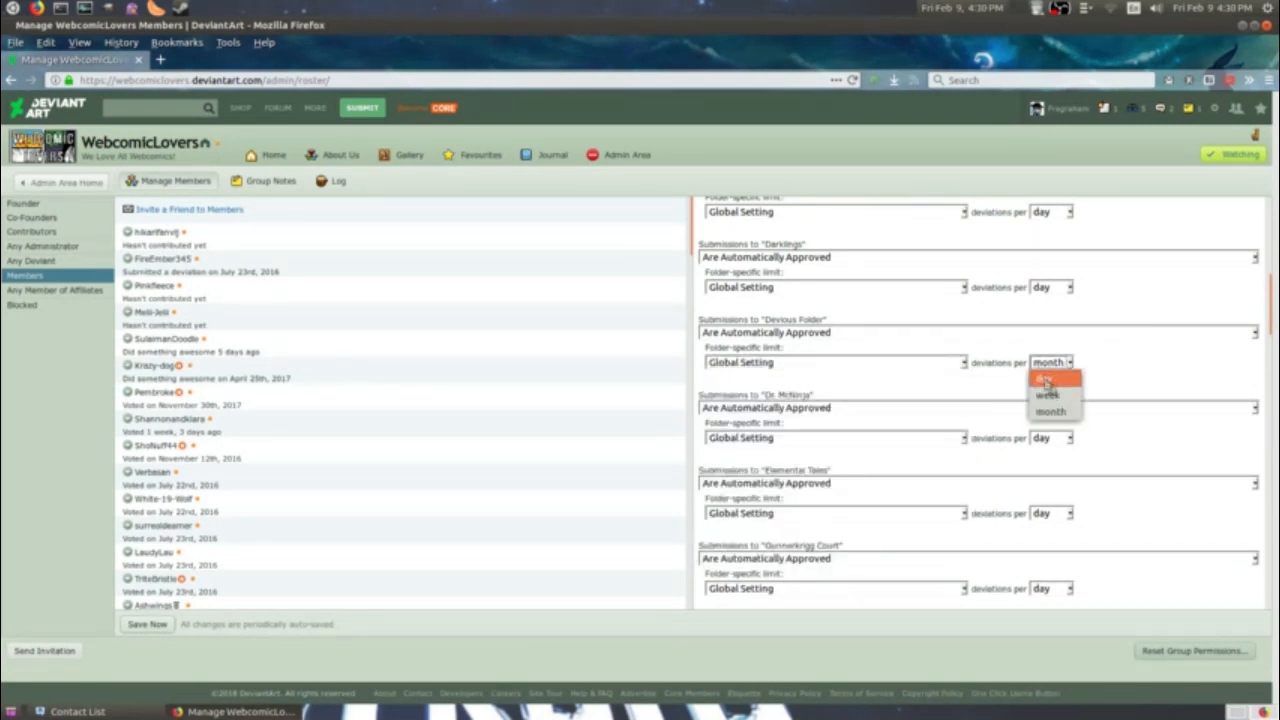
left_click(1050, 362)
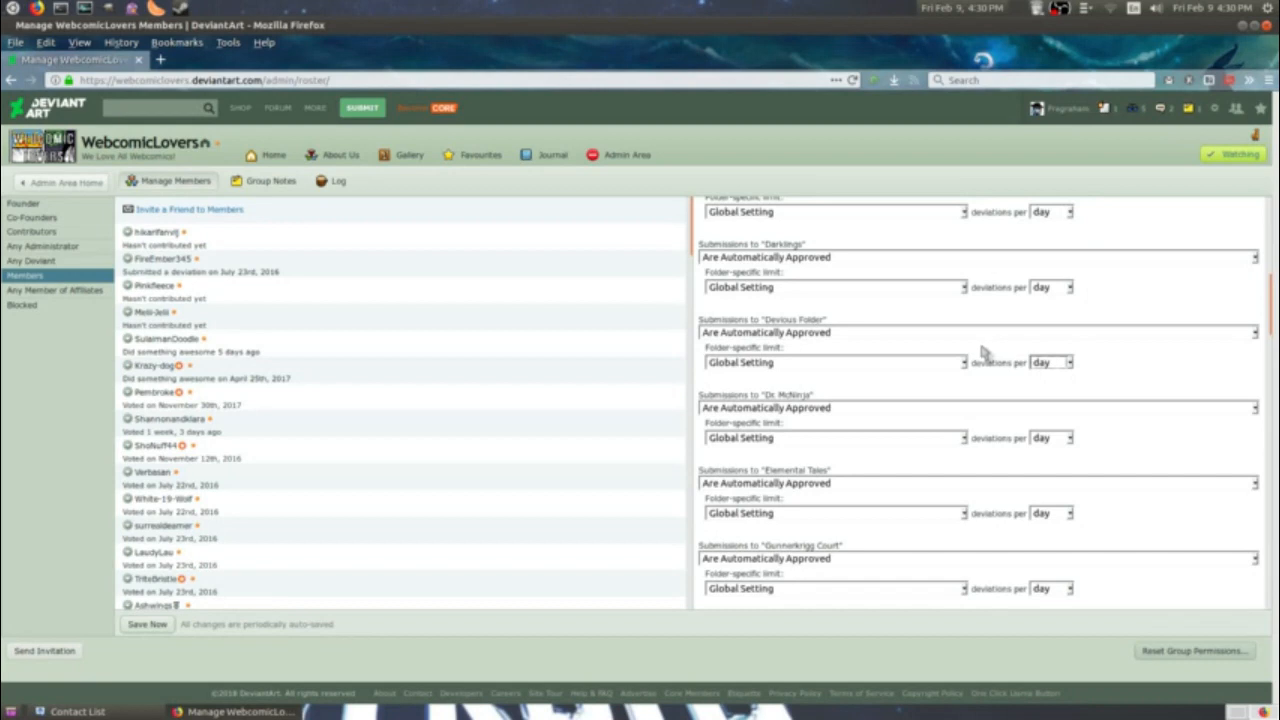
mouse_move(108, 148)
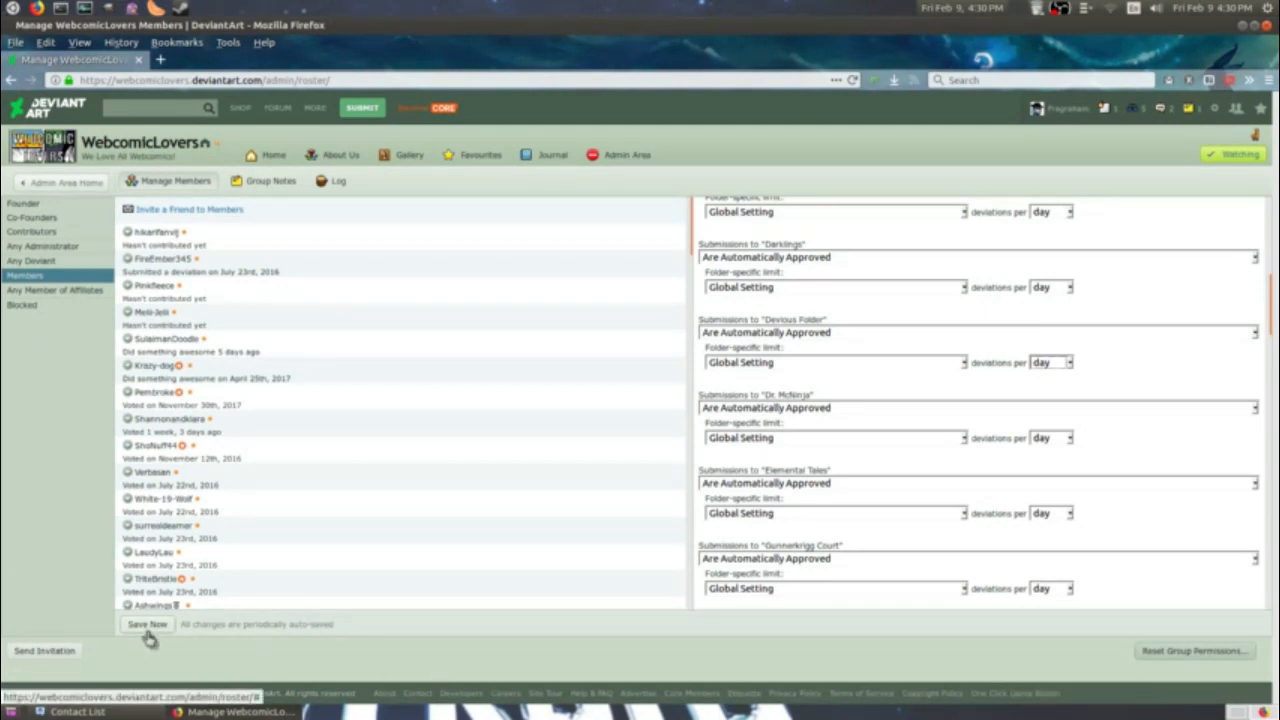
left_click(147, 624)
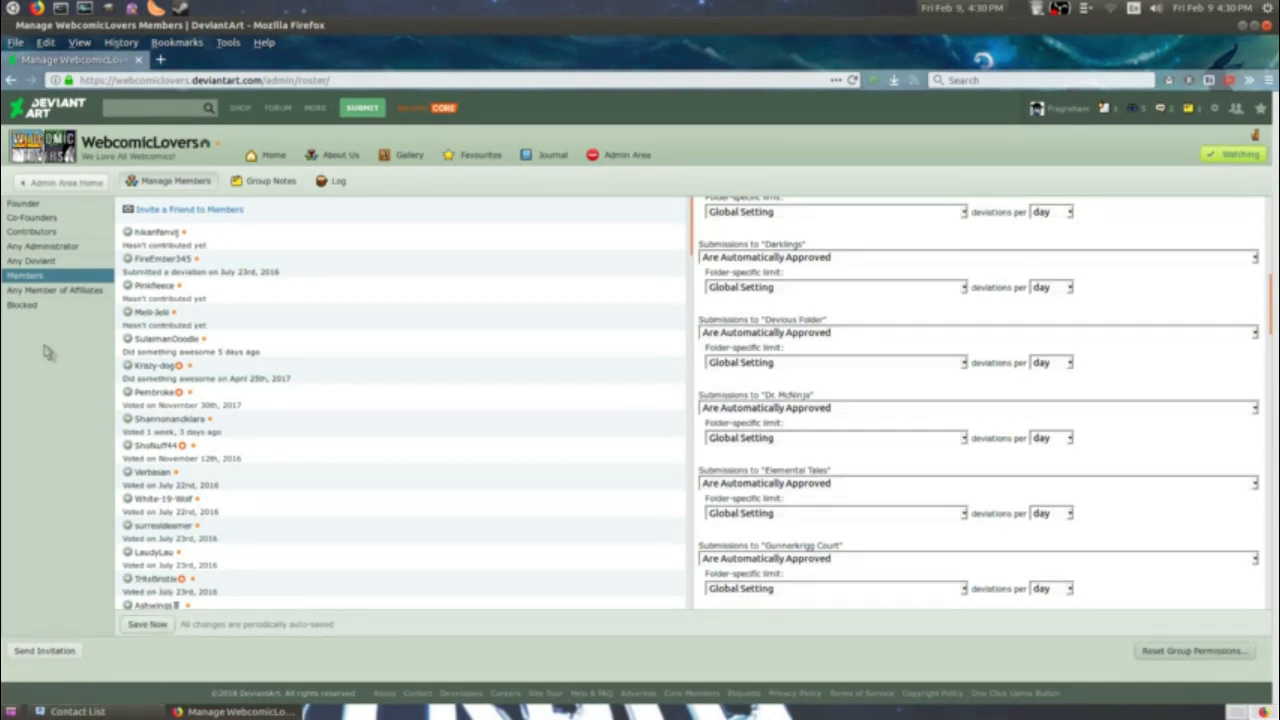
mouse_move(62, 314)
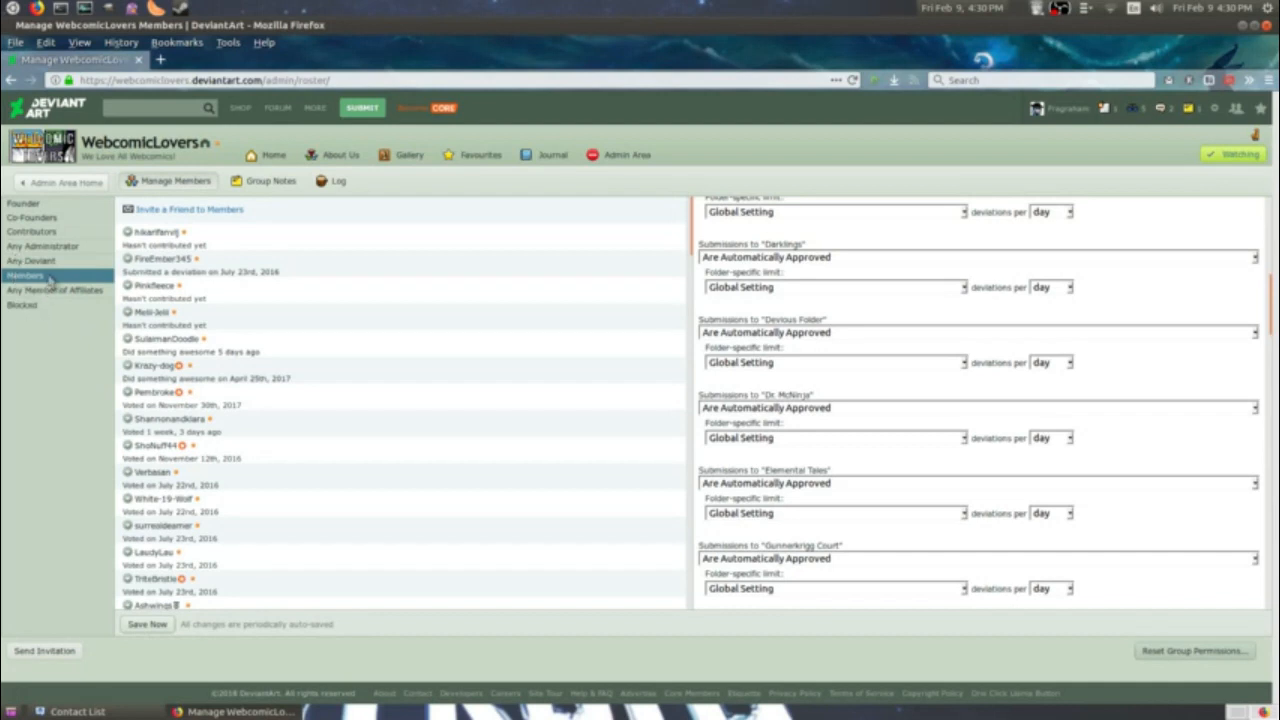
Select the Any Deviant role and expand submission rules for all gallery folders.
left_click(31, 261)
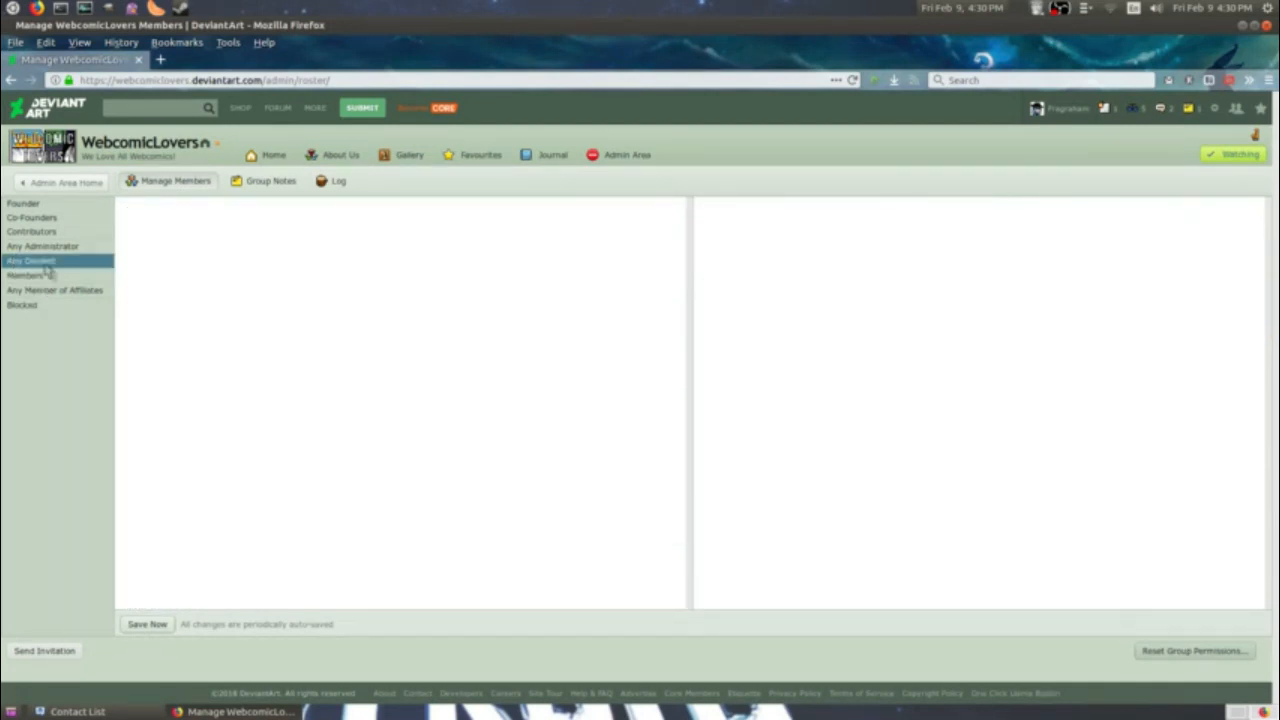
left_click(31, 261)
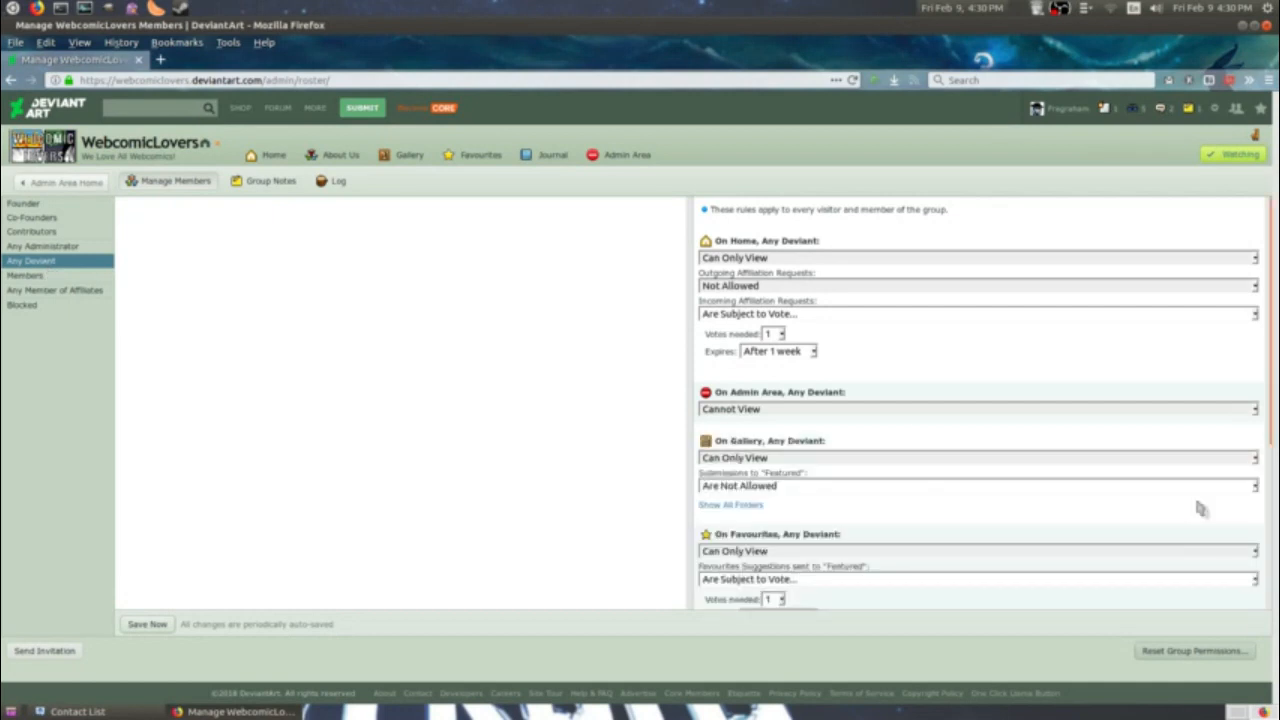
mouse_move(710, 503)
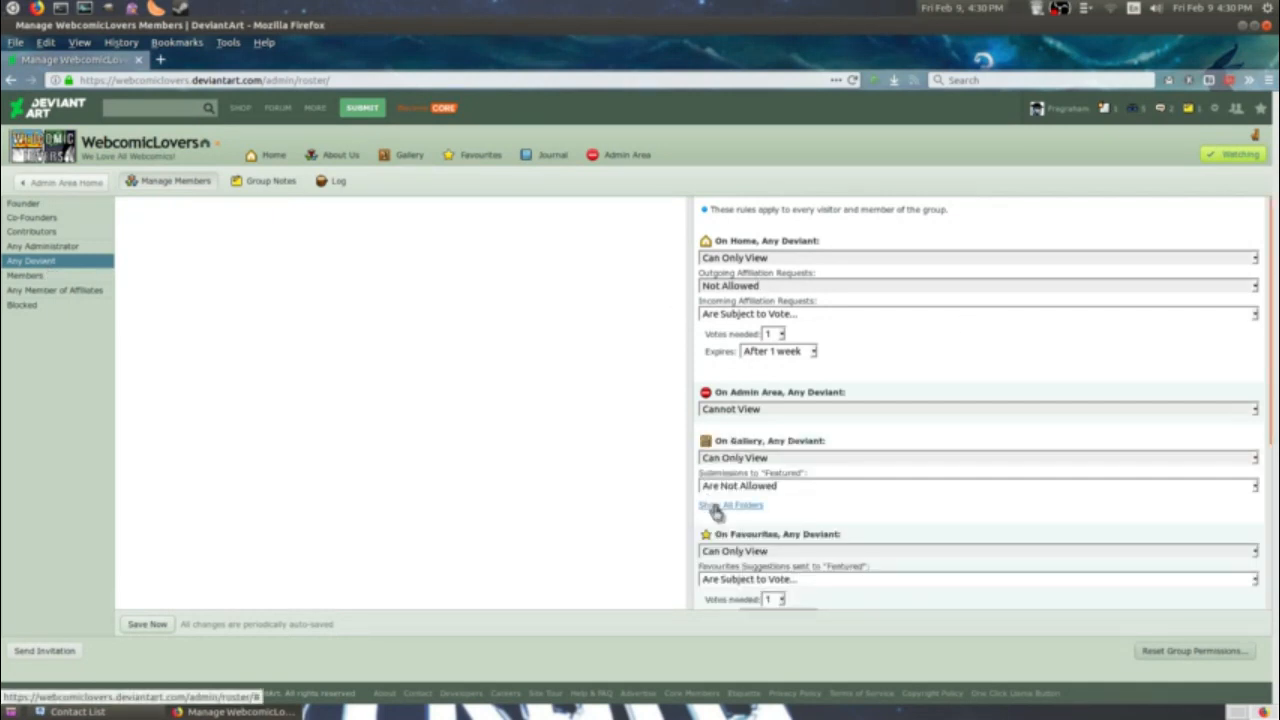
left_click(730, 505)
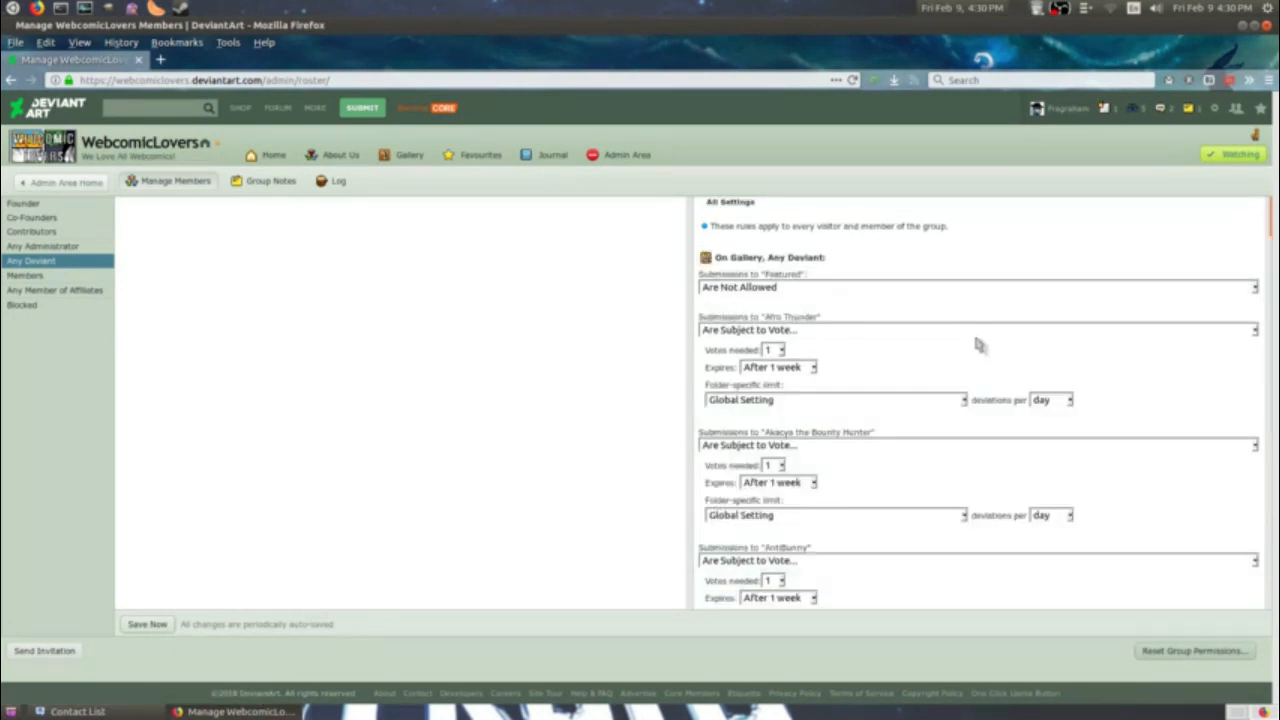
scroll("down", 3)
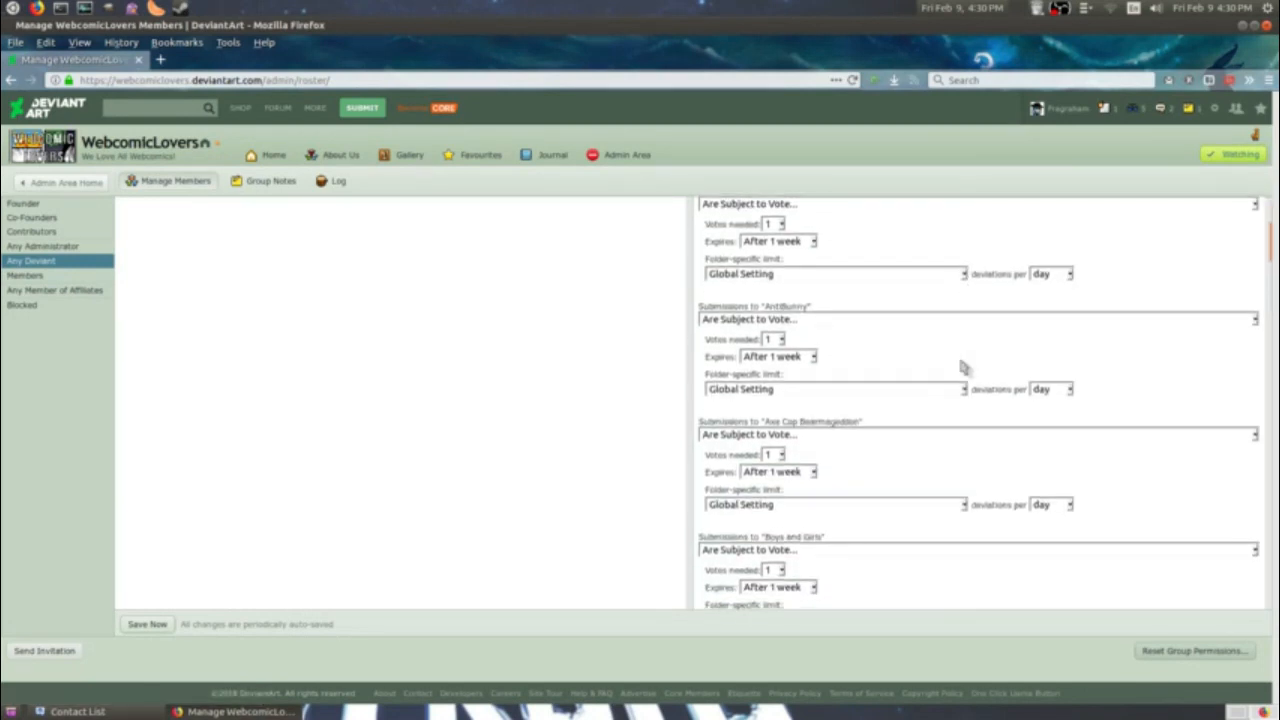
scroll("down", 3)
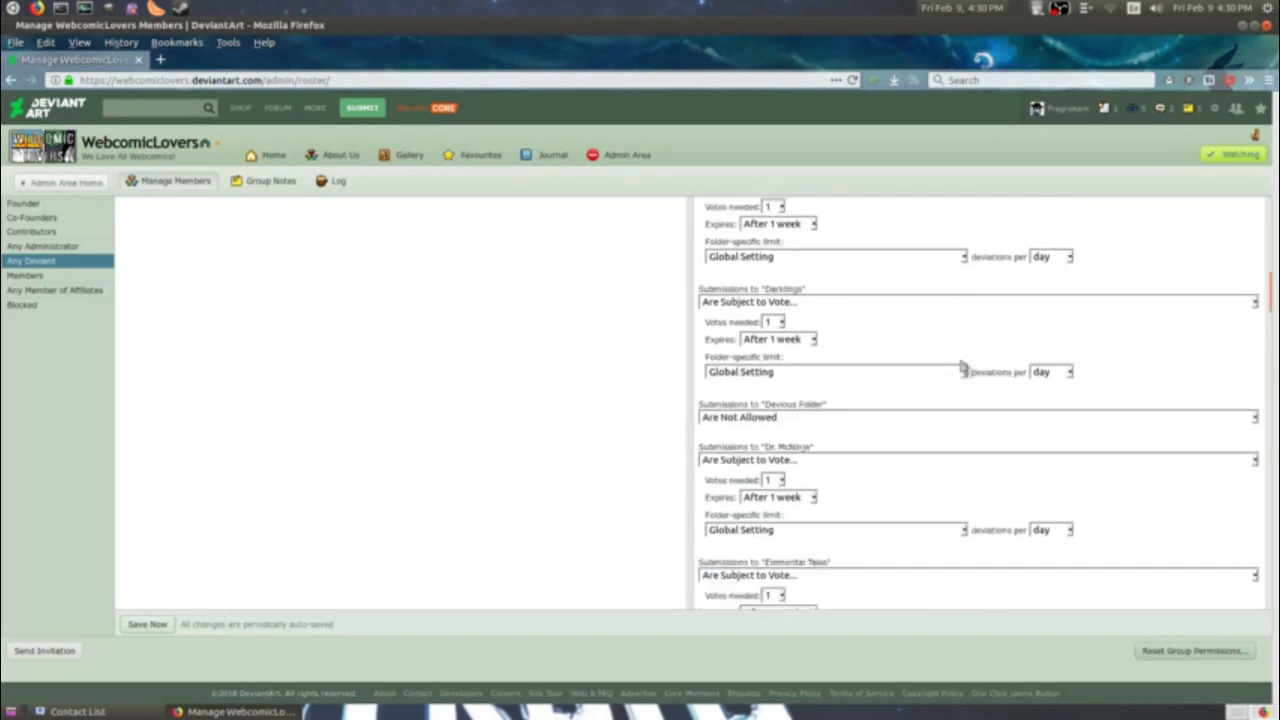
mouse_move(883, 388)
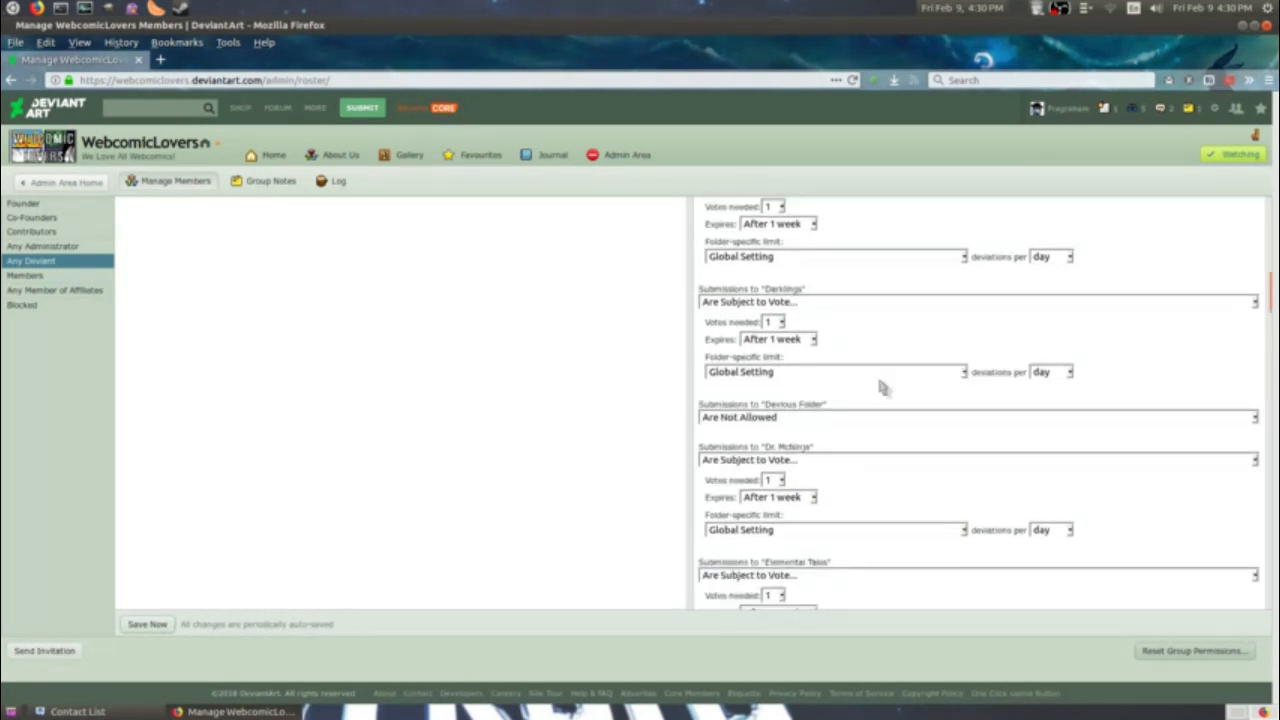
Briefly switch Devious Folder submissions to subject to vote, then revert to not allowed.
left_click(978, 417)
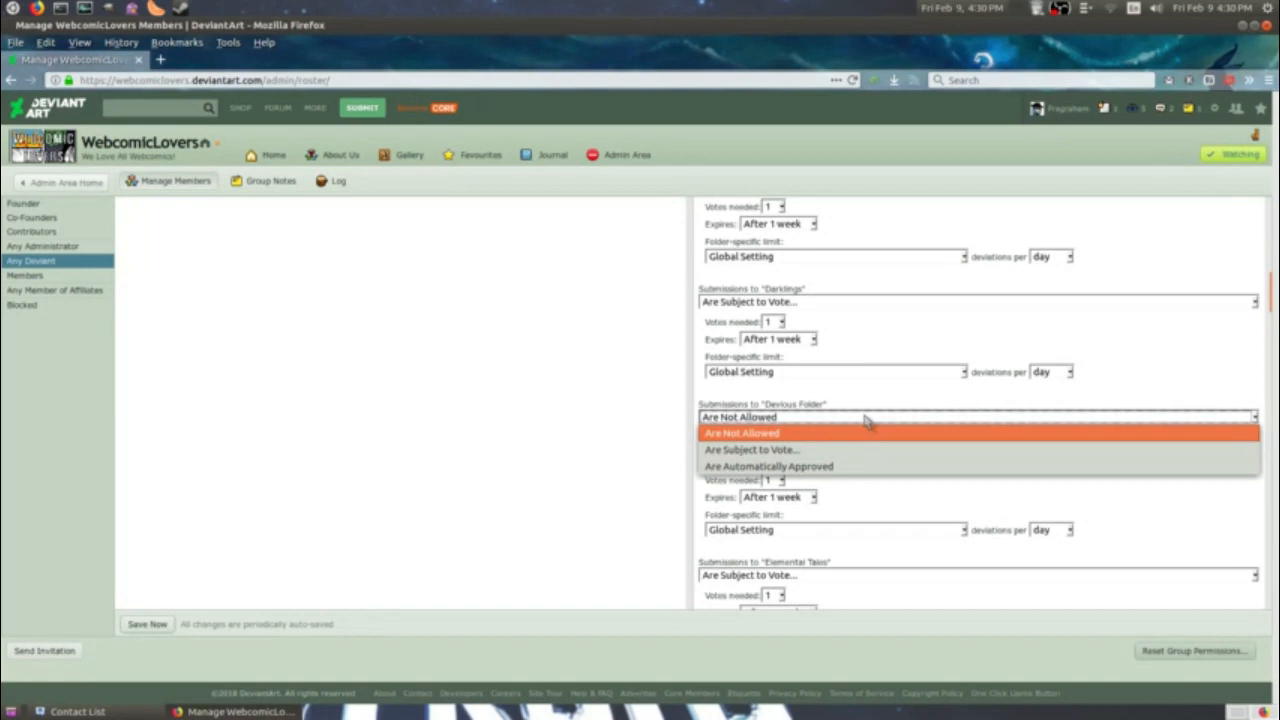
mouse_move(860, 425)
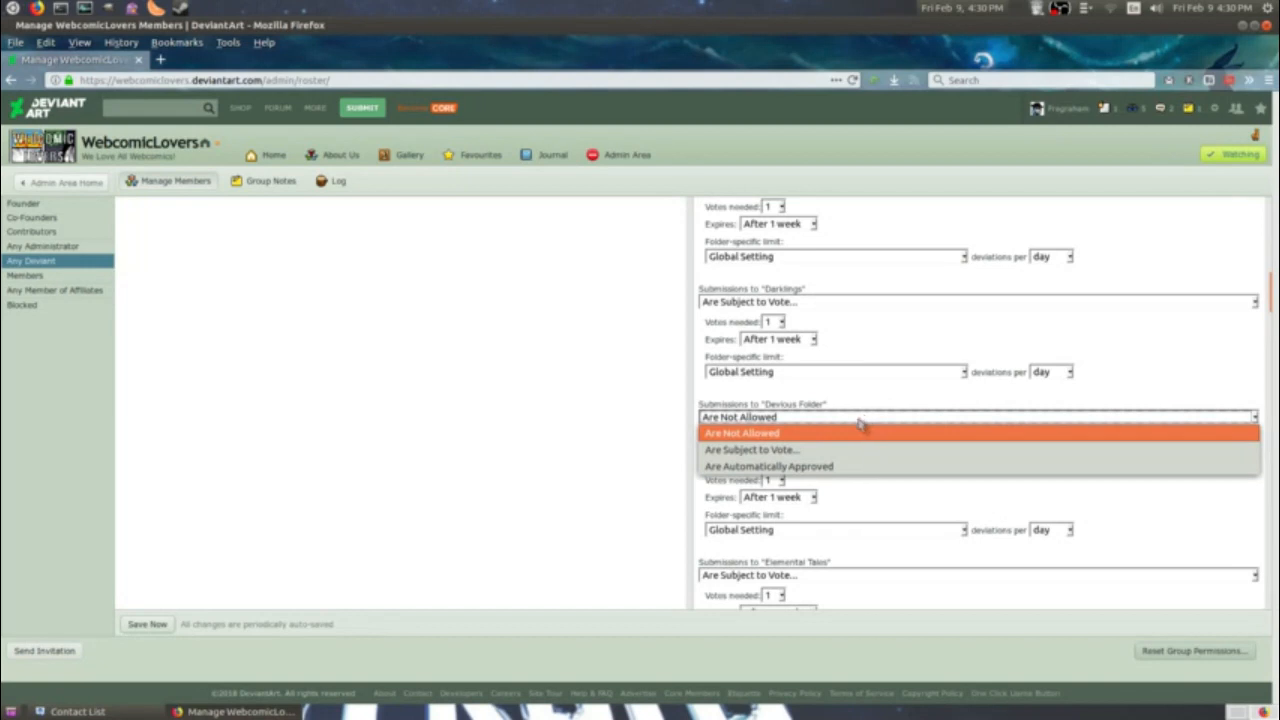
left_click(751, 449)
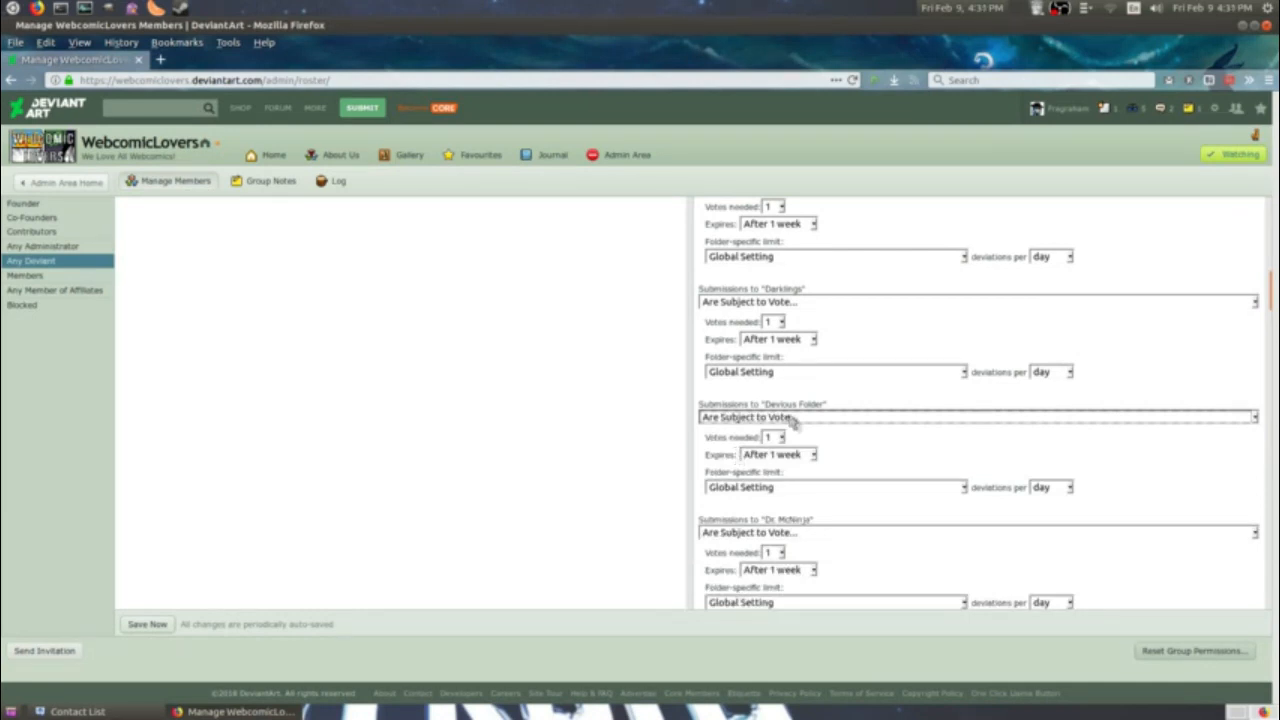
left_click(975, 417)
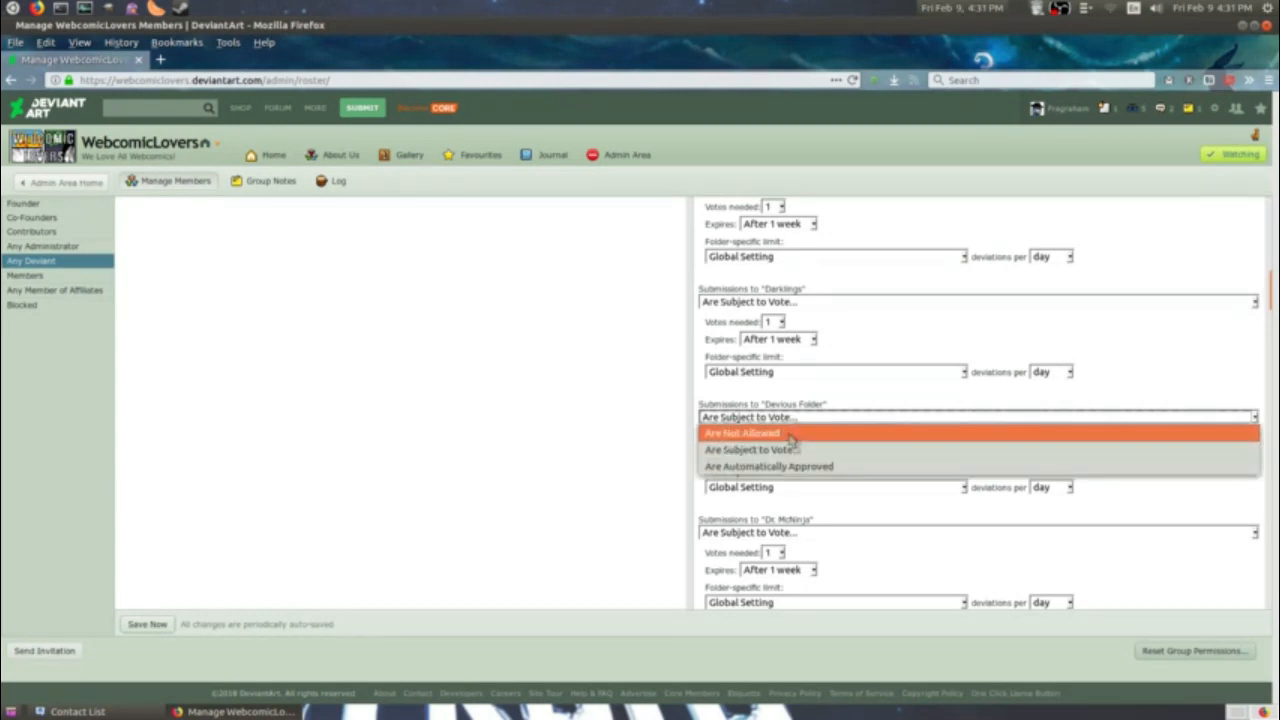
left_click(742, 432)
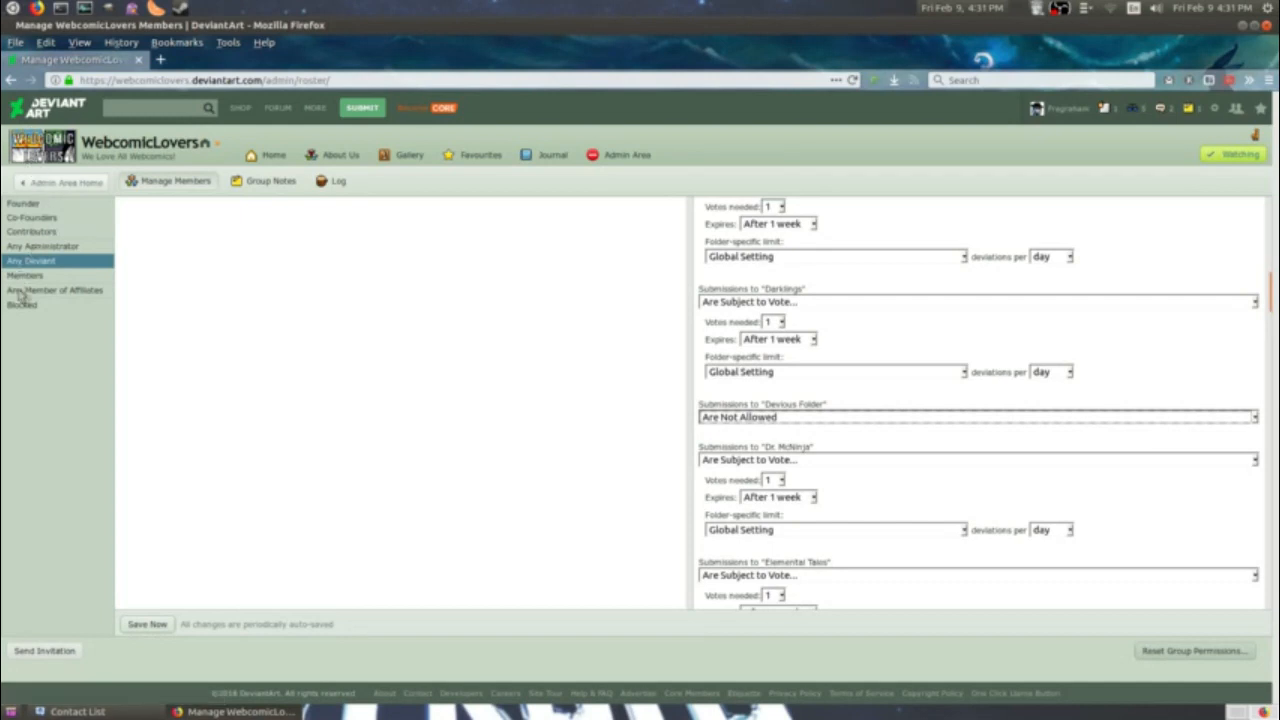
For Any Member of Affiliates, set Devious Folder submissions to Are Automatically Approved.
left_click(54, 290)
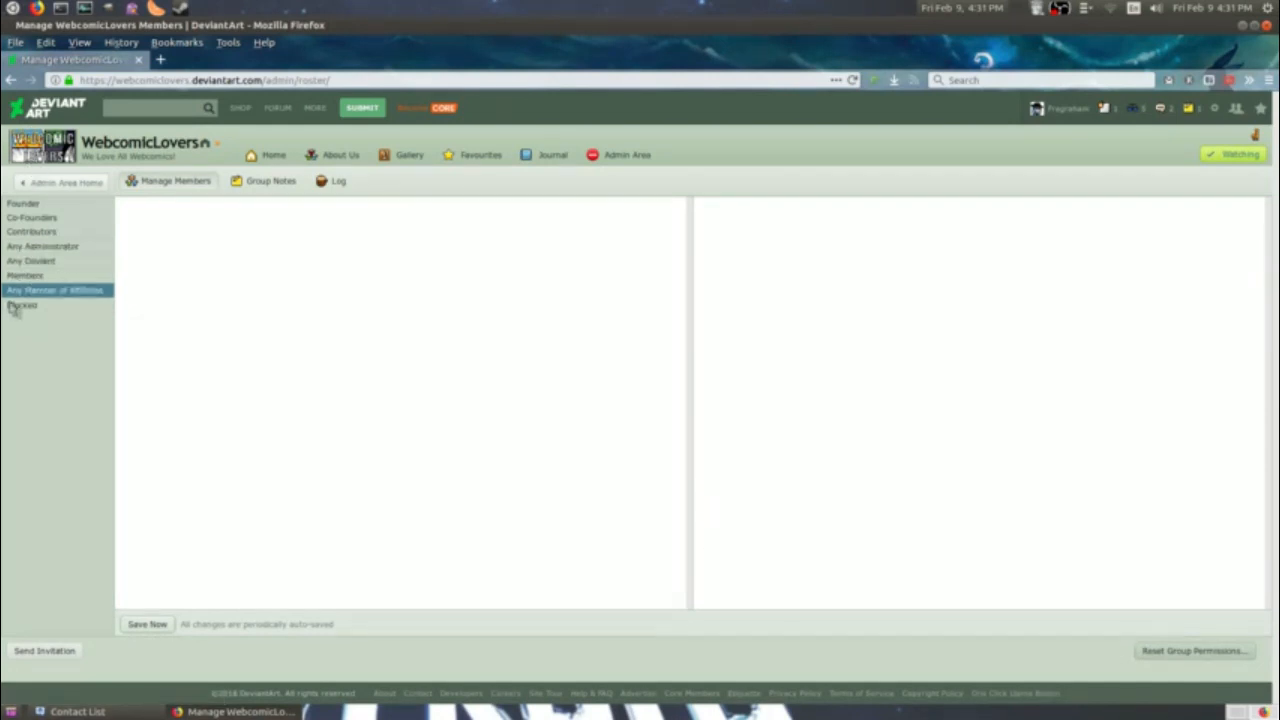
left_click(54, 290)
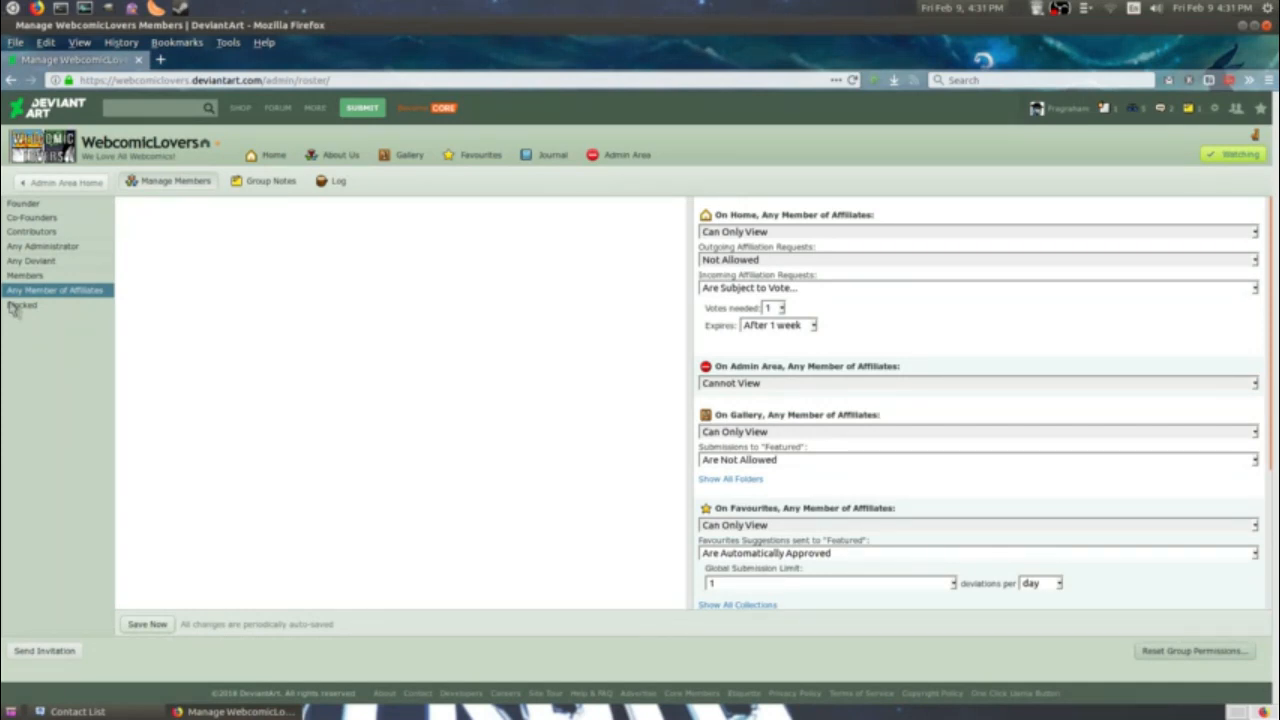
mouse_move(1180, 468)
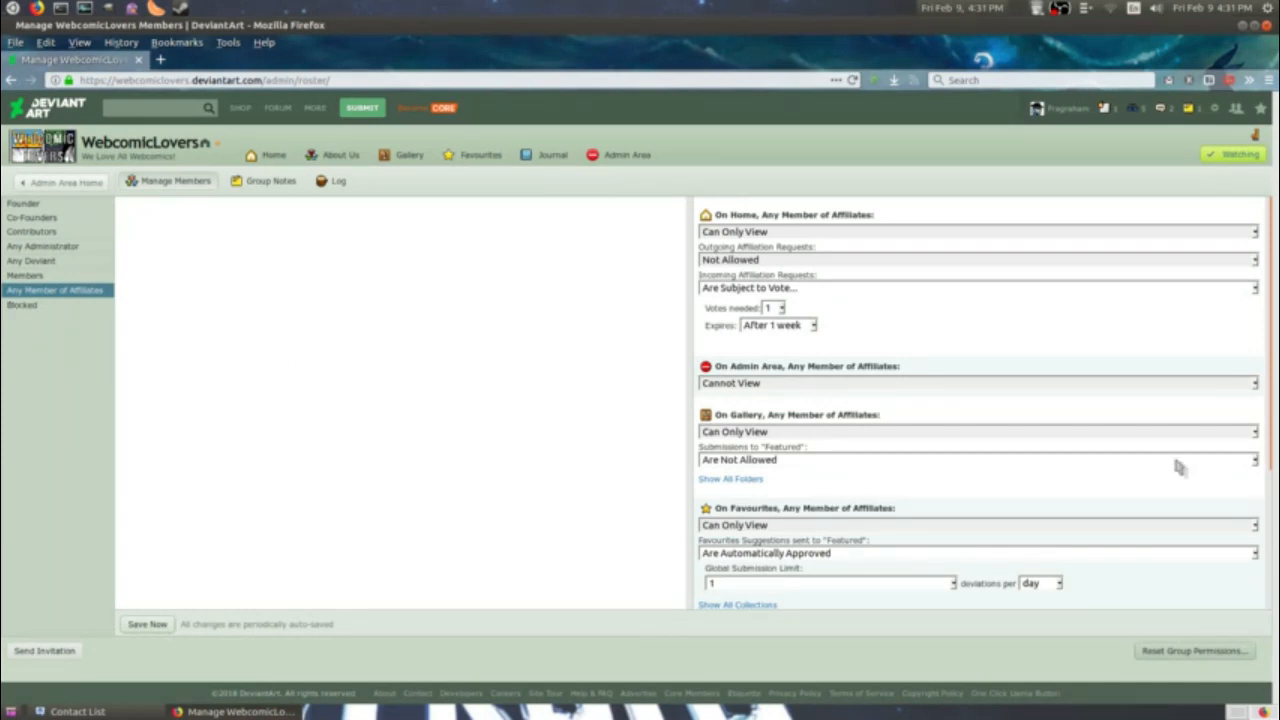
mouse_move(28, 362)
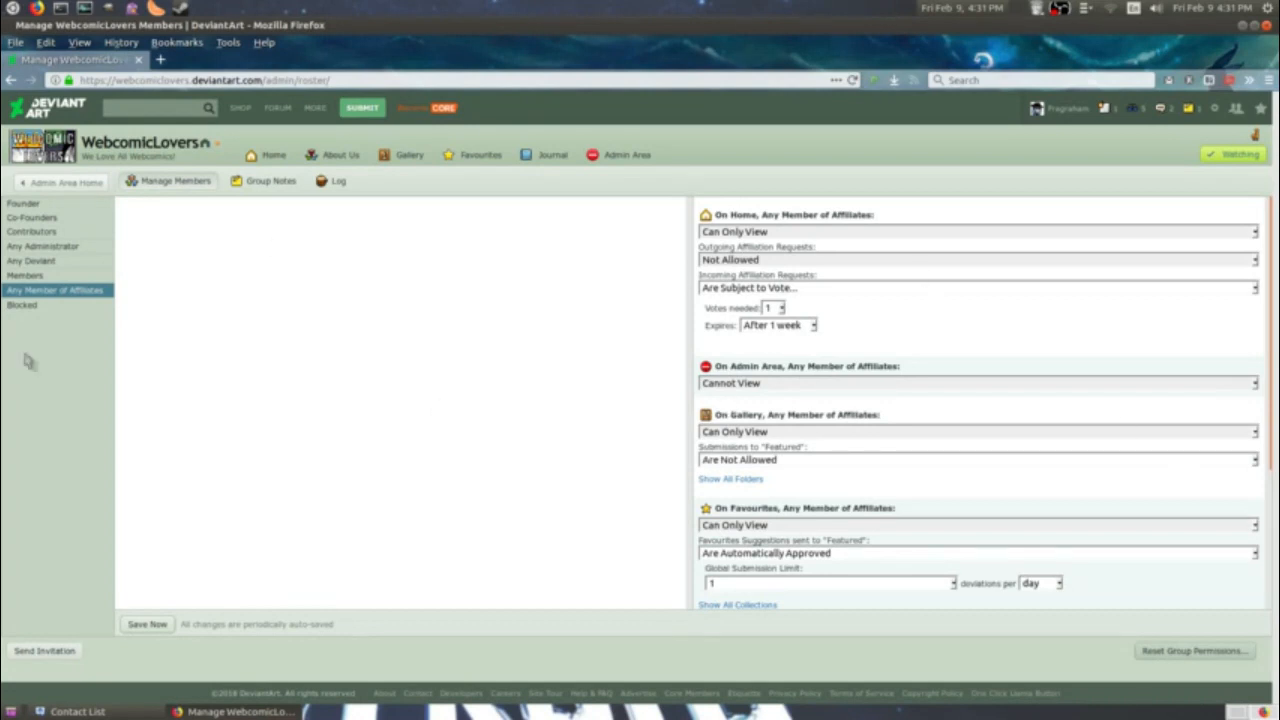
mouse_move(127, 362)
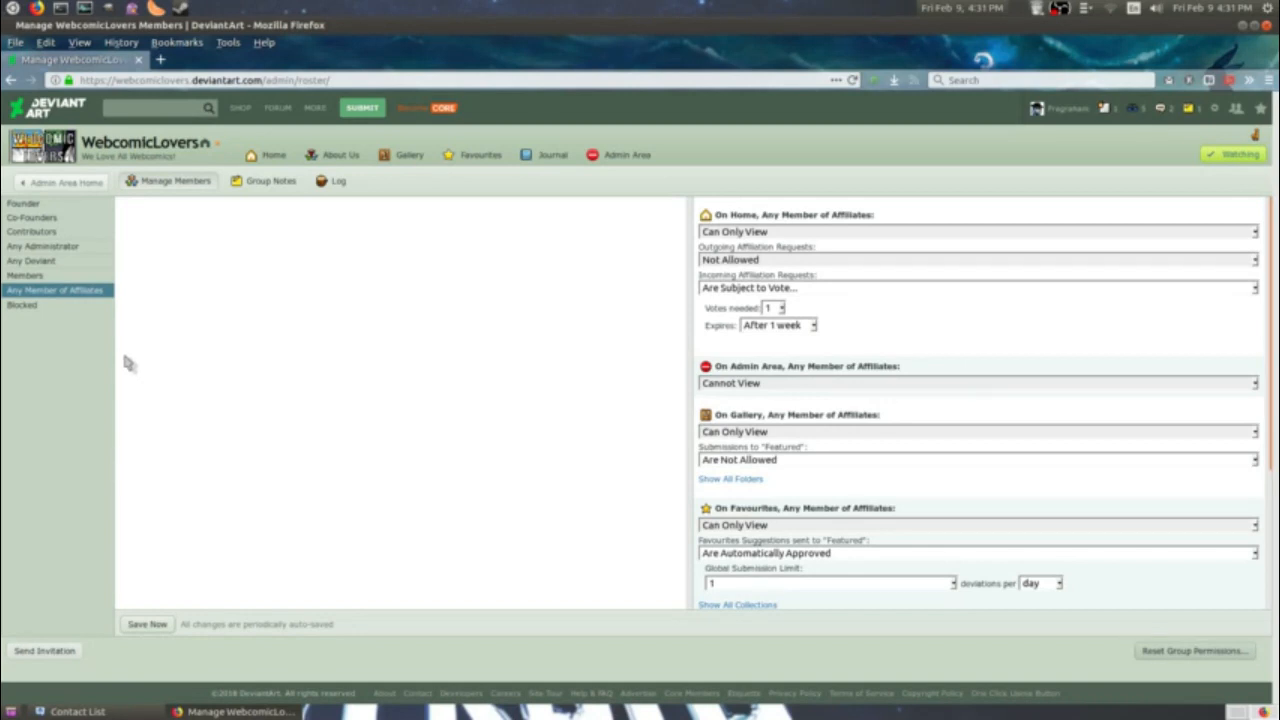
mouse_move(148, 395)
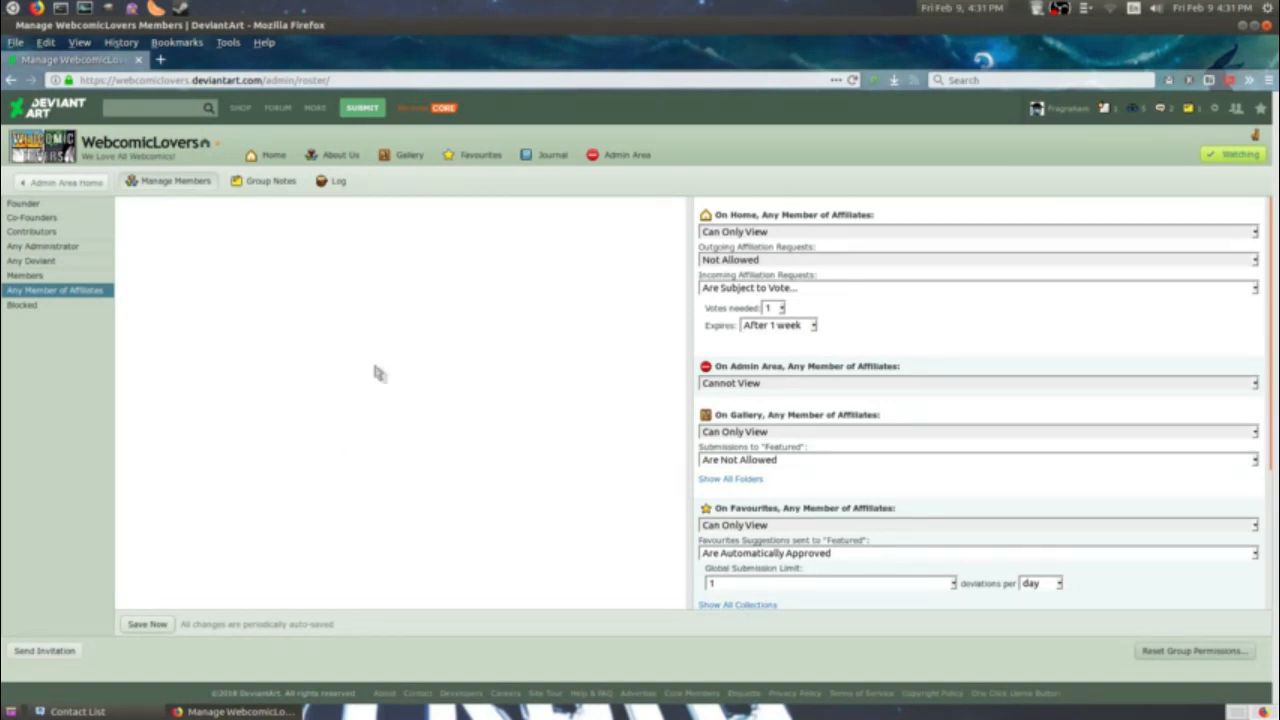
mouse_move(847, 324)
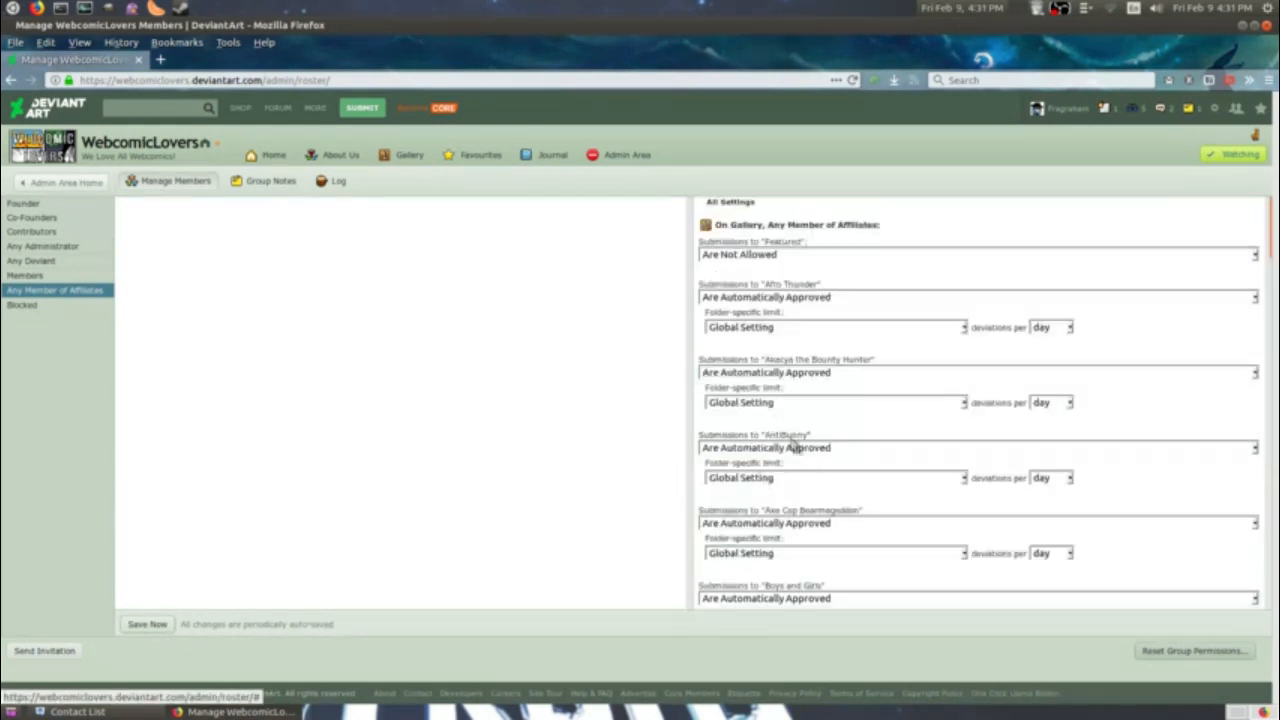
scroll("down", 3)
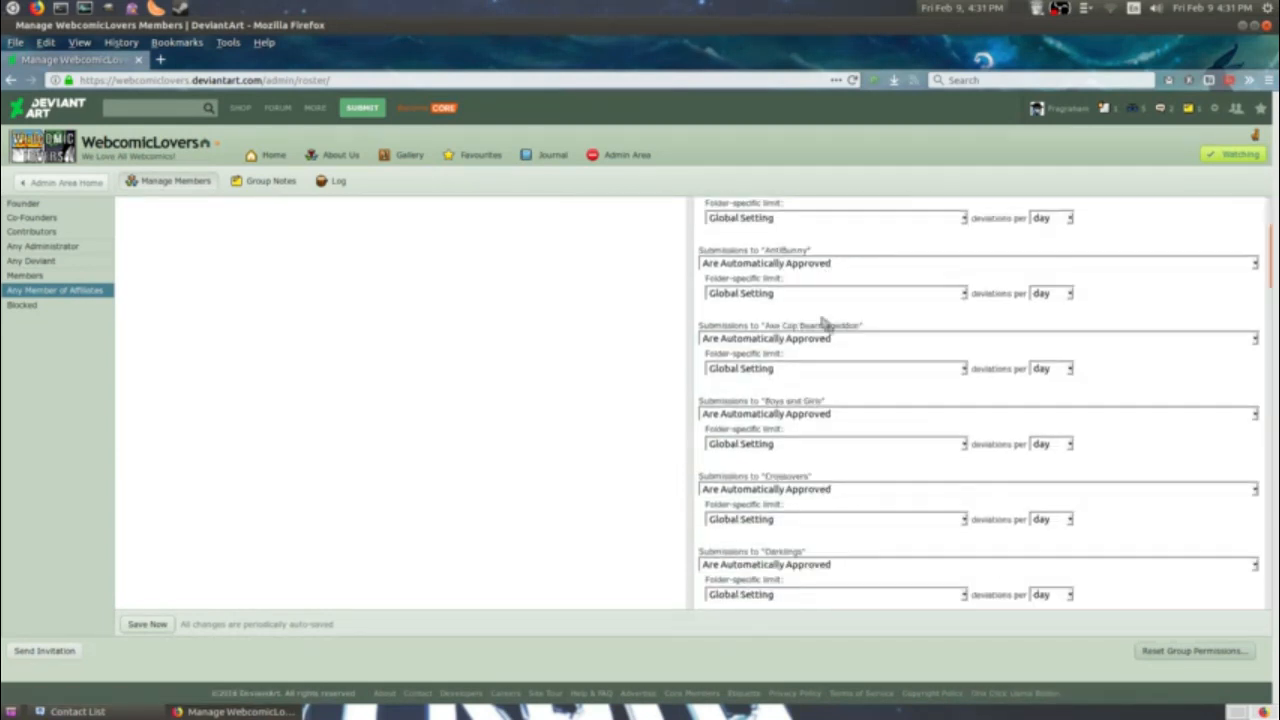
scroll("down", 3)
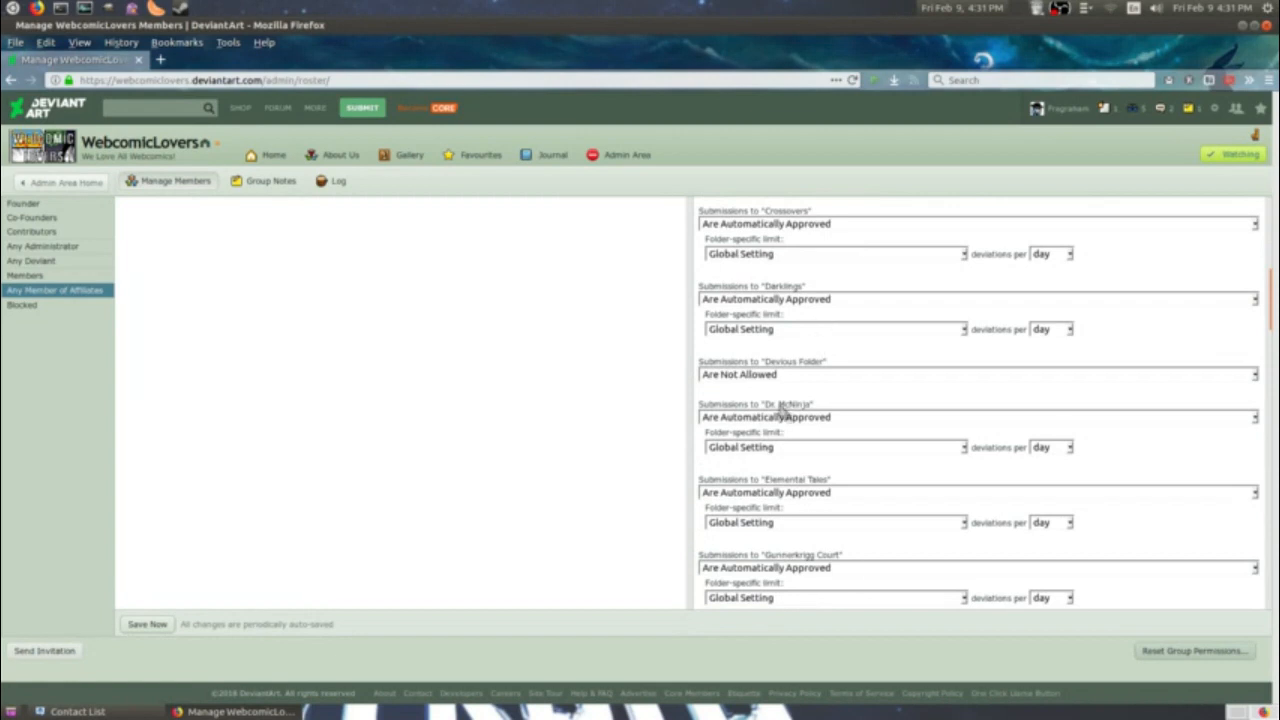
left_click(975, 374)
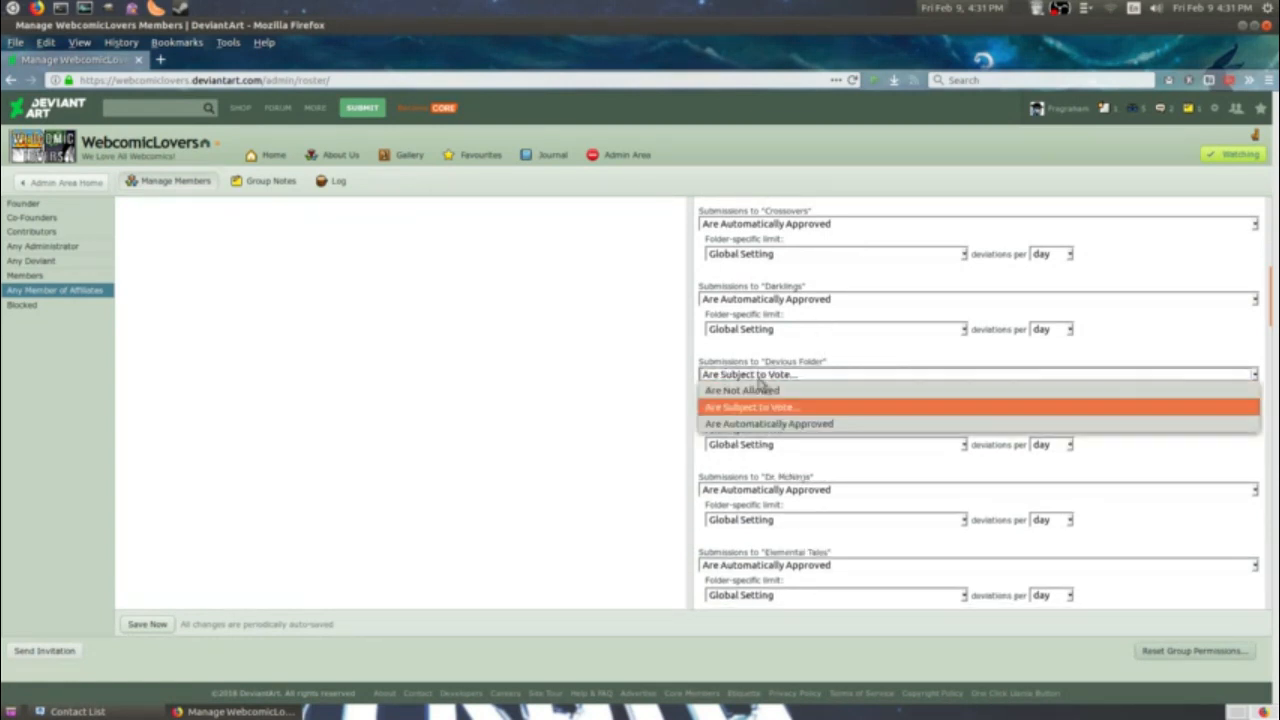
left_click(769, 423)
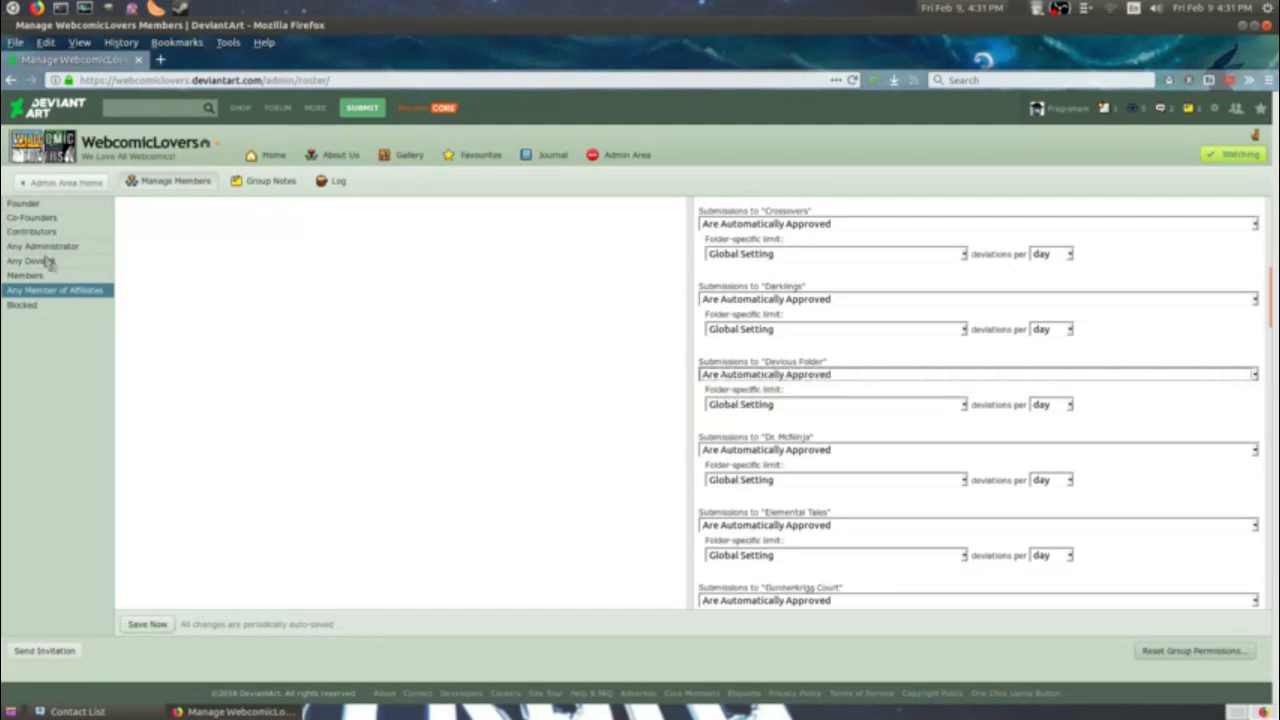
Select Any Administrator and keep its home permission at view-only.
left_click(42, 246)
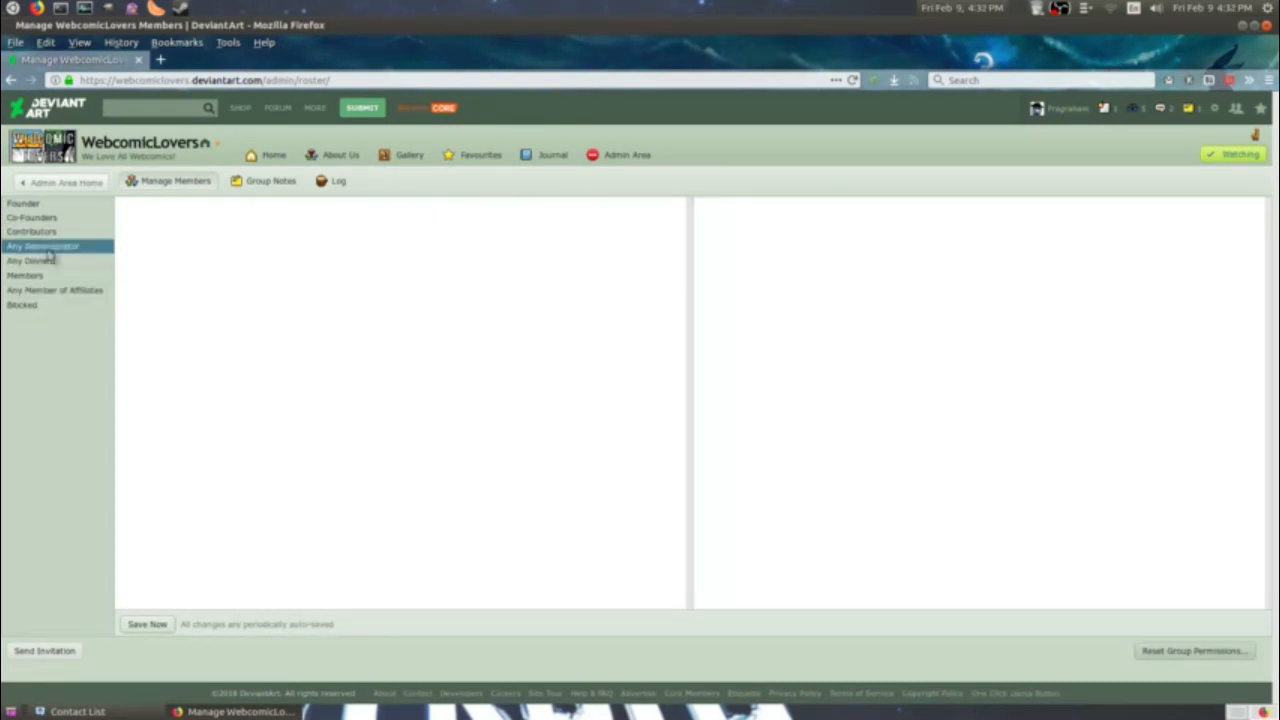
left_click(43, 246)
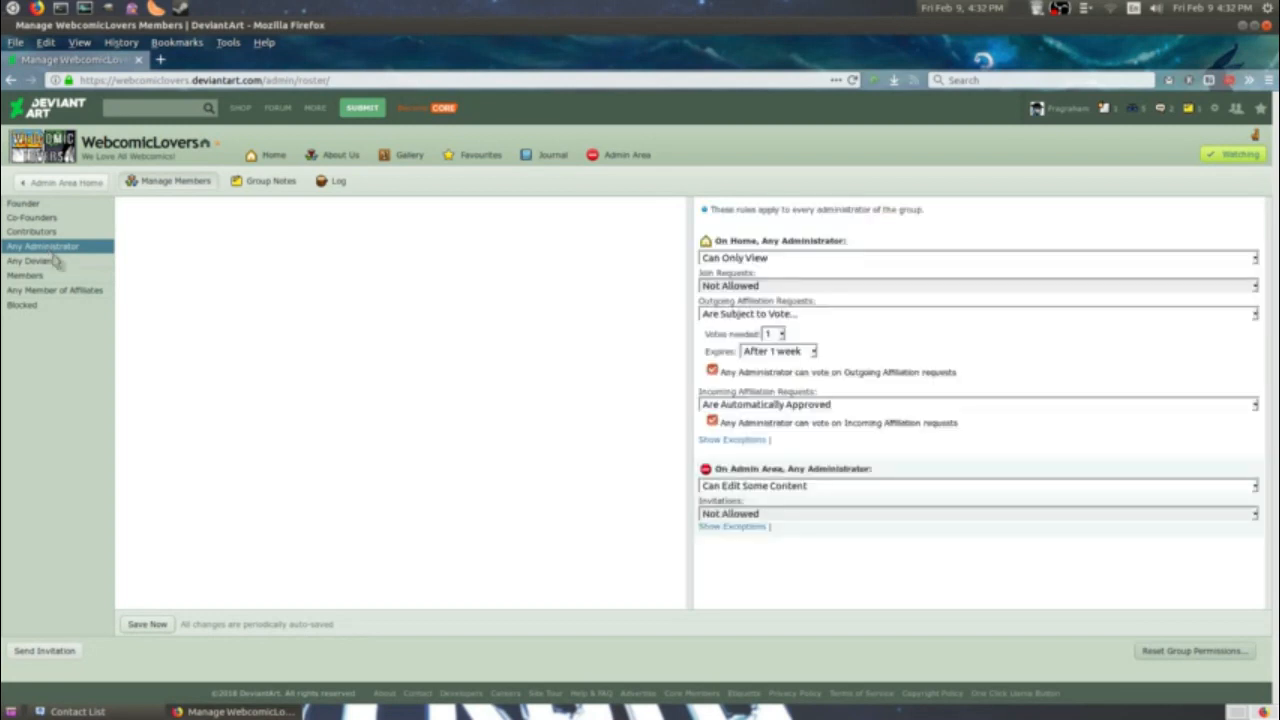
scroll("down", 3)
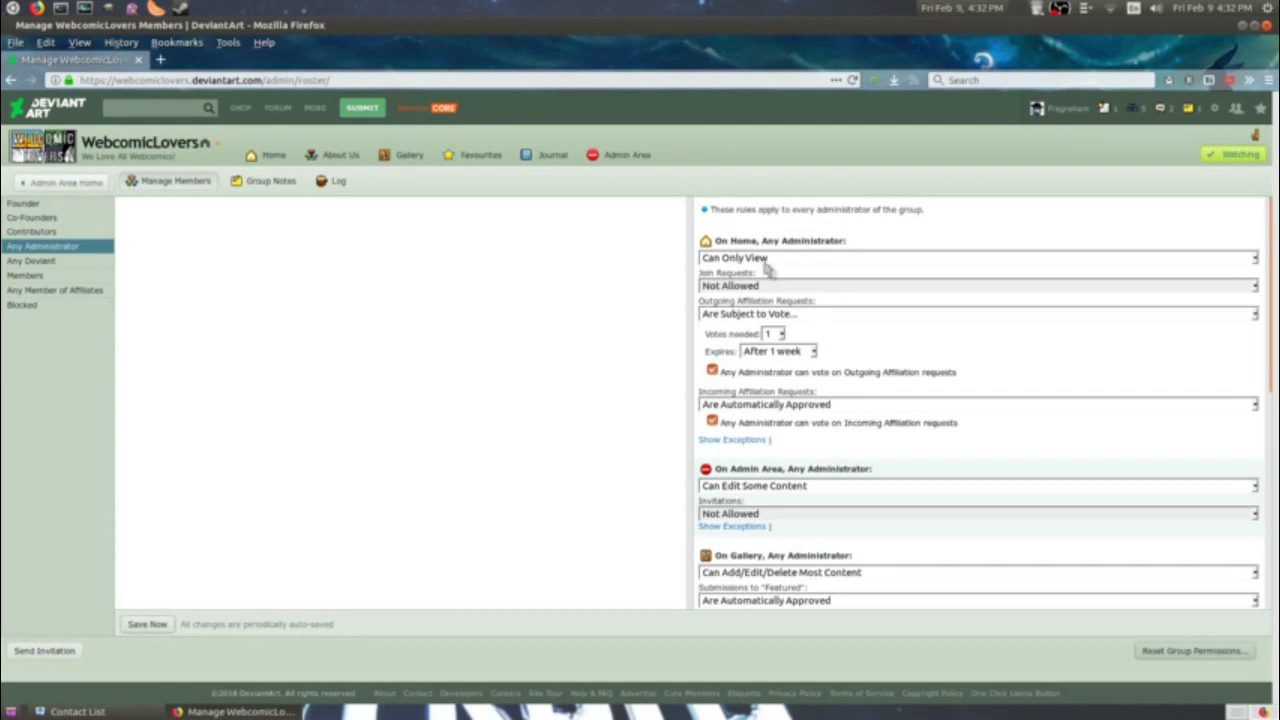
left_click(975, 258)
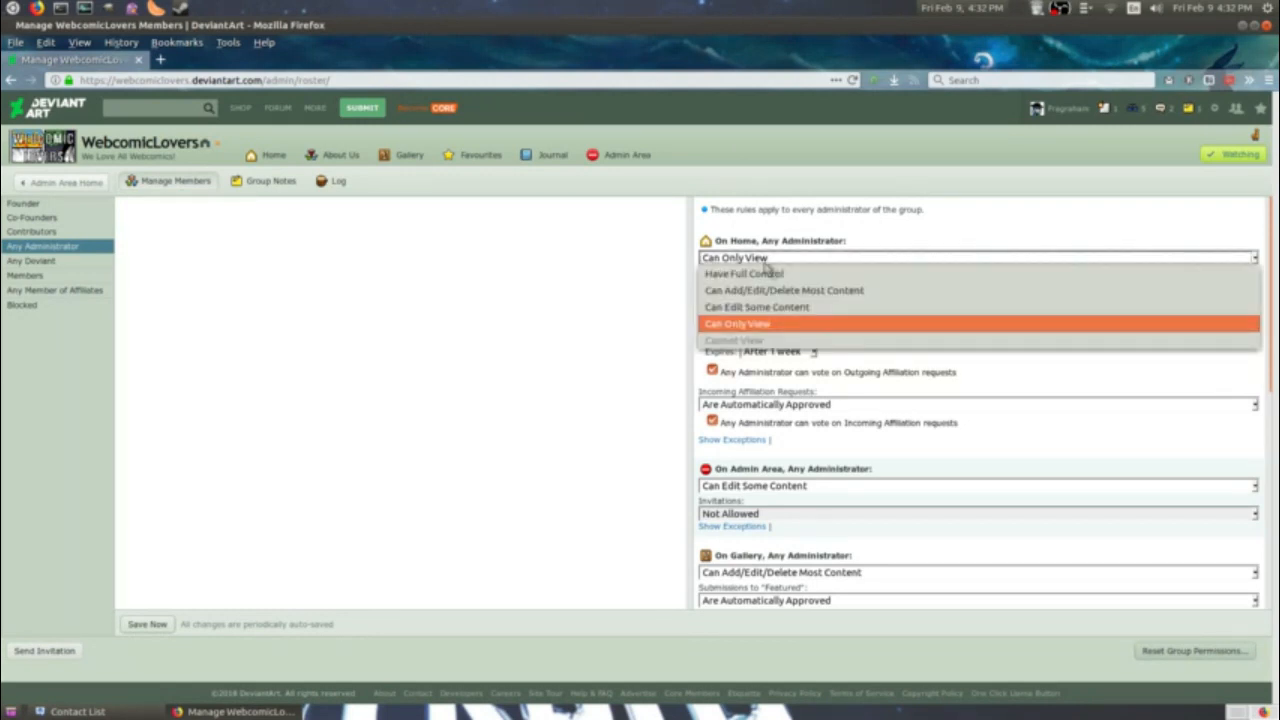
left_click(737, 323)
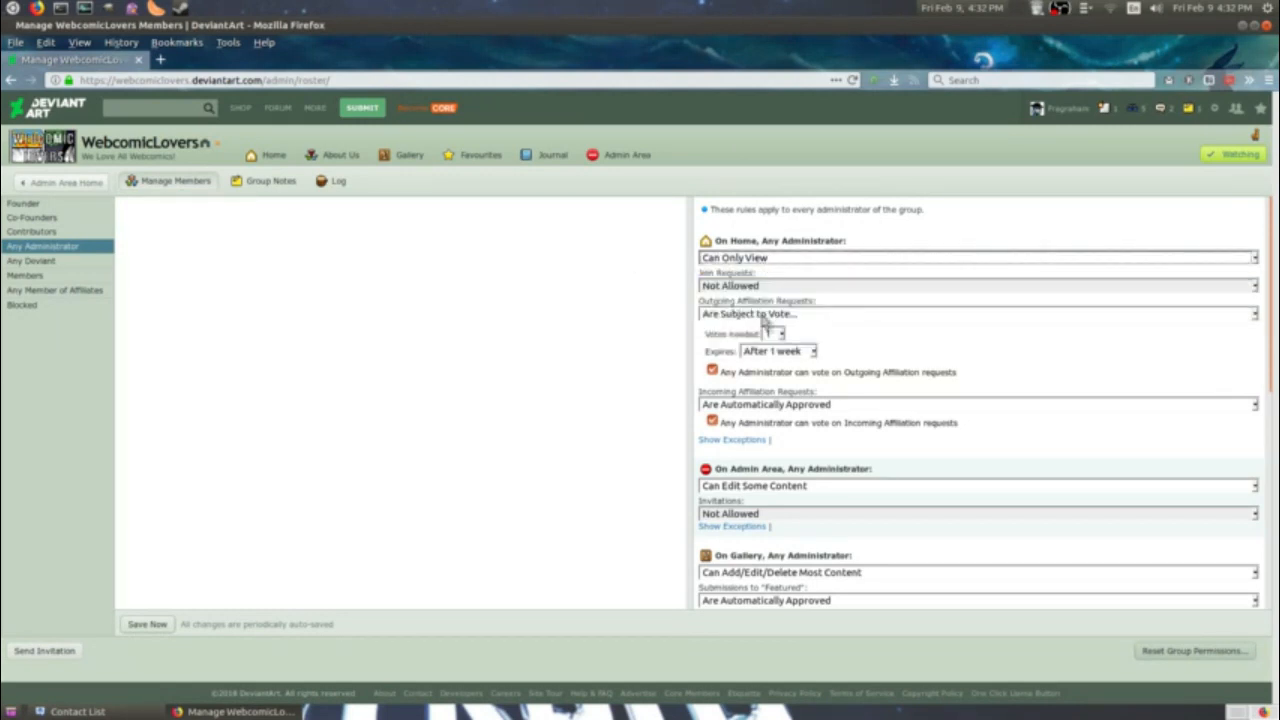
scroll("down", 3)
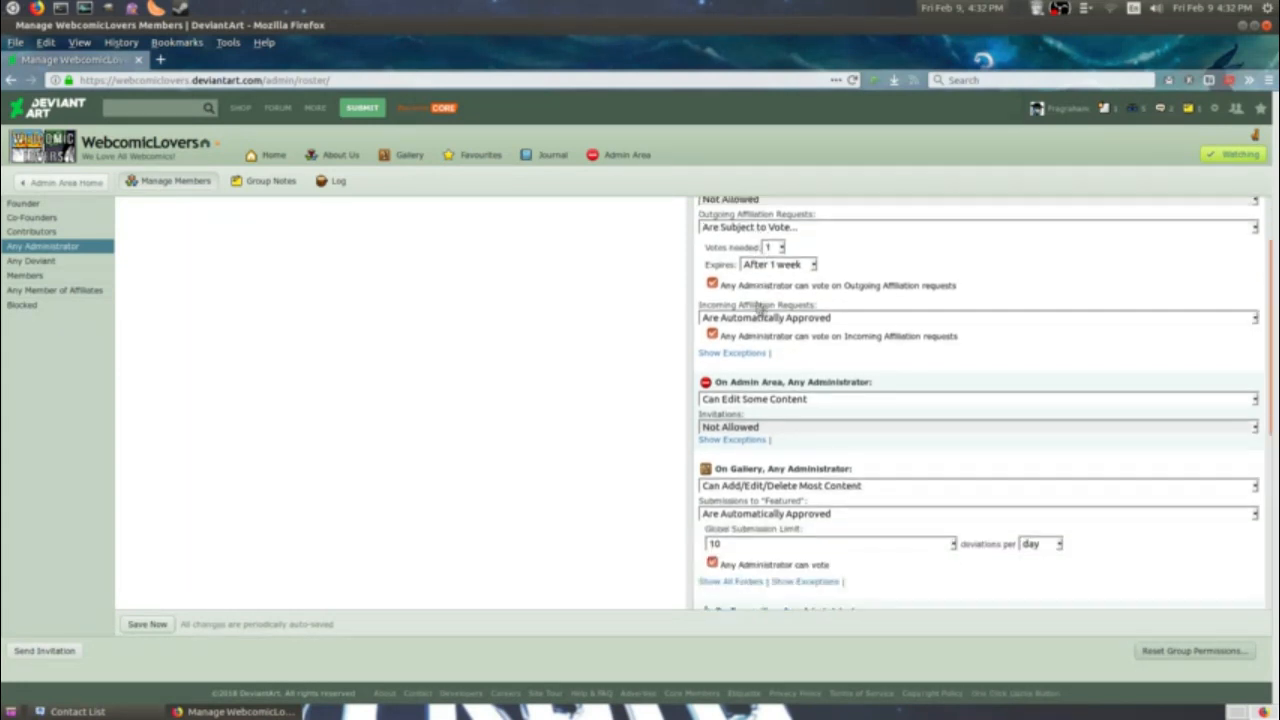
scroll("down", 3)
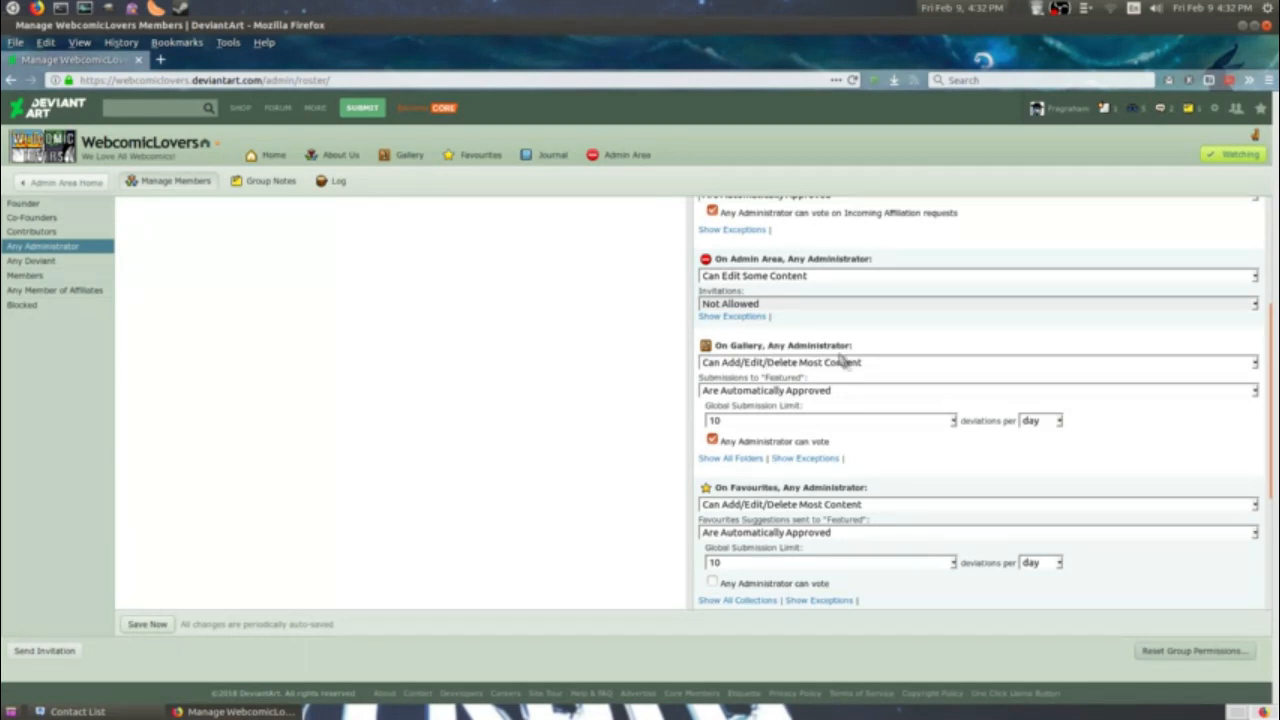
mouse_move(722, 468)
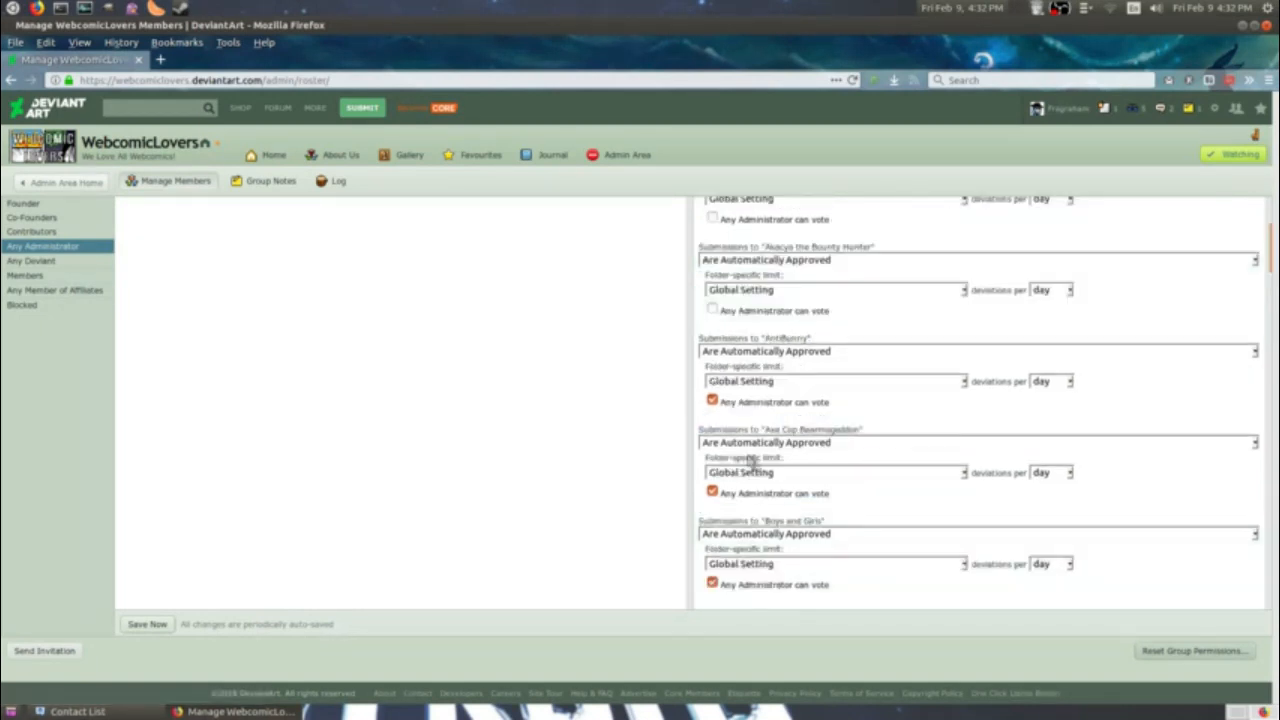
Auto-approve administrators' Devious Folder submissions and let any administrator vote on them.
scroll("down", 3)
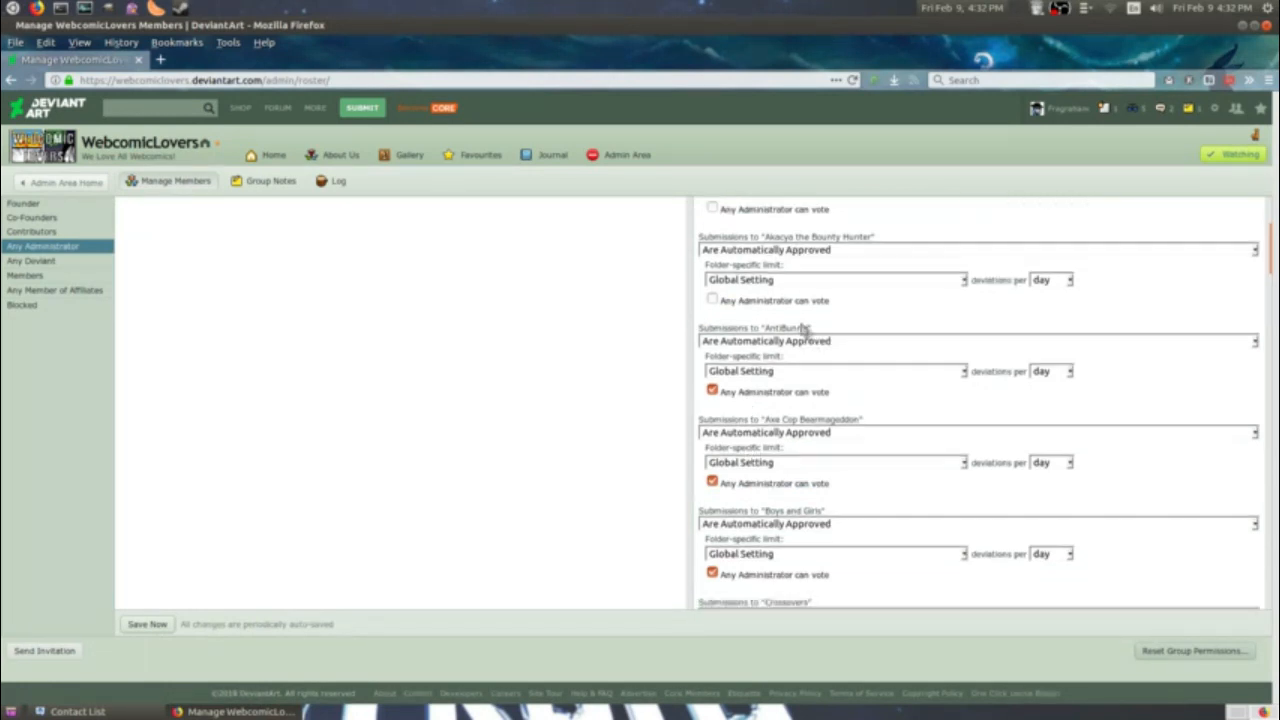
scroll("down", 3)
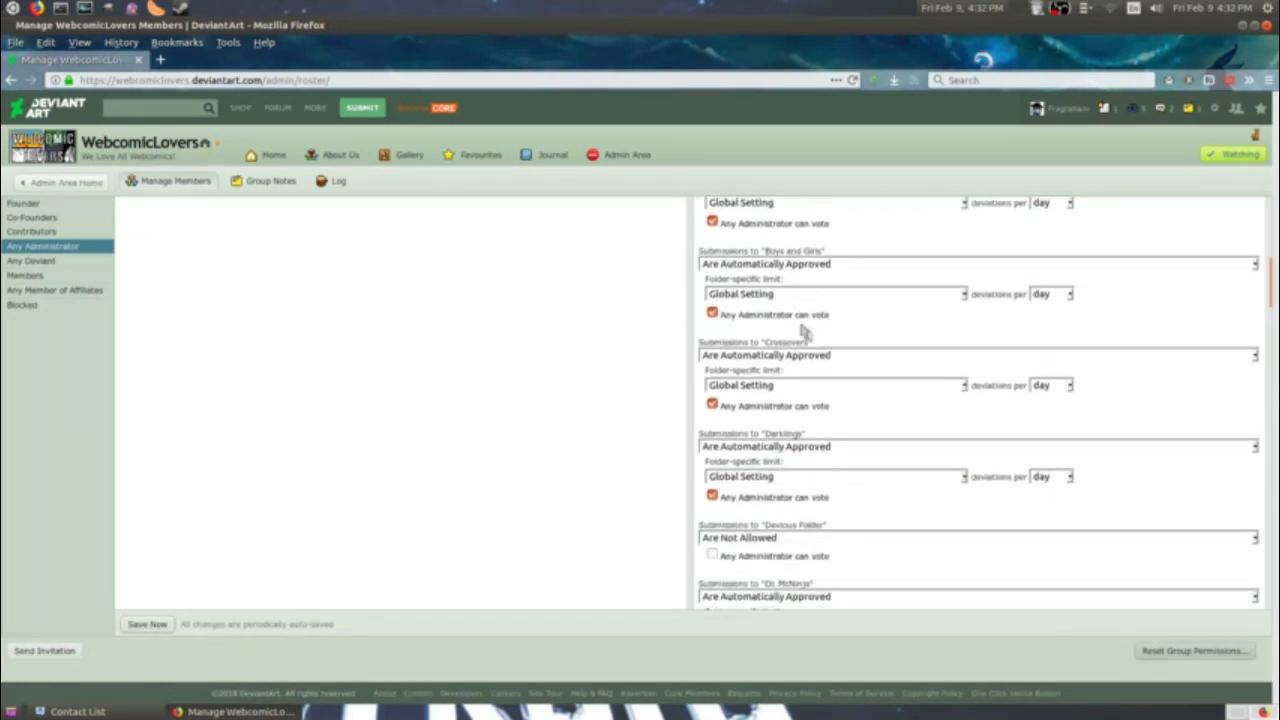
scroll("down", 3)
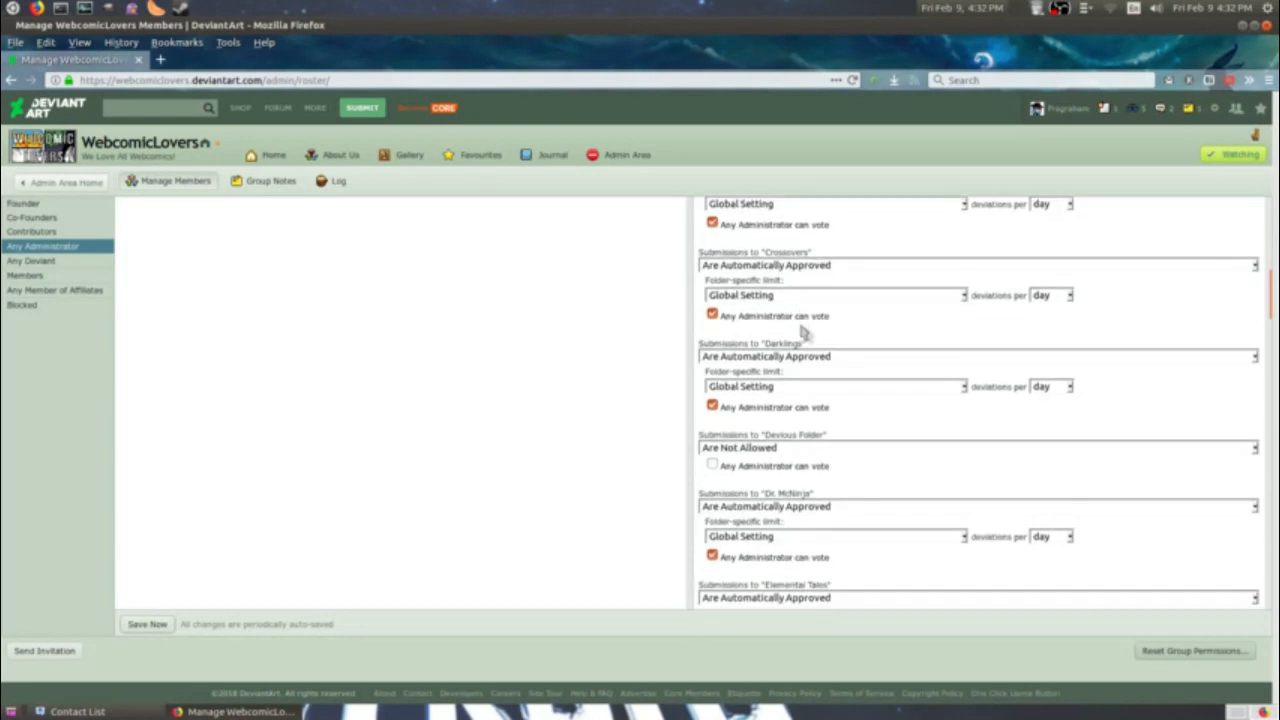
mouse_move(795, 450)
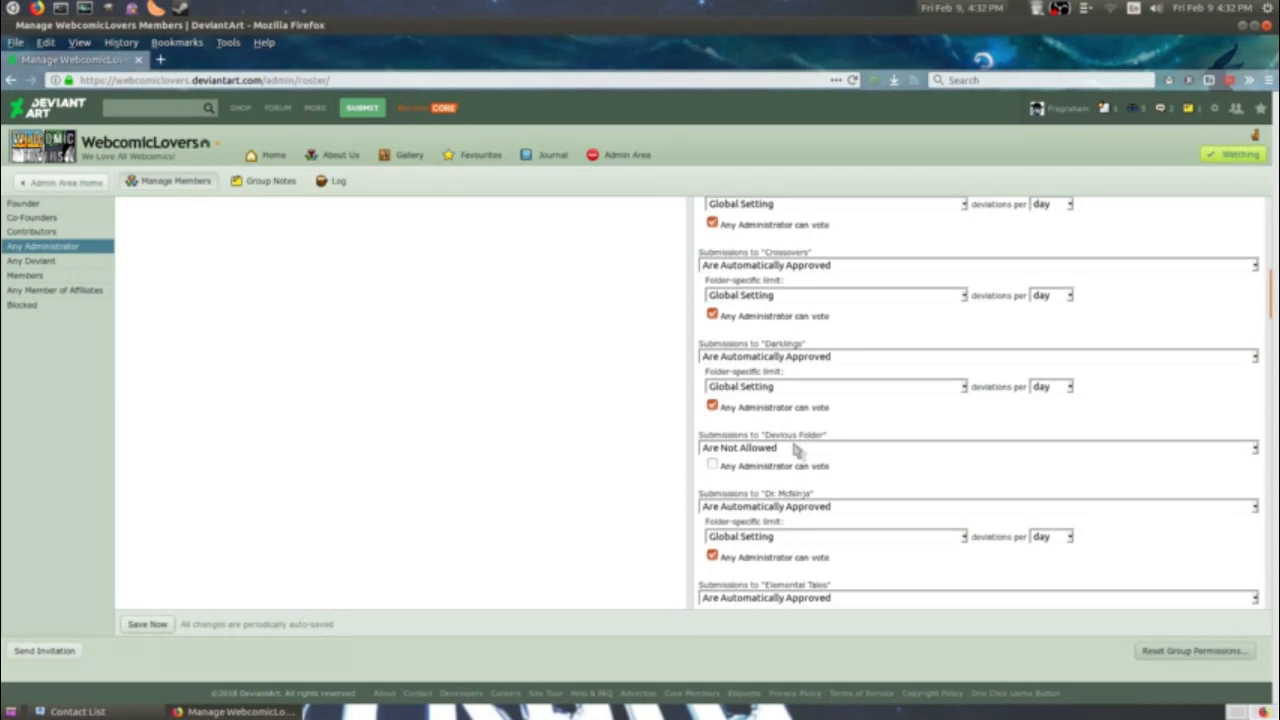
left_click(978, 447)
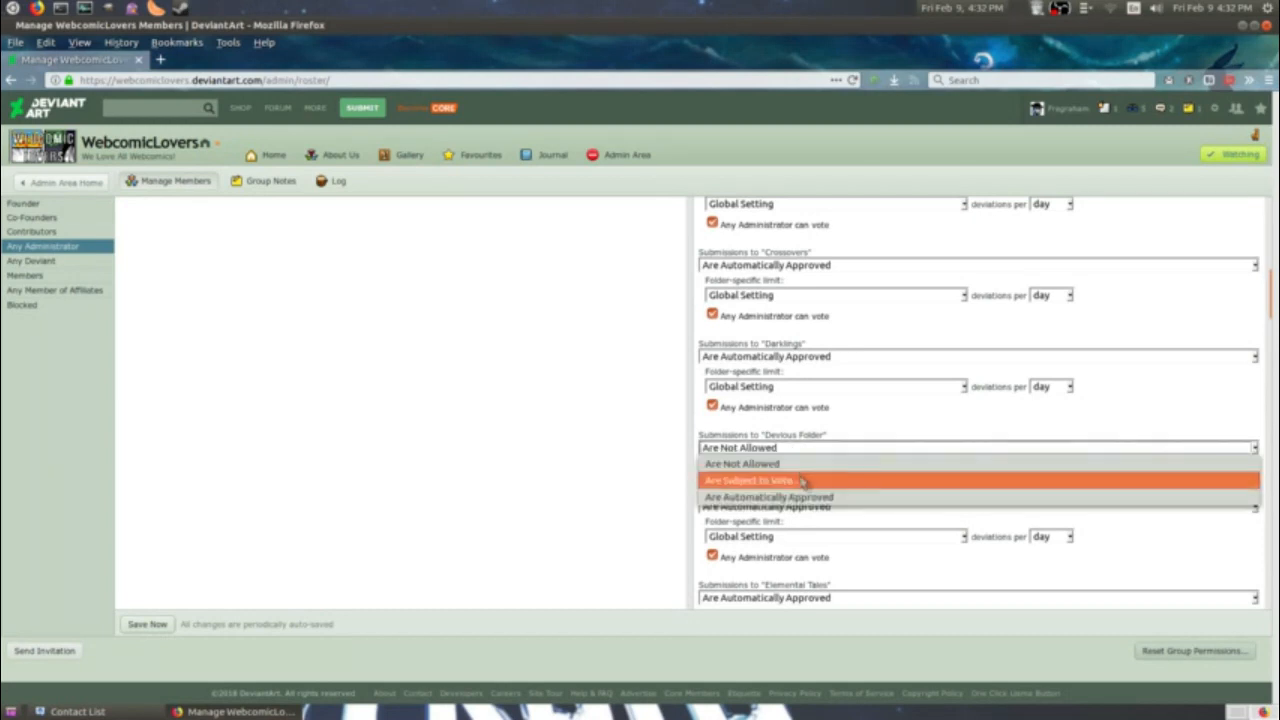
mouse_move(768, 497)
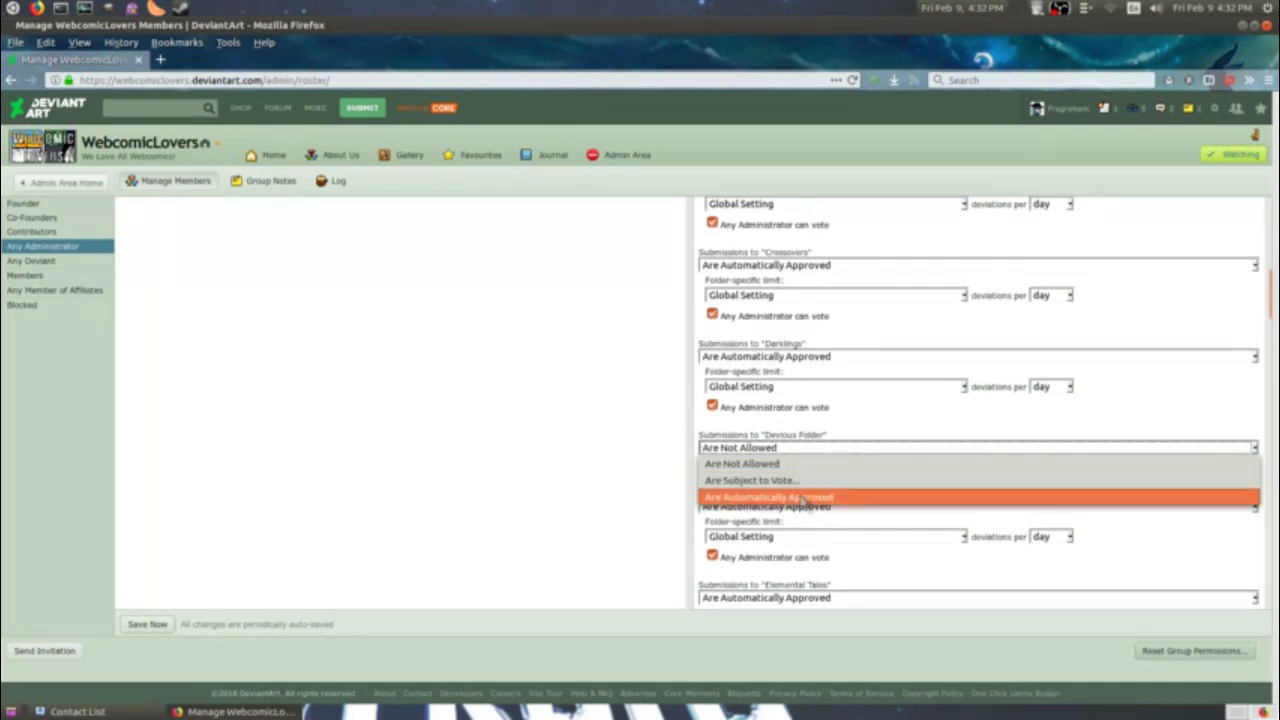
left_click(768, 497)
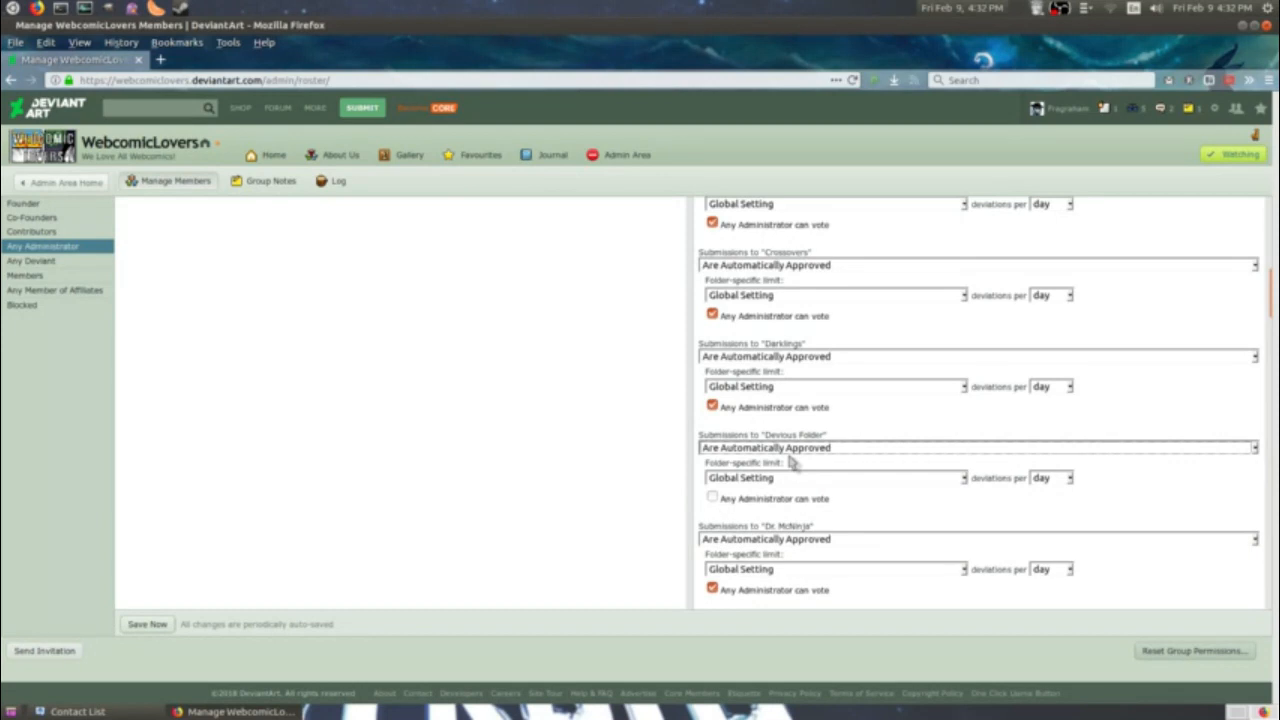
mouse_move(718, 515)
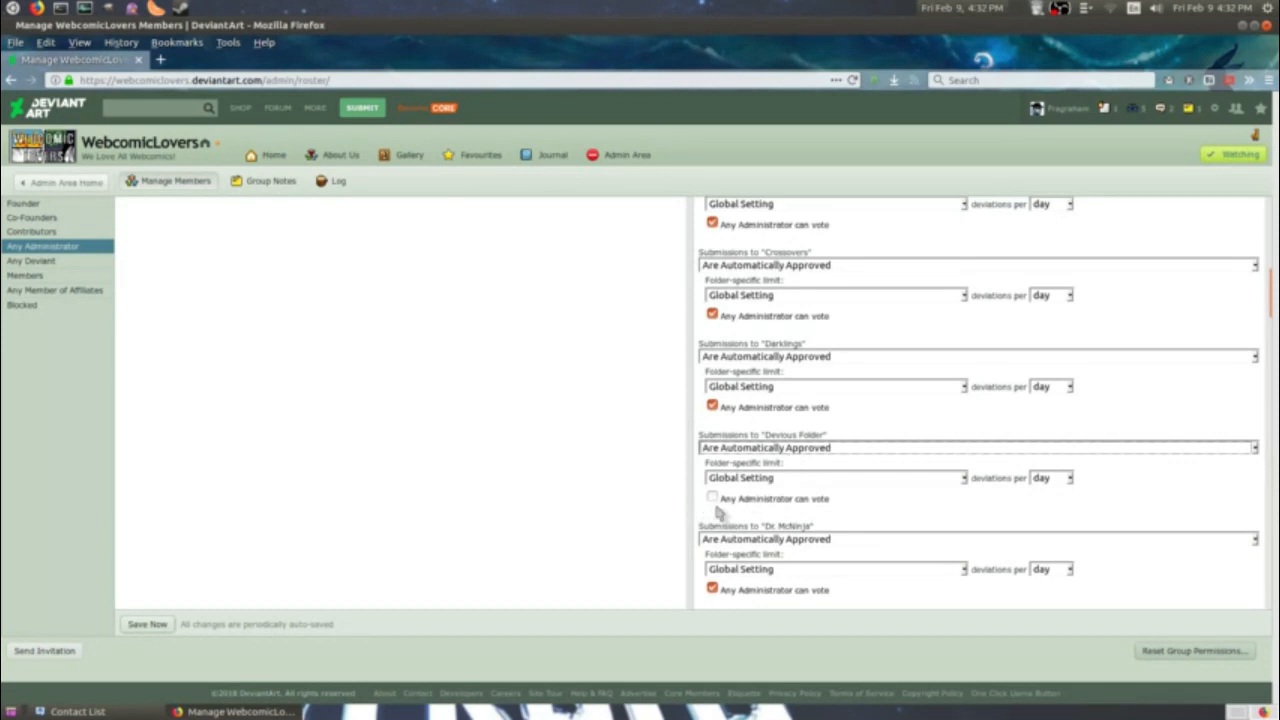
left_click(712, 498)
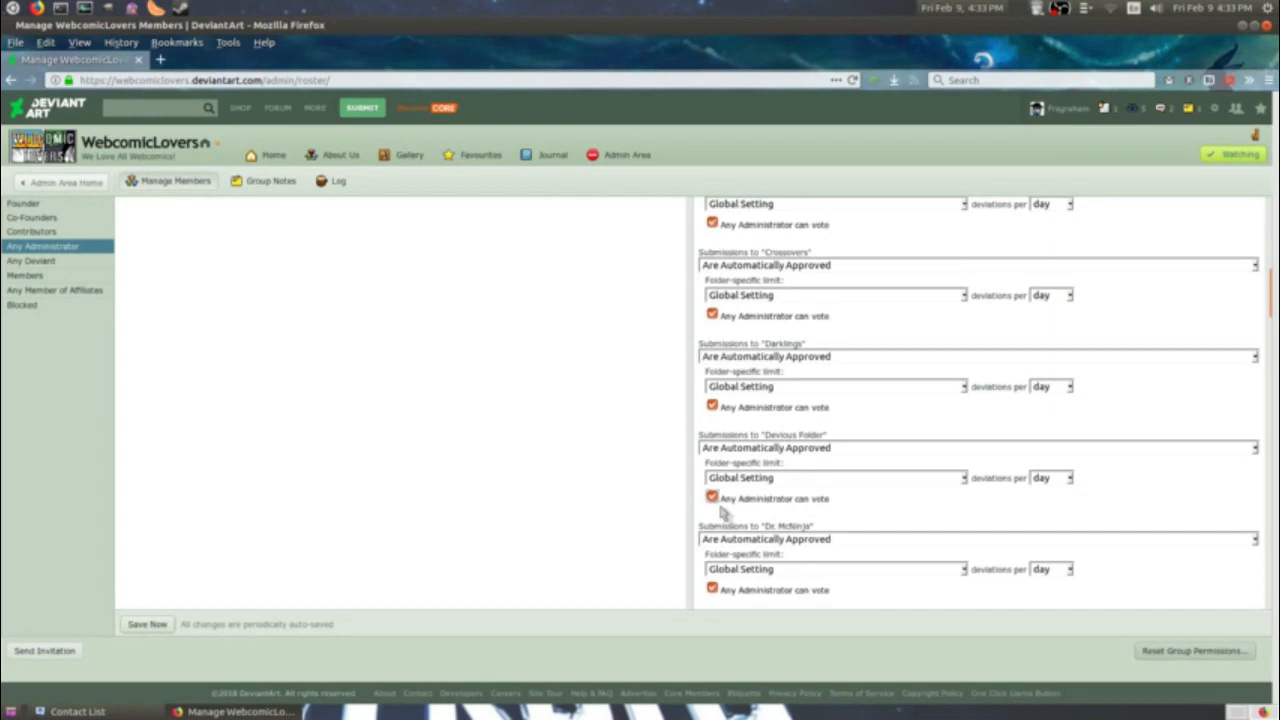
mouse_move(697, 517)
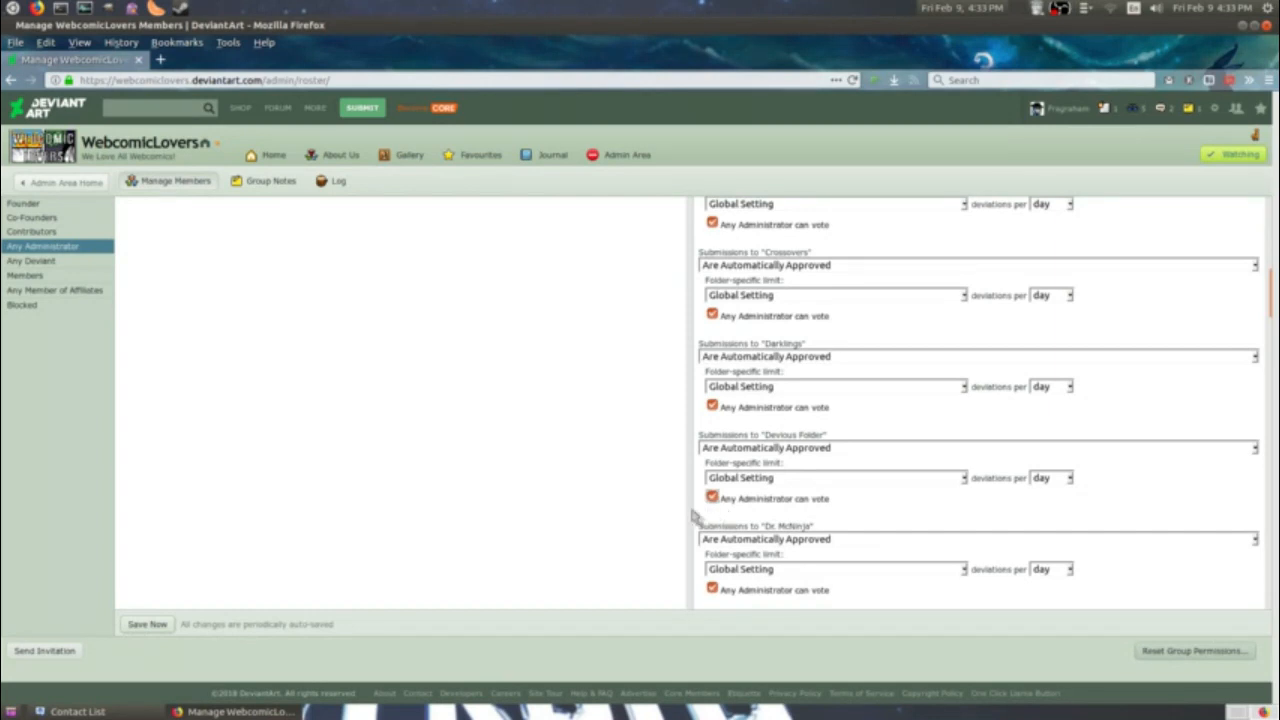
left_click(147, 624)
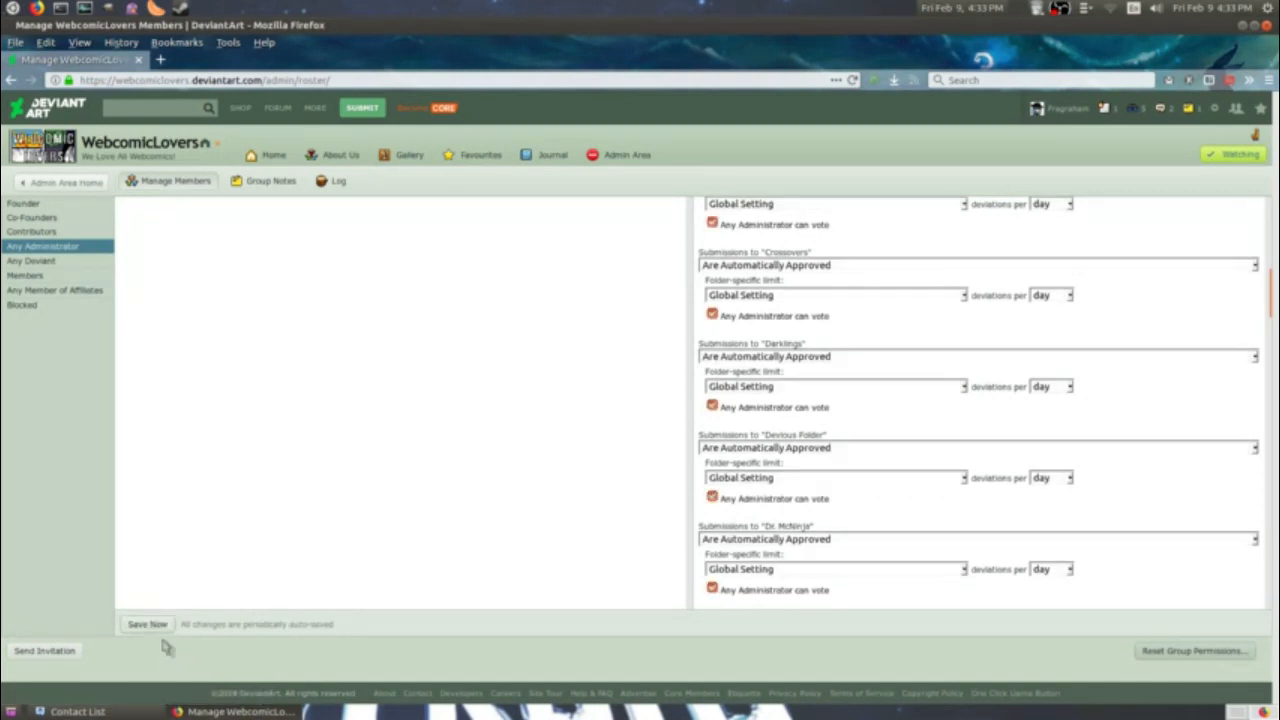
Save the administrator changes and review the Contributors role's home permission levels.
left_click(31, 231)
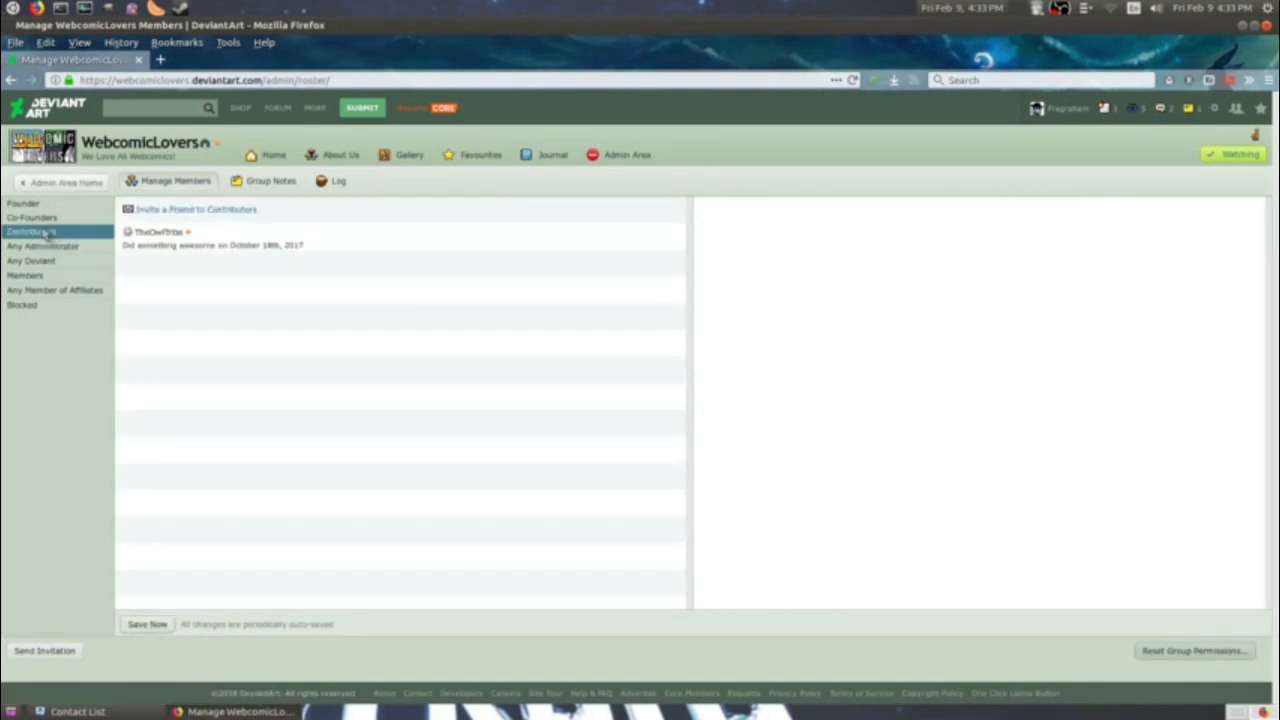
left_click(32, 231)
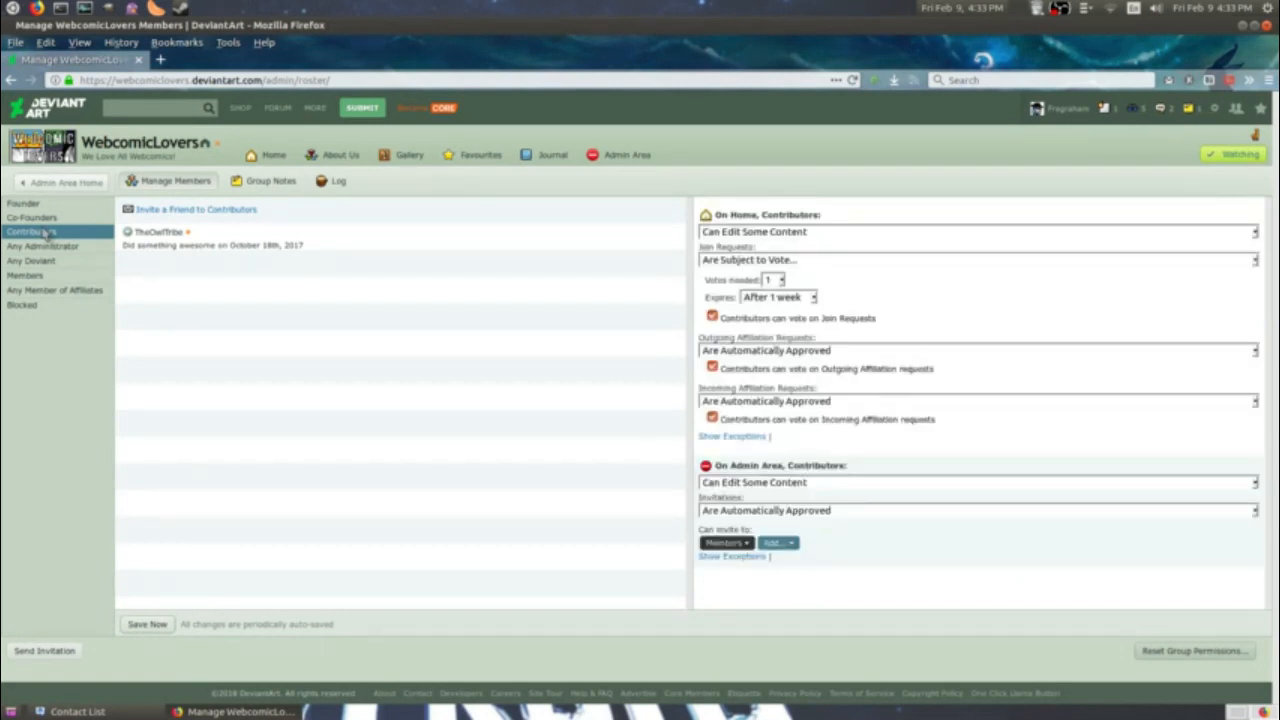
scroll("down", 3)
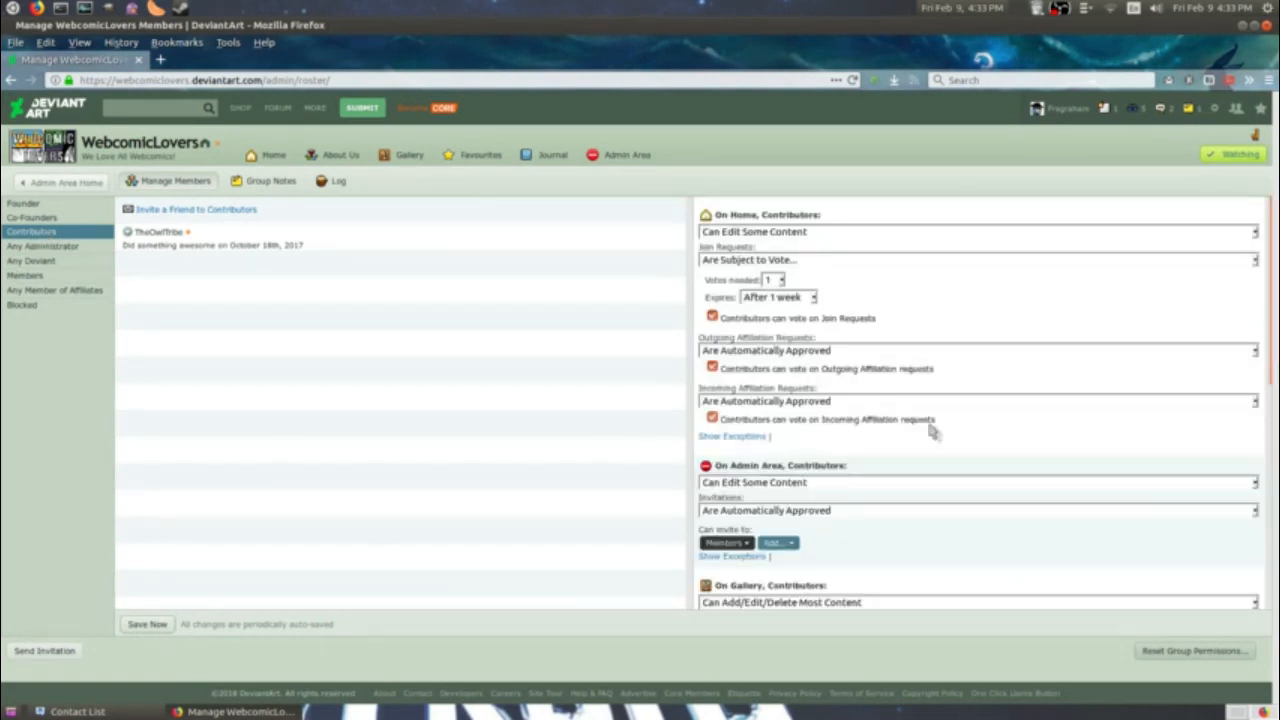
scroll("down", 3)
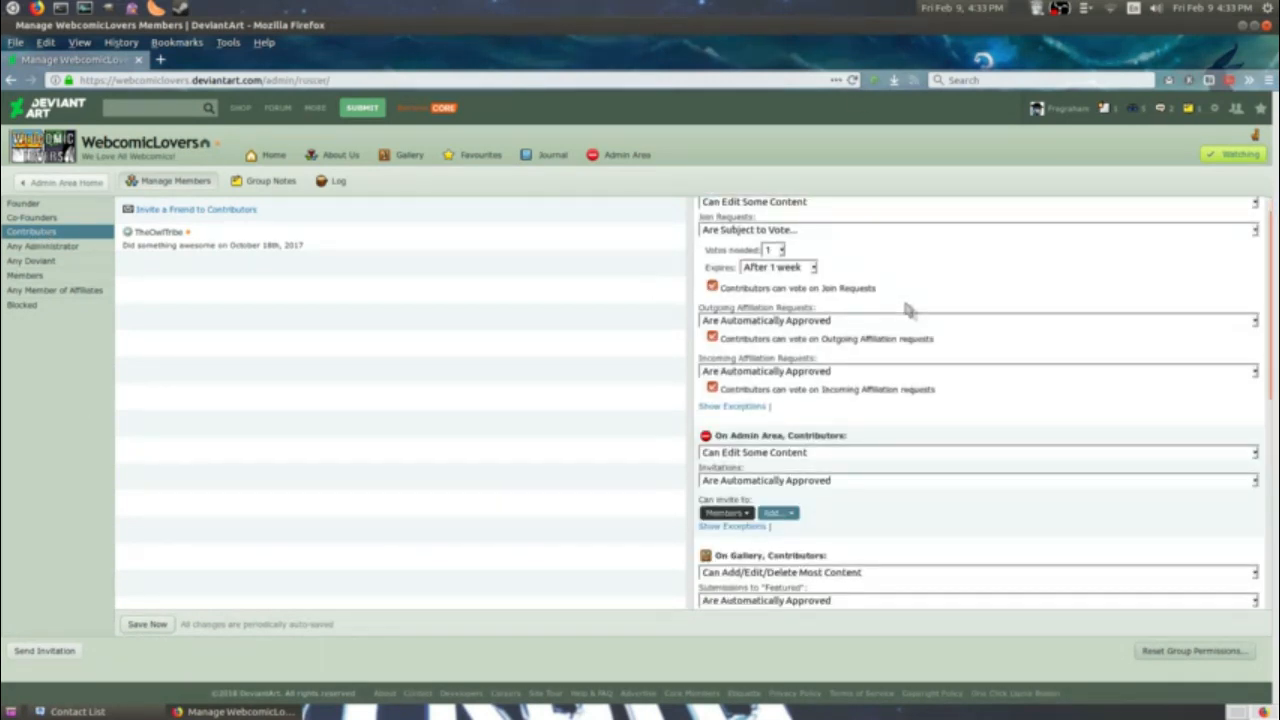
left_click(975, 231)
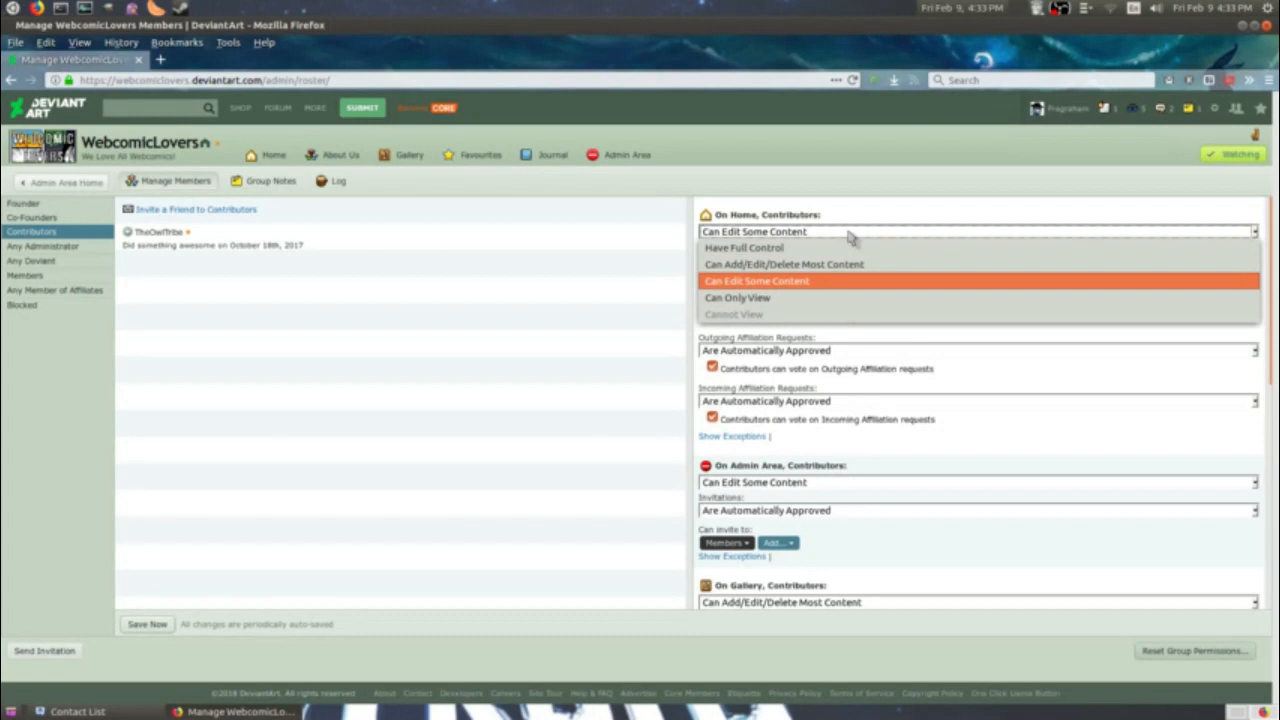
mouse_move(880, 248)
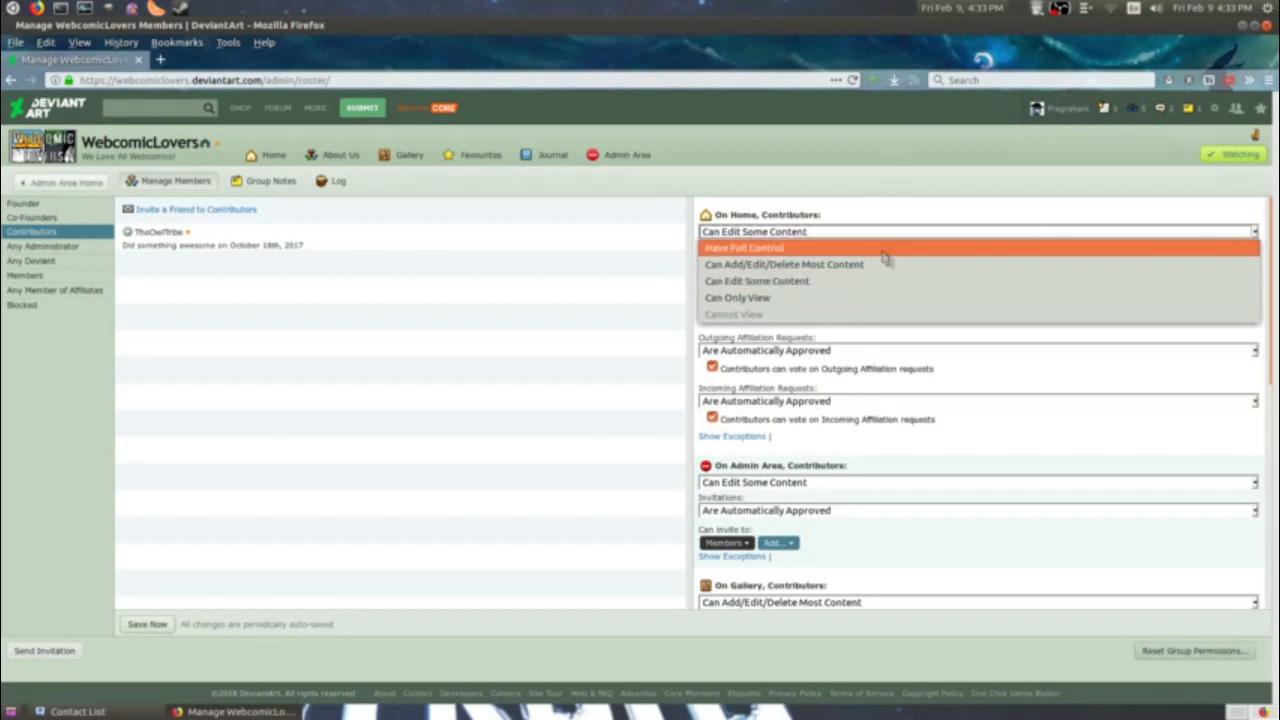
mouse_move(845, 296)
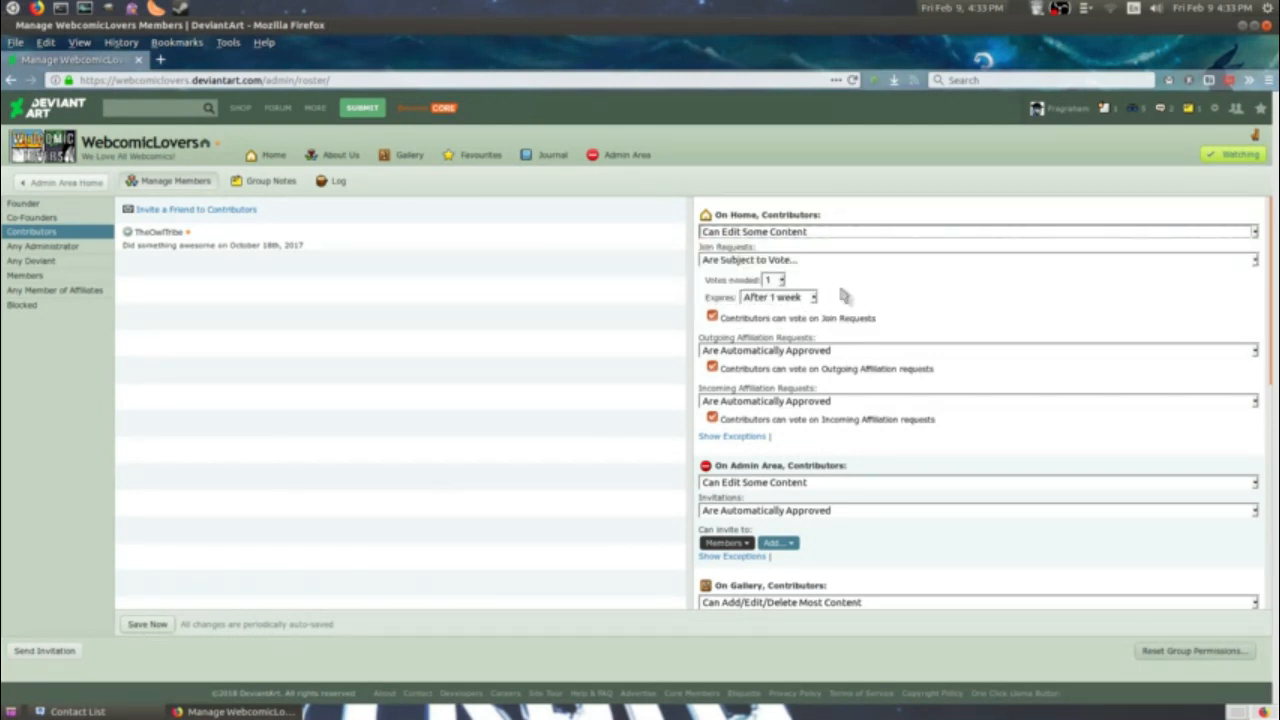
mouse_move(813, 268)
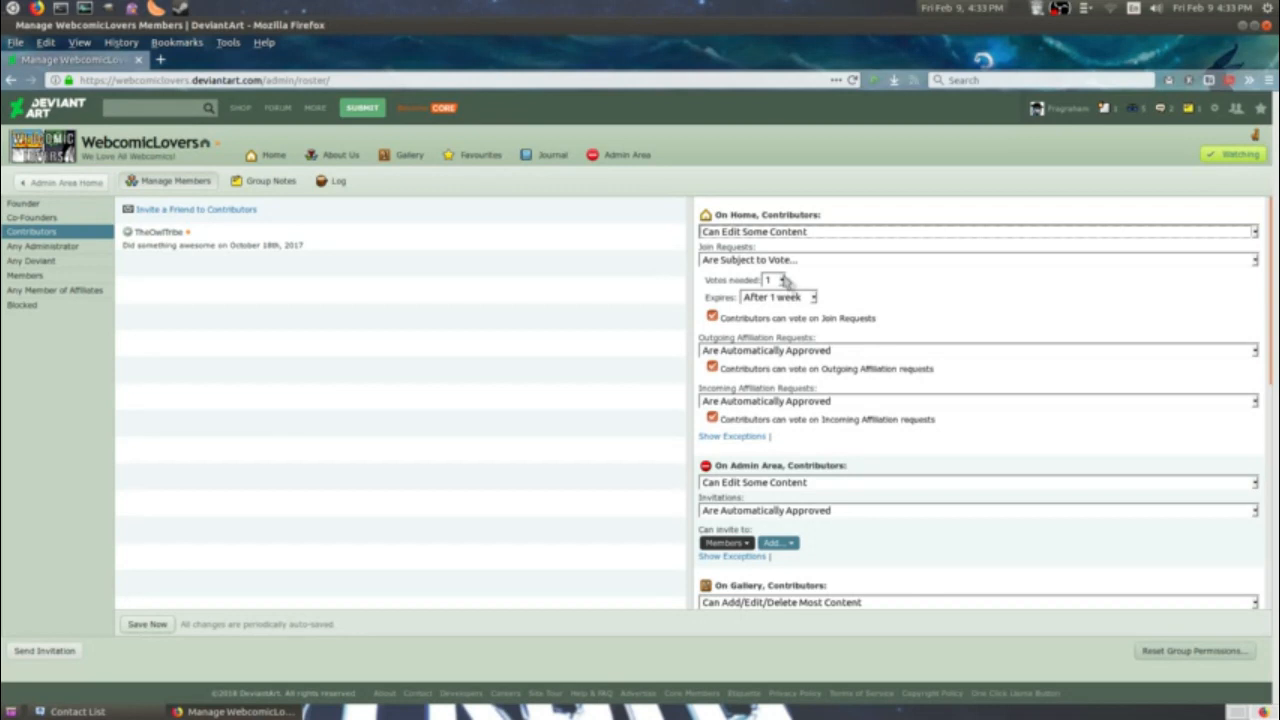
mouse_move(870, 262)
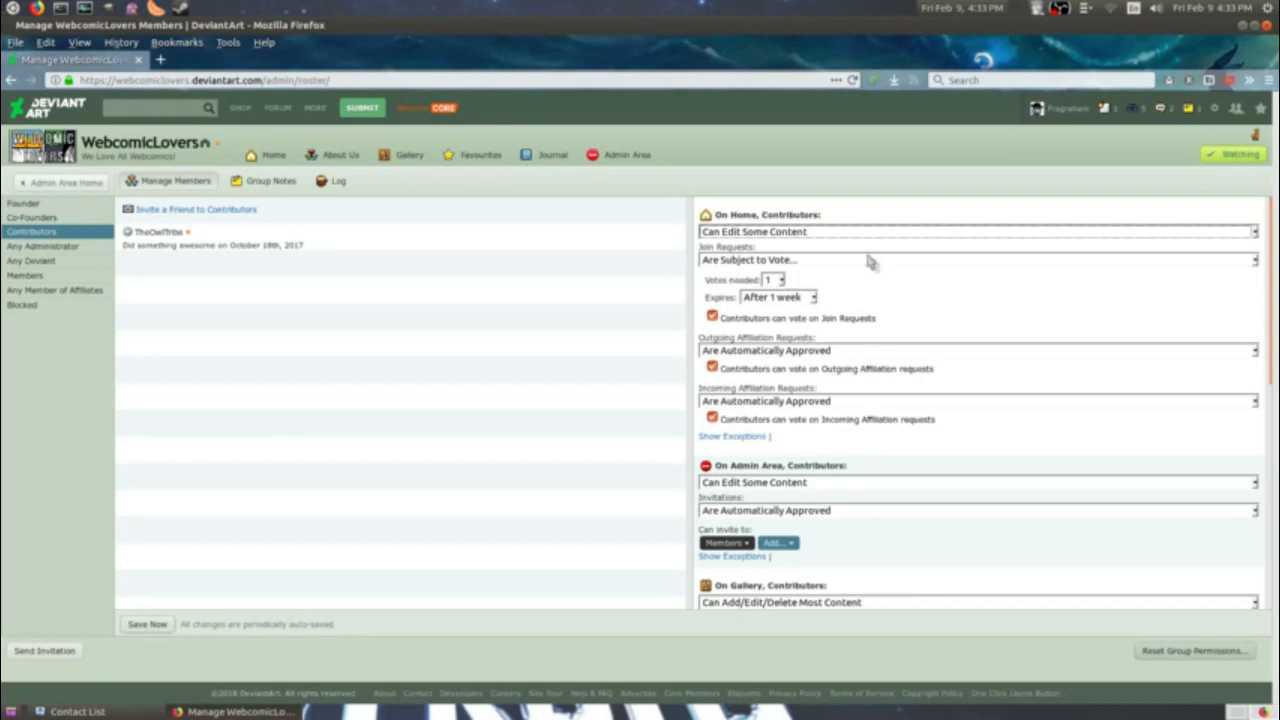
Turn off Contributors voting on join requests, which stay subject to vote.
scroll("down", 3)
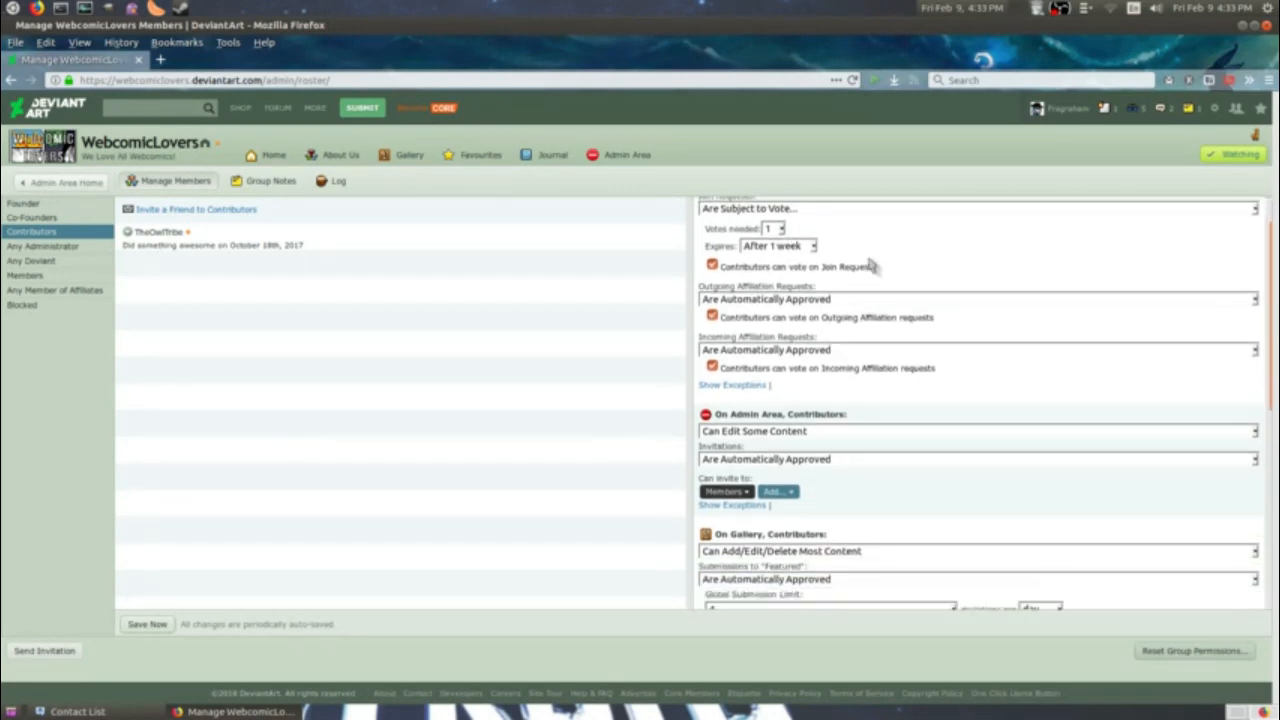
scroll("down", 3)
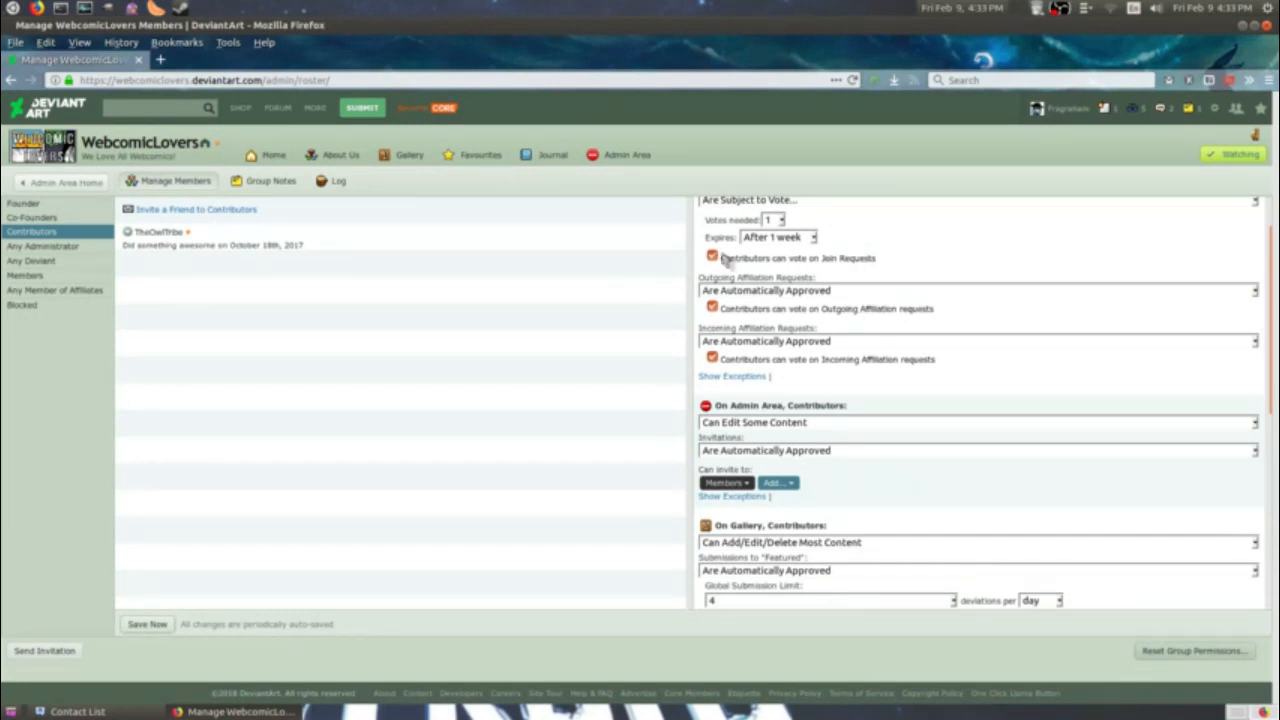
left_click(712, 258)
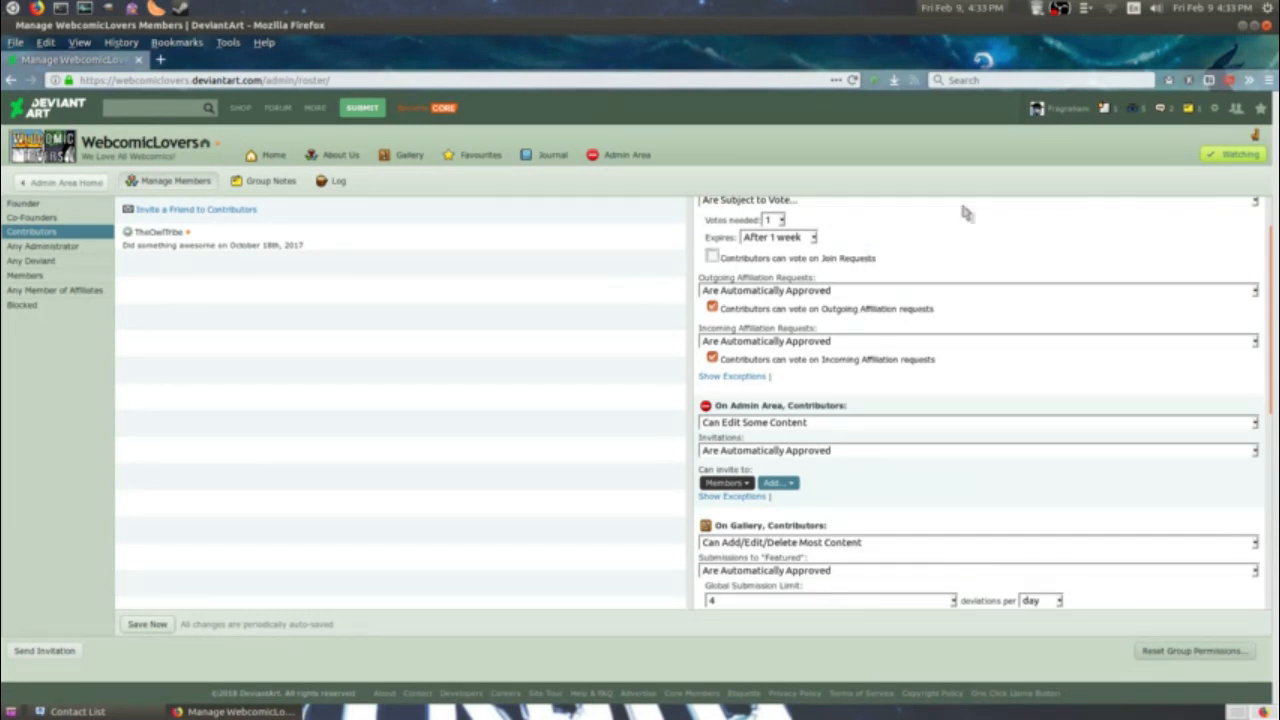
mouse_move(858, 270)
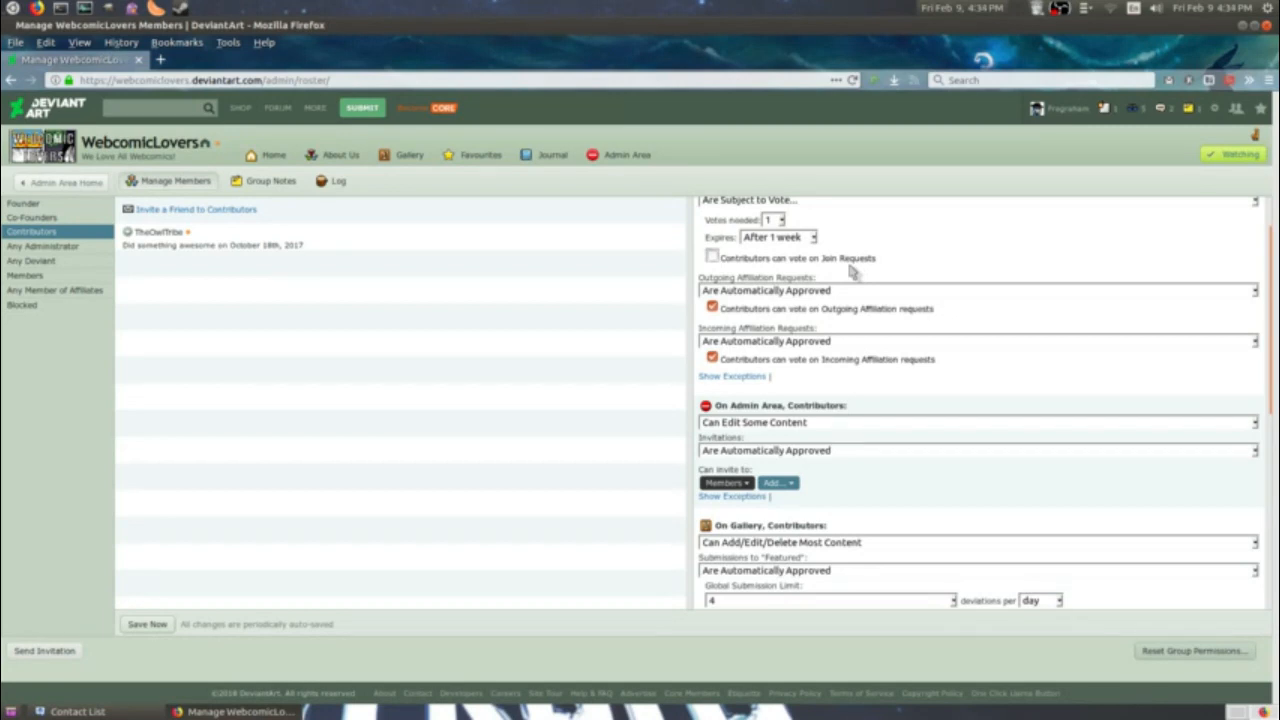
mouse_move(845, 345)
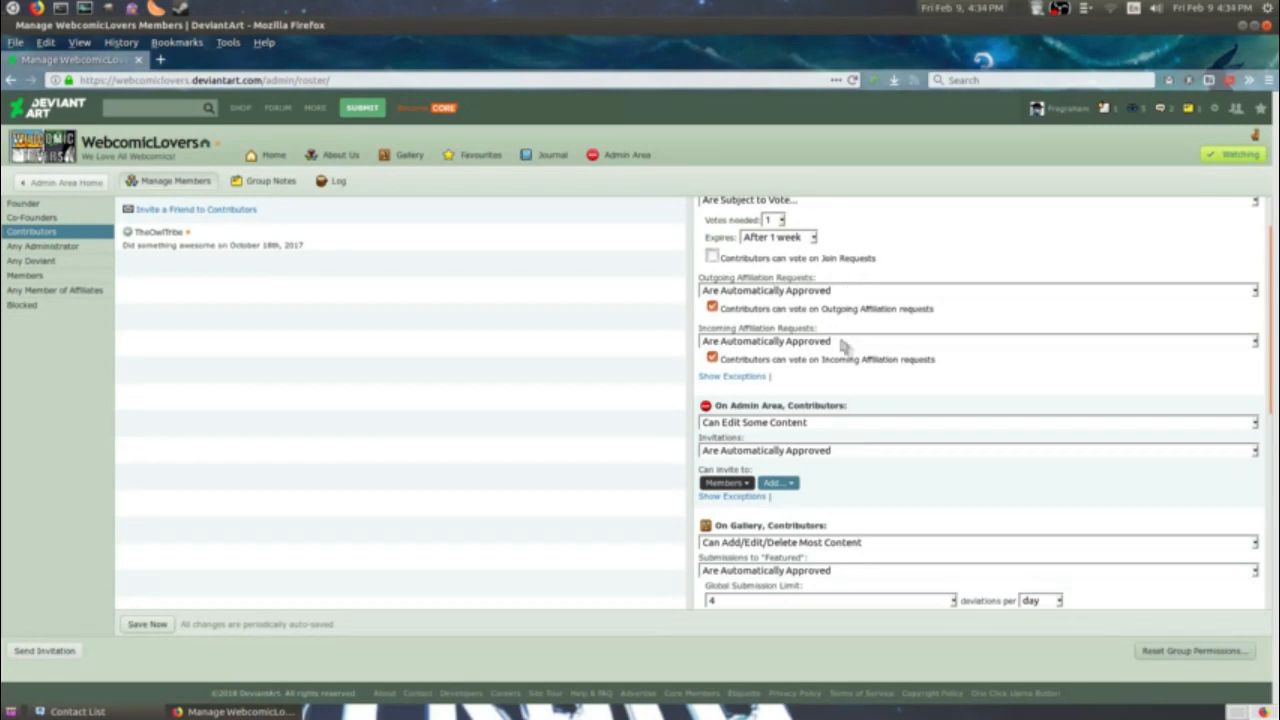
mouse_move(793, 301)
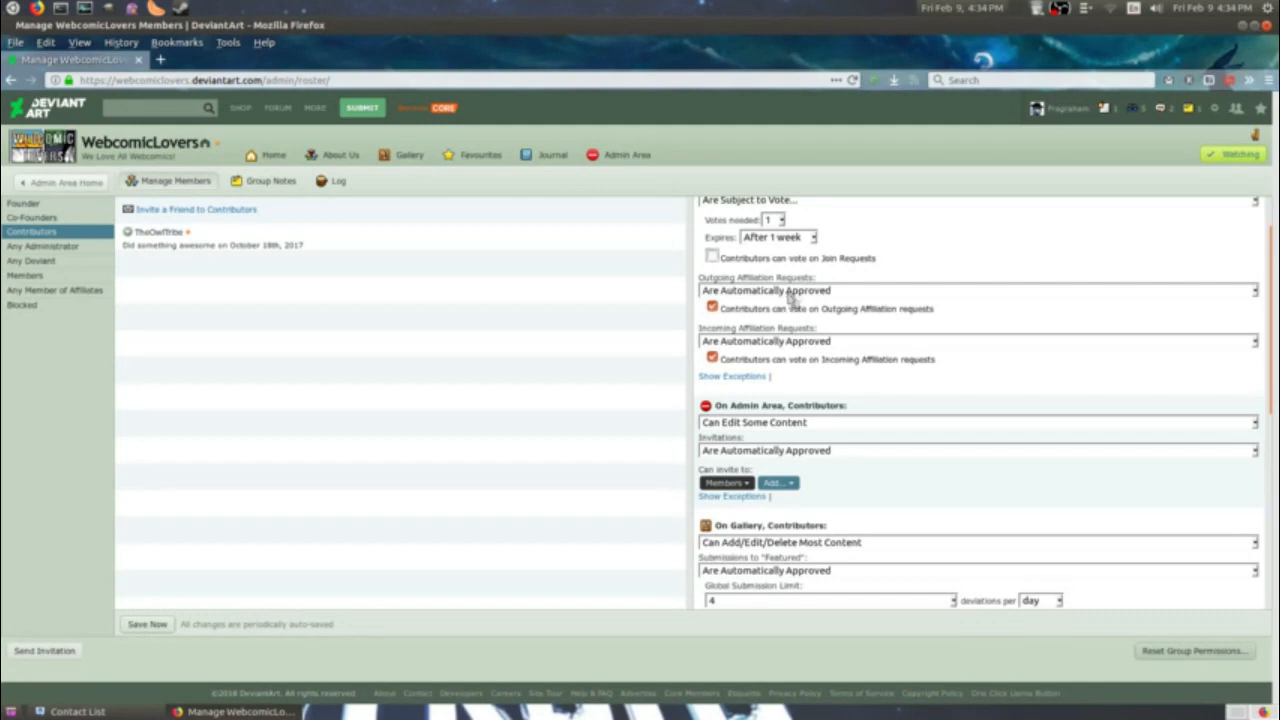
mouse_move(783, 375)
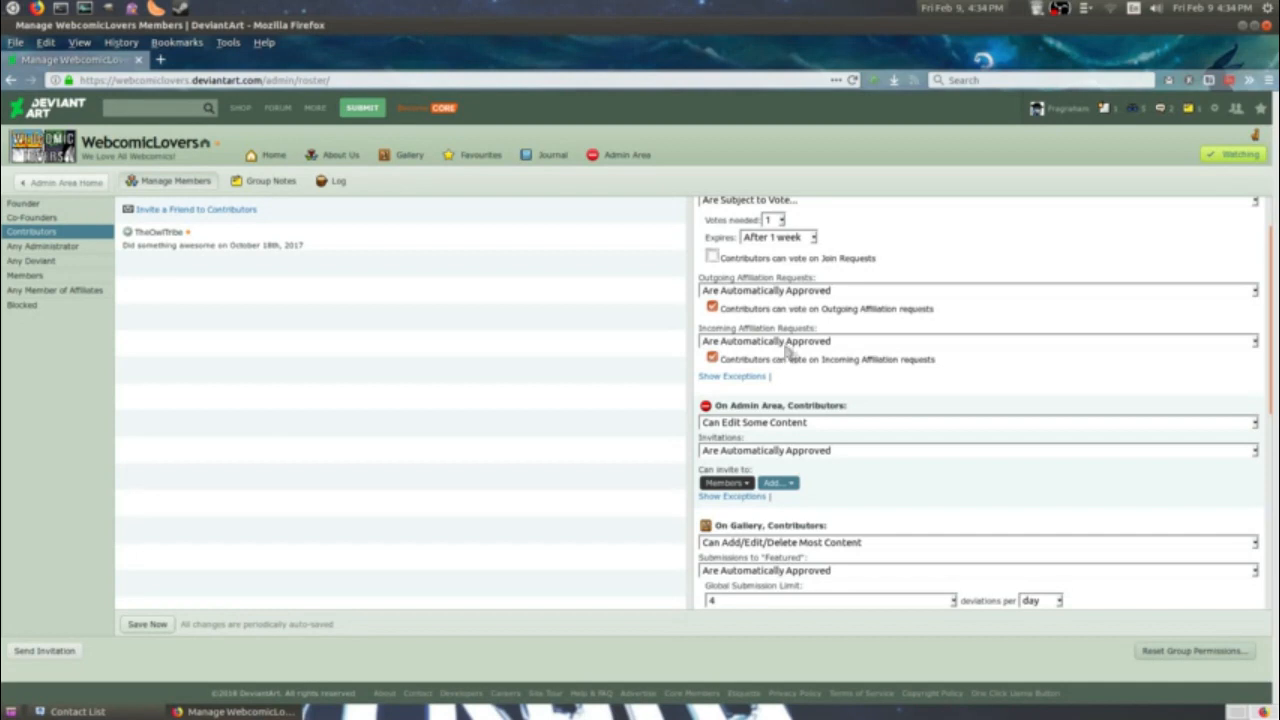
scroll("down", 3)
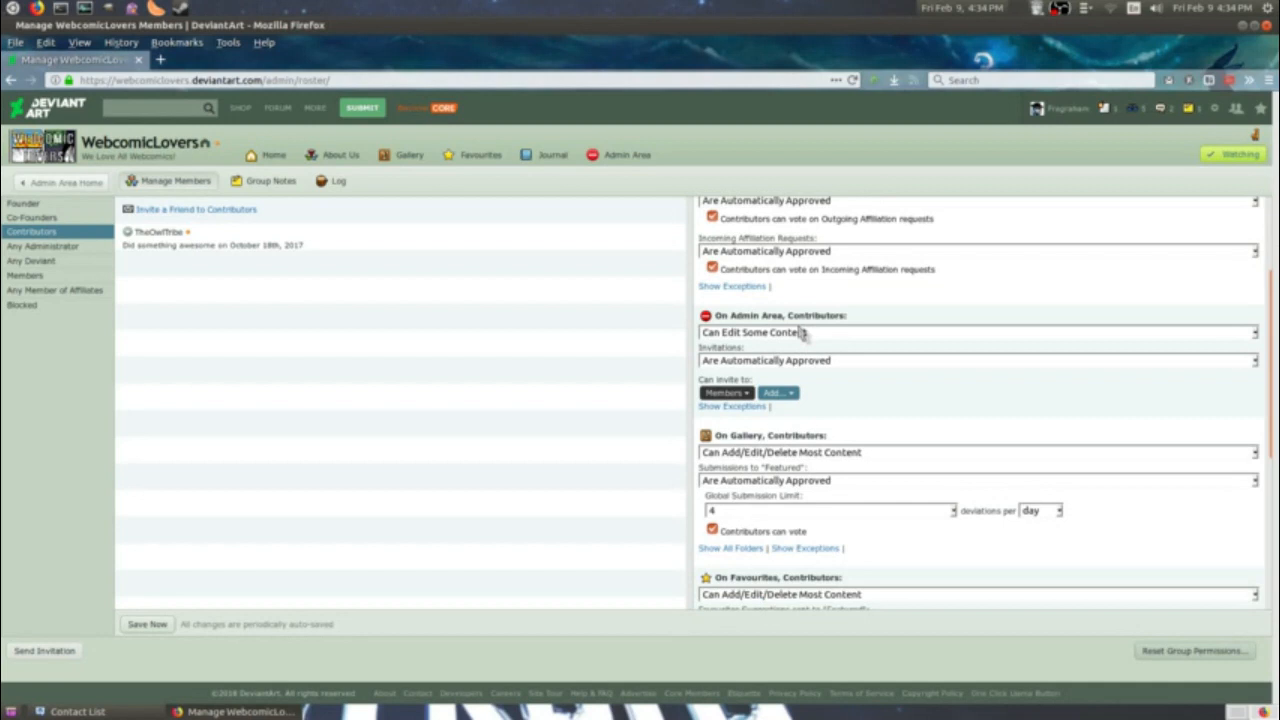
scroll("down", 3)
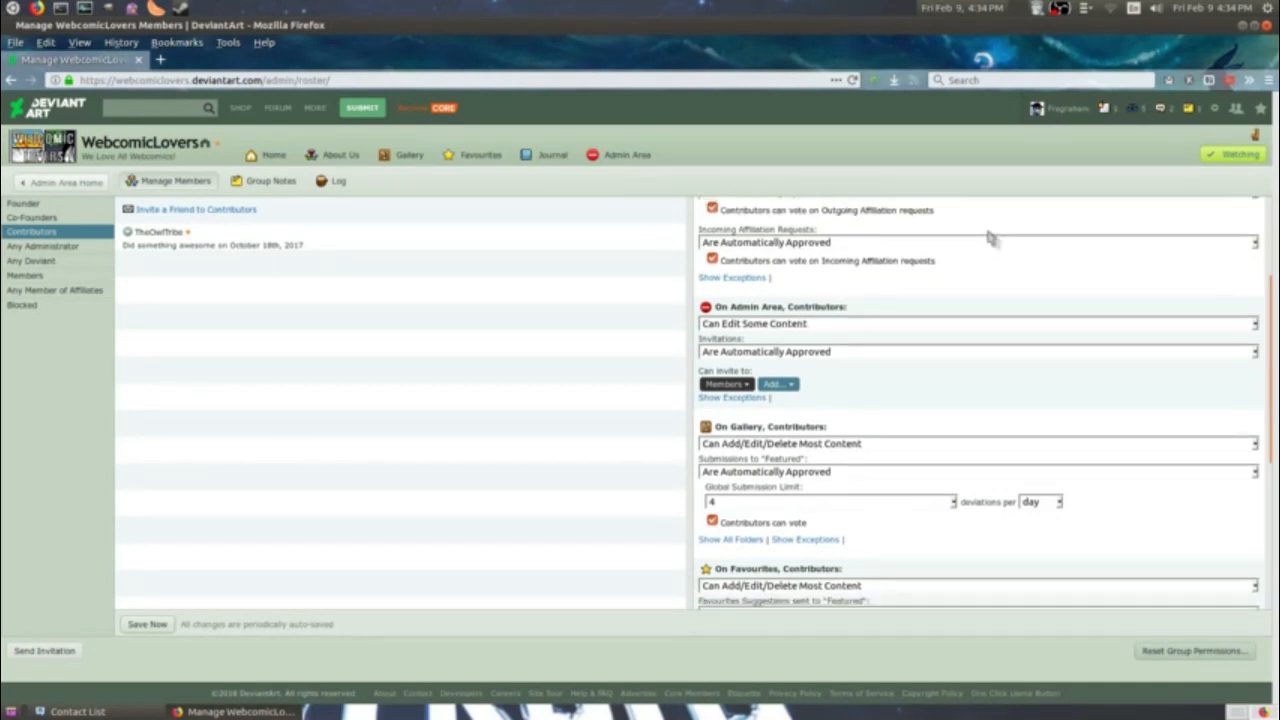
scroll("down", 3)
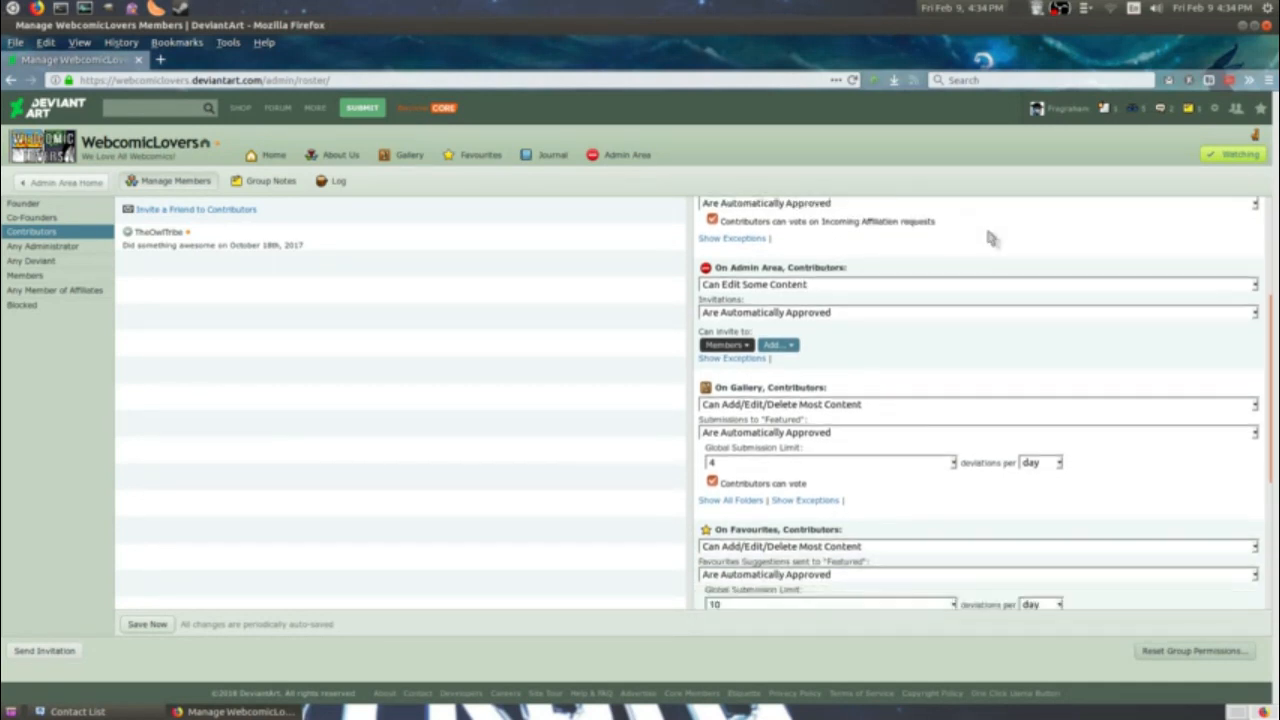
scroll("down", 3)
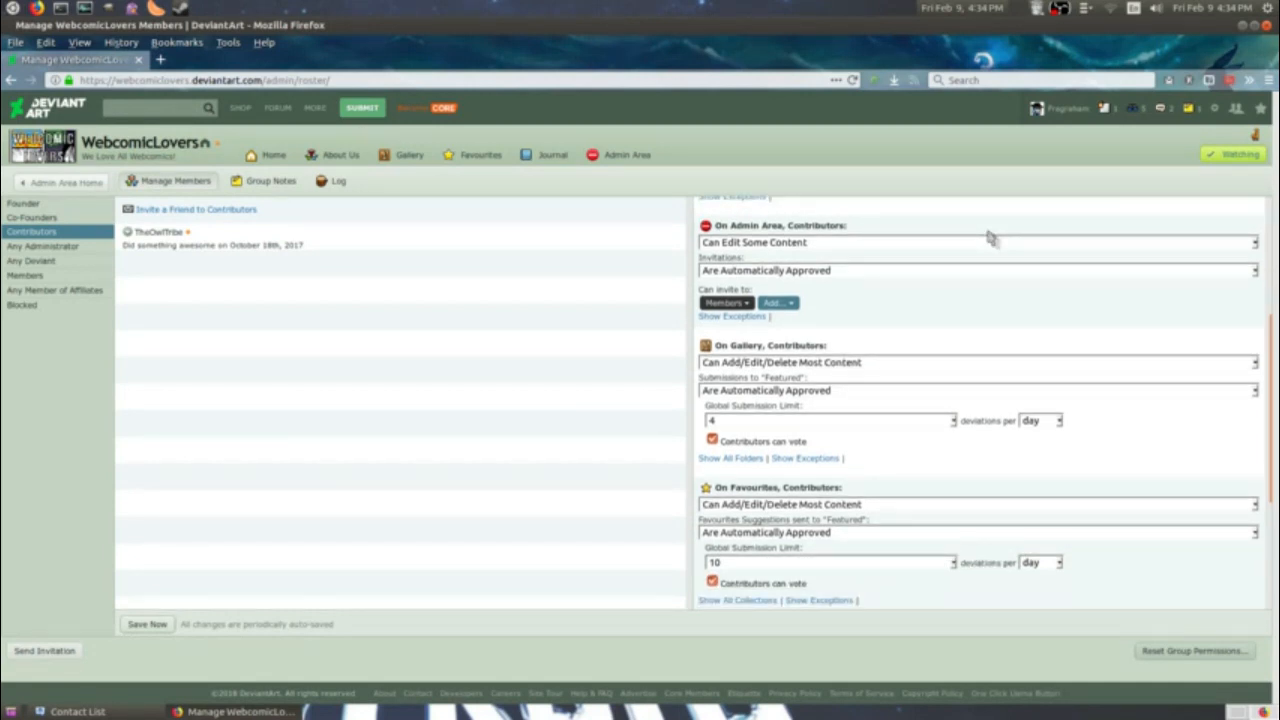
mouse_move(620, 216)
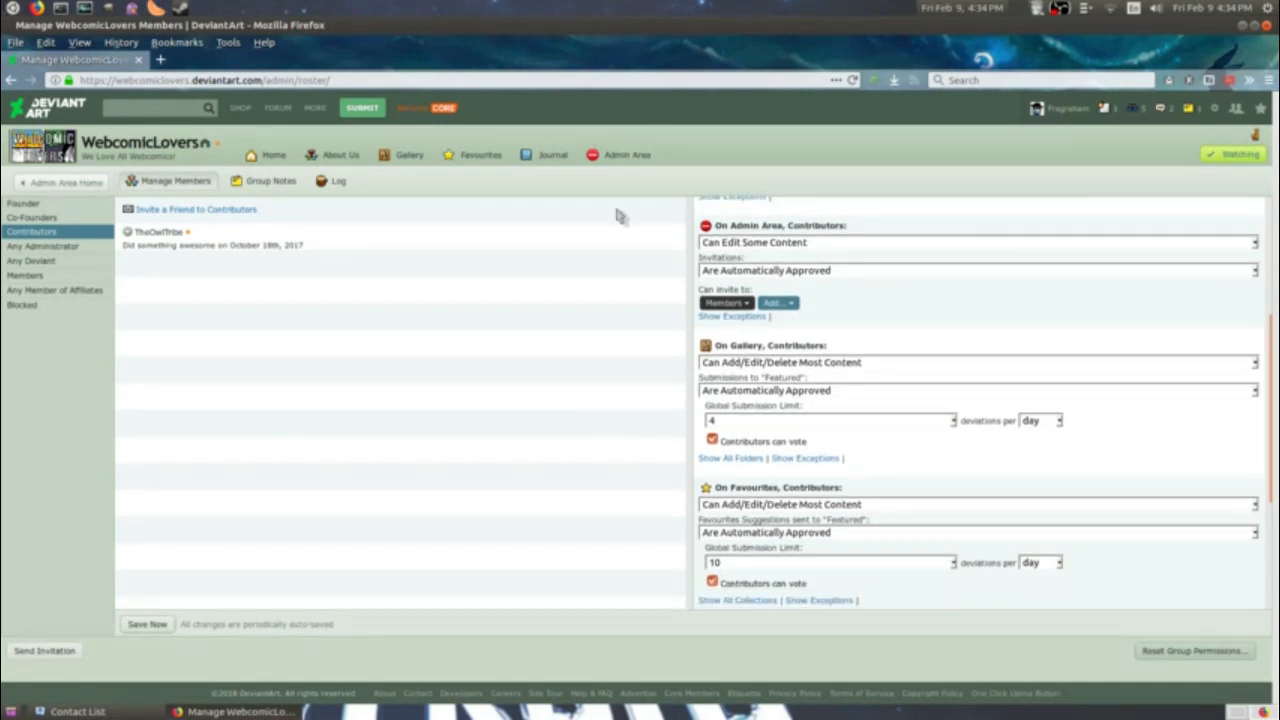
mouse_move(727, 273)
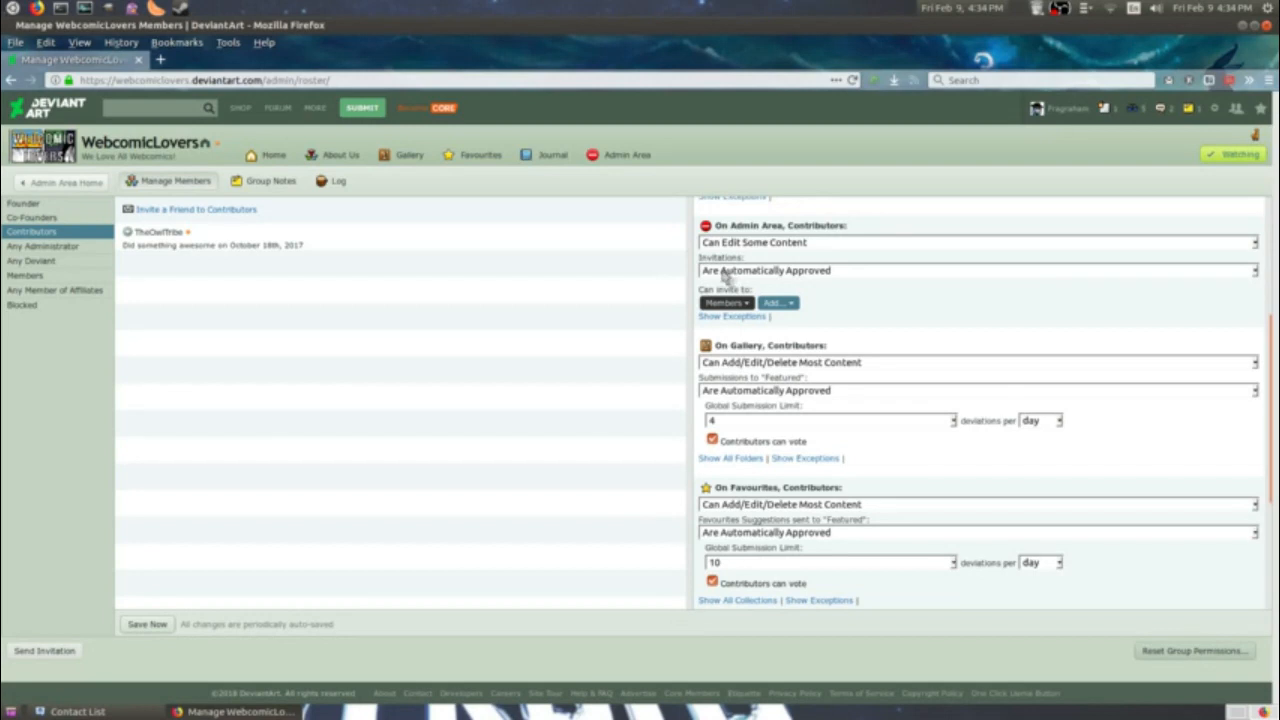
mouse_move(615, 295)
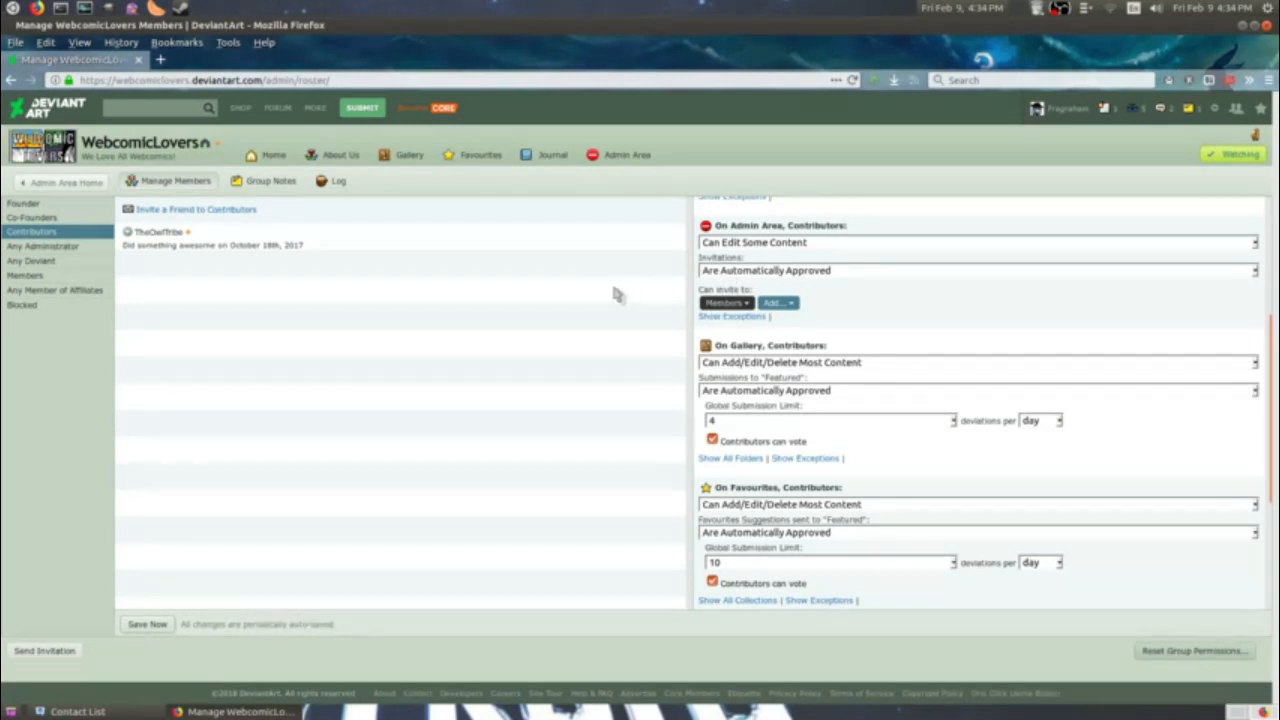
mouse_move(720, 290)
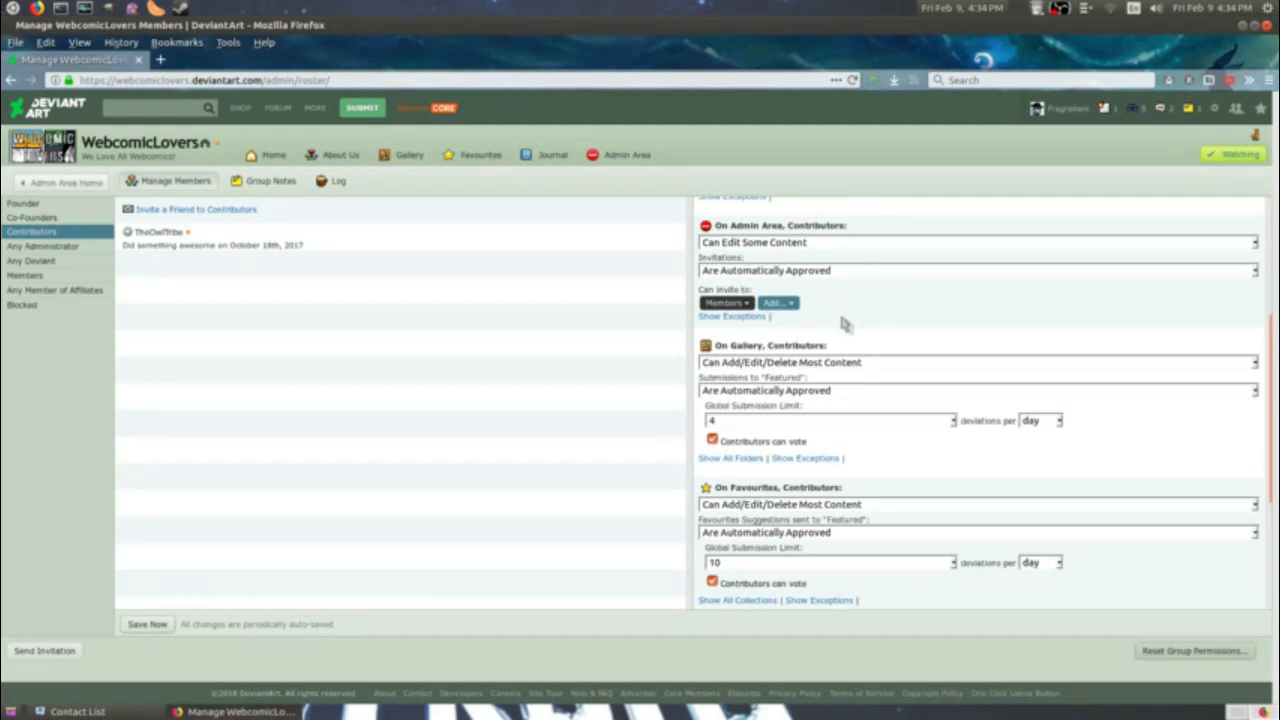
mouse_move(850, 280)
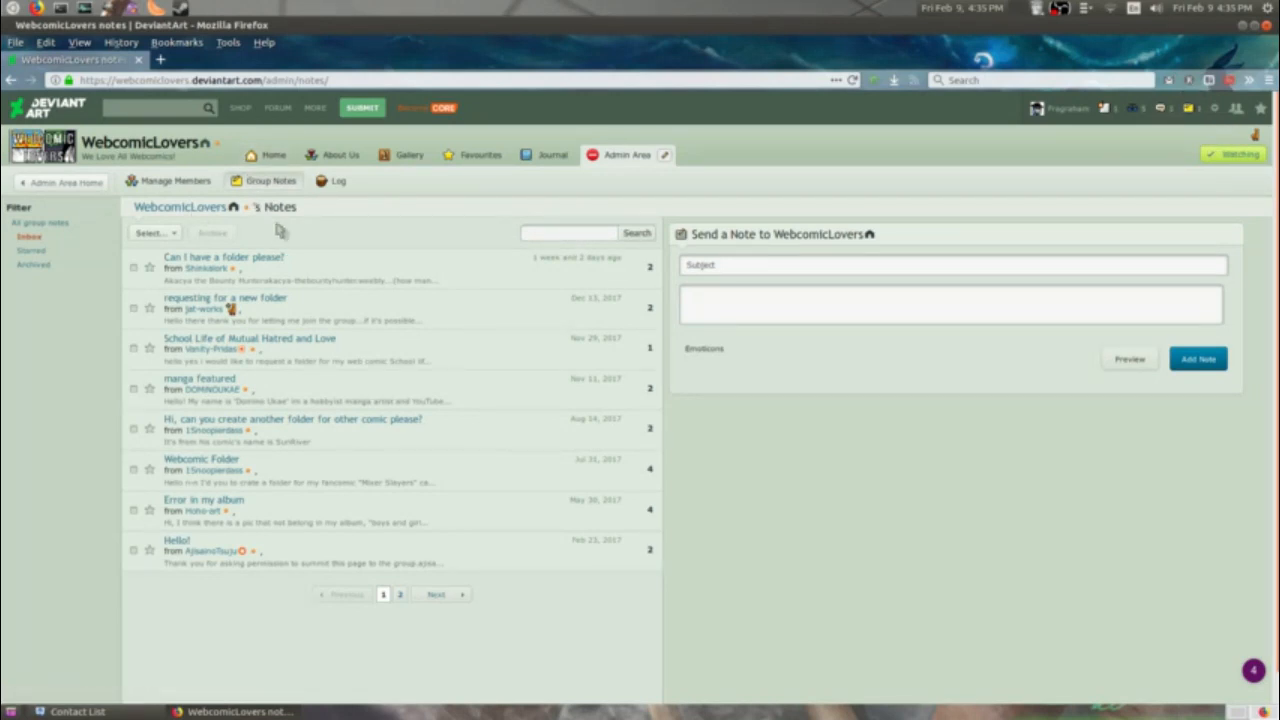
mouse_move(527, 612)
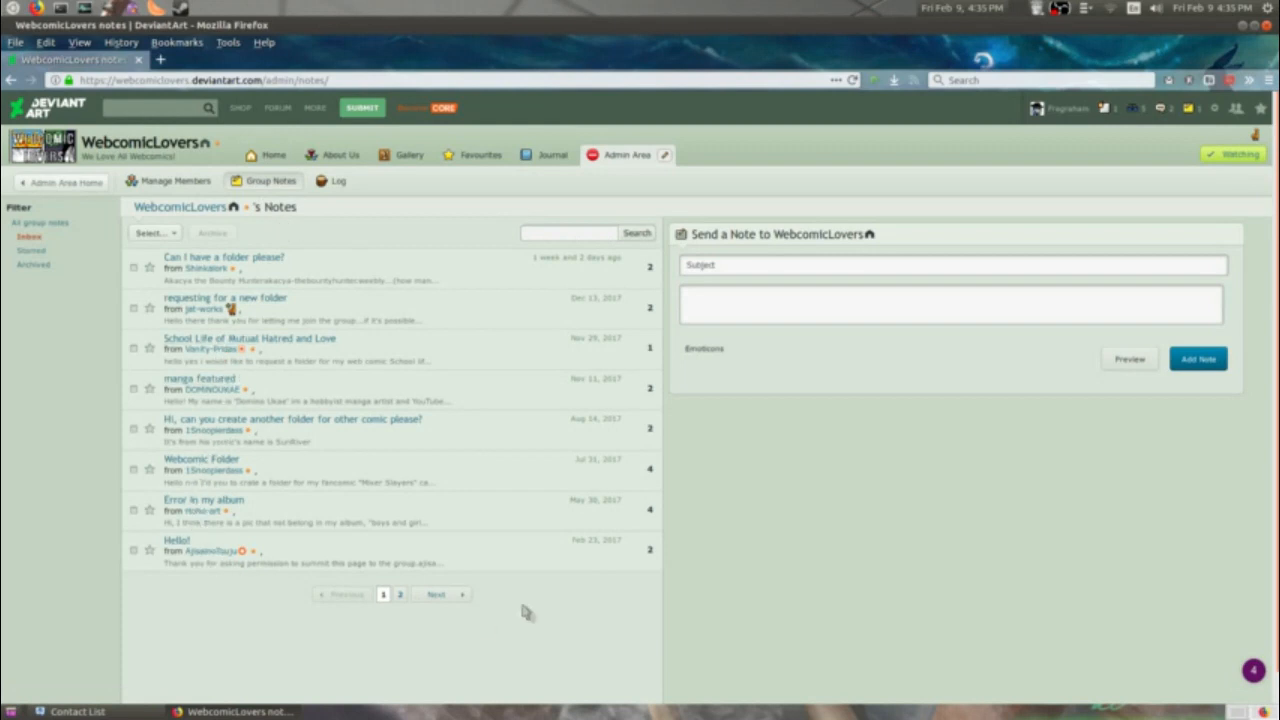
mouse_move(1057, 335)
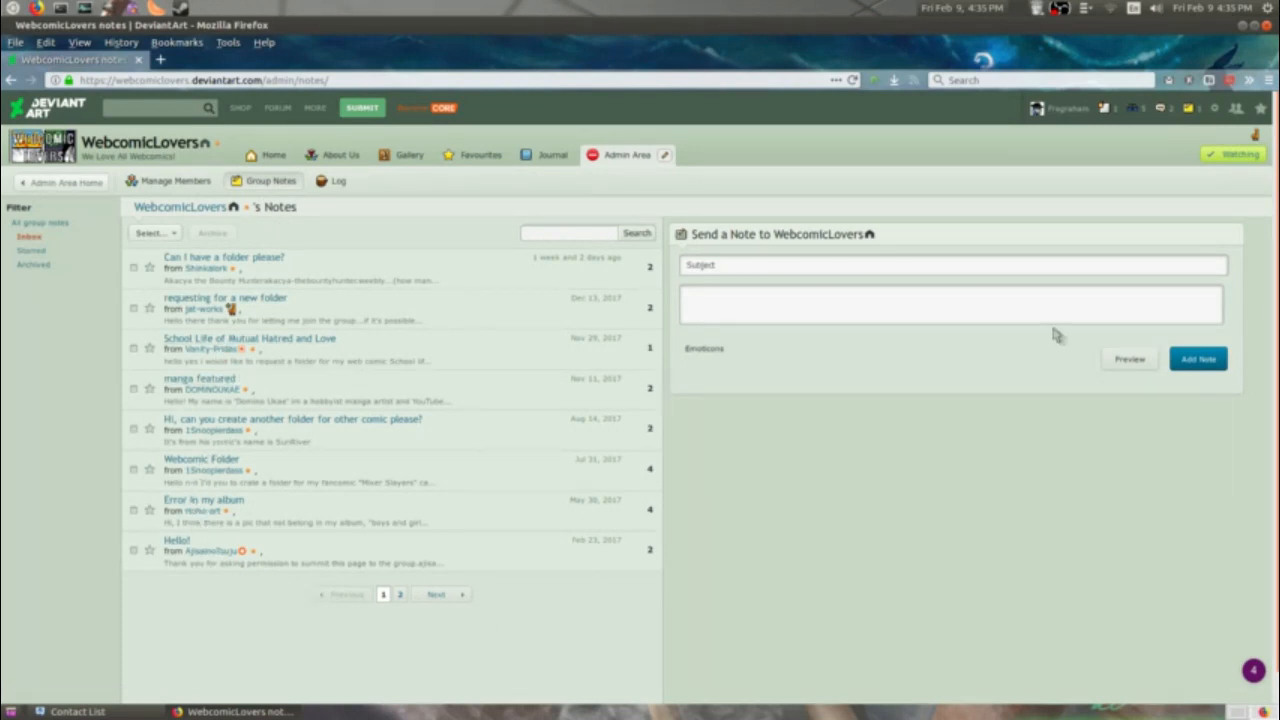
mouse_move(745, 343)
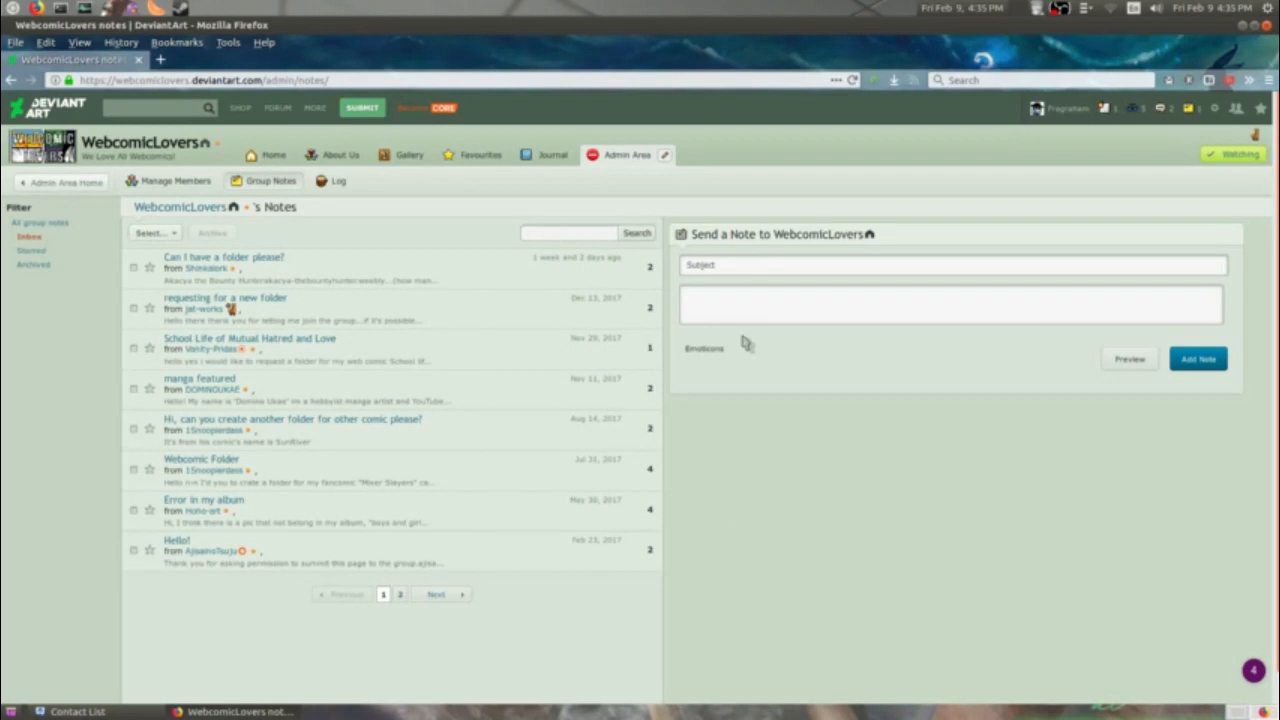
mouse_move(835, 342)
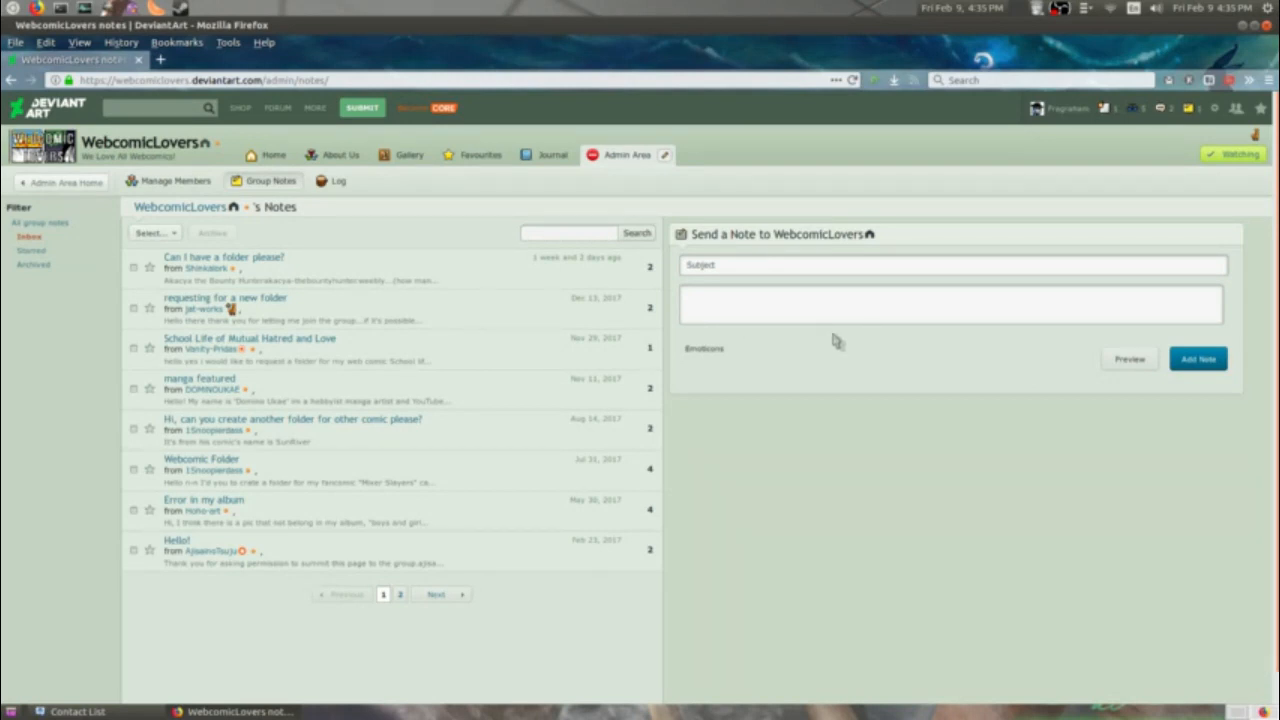
mouse_move(950, 135)
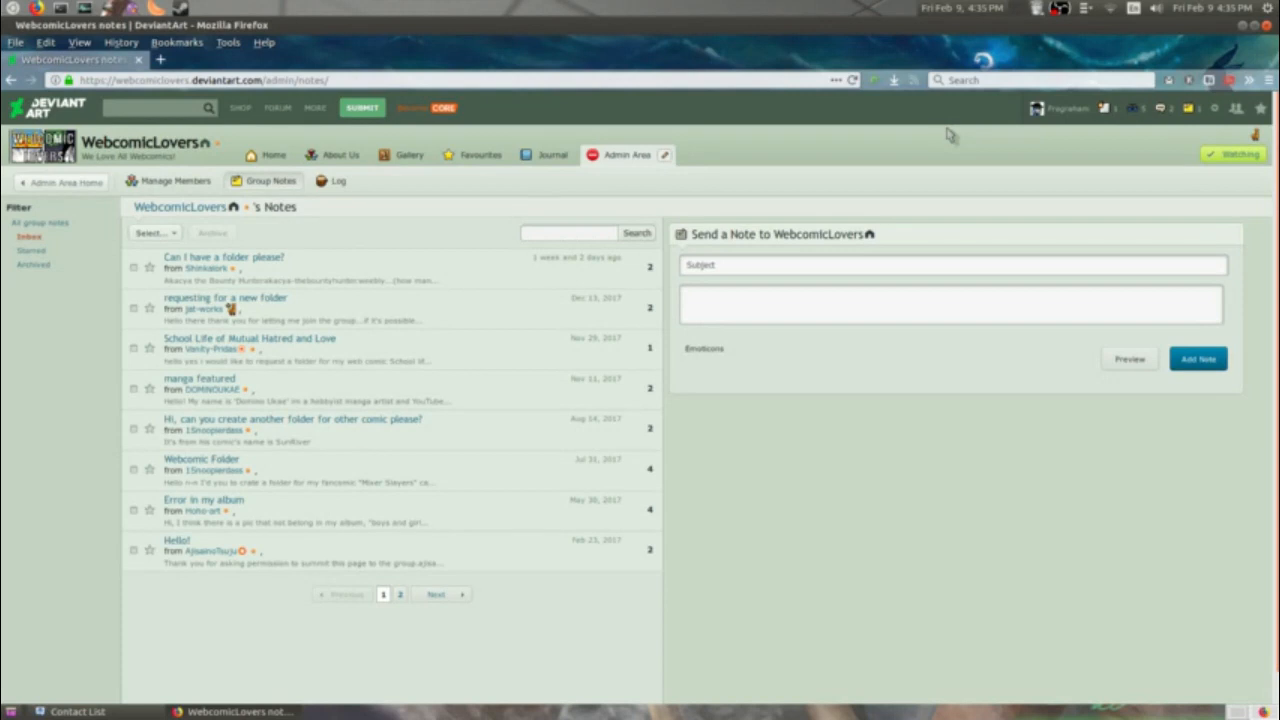
mouse_move(950, 137)
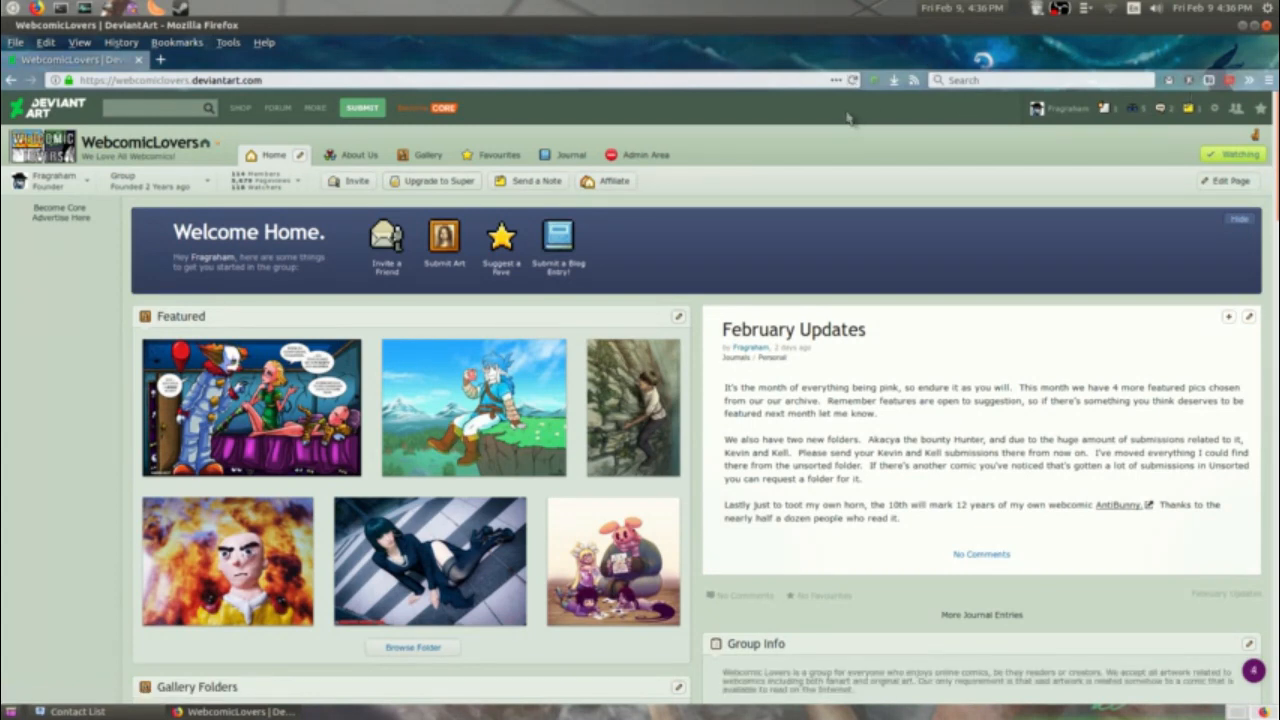
mouse_move(855, 148)
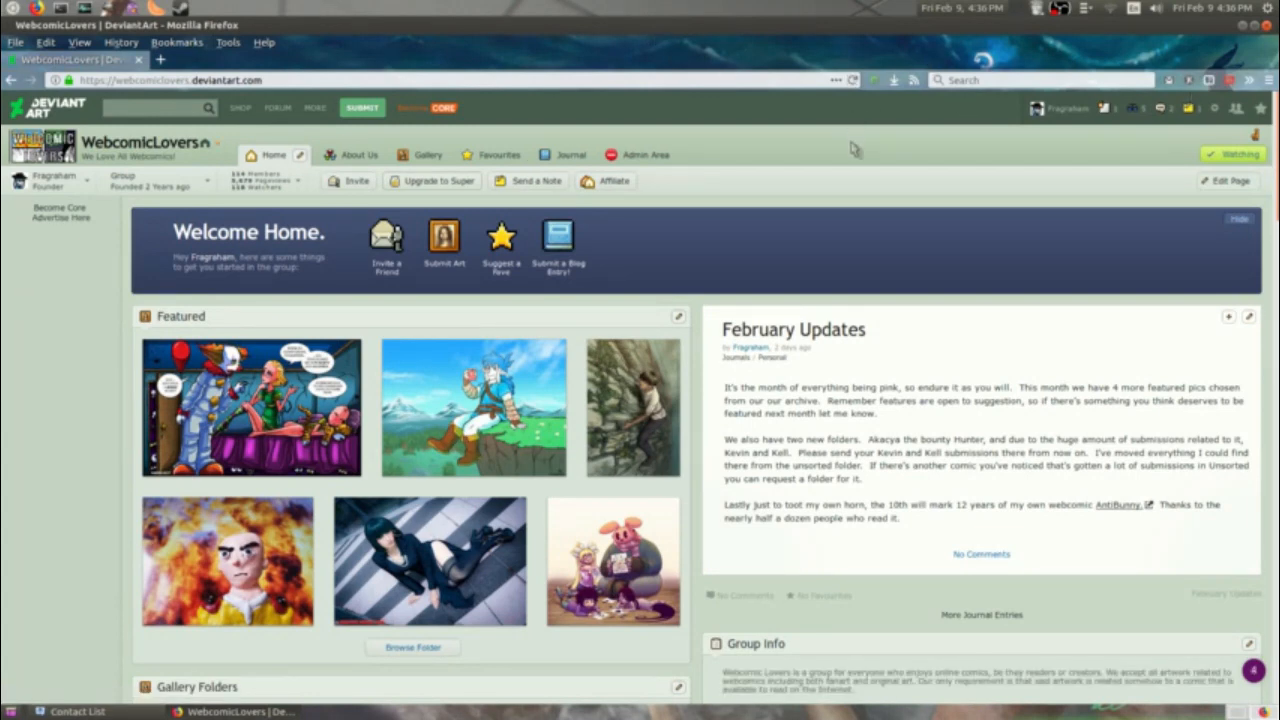
Scroll through the WebcomicLovers home page's folders, group info, pageview stats and members.
scroll("down", 3)
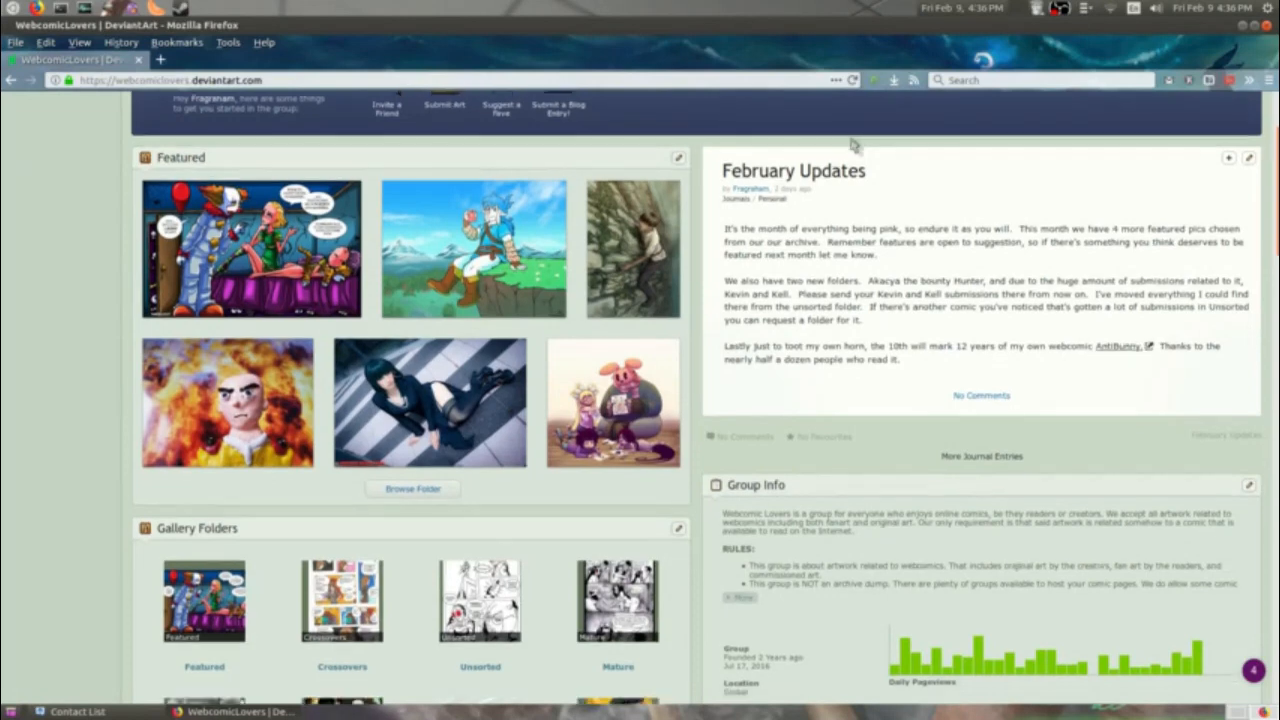
scroll("down", 3)
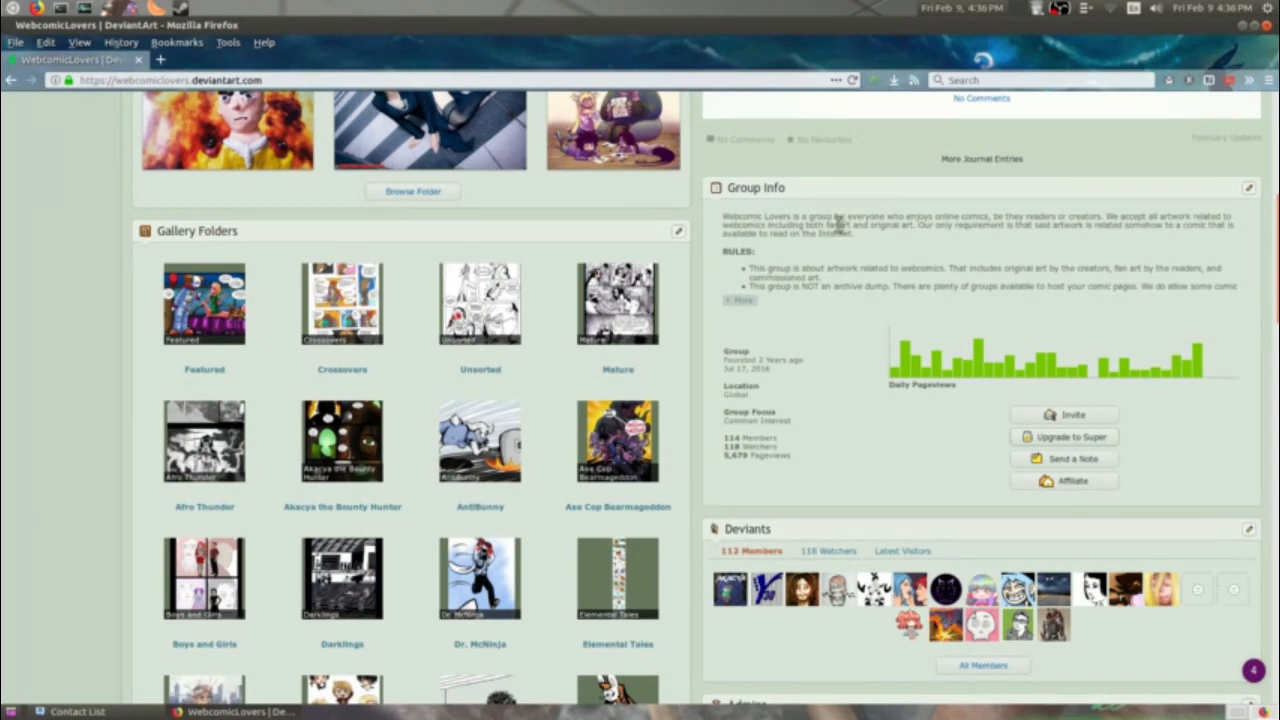
scroll("down", 3)
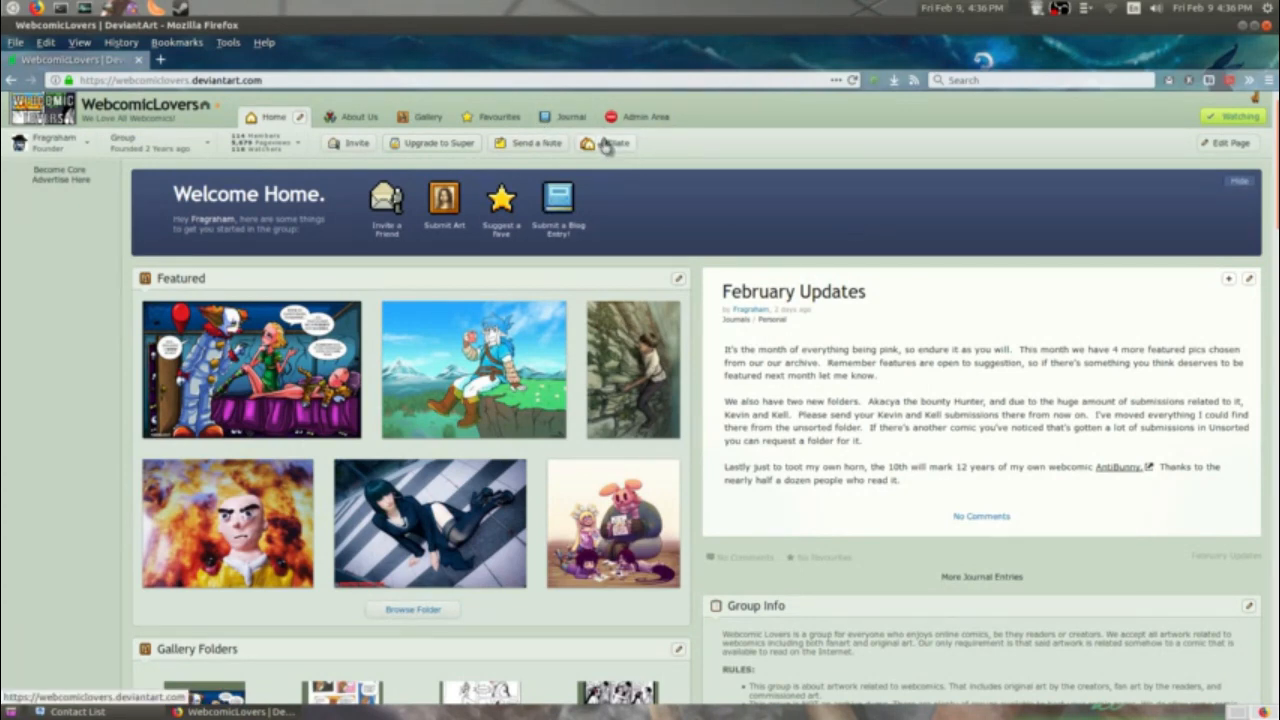
left_click(611, 142)
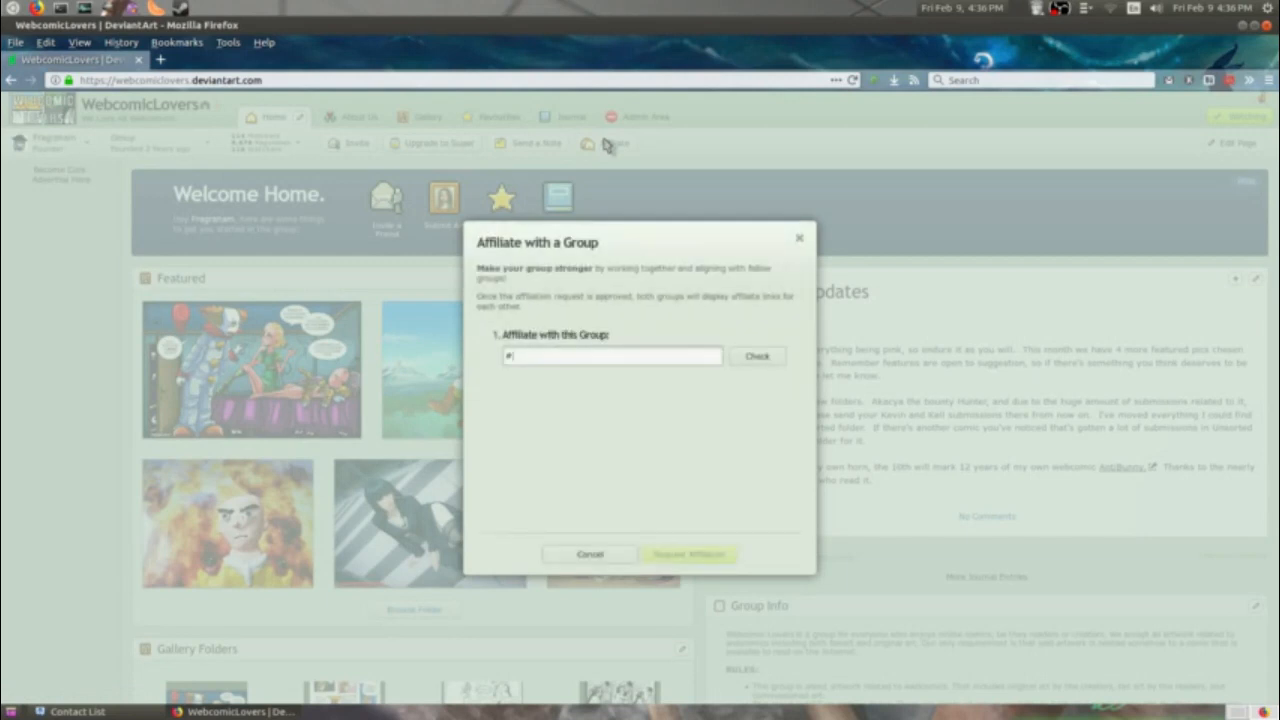
mouse_move(568, 352)
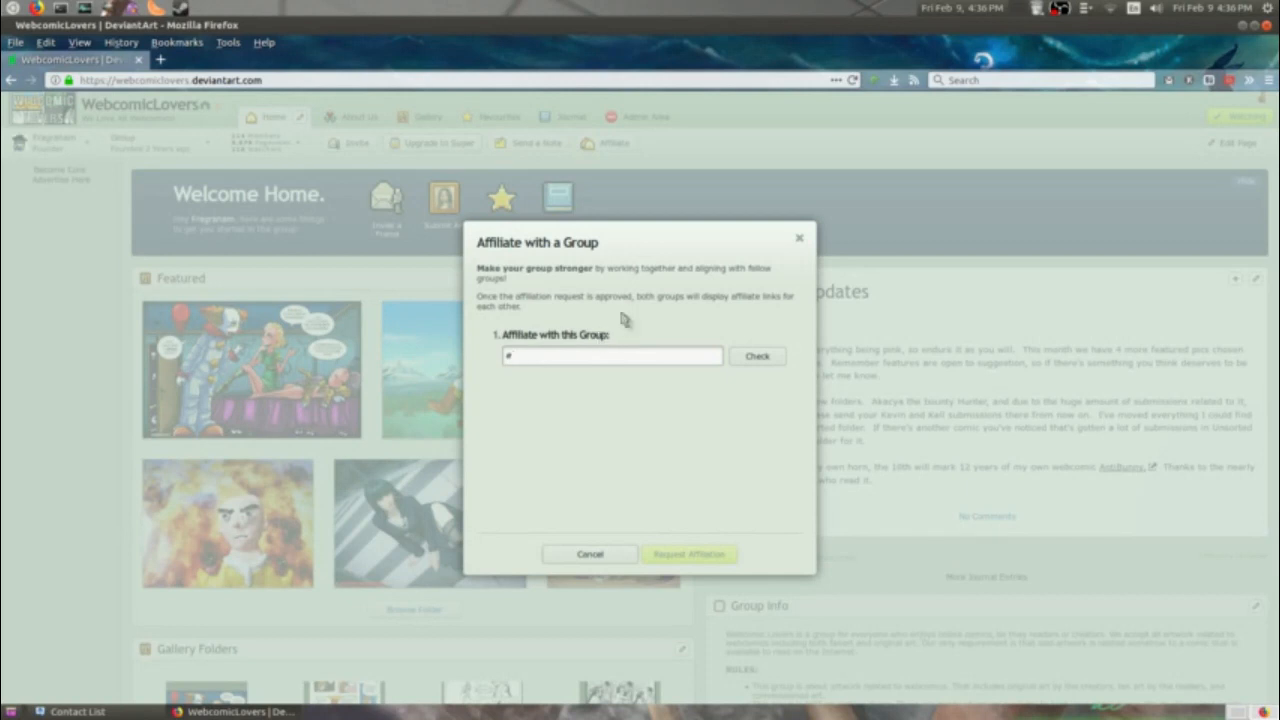
mouse_move(625, 578)
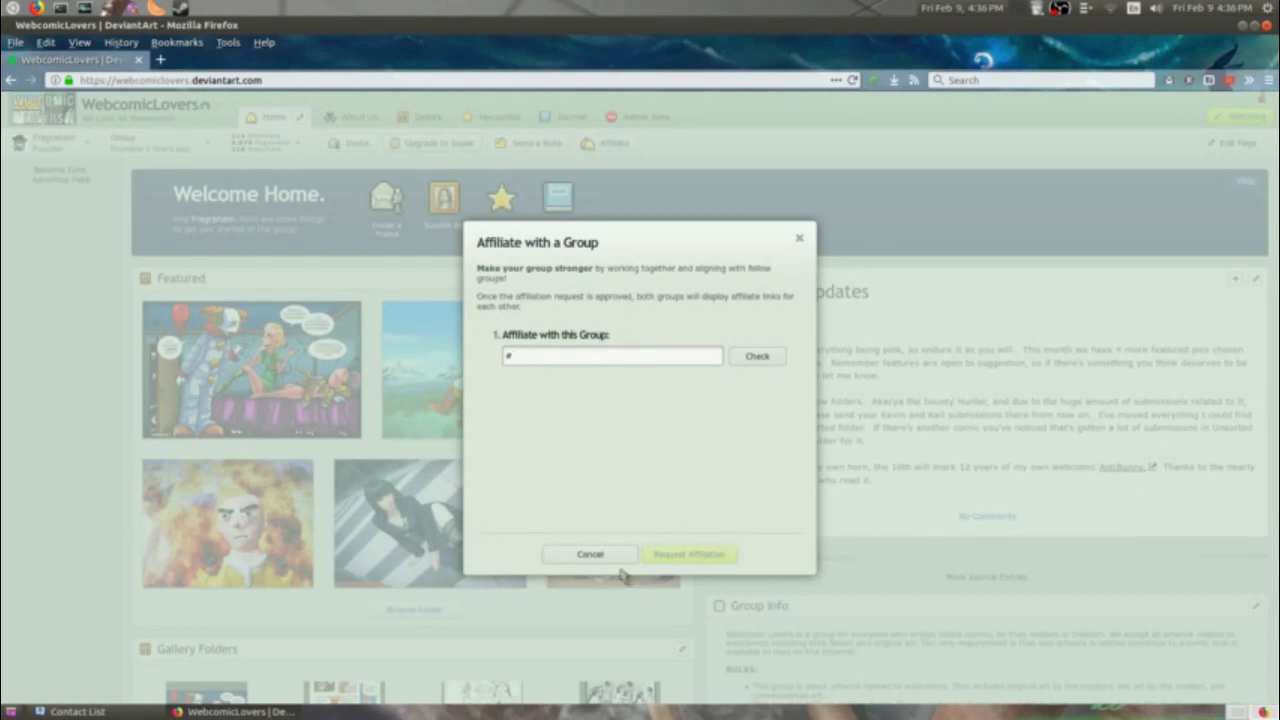
left_click(589, 554)
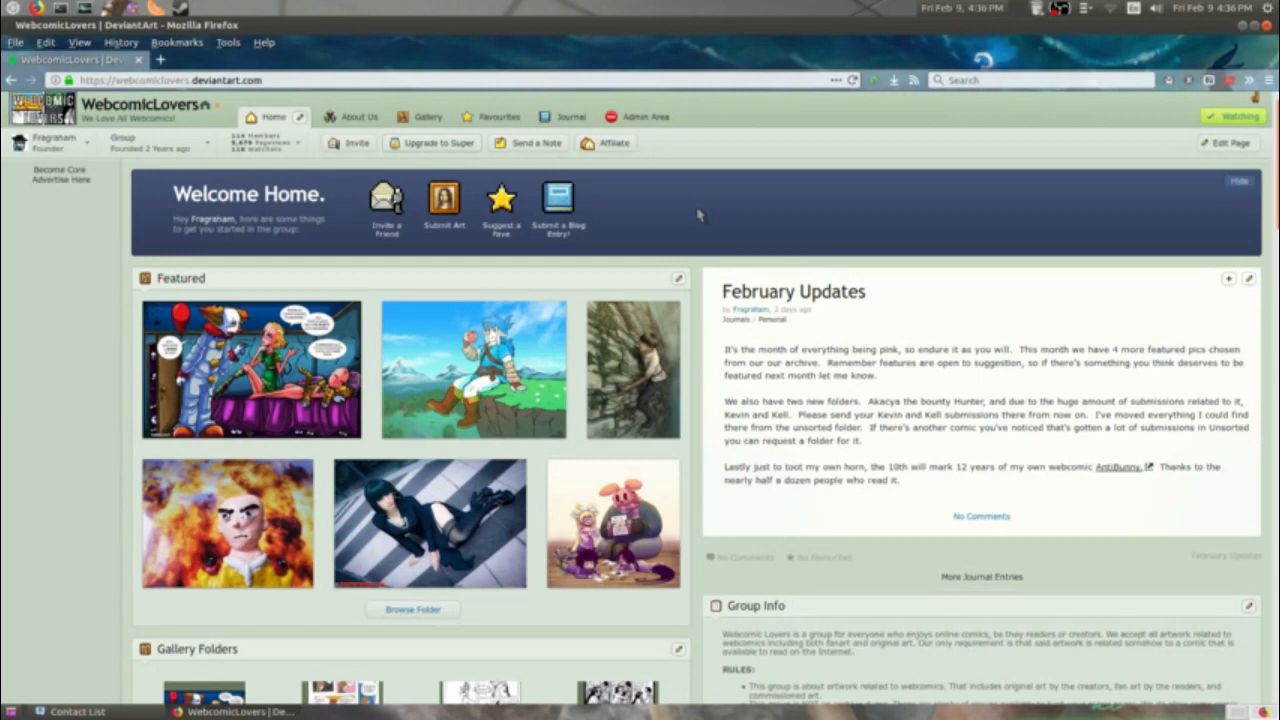
mouse_move(712, 168)
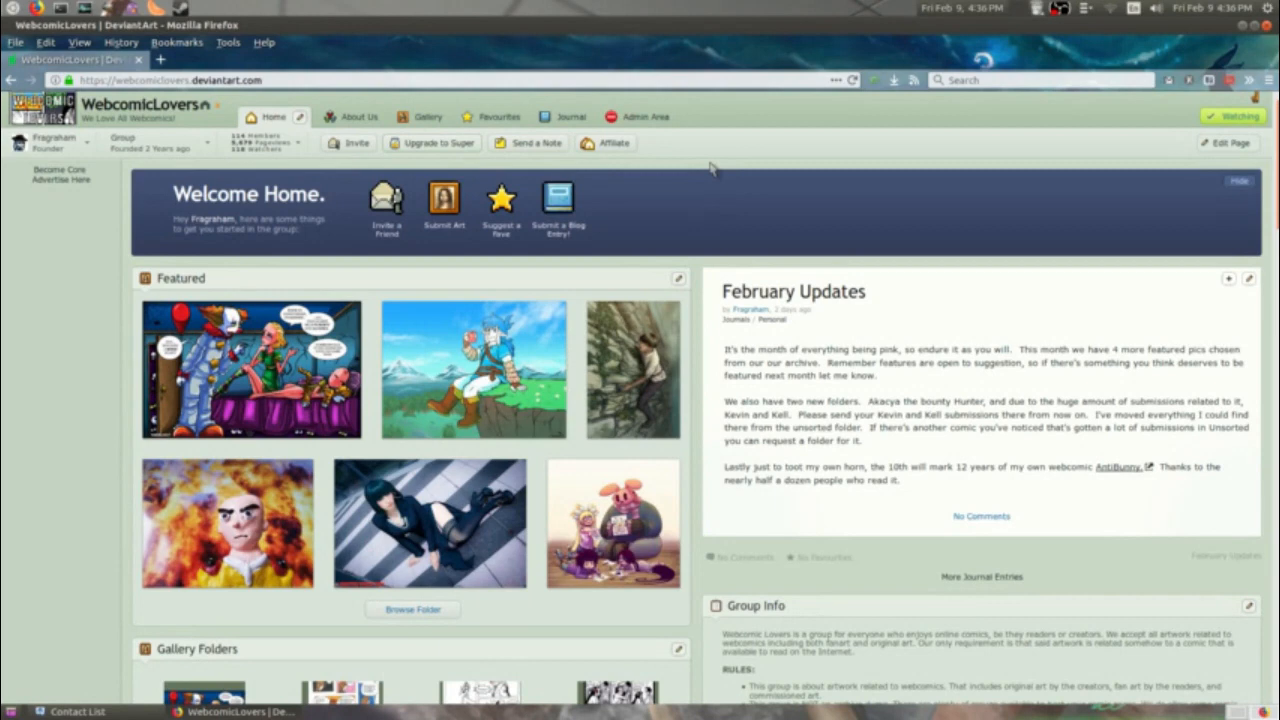
scroll("down", 3)
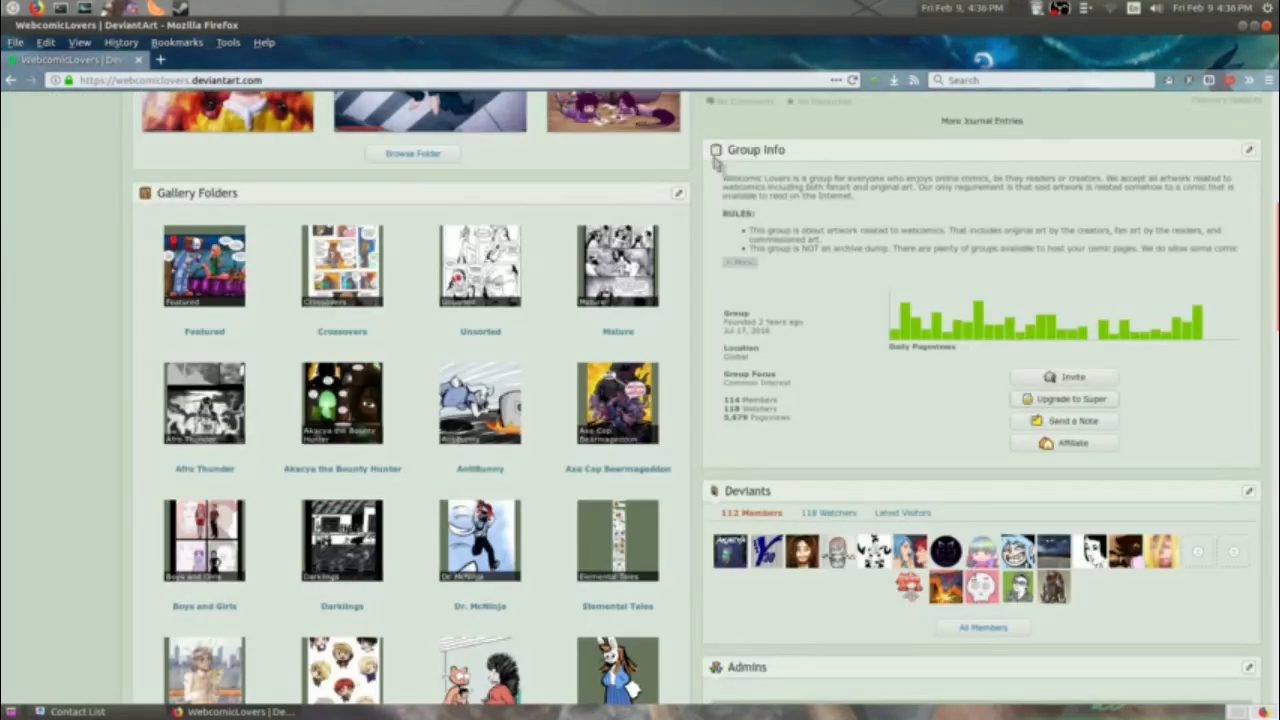
scroll("down", 3)
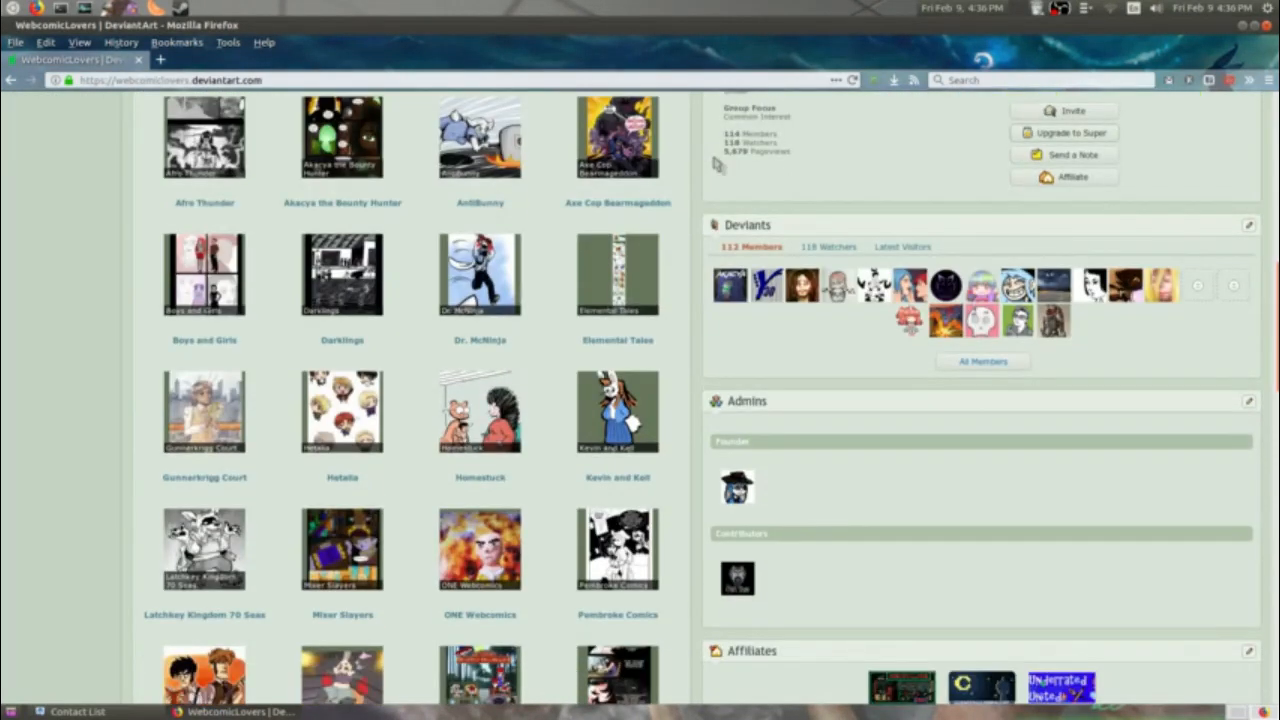
scroll("down", 3)
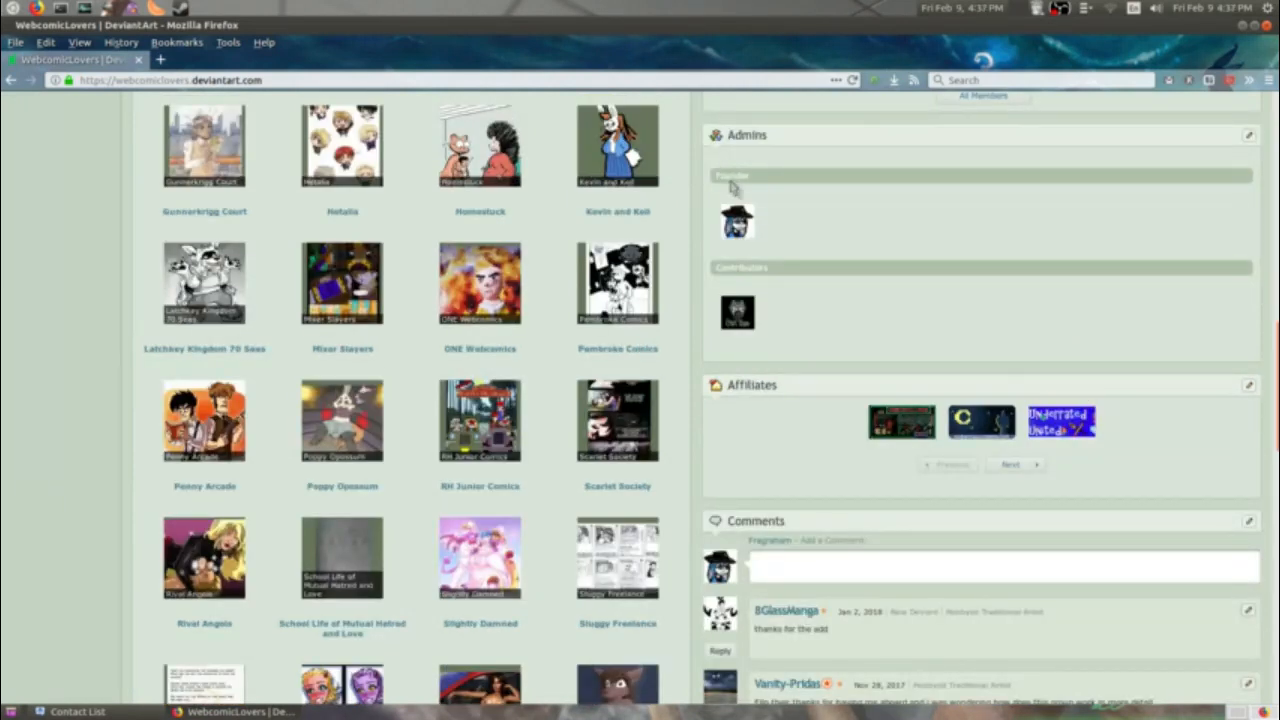
scroll("down", 3)
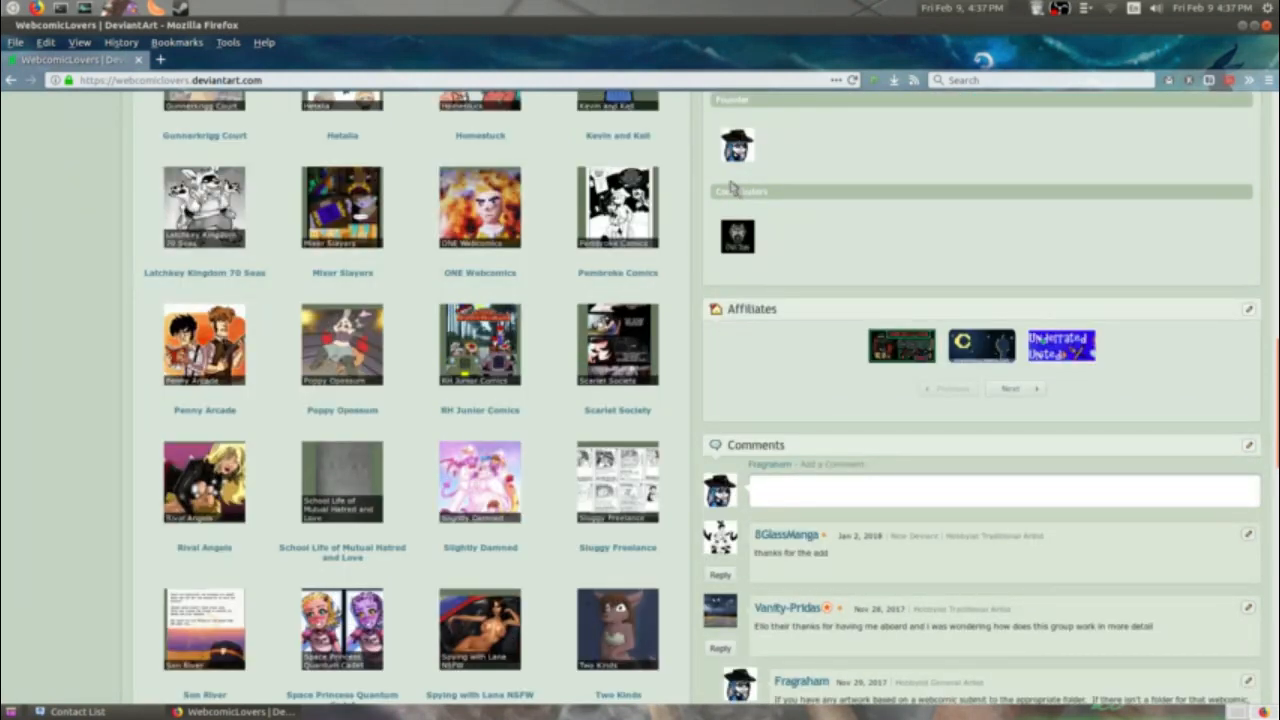
mouse_move(735, 190)
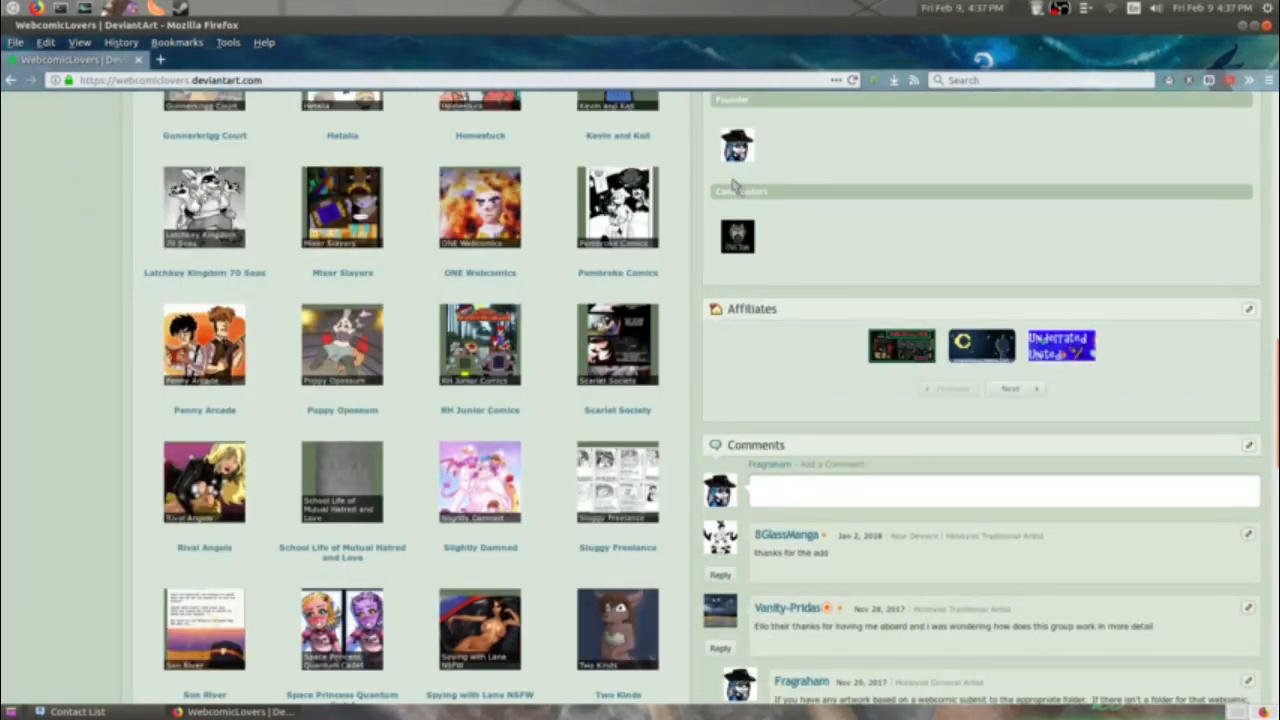